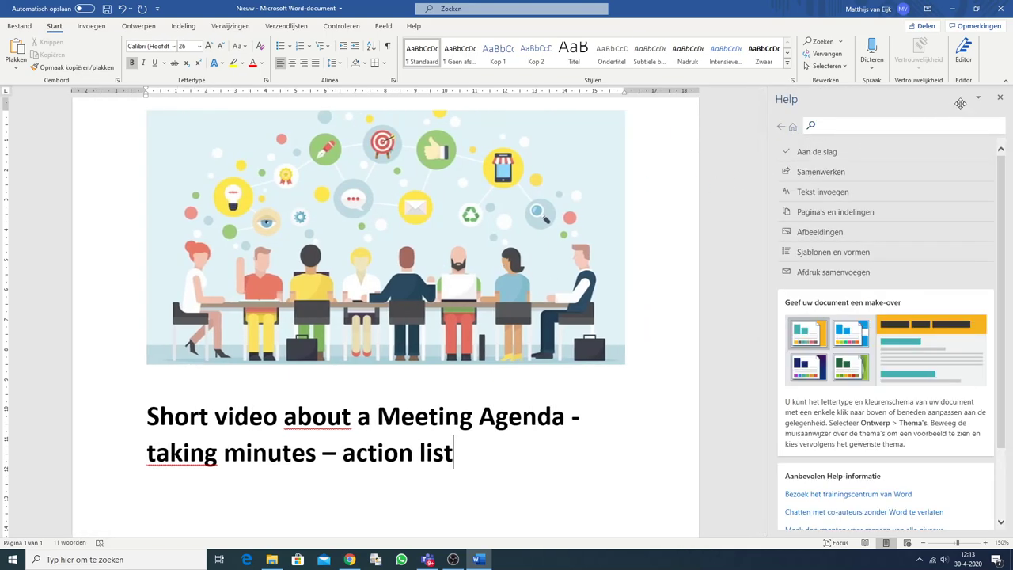
Bring up the meeting agenda sample and scroll to its discussion items table
click(1000, 96)
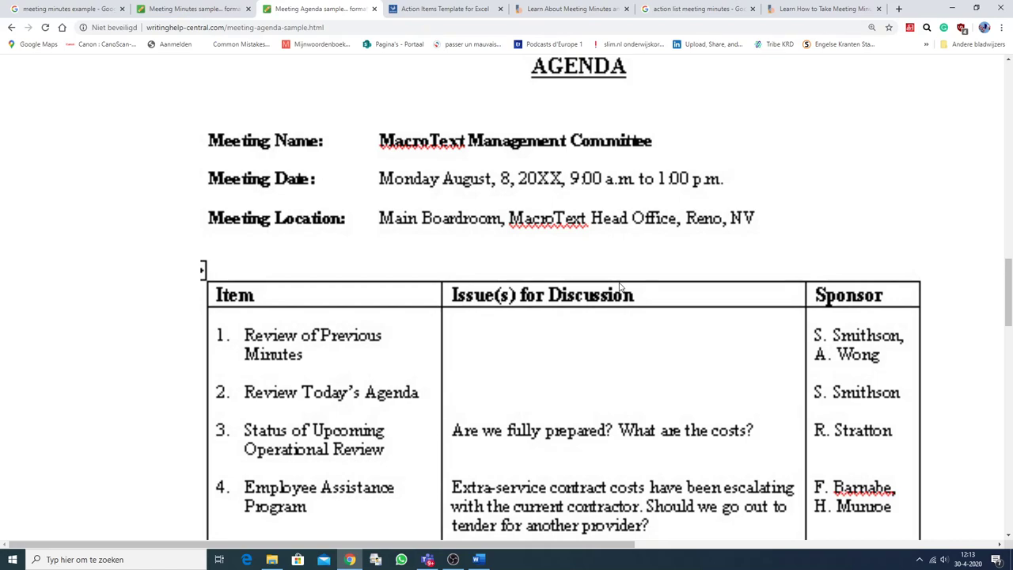
mouse_move(278, 146)
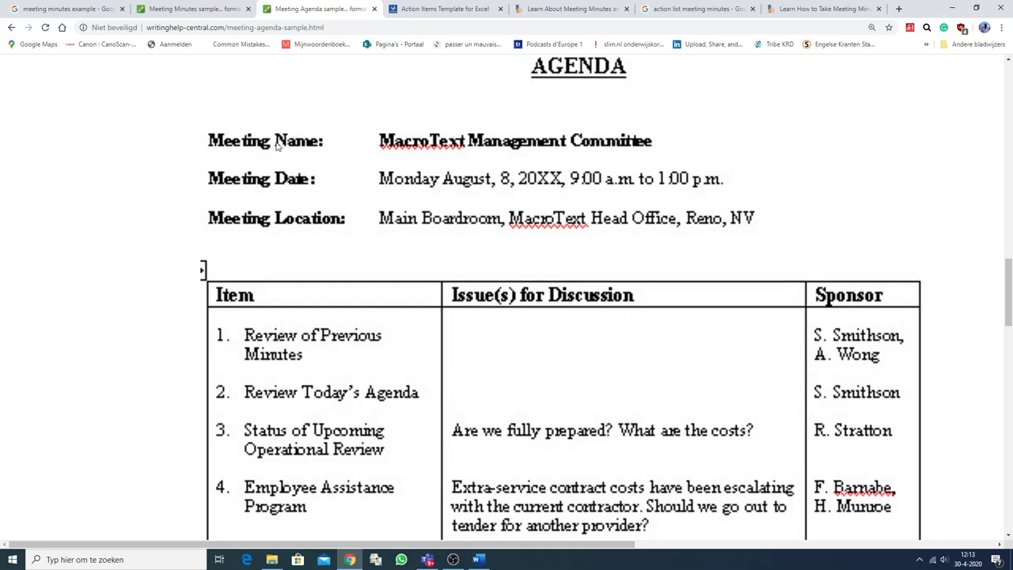
mouse_move(541, 140)
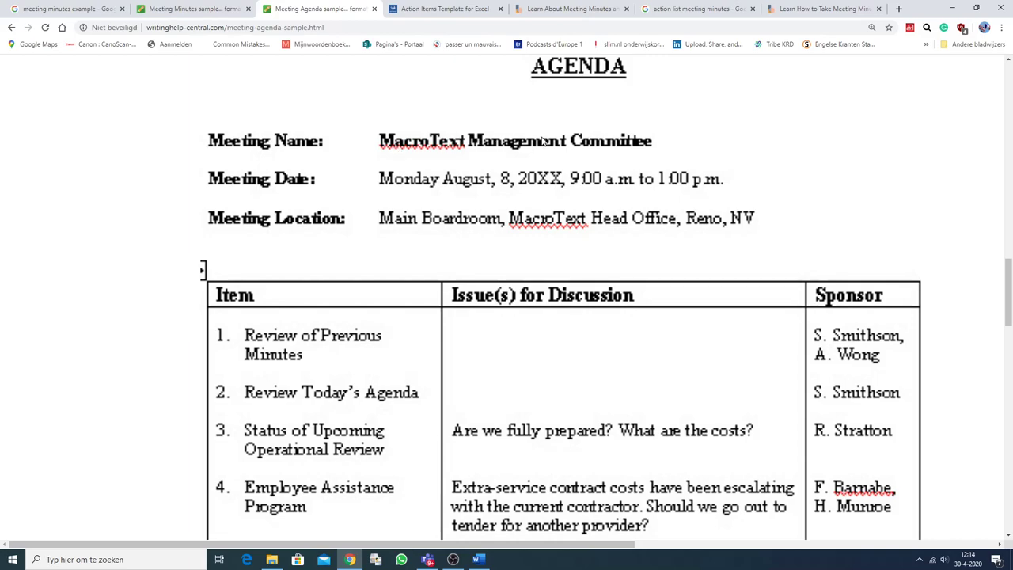
mouse_move(291, 182)
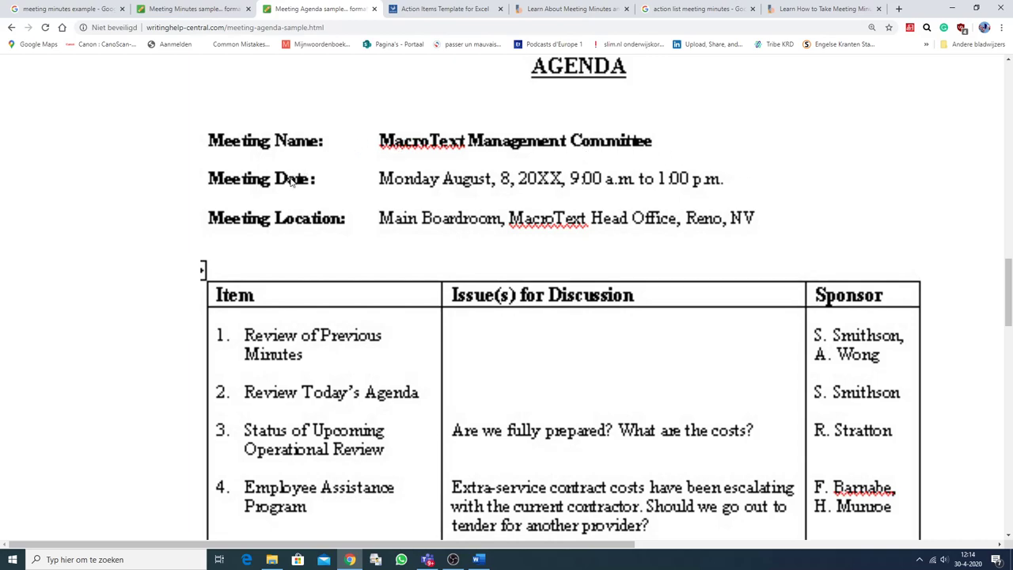
mouse_move(315, 241)
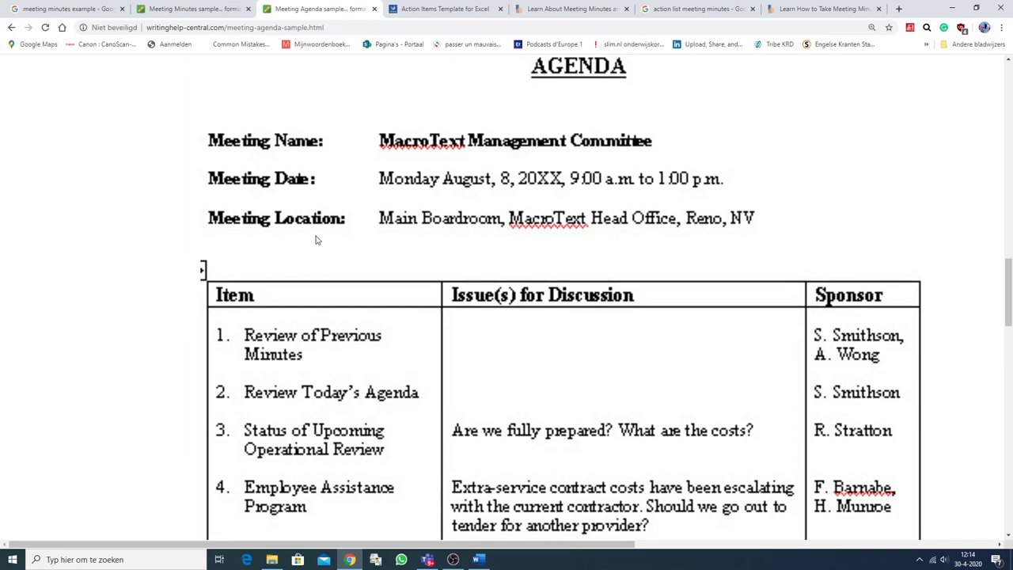
mouse_move(291, 329)
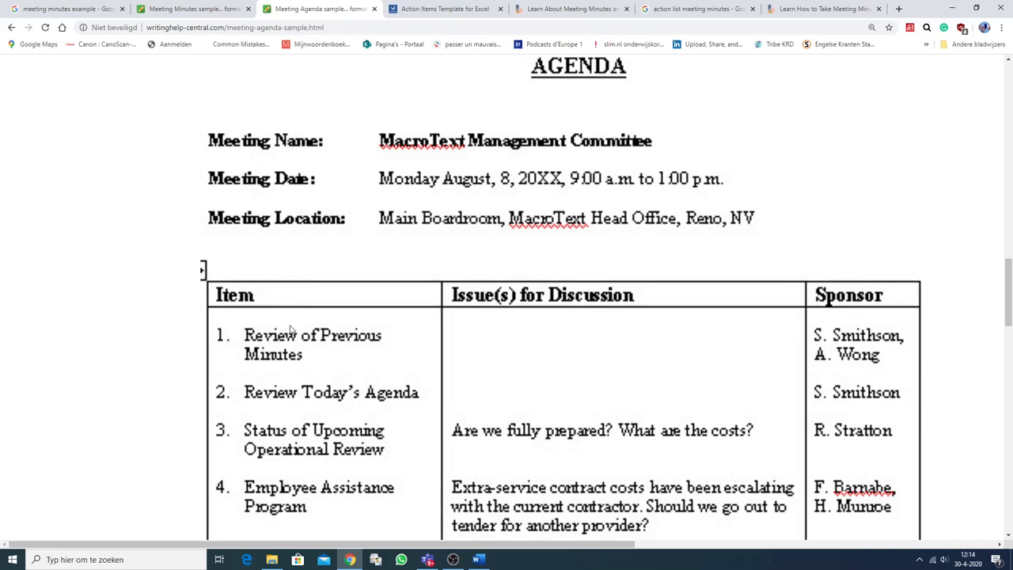
scroll(down, 3)
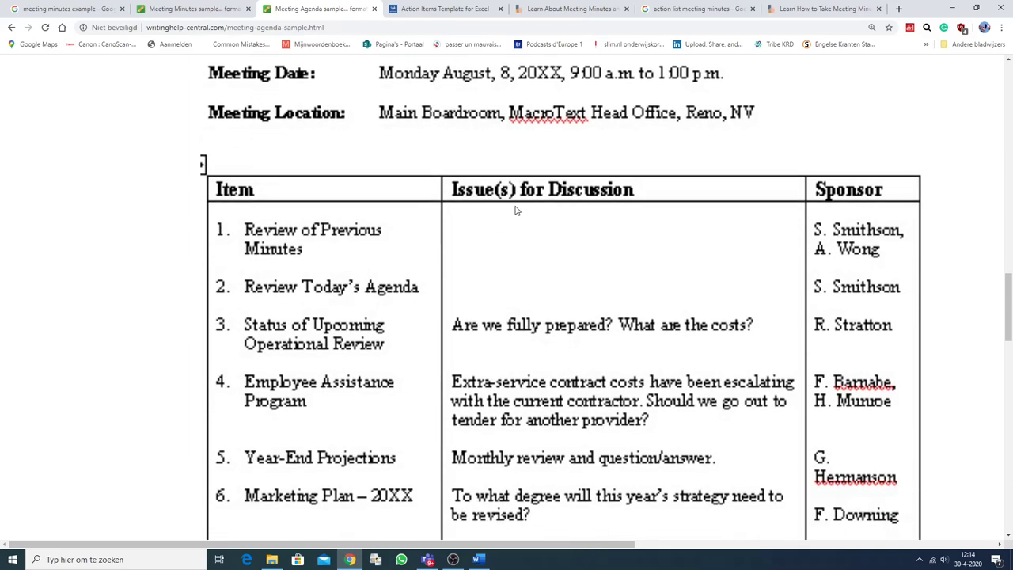
mouse_move(887, 219)
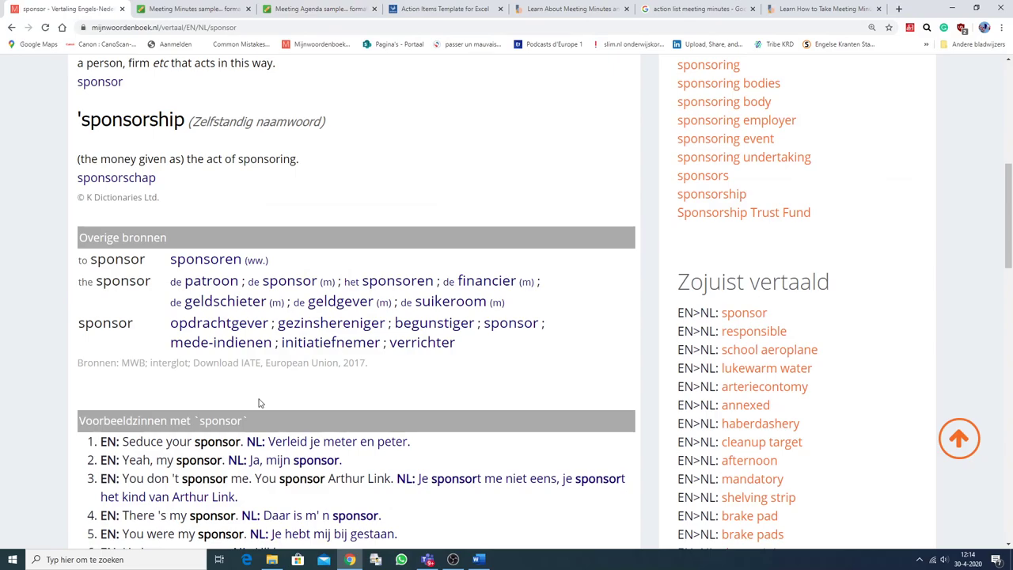
mouse_move(166, 410)
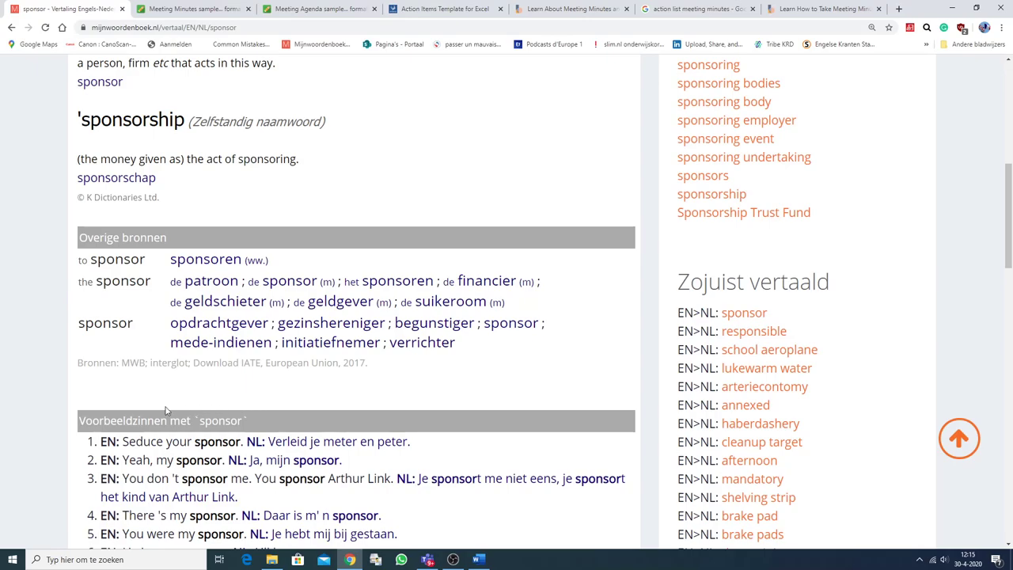
mouse_move(299, 356)
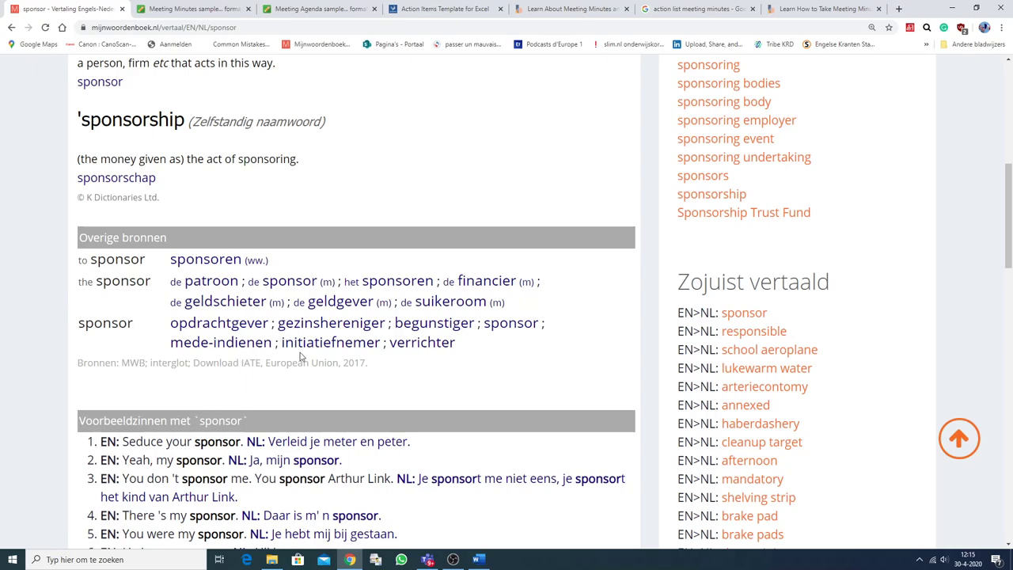
Return from the 'sponsor' dictionary tab to the meeting agenda sample
click(316, 9)
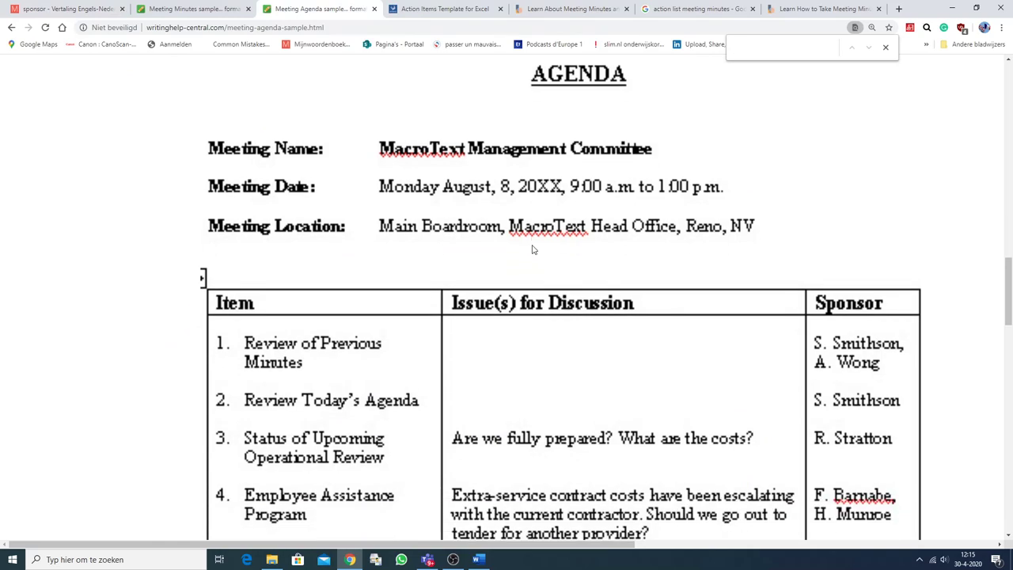
scroll(down, 3)
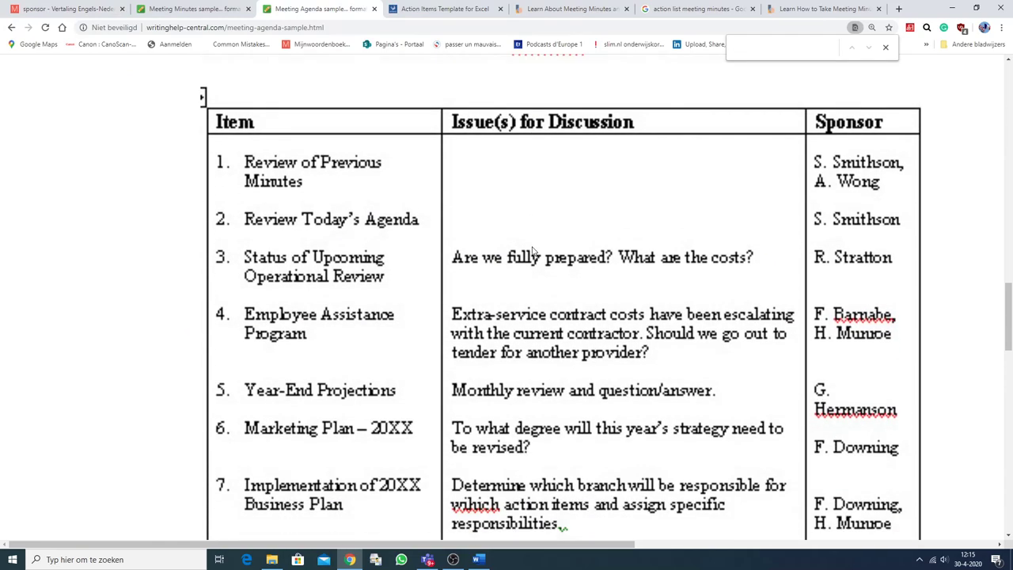
scroll(down, 3)
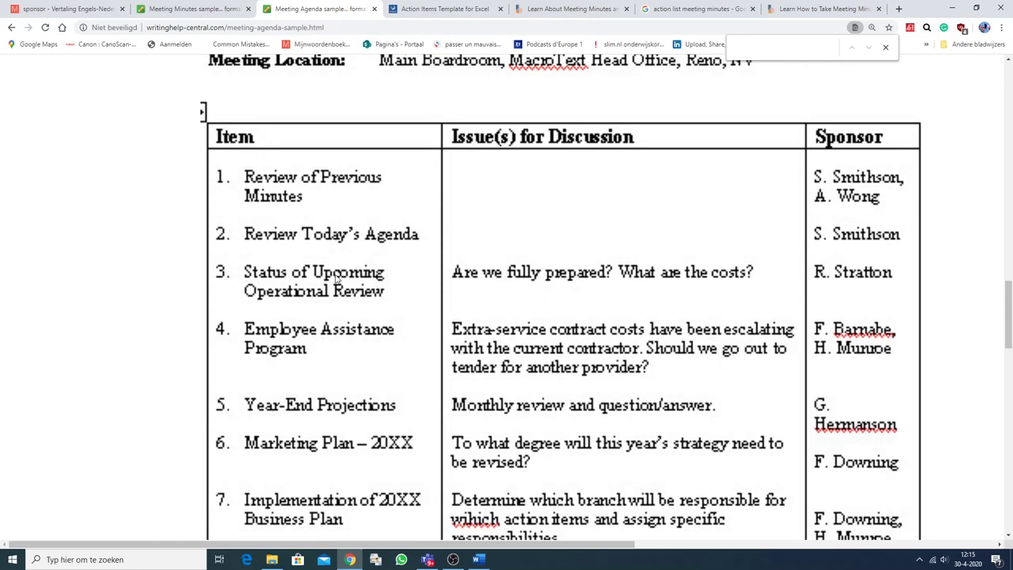
scroll(down, 3)
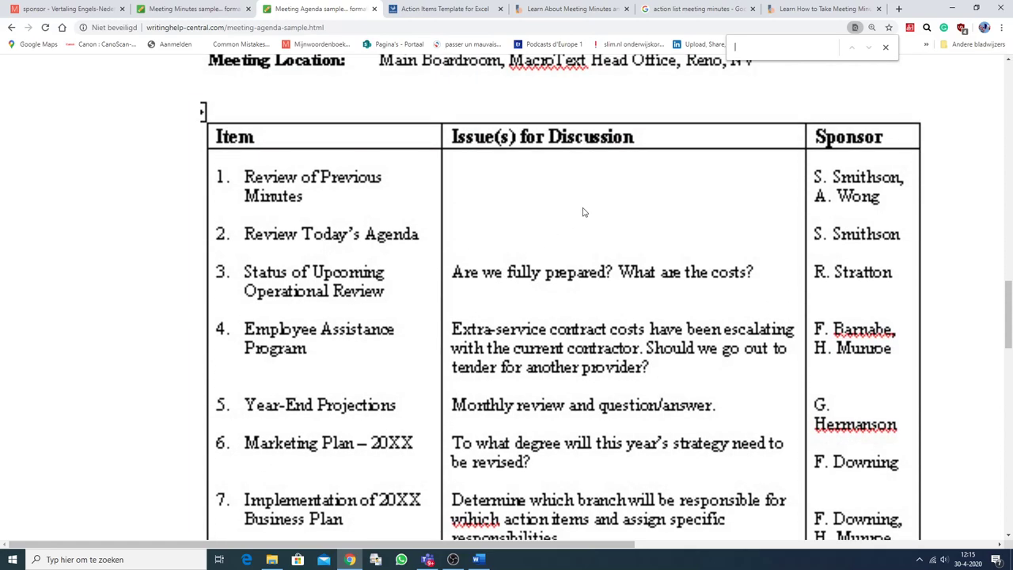
mouse_move(636, 339)
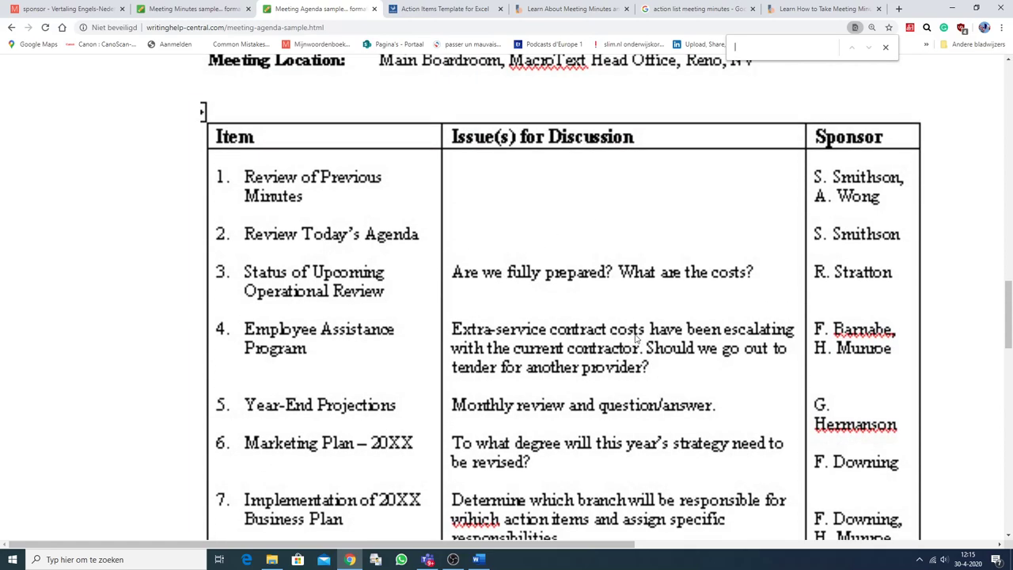
mouse_move(847, 307)
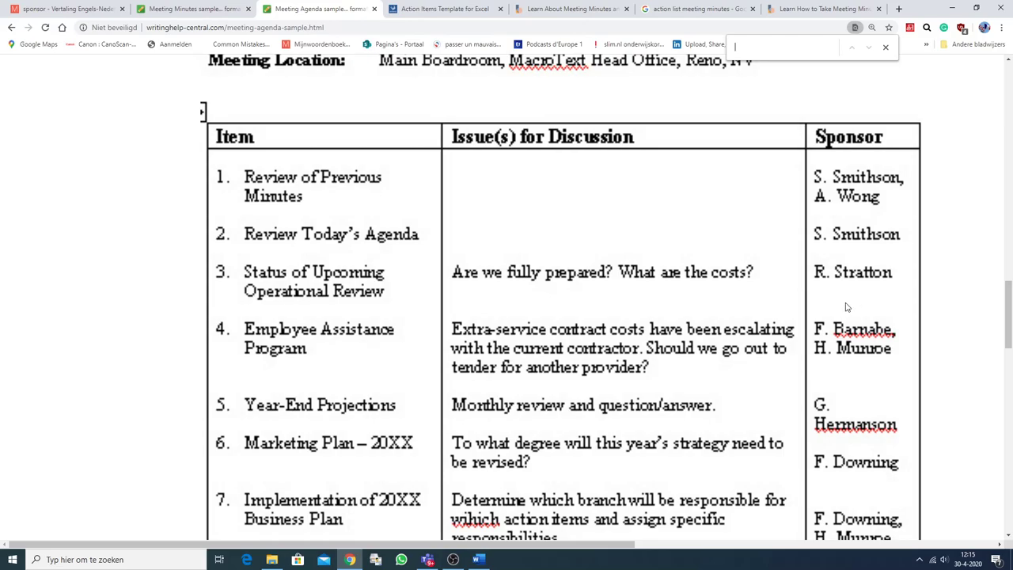
scroll(down, 3)
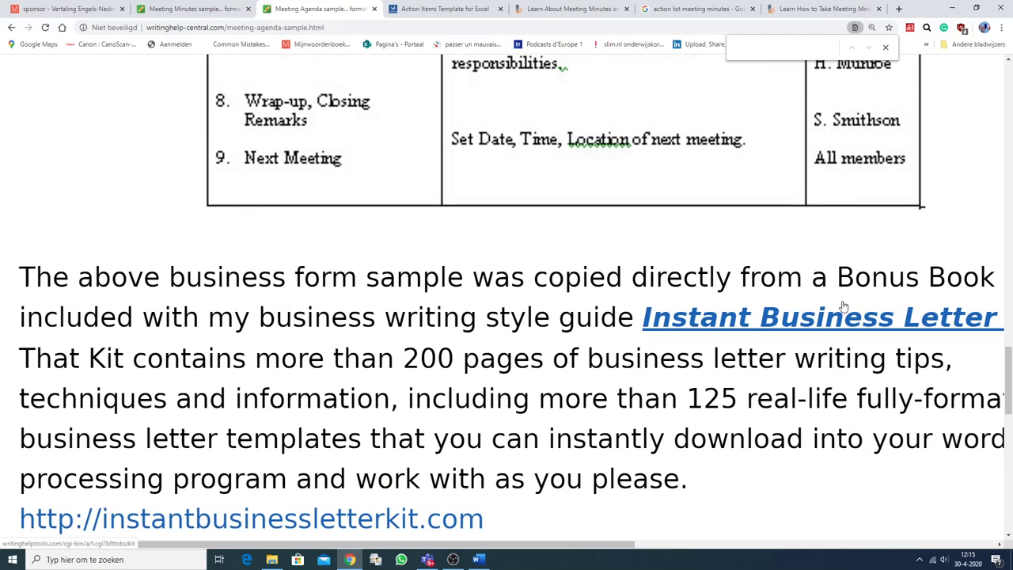
scroll(up, 3)
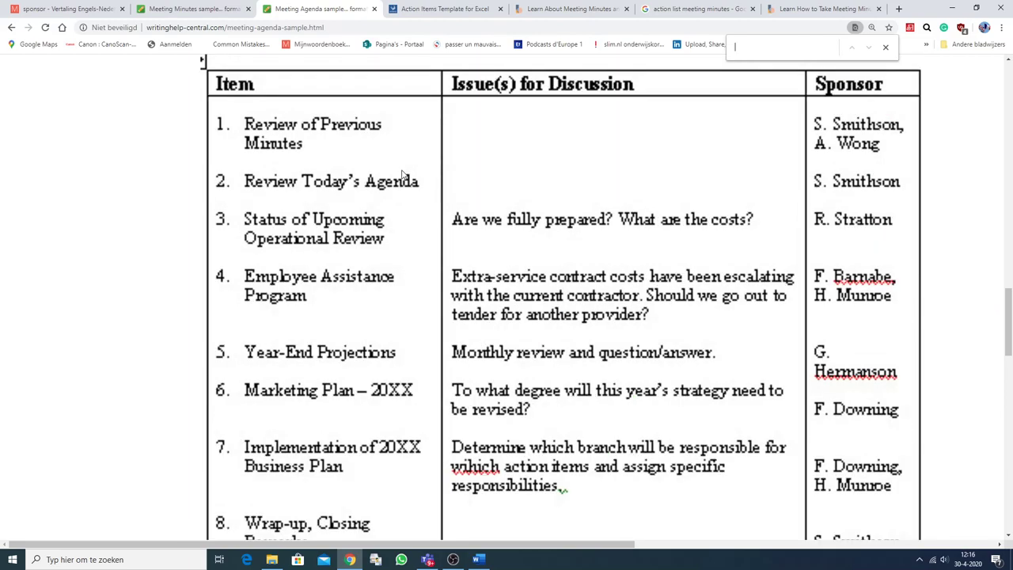
mouse_move(427, 161)
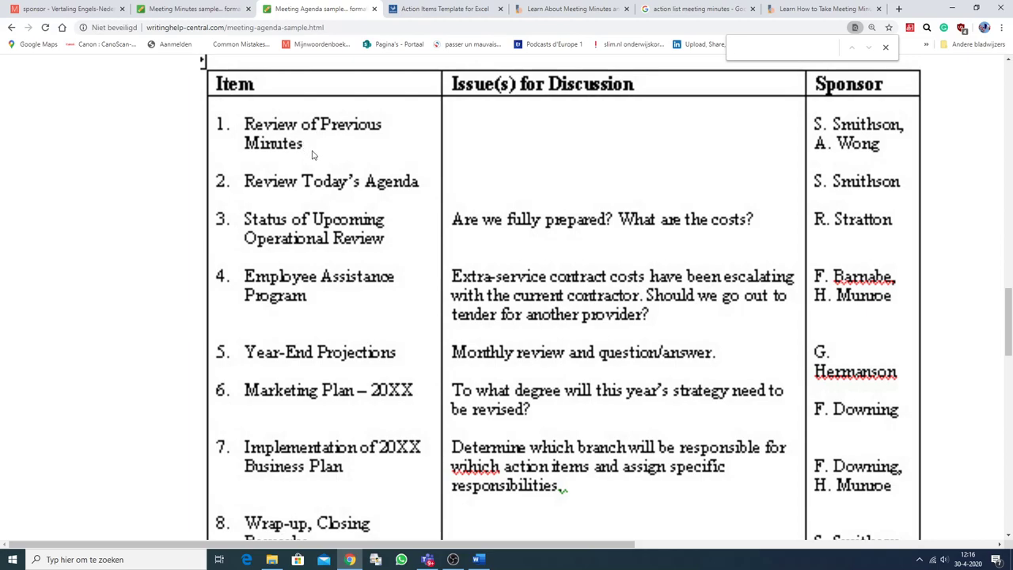
mouse_move(314, 150)
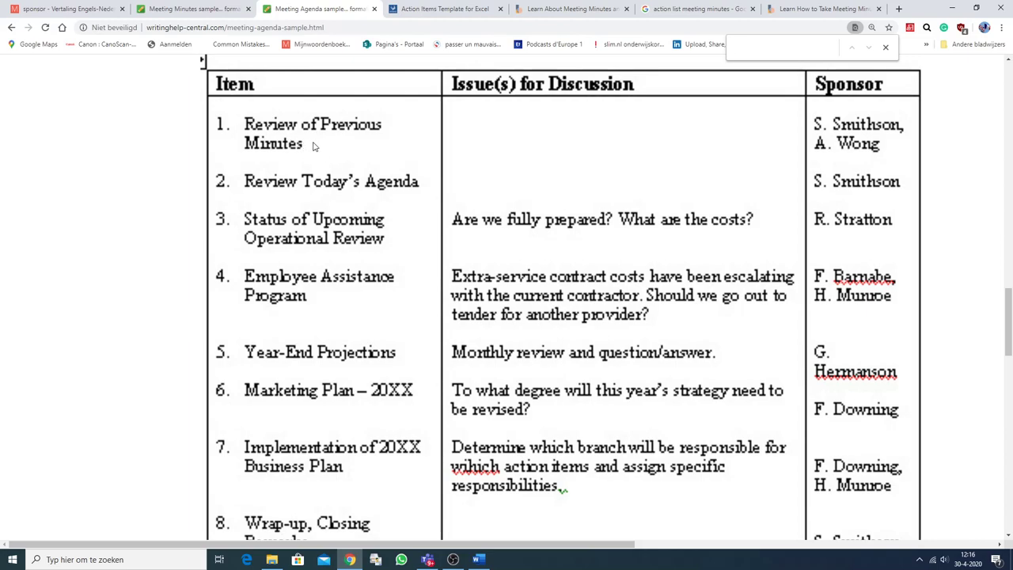
mouse_move(377, 159)
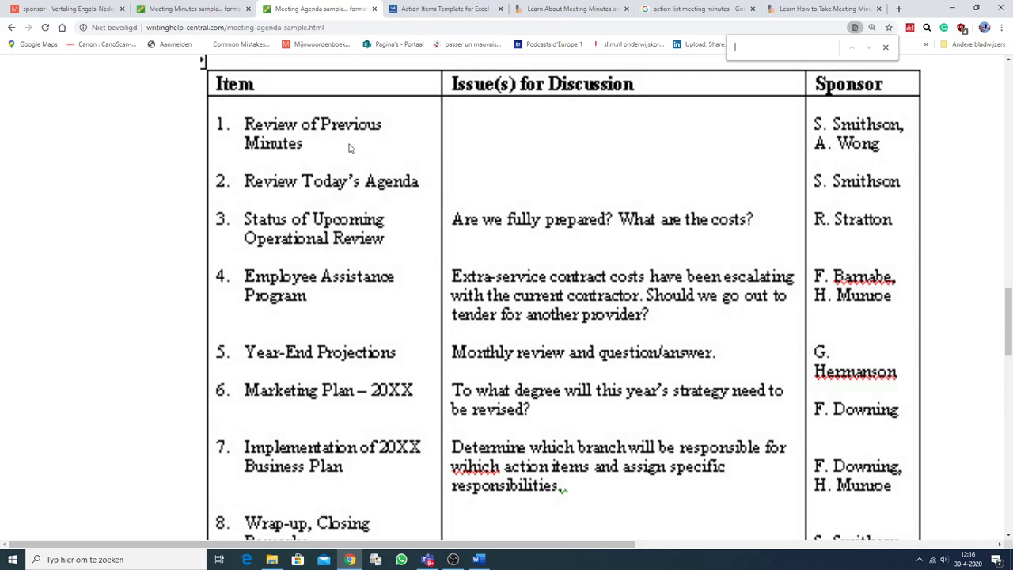
mouse_move(244, 187)
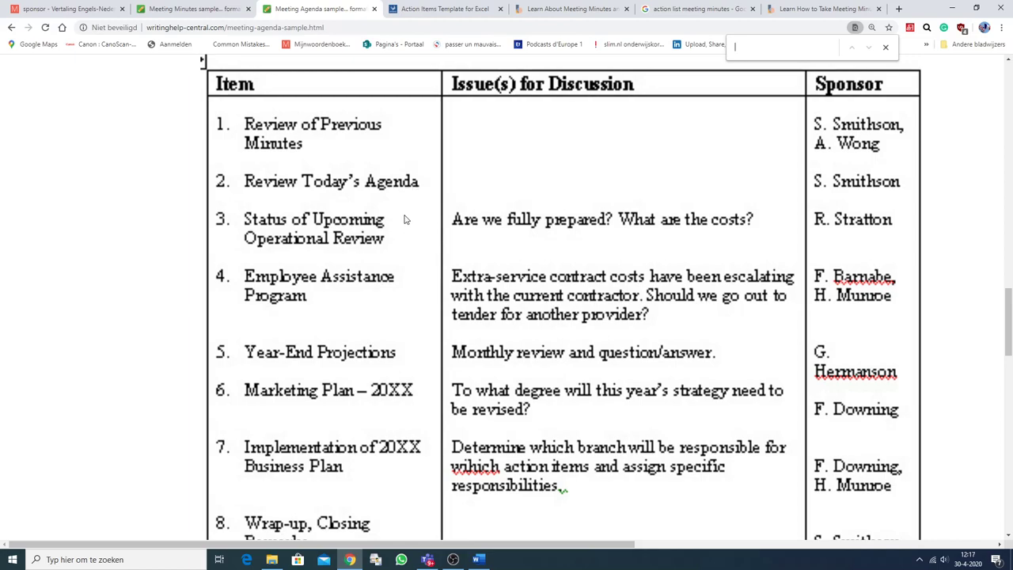
mouse_move(315, 230)
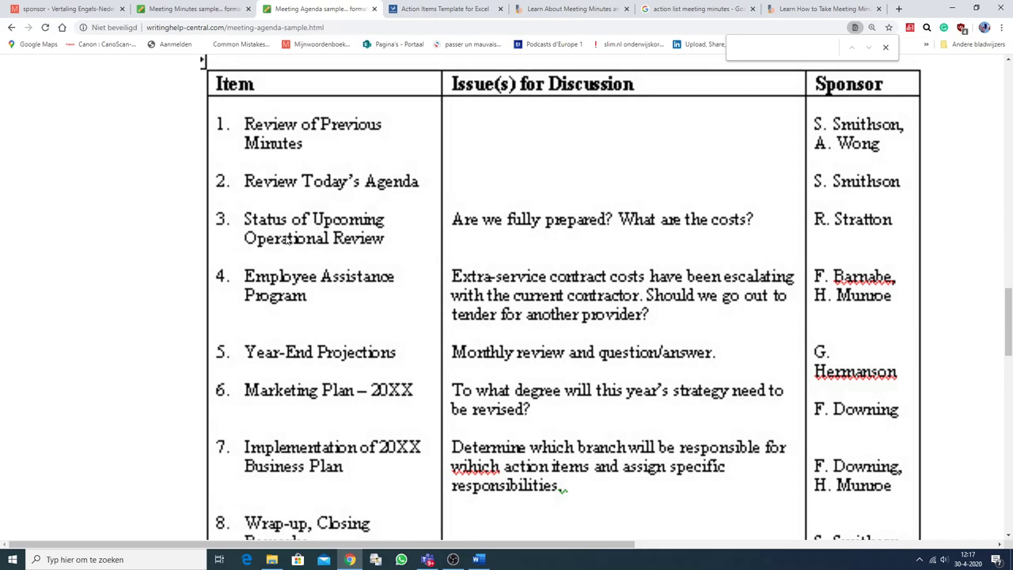
scroll(down, 3)
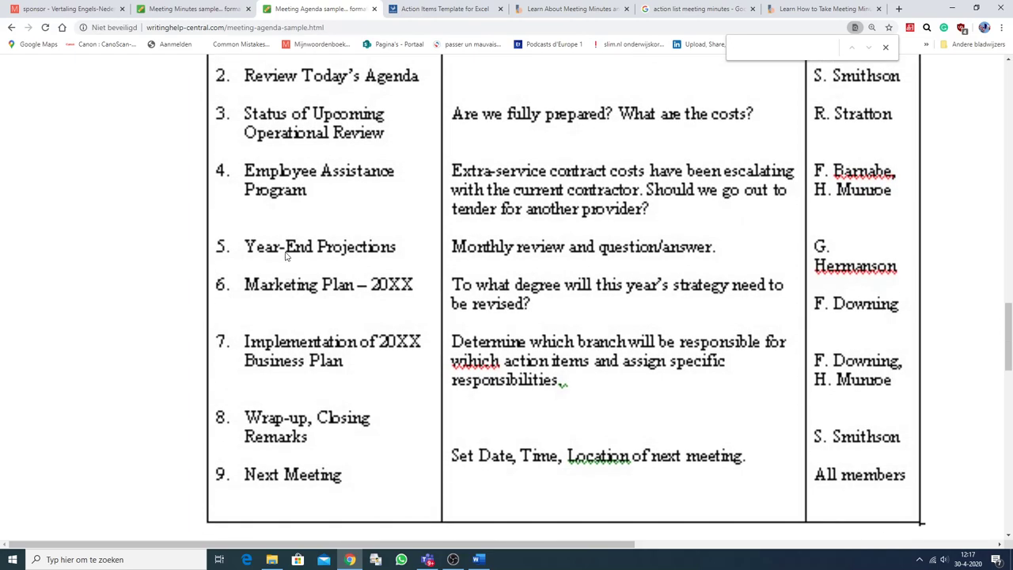
scroll(up, 3)
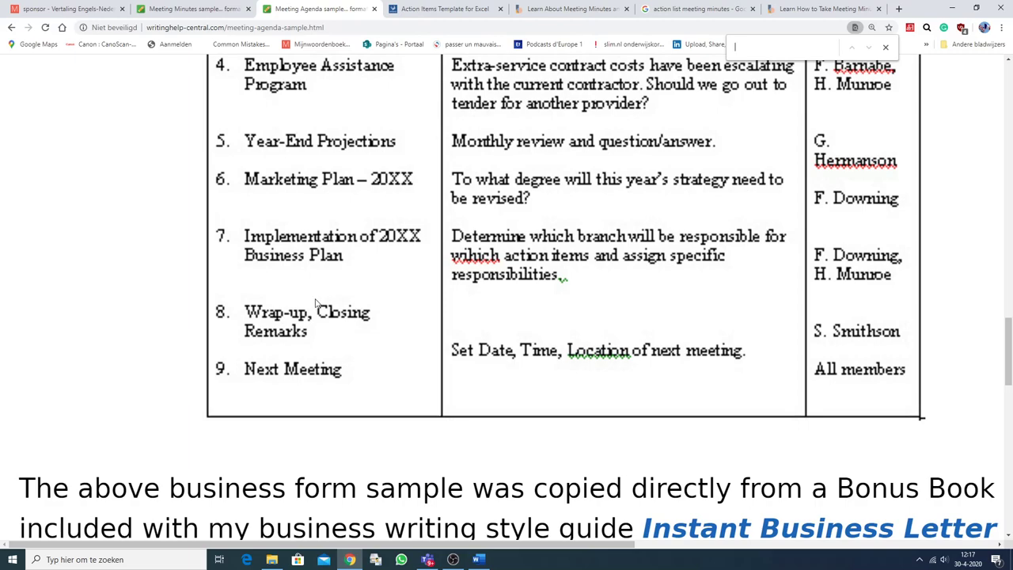
mouse_move(299, 316)
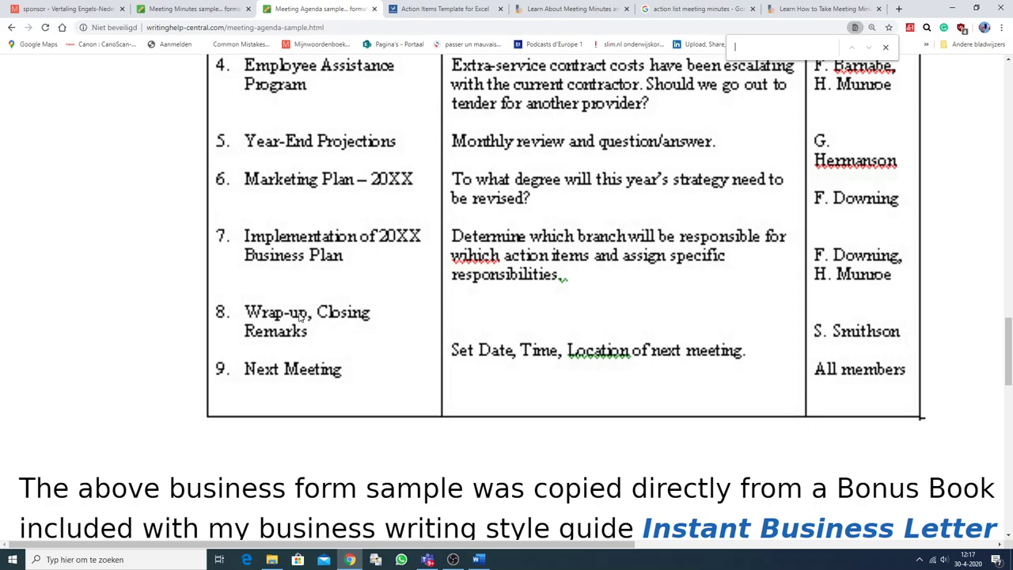
mouse_move(361, 332)
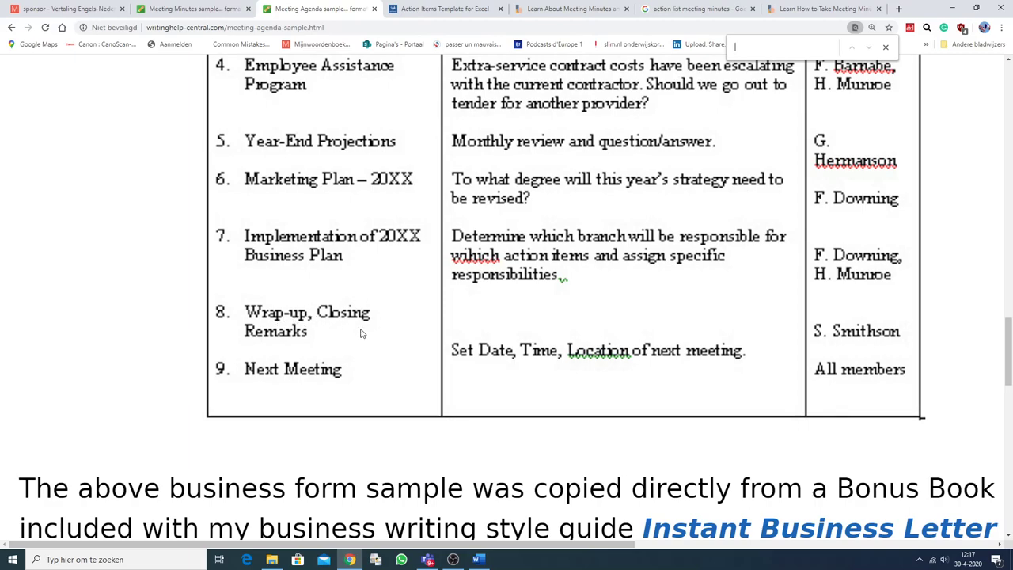
mouse_move(321, 374)
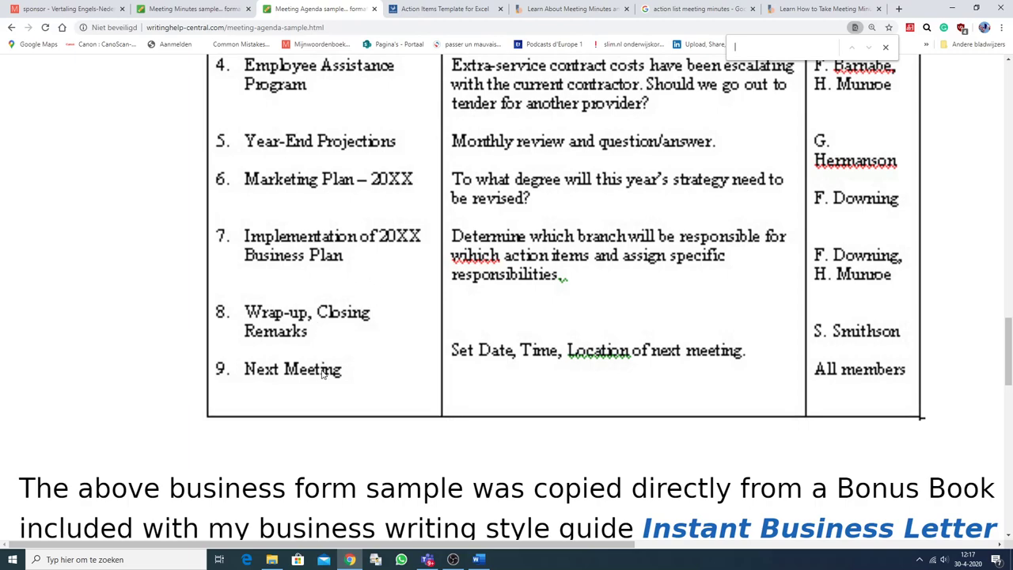
mouse_move(325, 378)
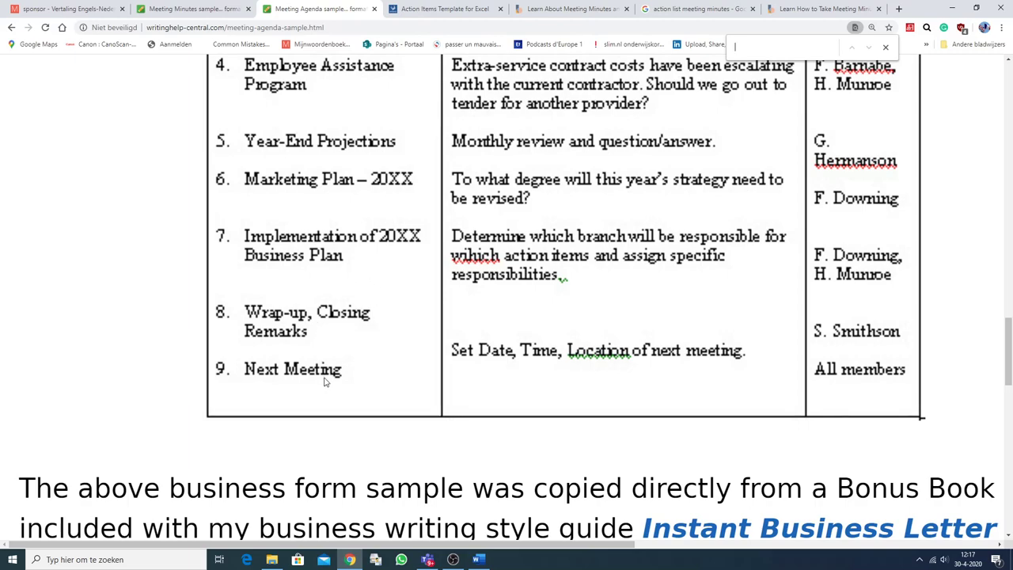
click(193, 10)
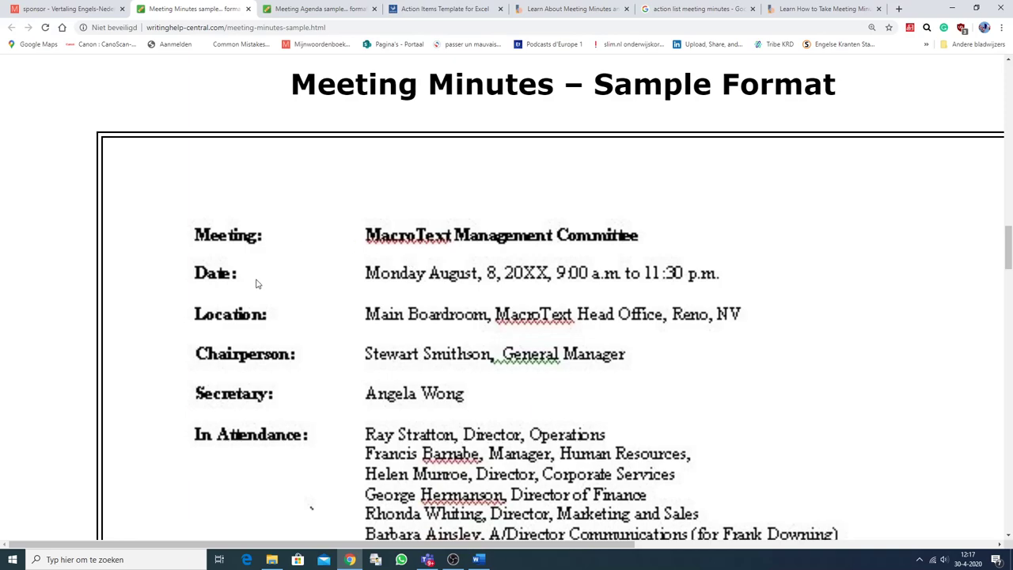
mouse_move(294, 362)
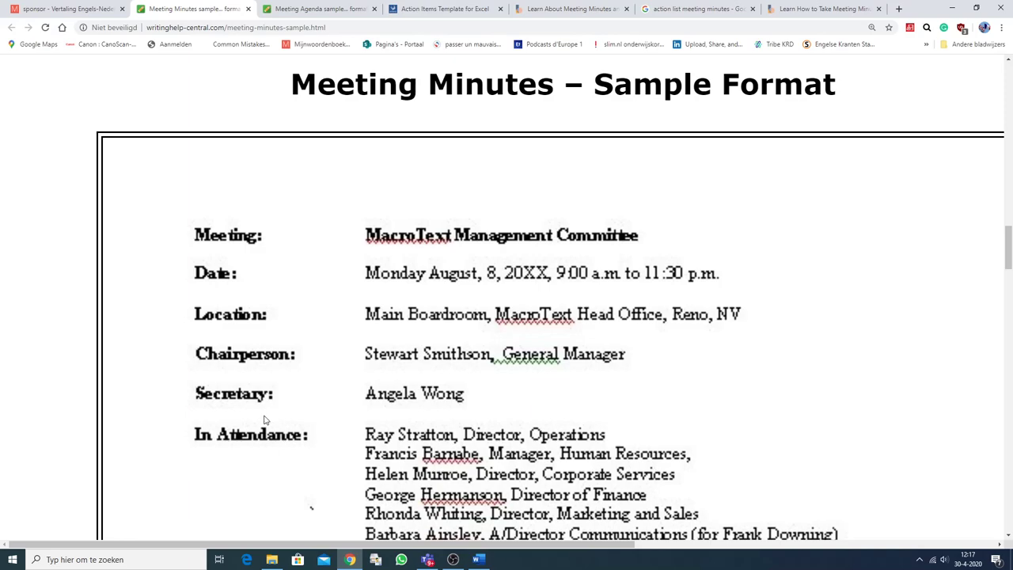
Scroll the meeting minutes sample from the header details down to the attendance list
scroll(down, 3)
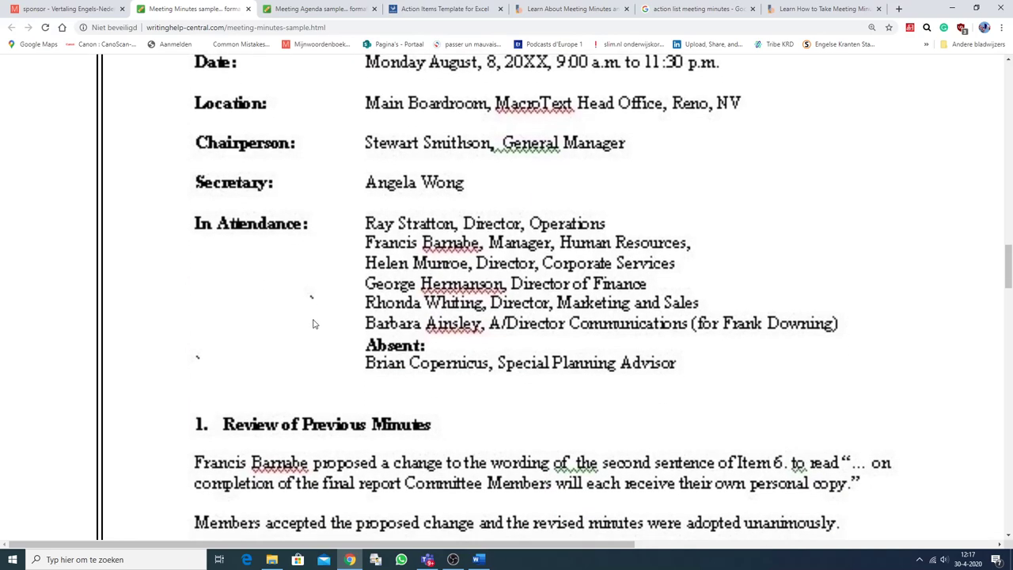
mouse_move(573, 260)
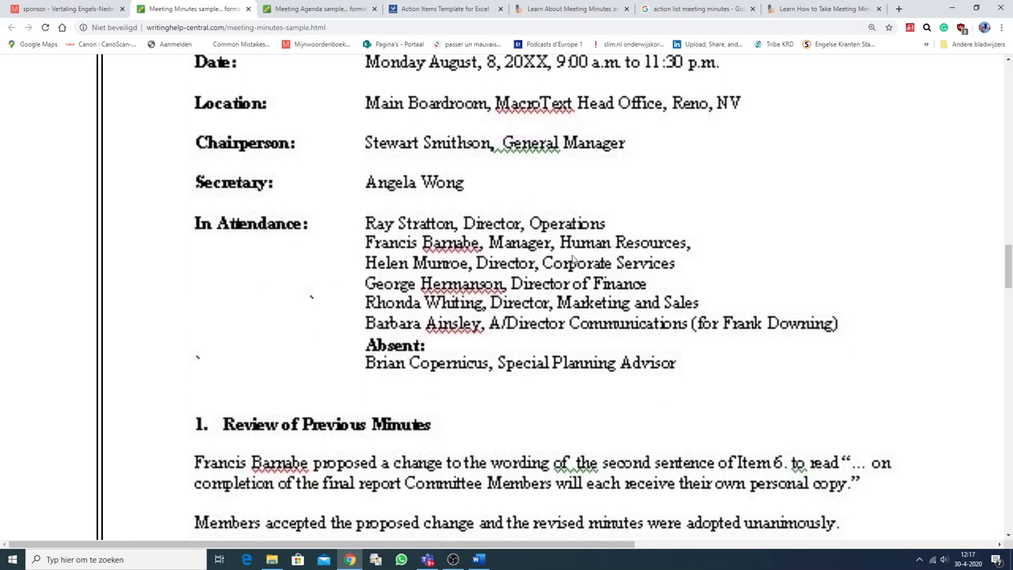
mouse_move(404, 275)
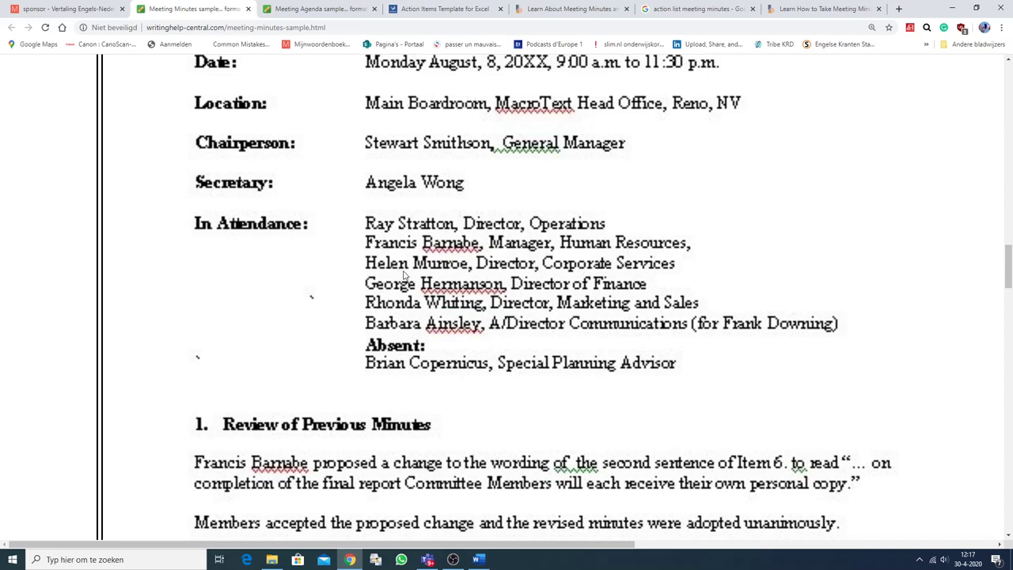
mouse_move(355, 320)
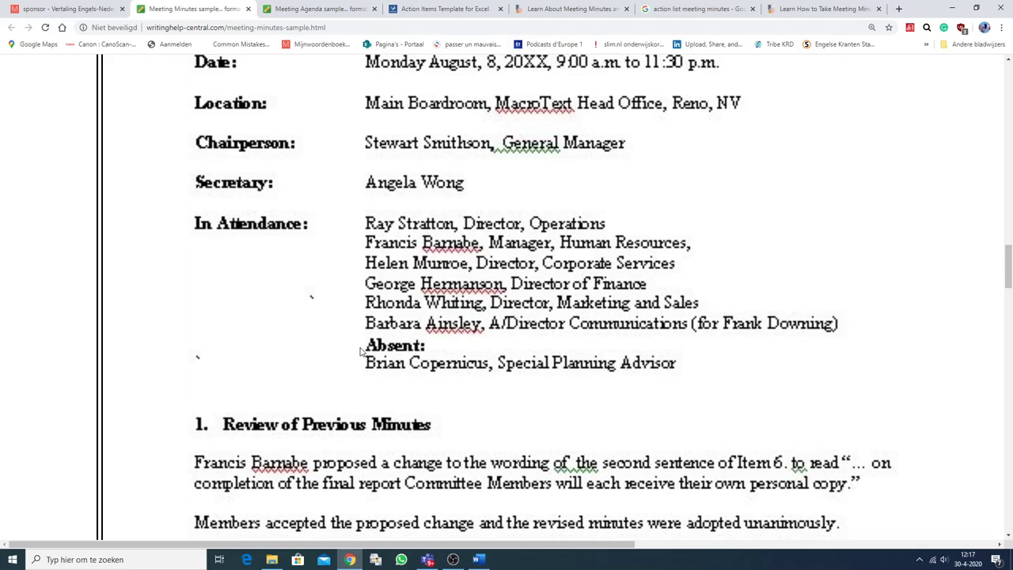
mouse_move(383, 351)
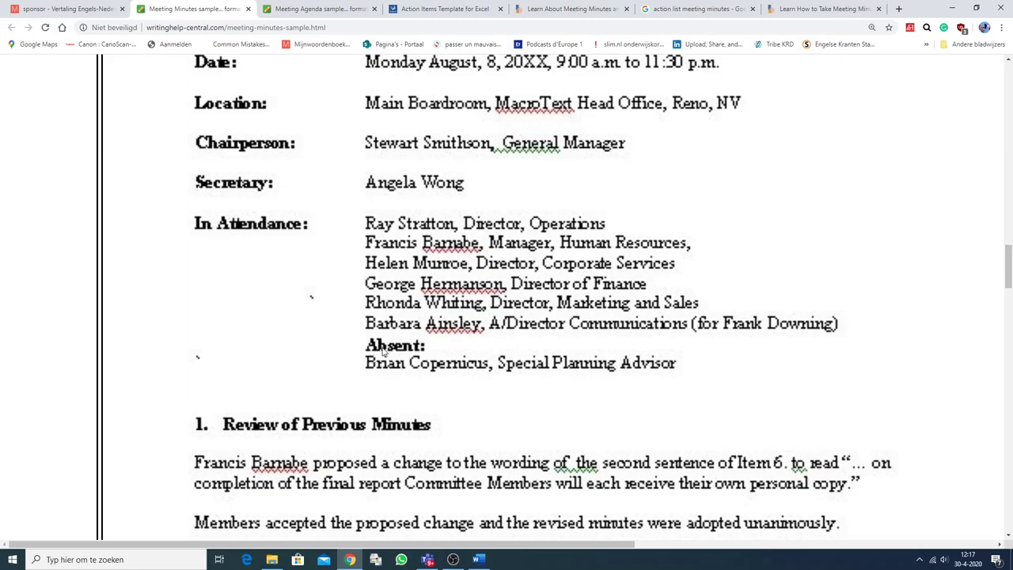
mouse_move(404, 384)
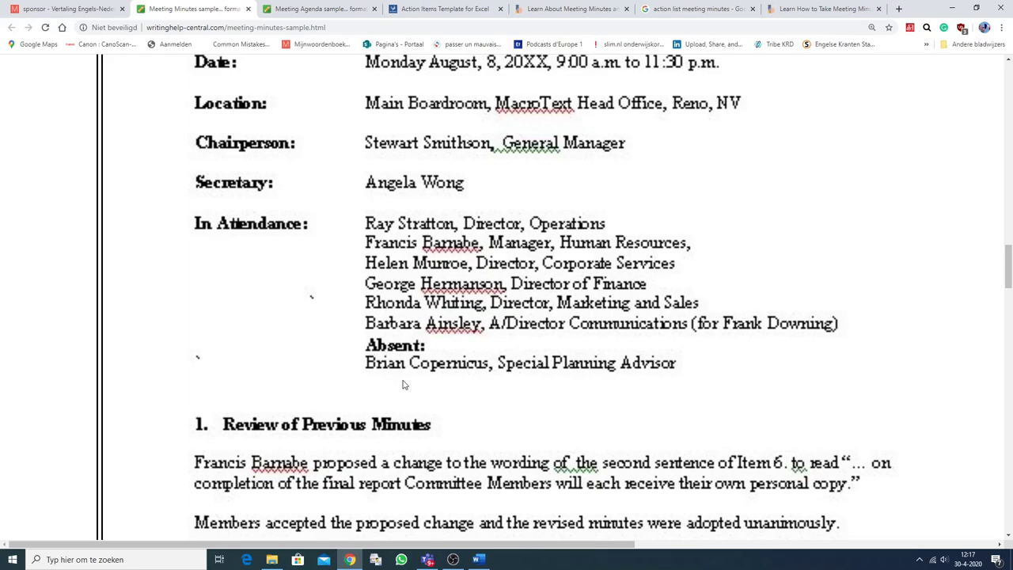
mouse_move(382, 376)
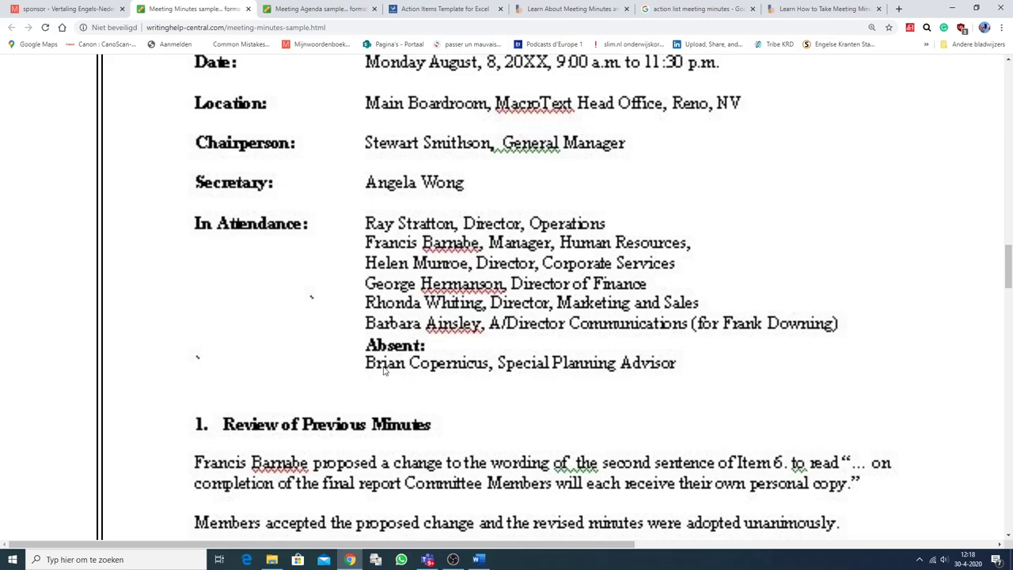
scroll(down, 3)
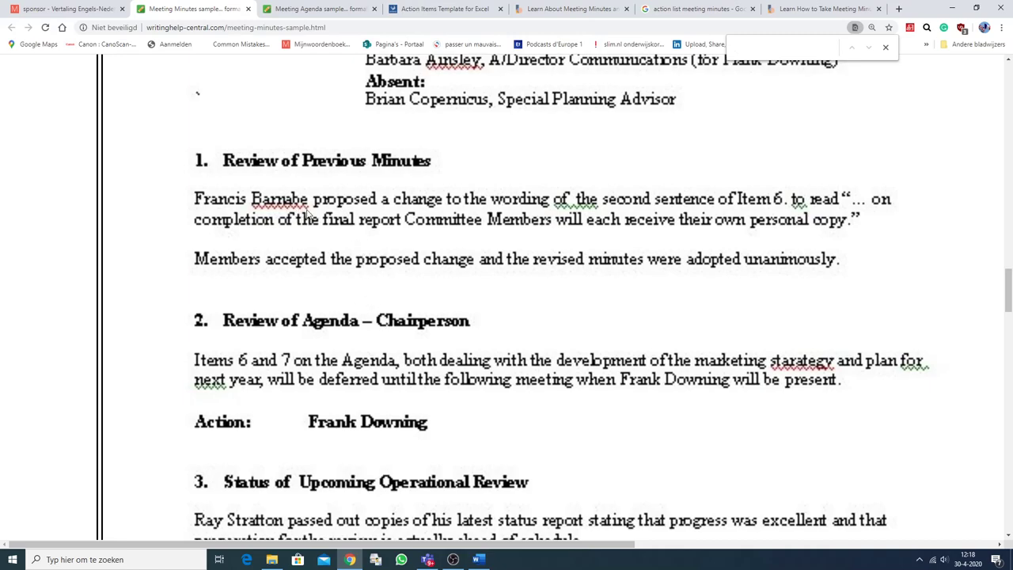
mouse_move(345, 209)
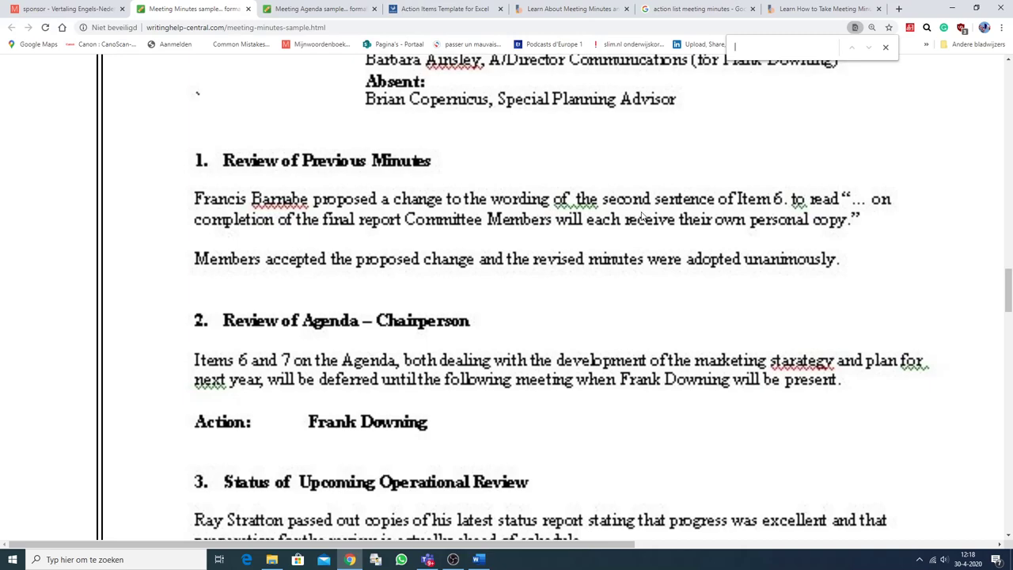
mouse_move(779, 200)
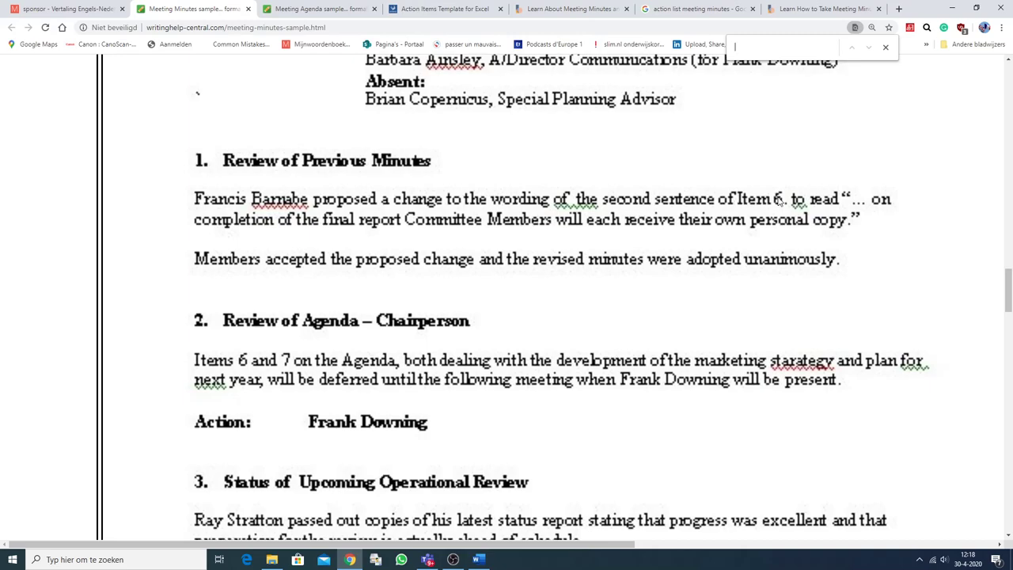
mouse_move(560, 282)
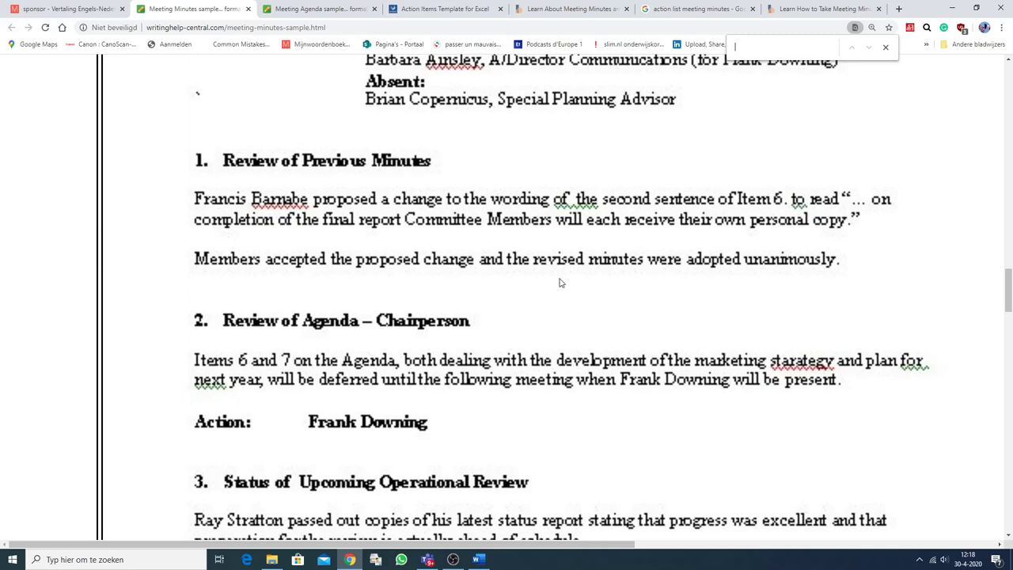
mouse_move(435, 231)
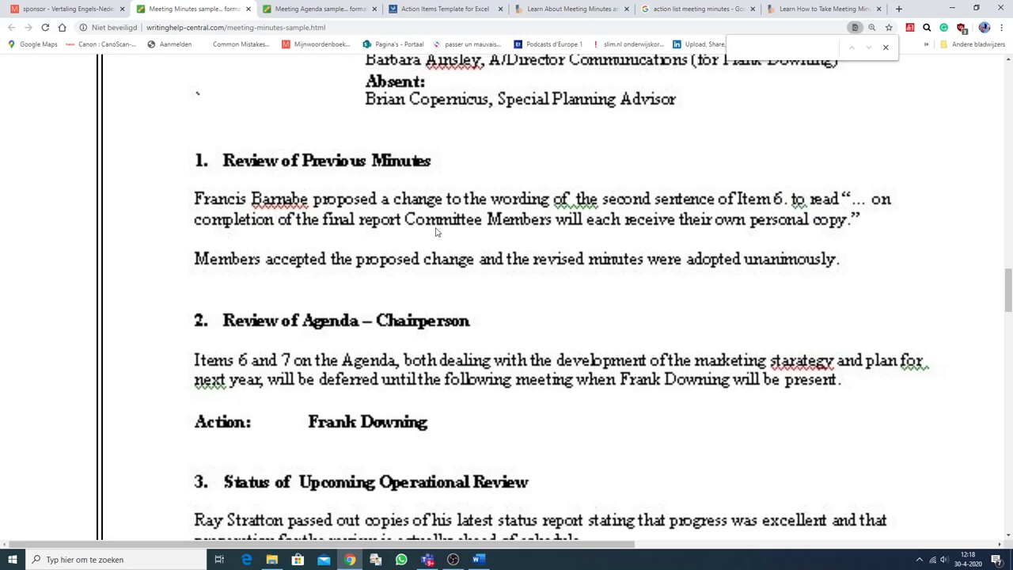
mouse_move(507, 205)
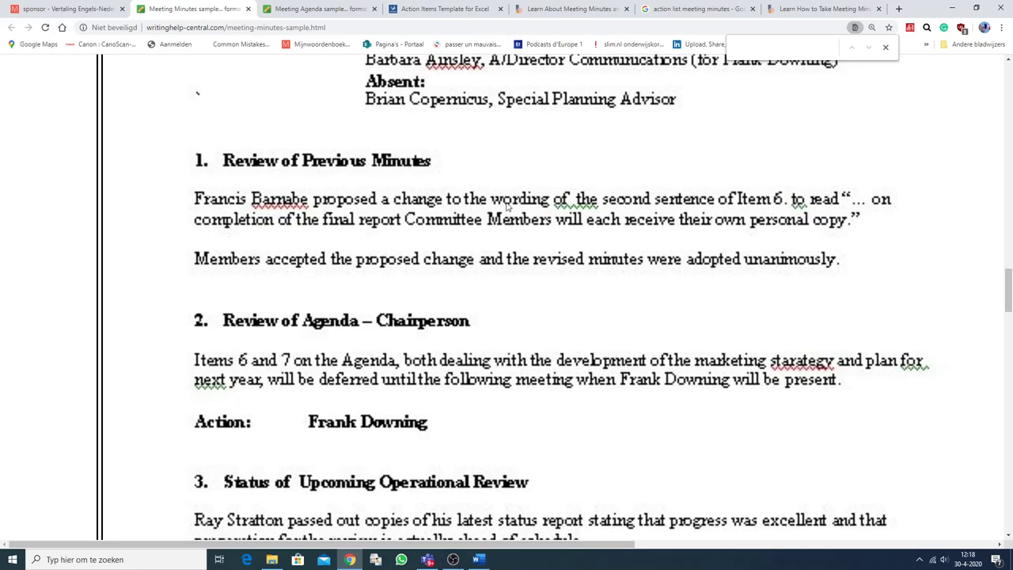
mouse_move(437, 216)
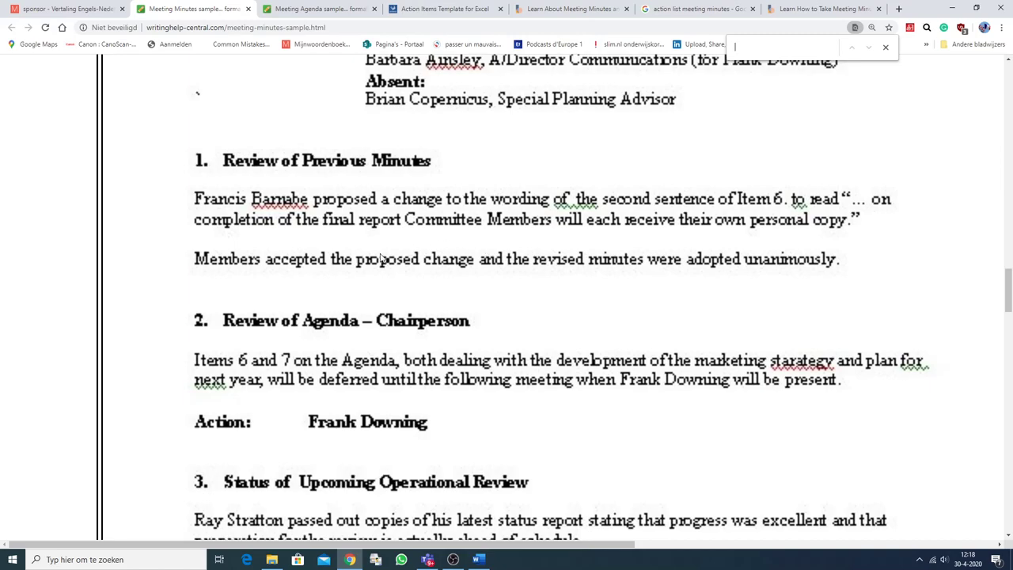
Scroll the minutes sample down to the operational review details
scroll(down, 3)
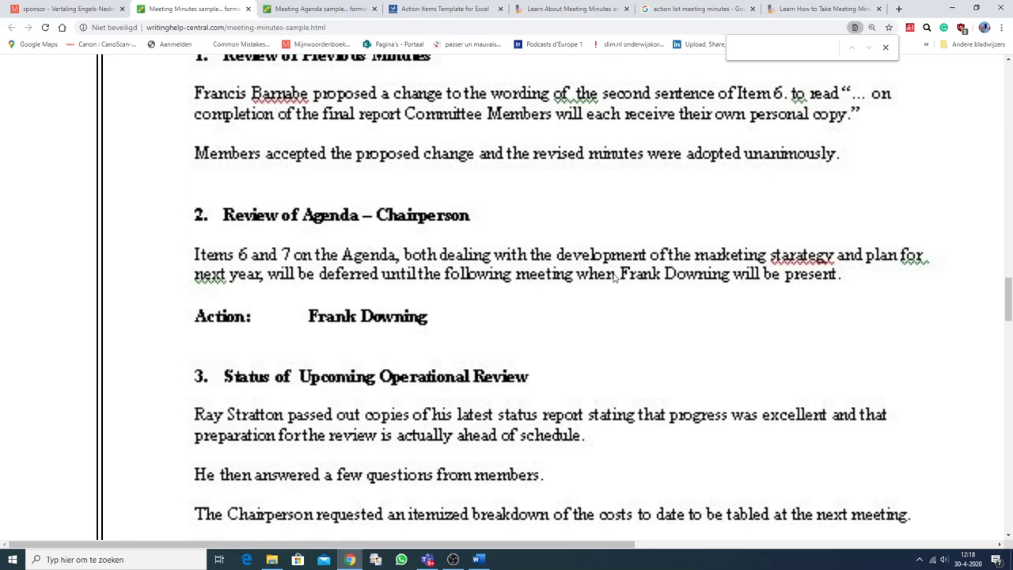
mouse_move(837, 266)
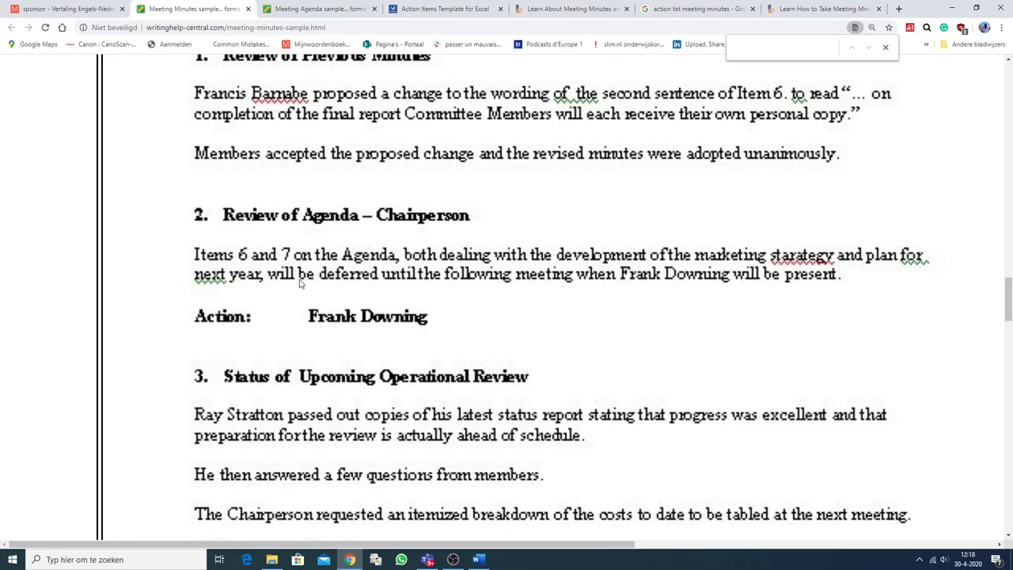
mouse_move(525, 294)
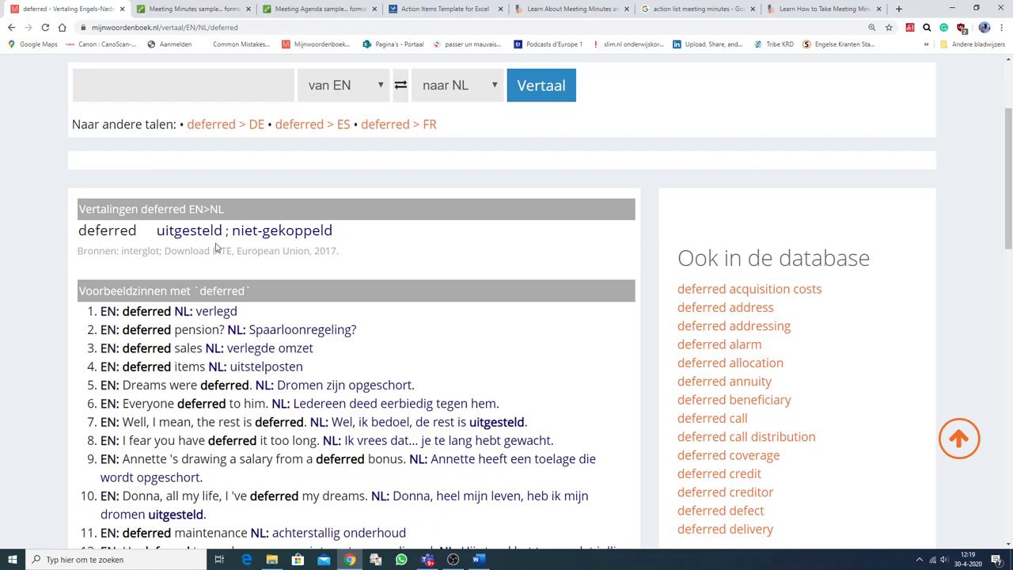
mouse_move(177, 251)
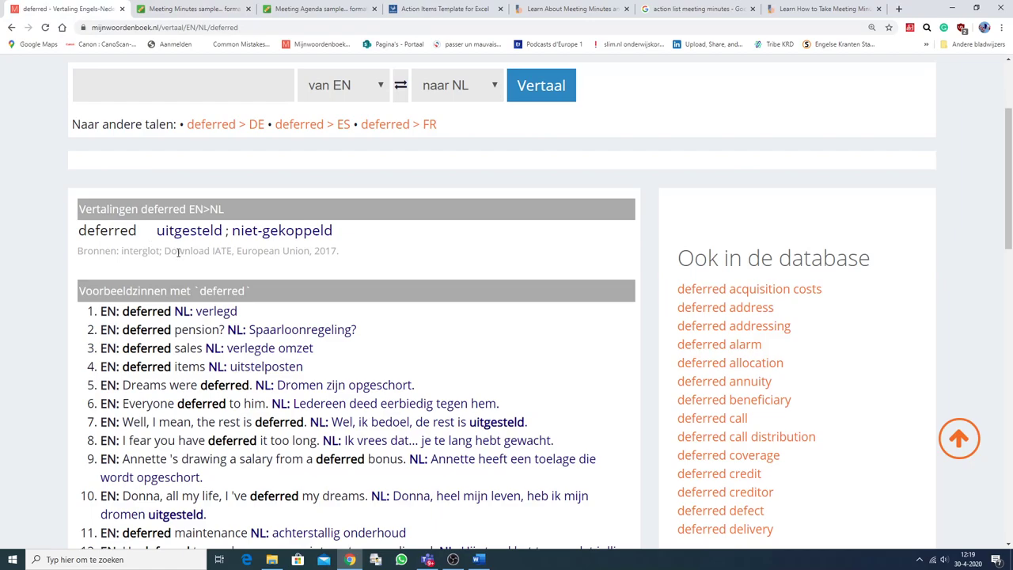
Return to the meeting minutes sample, review the header and come back to the Review of Agenda section
click(193, 10)
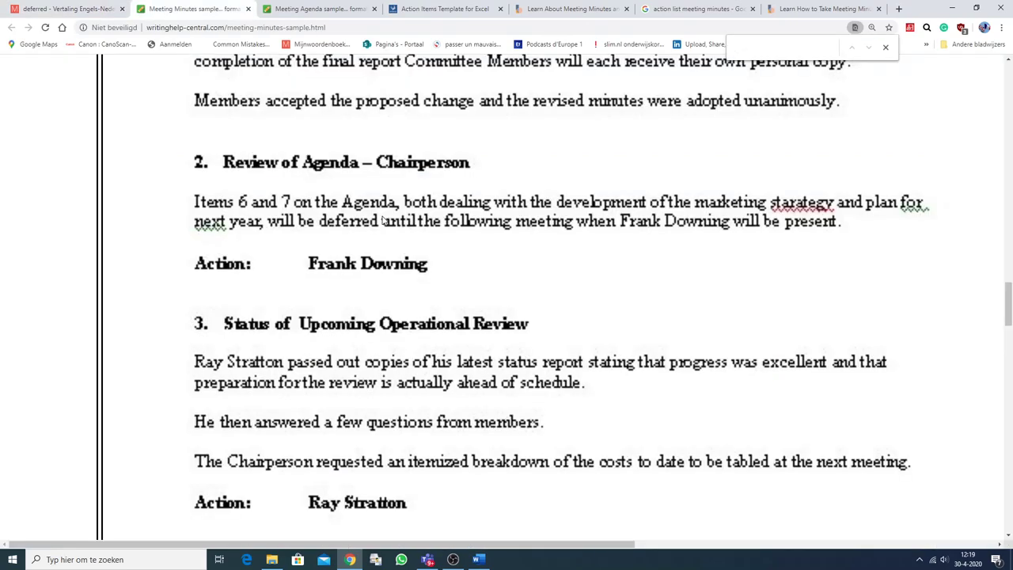
mouse_move(326, 208)
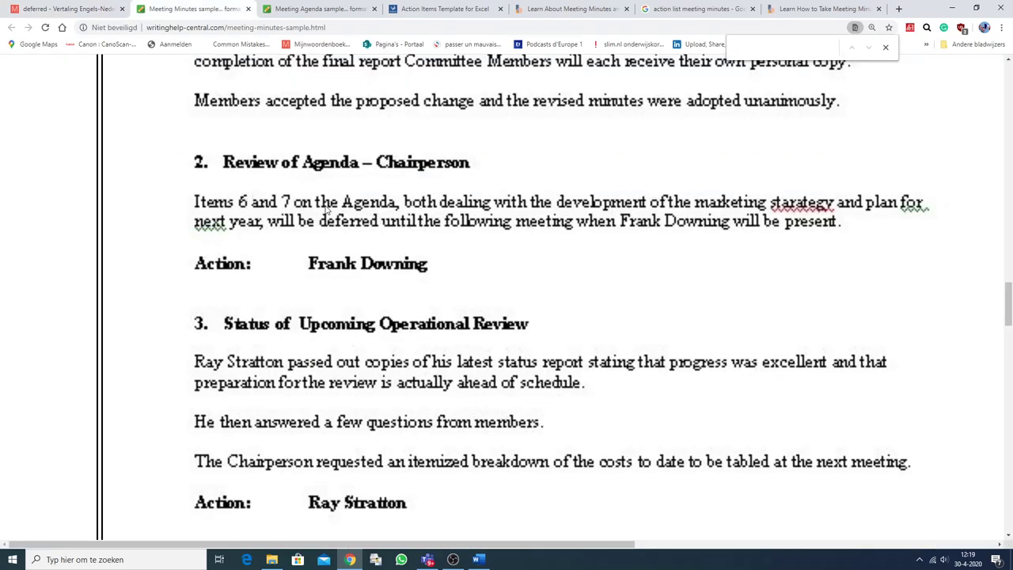
click(316, 9)
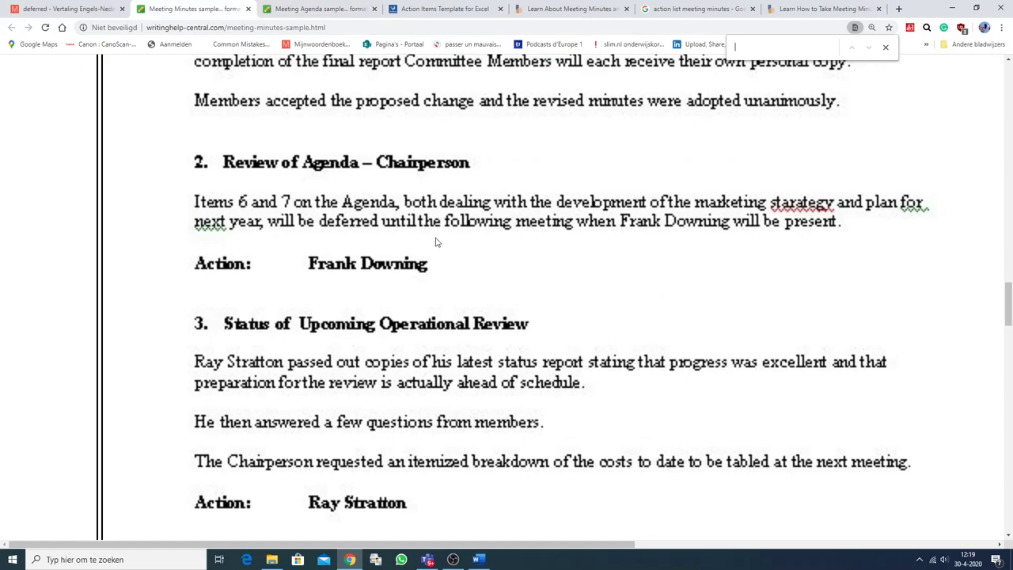
mouse_move(446, 244)
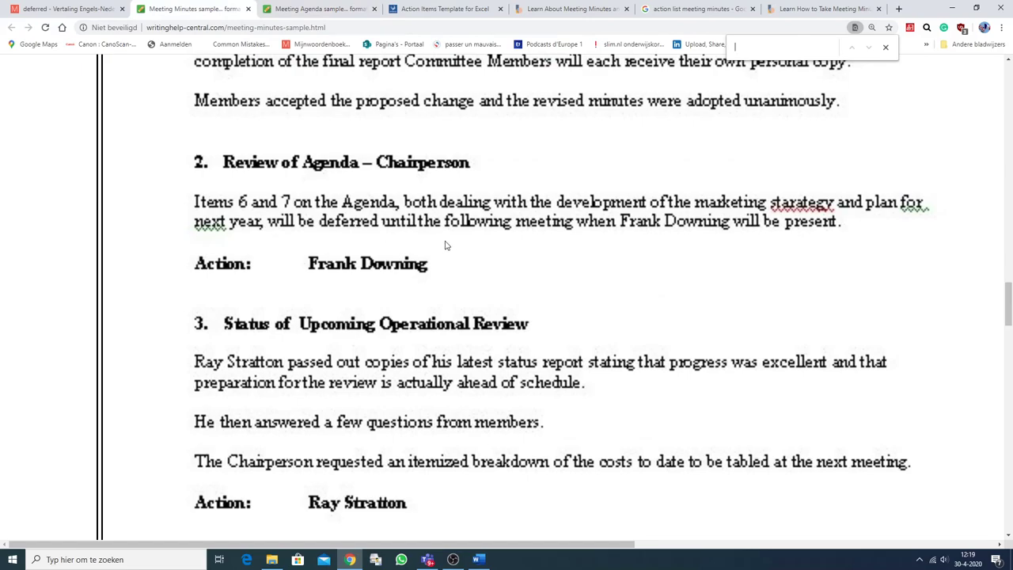
scroll(up, 3)
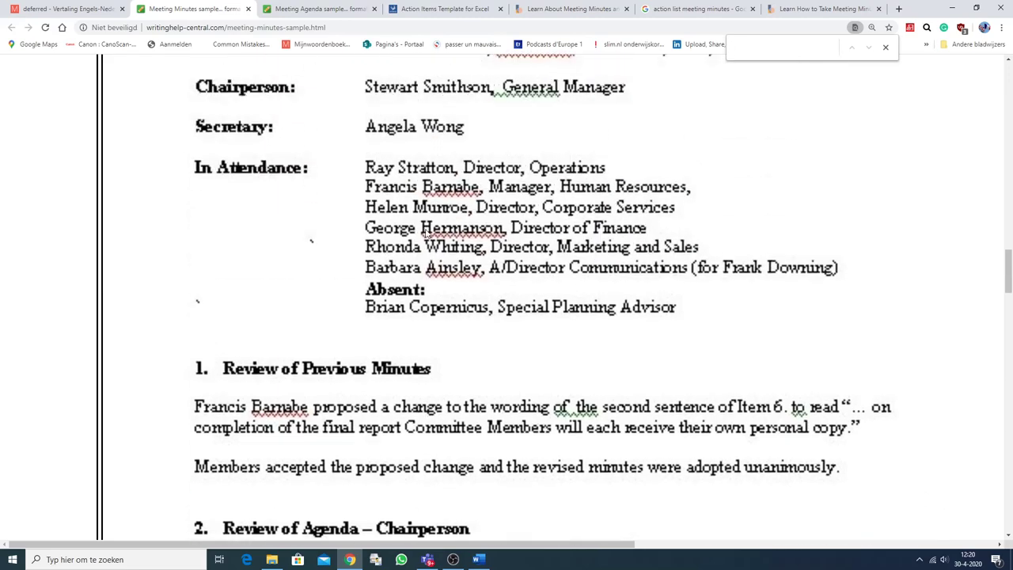
scroll(up, 3)
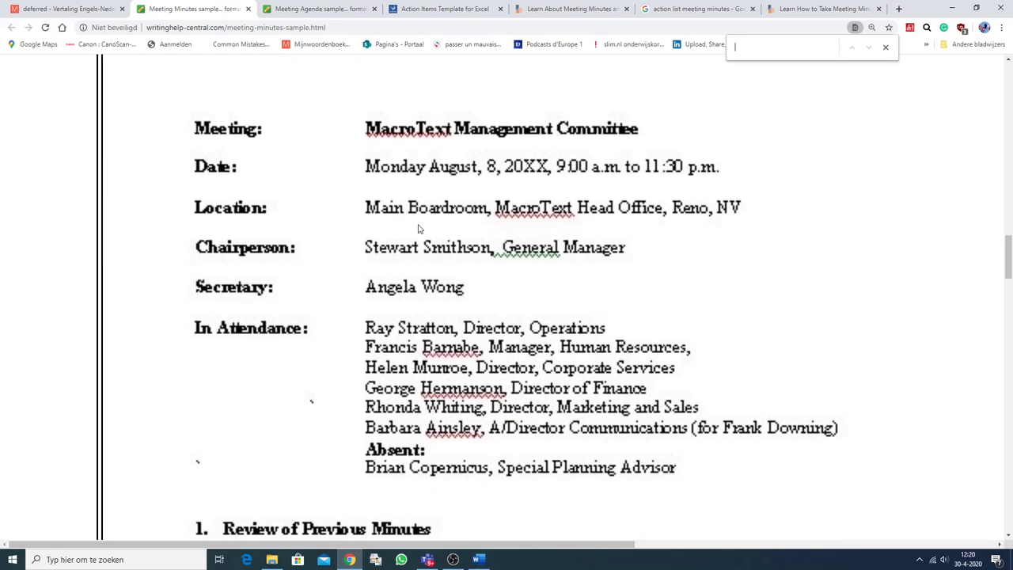
scroll(down, 3)
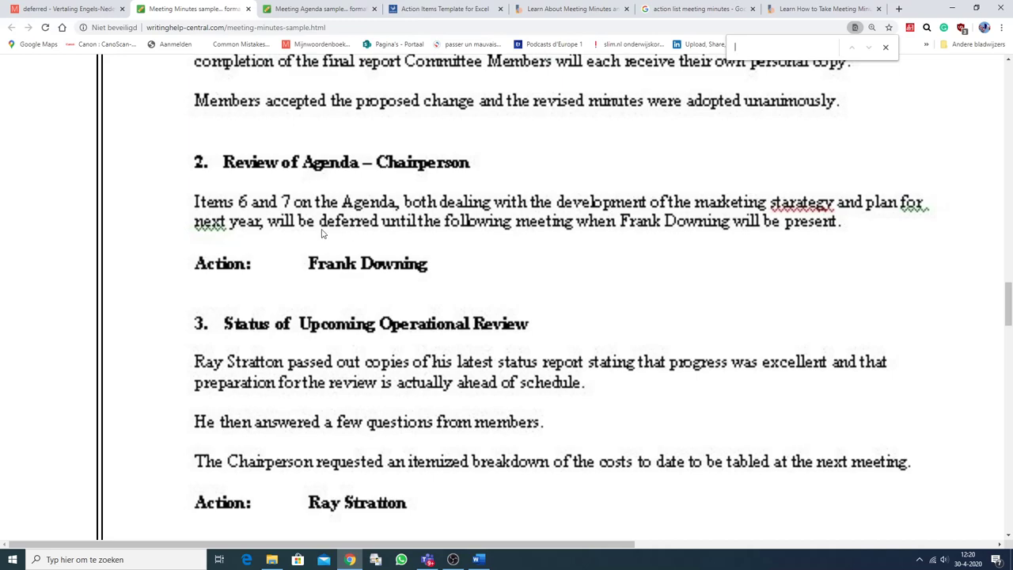
scroll(down, 3)
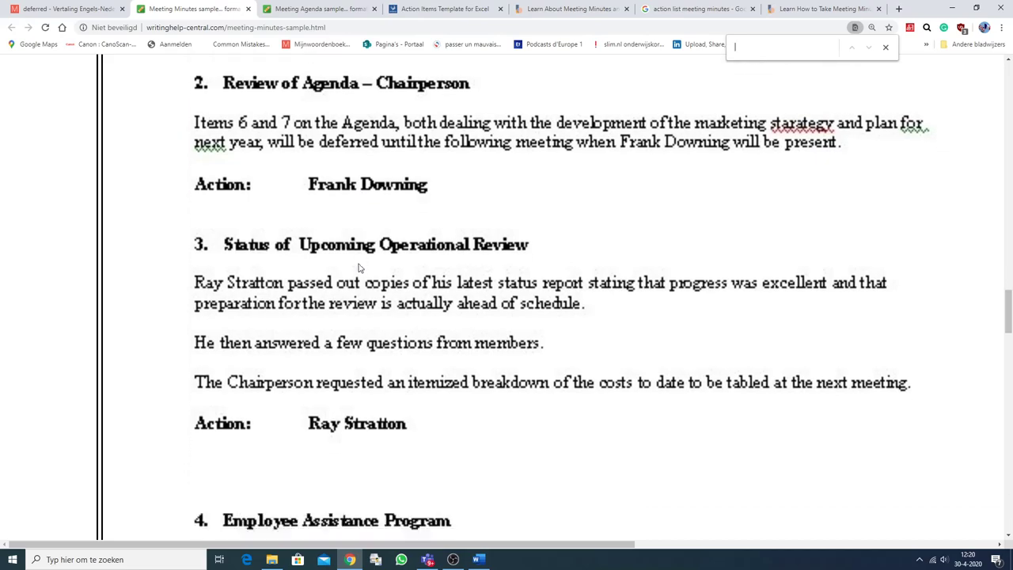
scroll(down, 3)
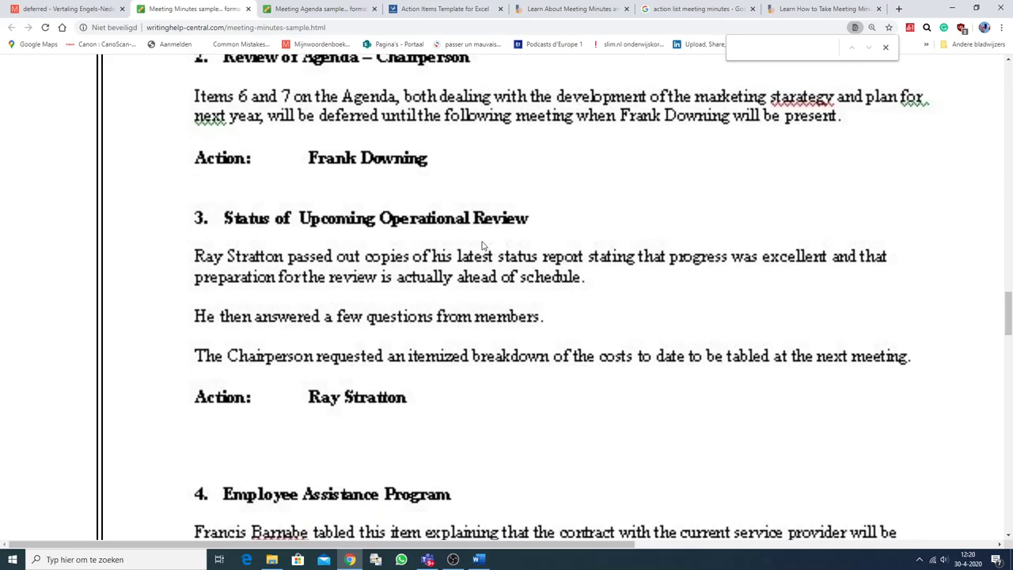
scroll(down, 3)
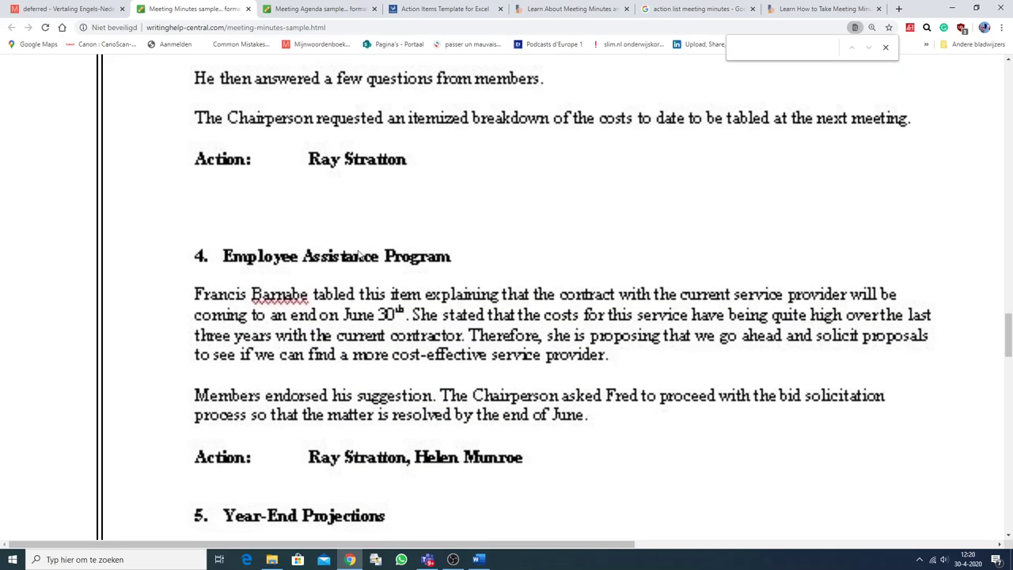
scroll(down, 3)
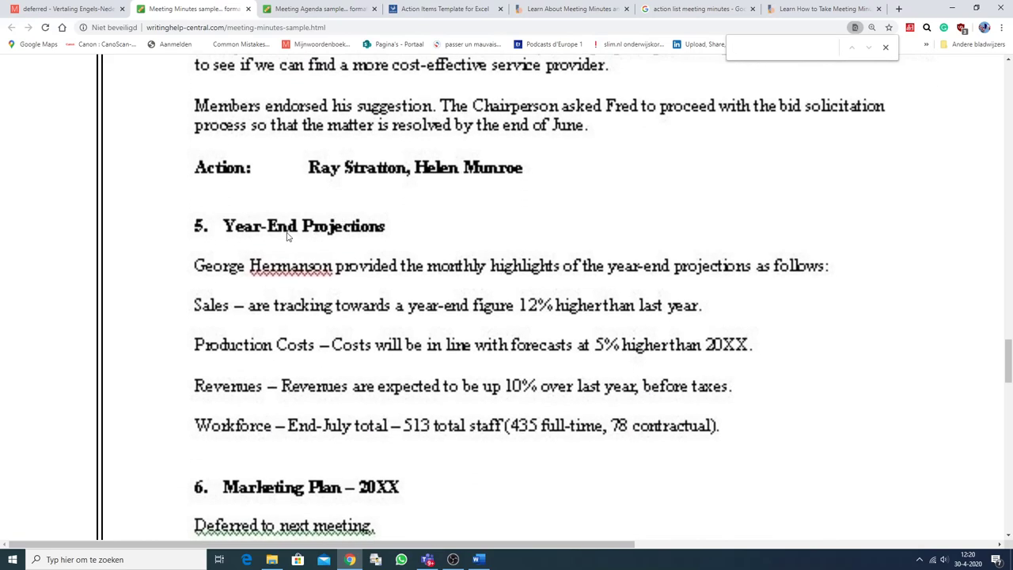
scroll(down, 3)
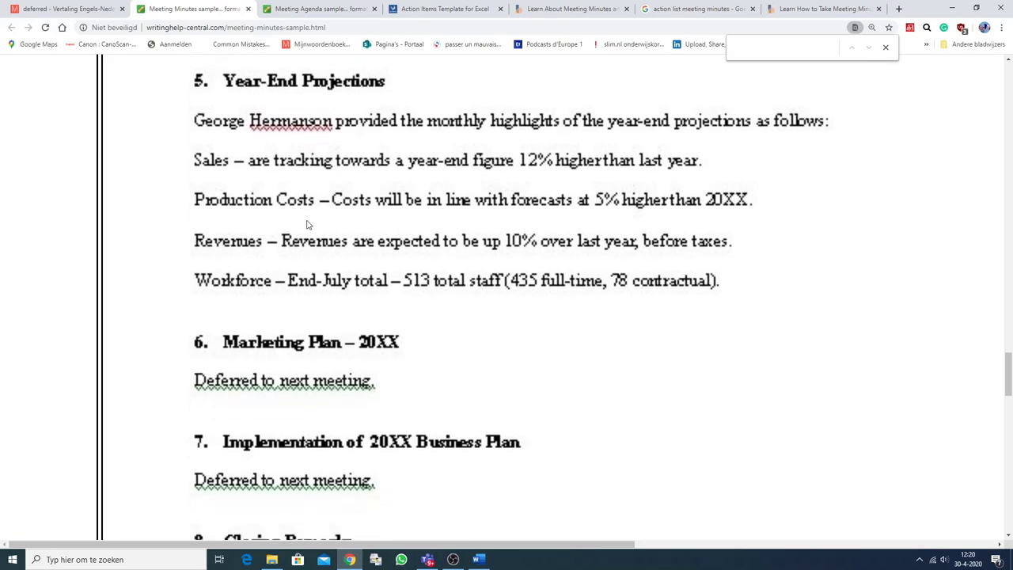
scroll(down, 3)
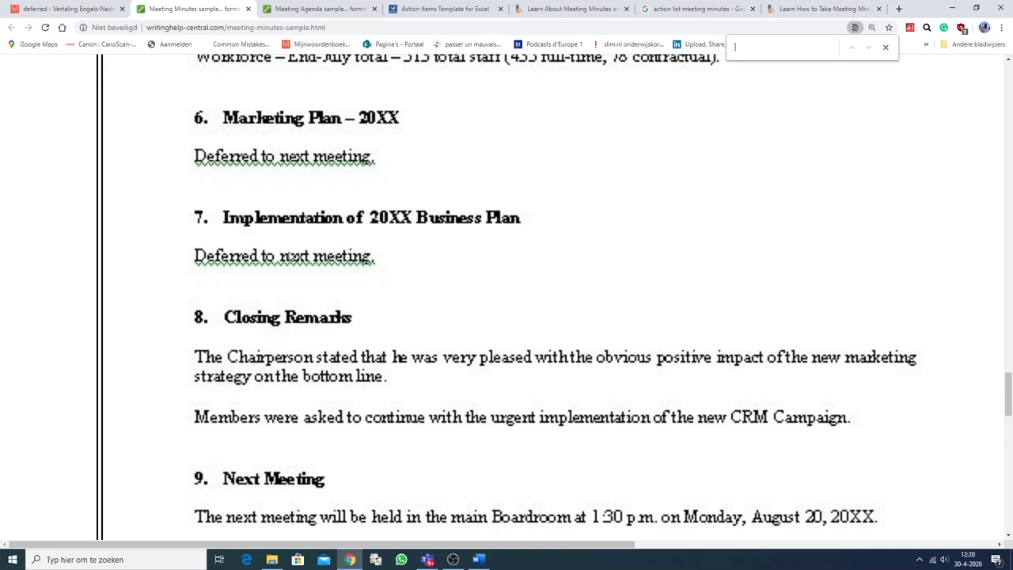
mouse_move(247, 281)
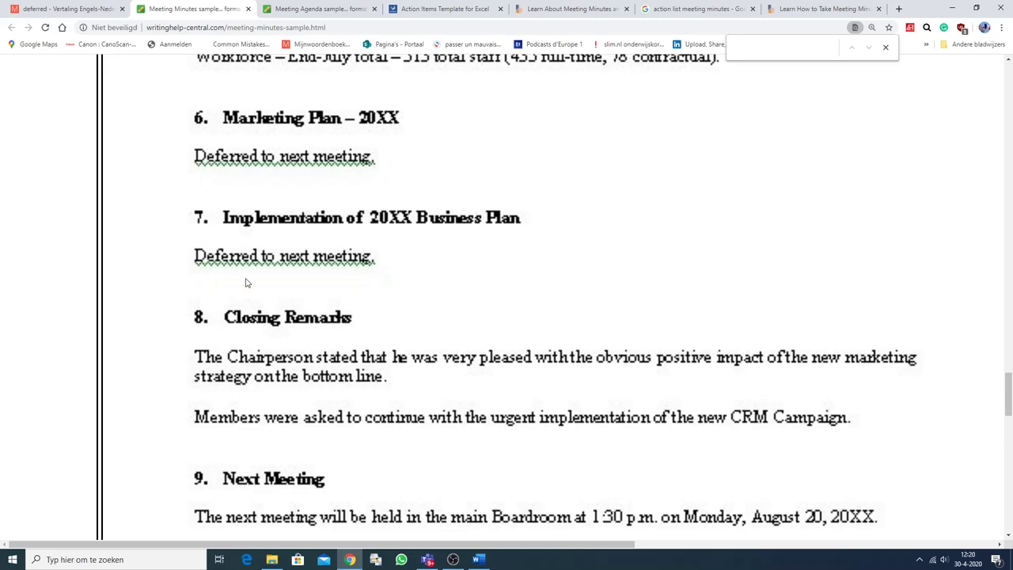
scroll(down, 3)
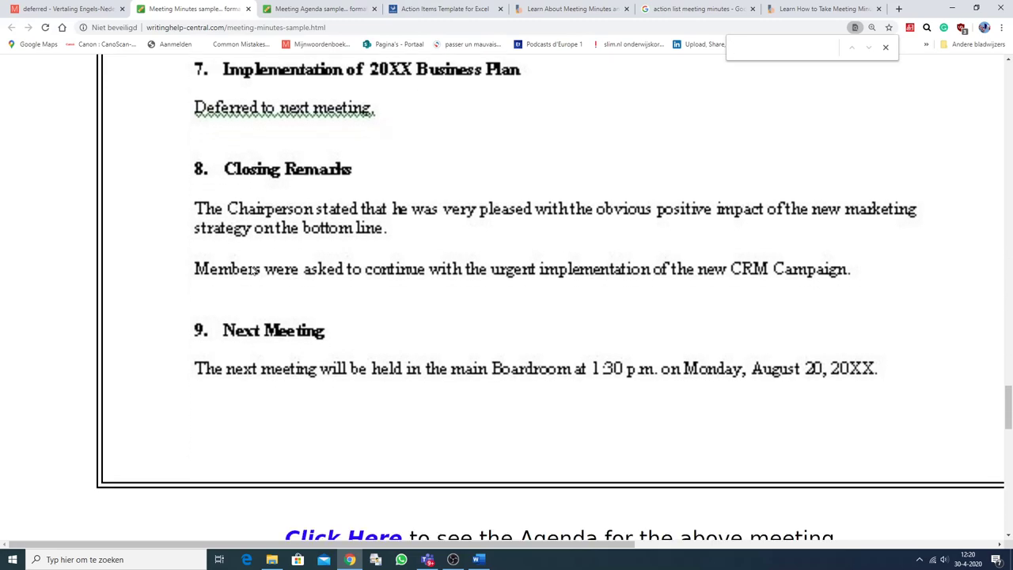
scroll(down, 3)
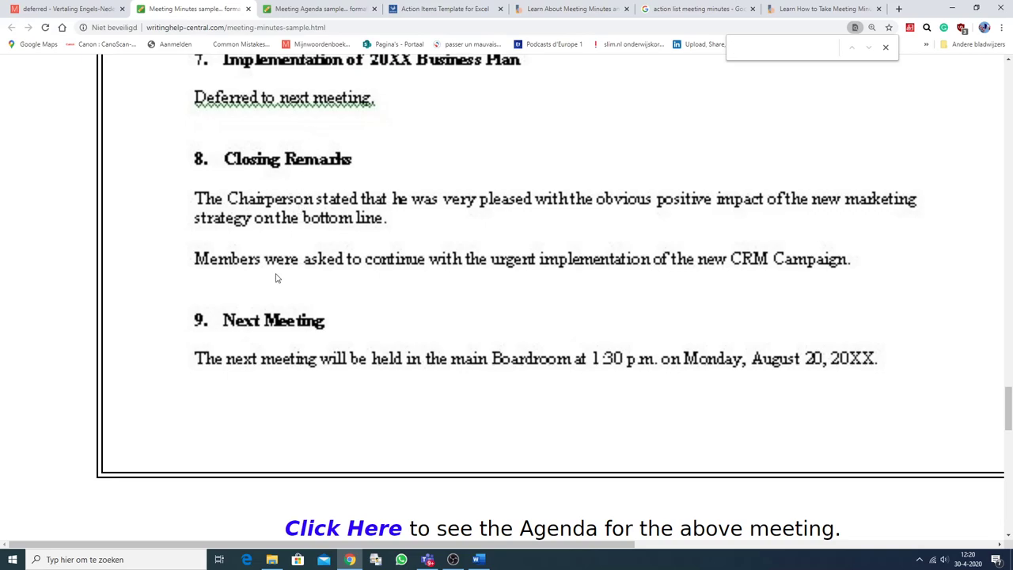
mouse_move(363, 371)
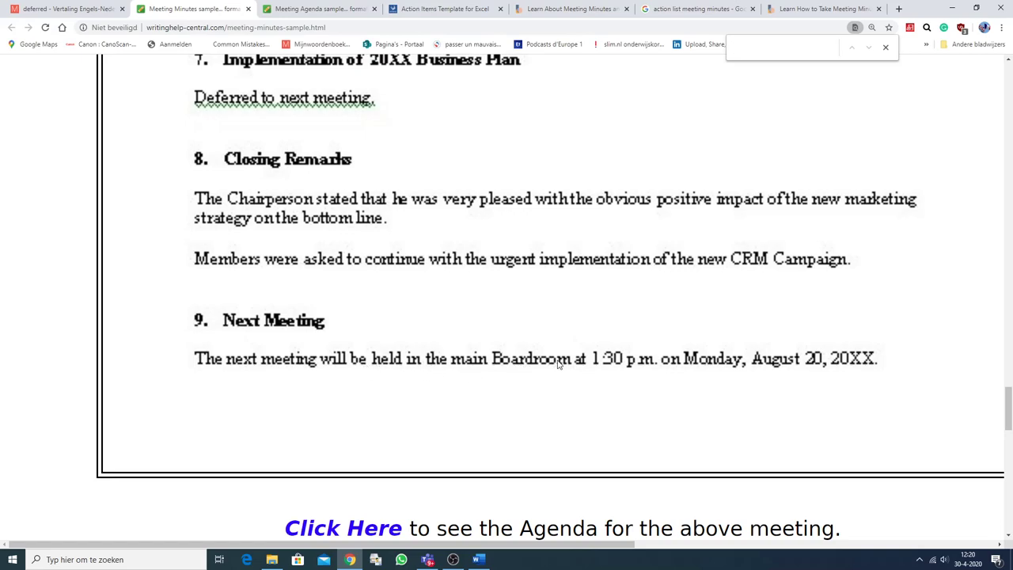
mouse_move(614, 367)
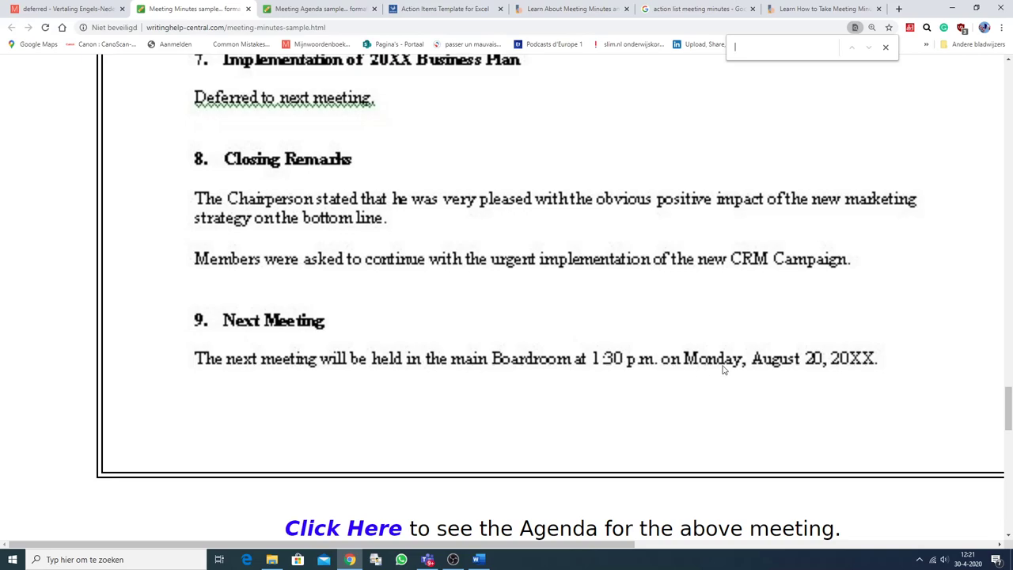
mouse_move(861, 361)
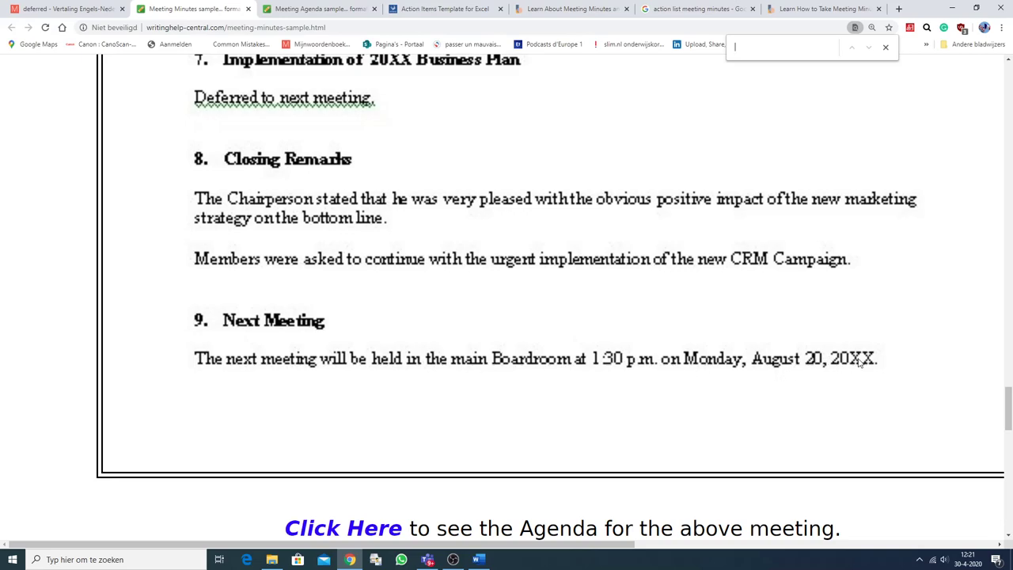
mouse_move(877, 370)
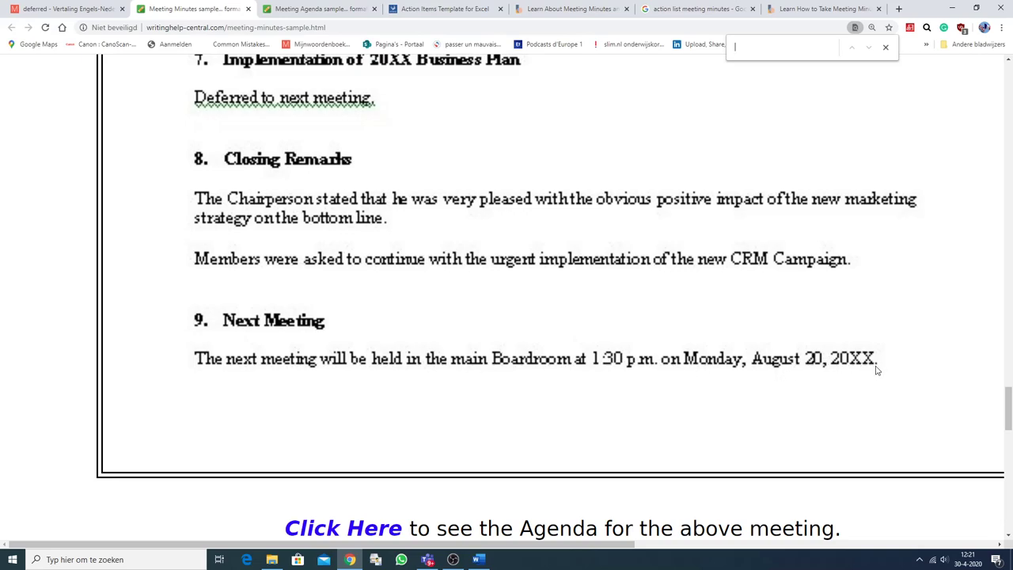
click(570, 10)
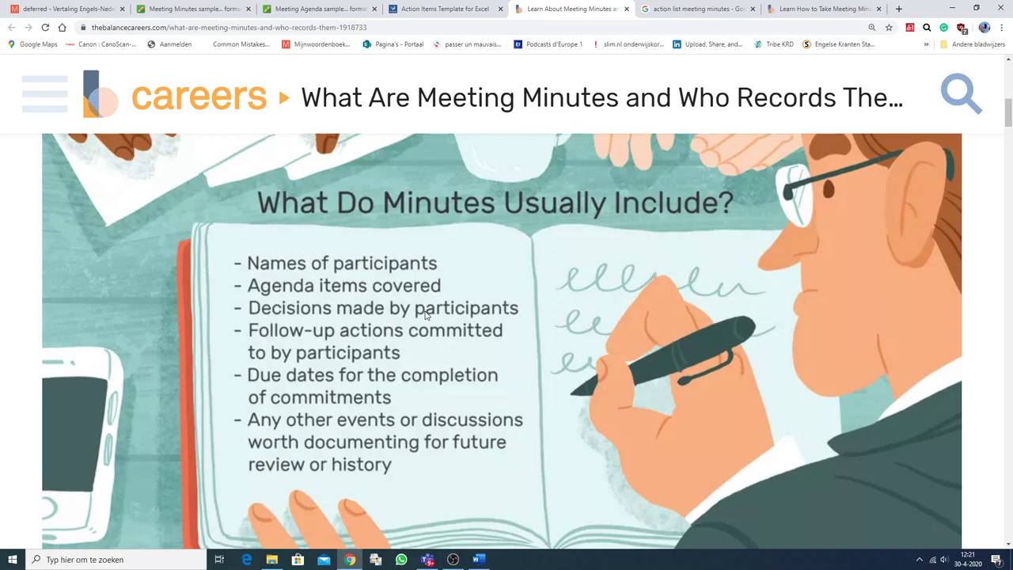
mouse_move(375, 222)
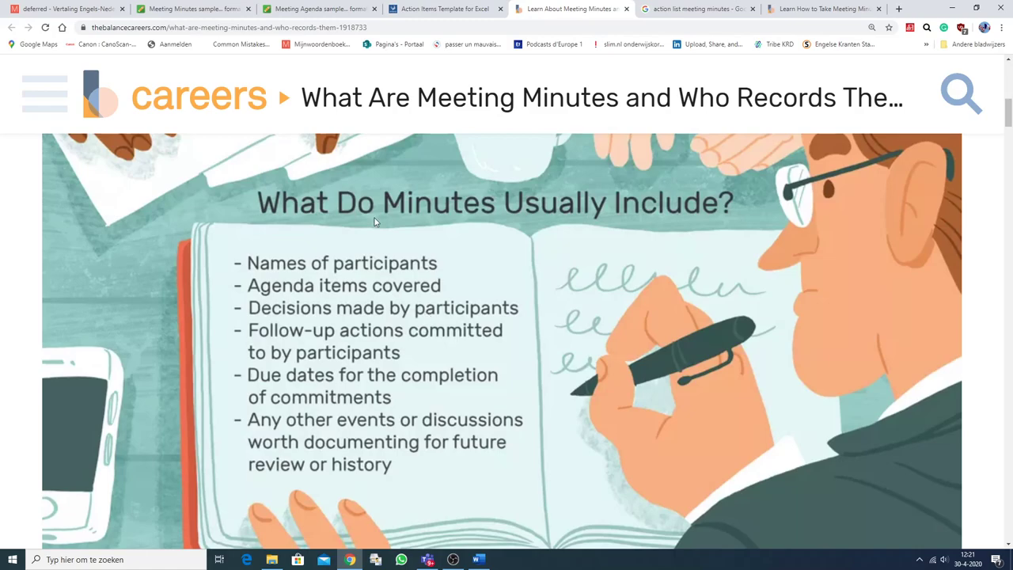
mouse_move(345, 269)
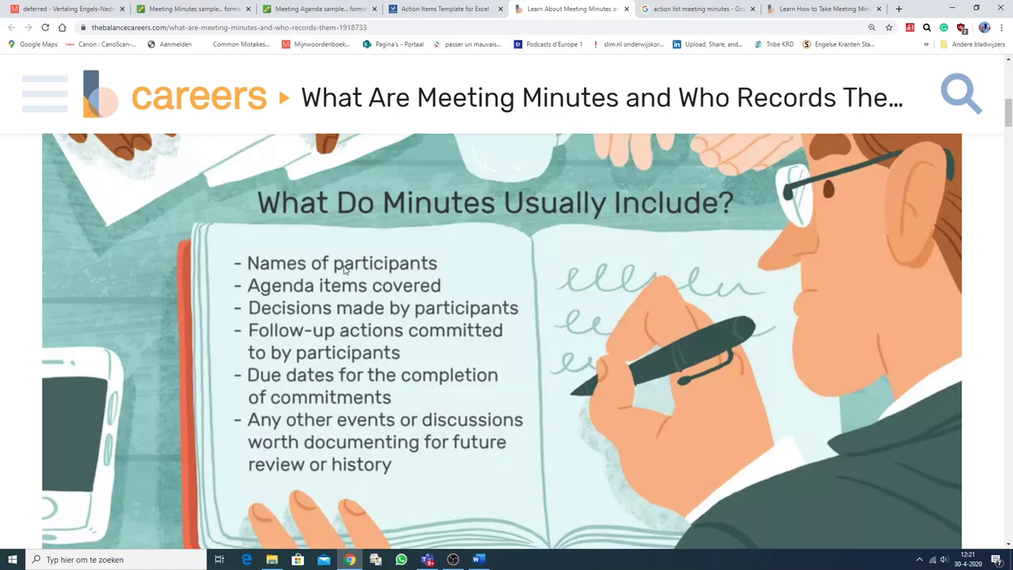
mouse_move(418, 296)
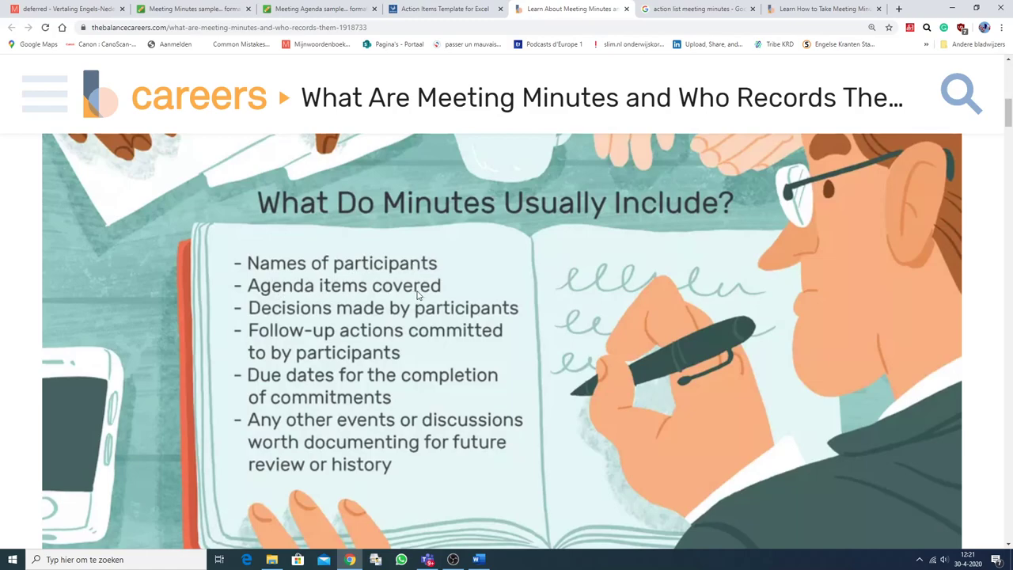
mouse_move(374, 296)
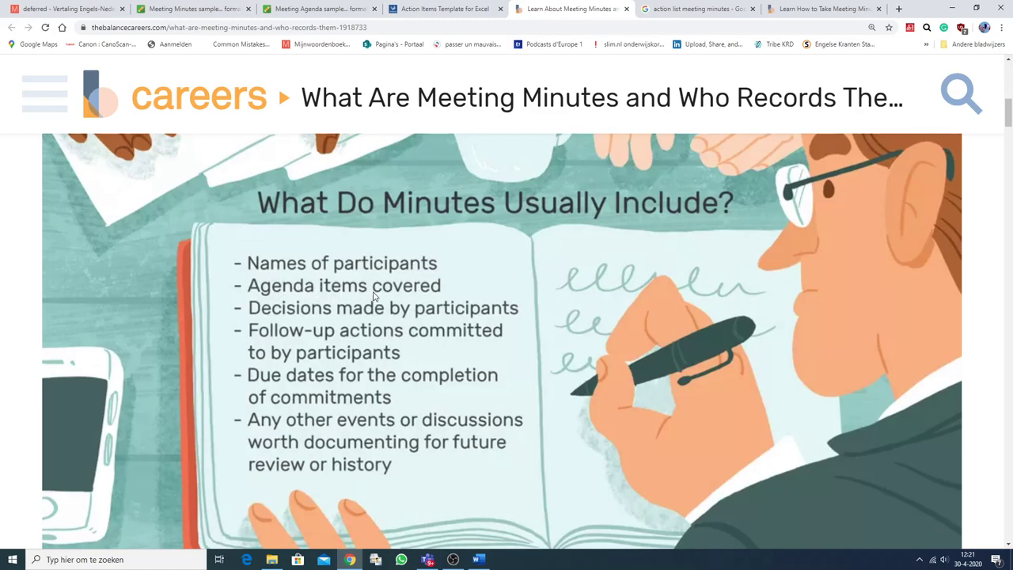
mouse_move(317, 308)
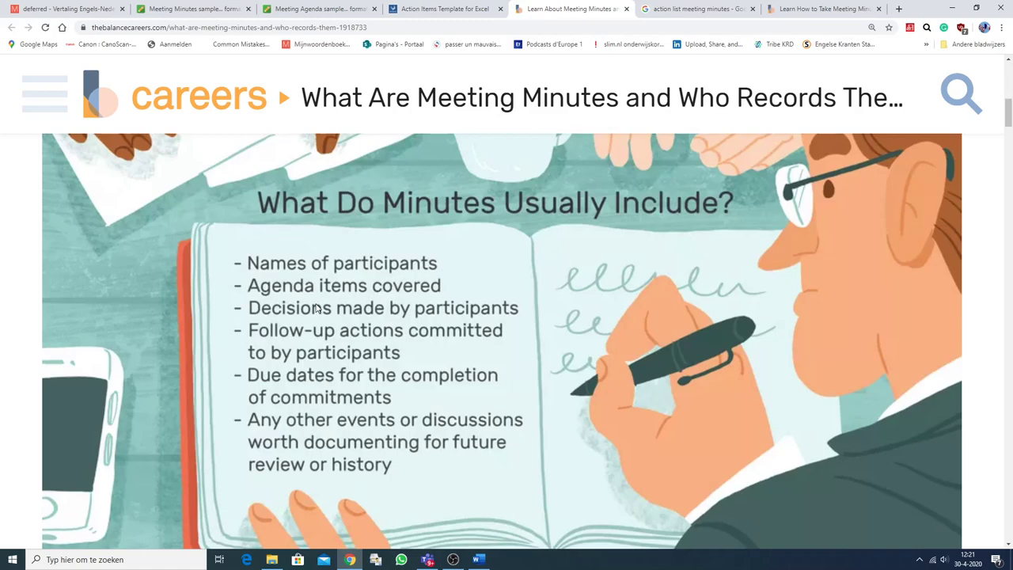
mouse_move(490, 320)
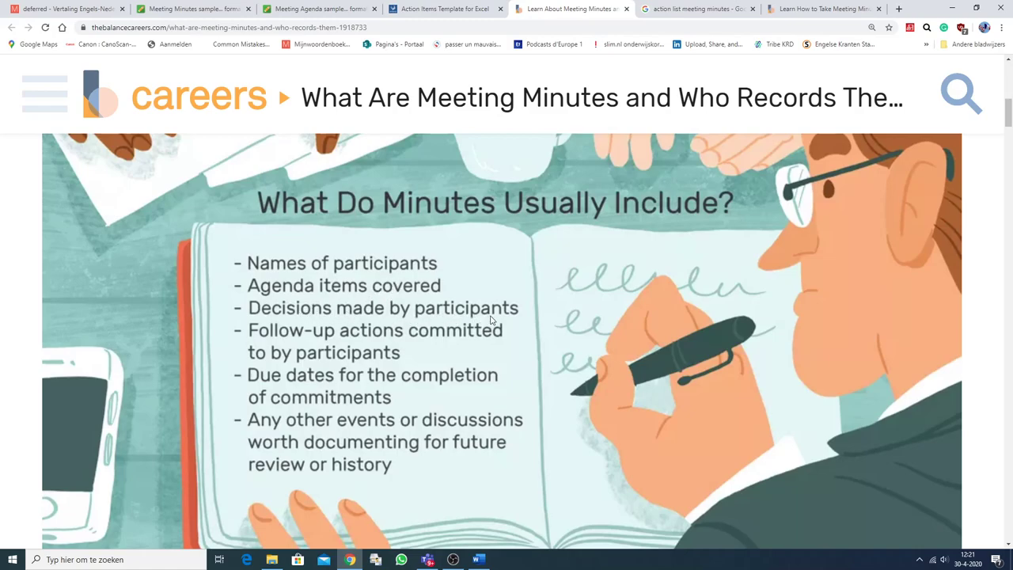
mouse_move(441, 339)
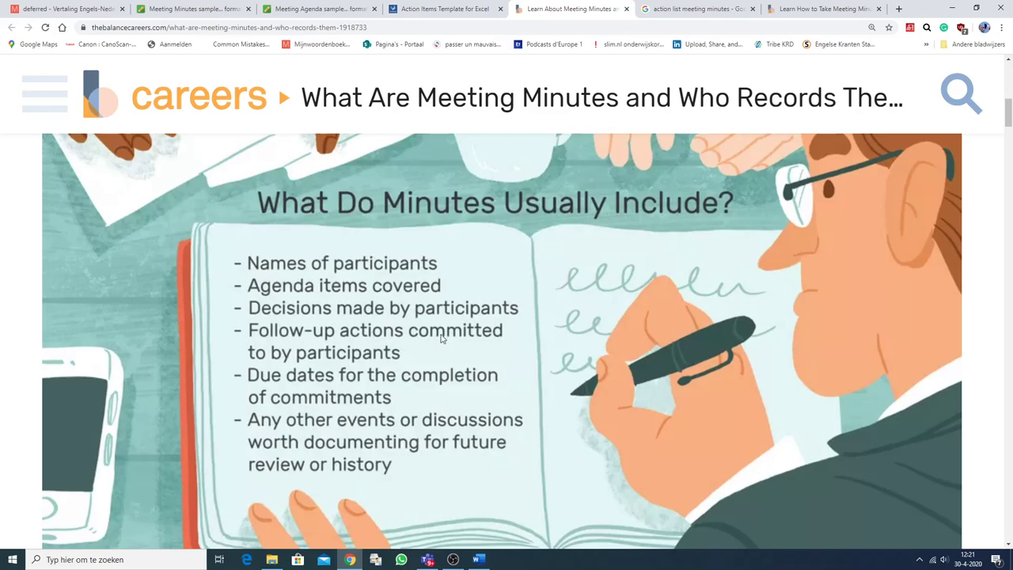
mouse_move(408, 357)
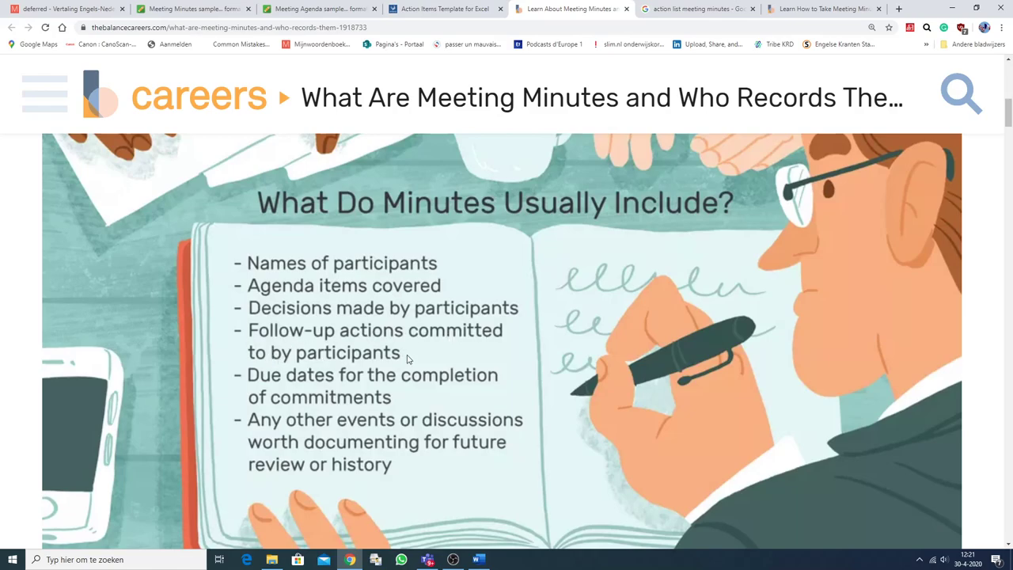
mouse_move(399, 393)
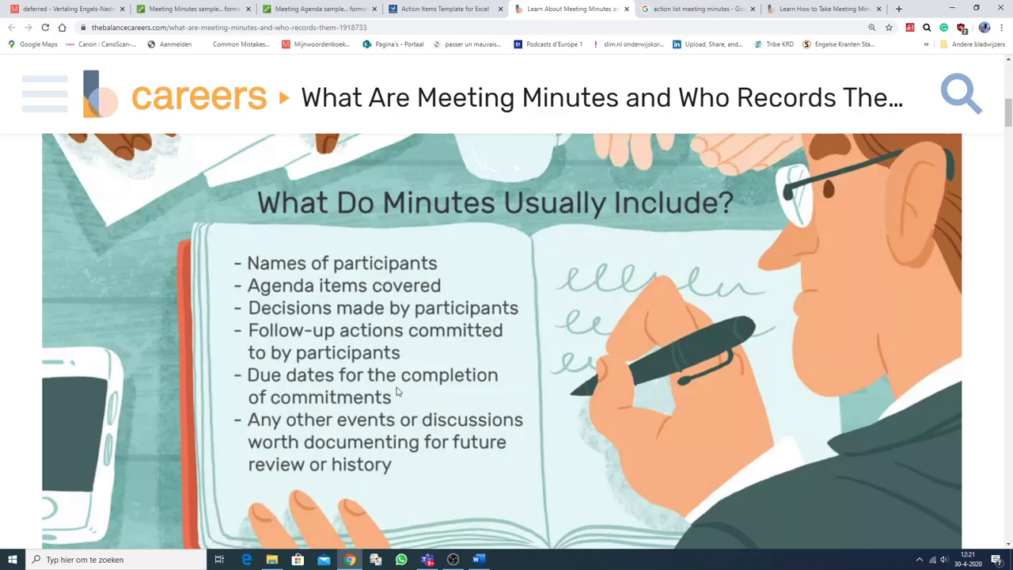
mouse_move(393, 389)
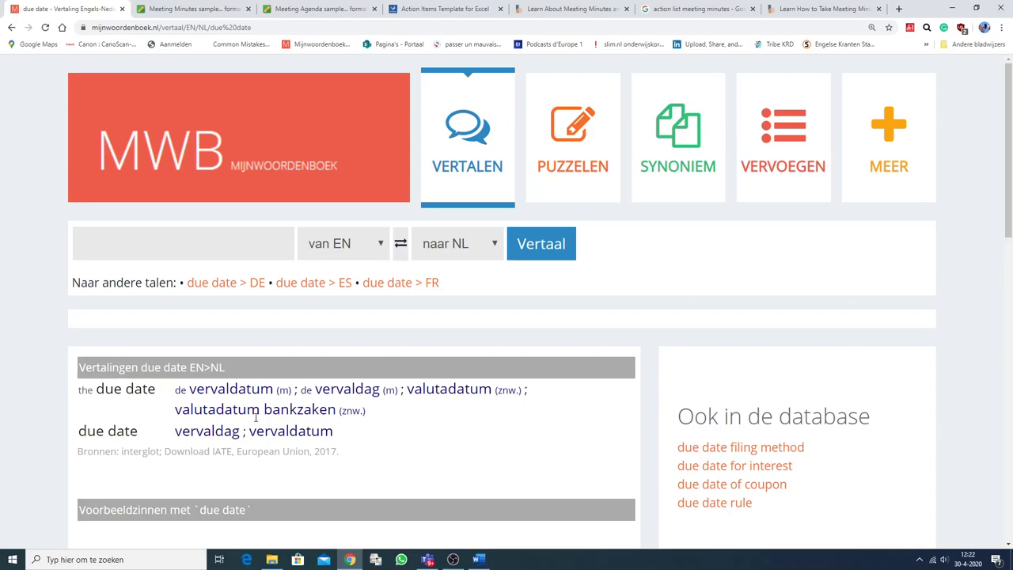
Return from the 'due date' lookup to the Balance Careers minutes article
click(570, 9)
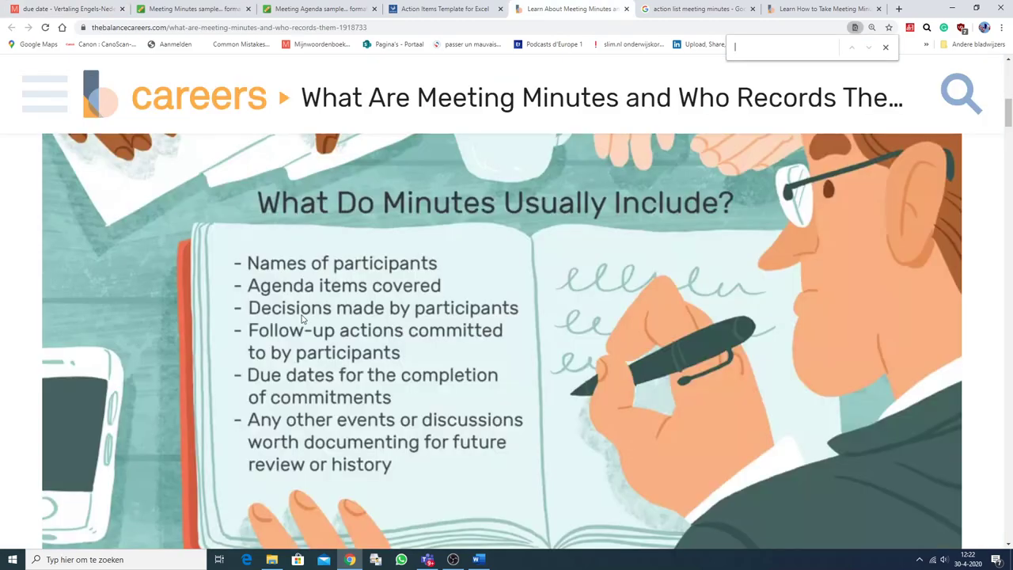
mouse_move(395, 388)
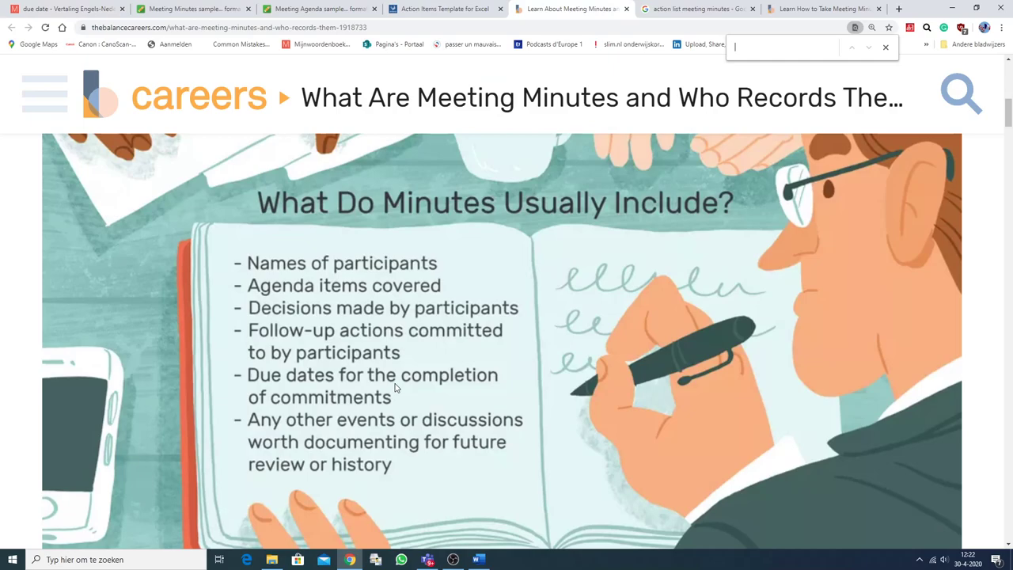
mouse_move(300, 413)
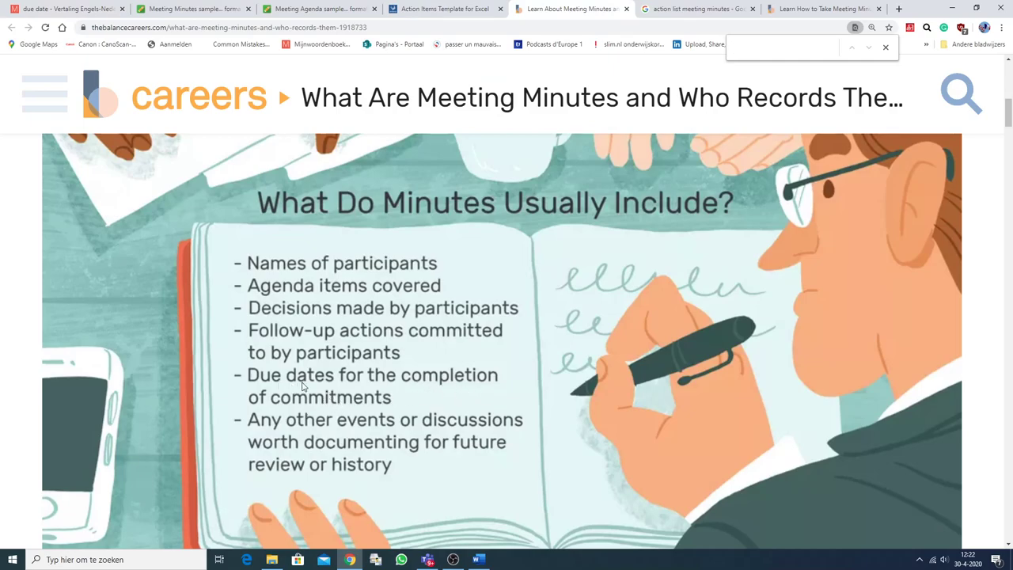
mouse_move(323, 398)
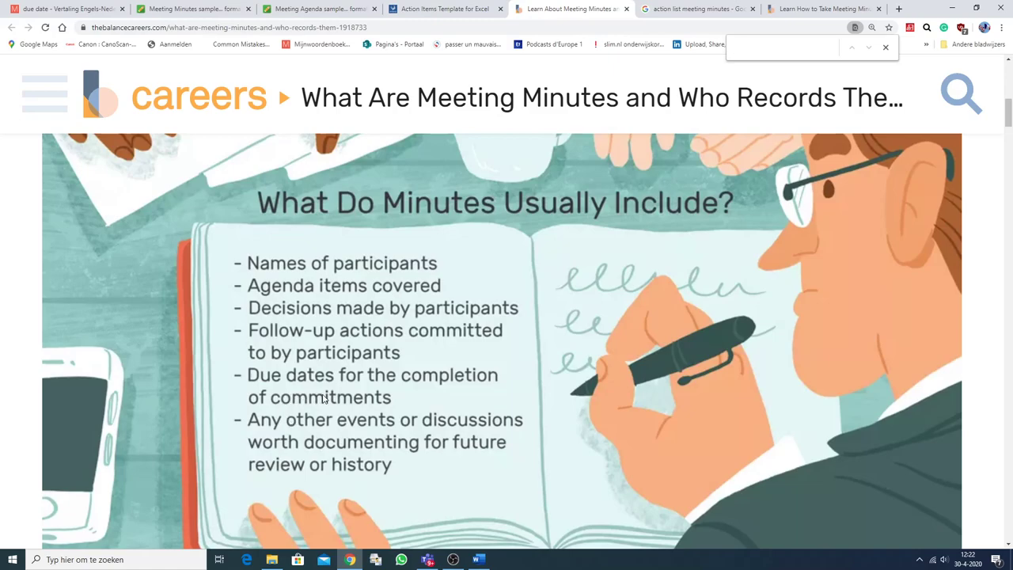
mouse_move(444, 435)
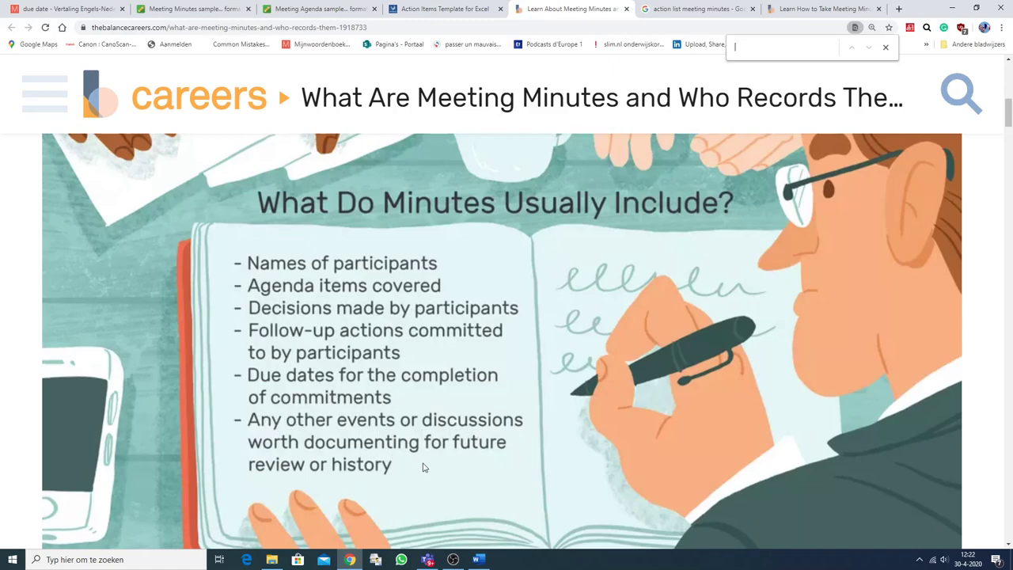
mouse_move(356, 478)
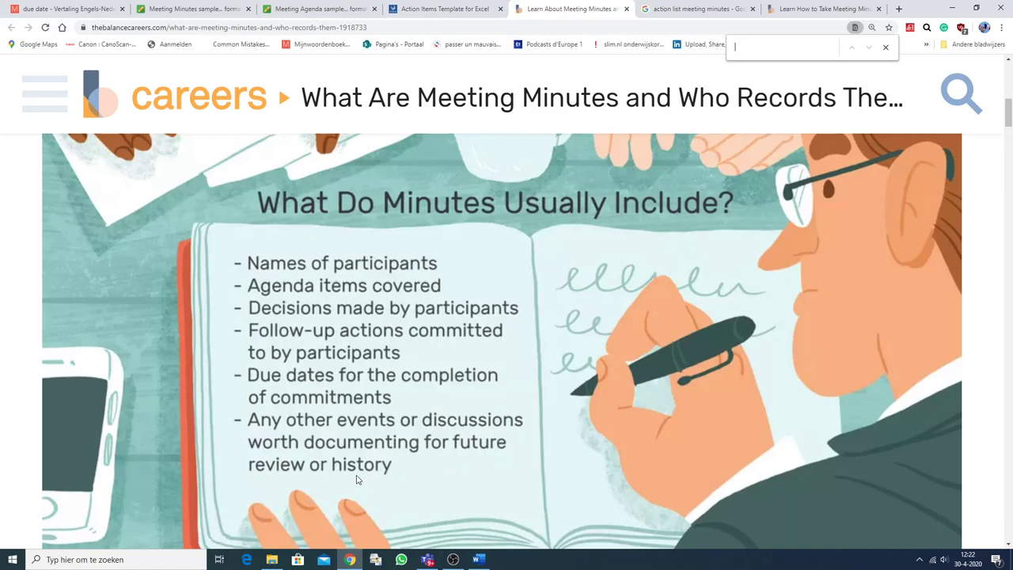
click(444, 10)
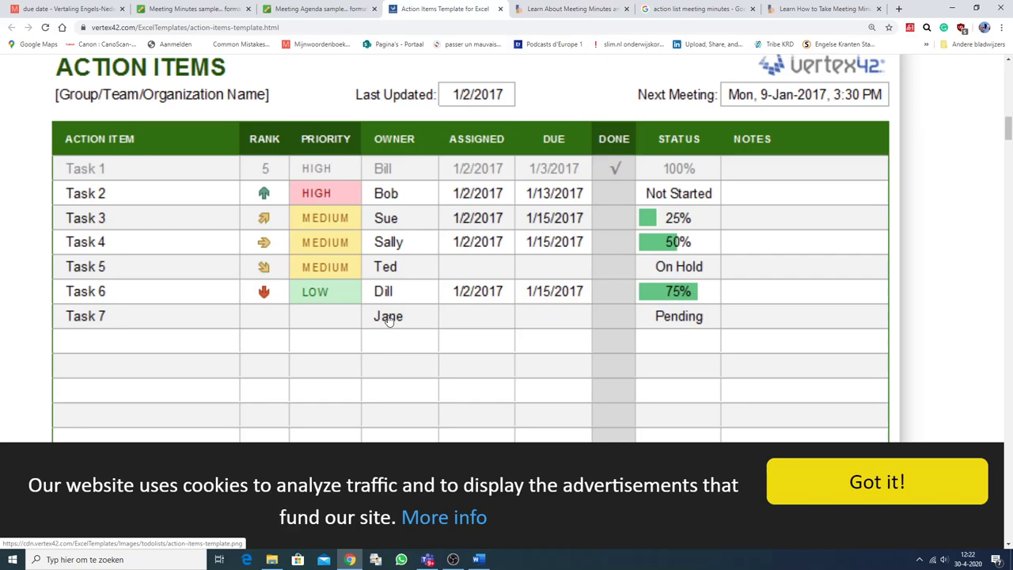
mouse_move(406, 387)
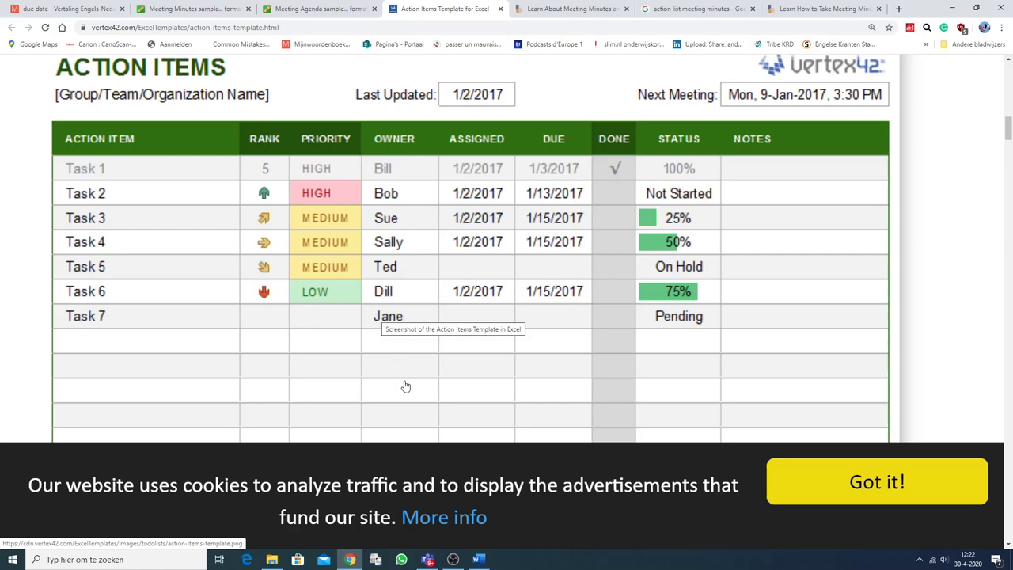
mouse_move(402, 395)
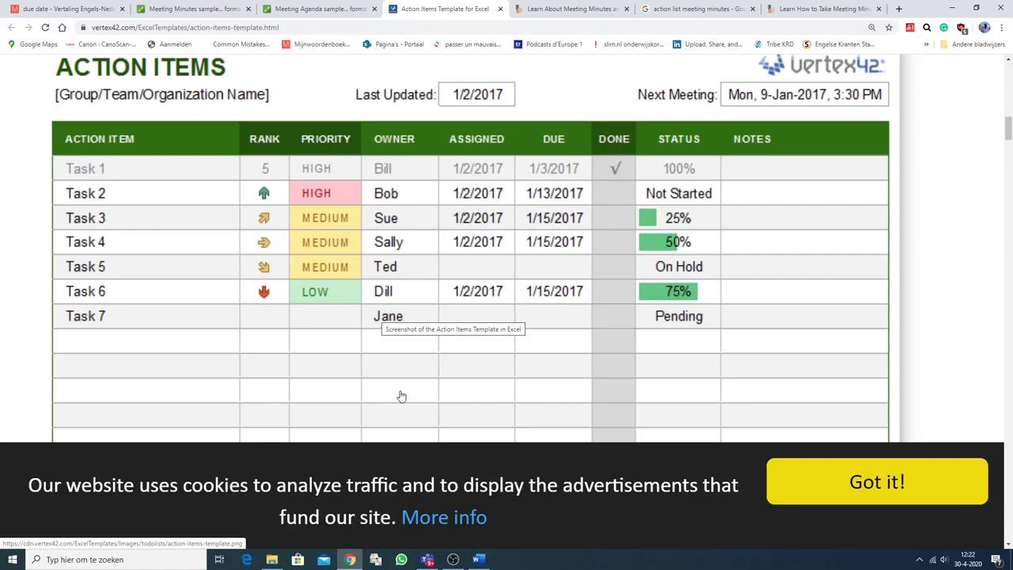
mouse_move(388, 396)
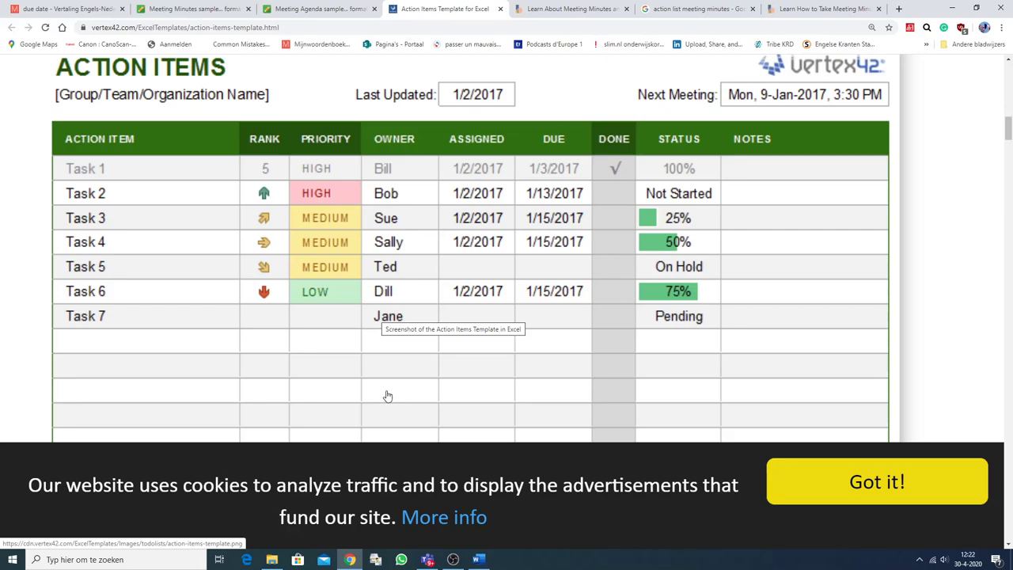
mouse_move(66, 136)
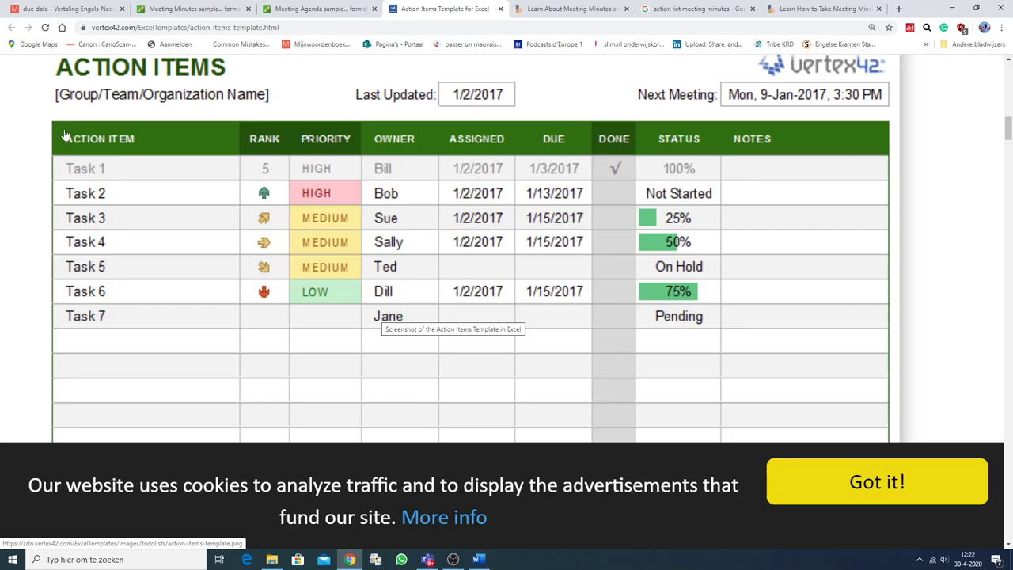
mouse_move(111, 166)
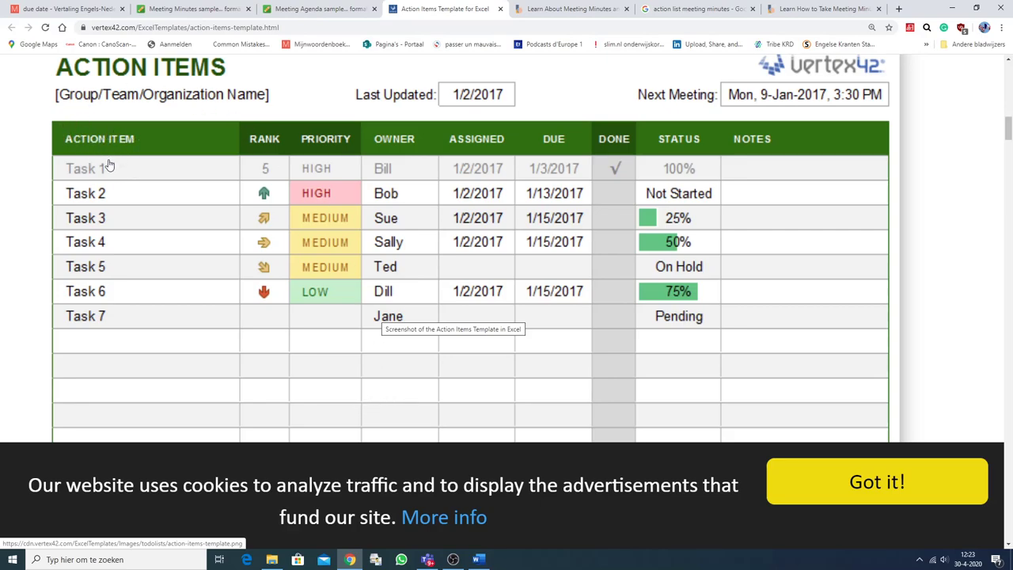
mouse_move(82, 172)
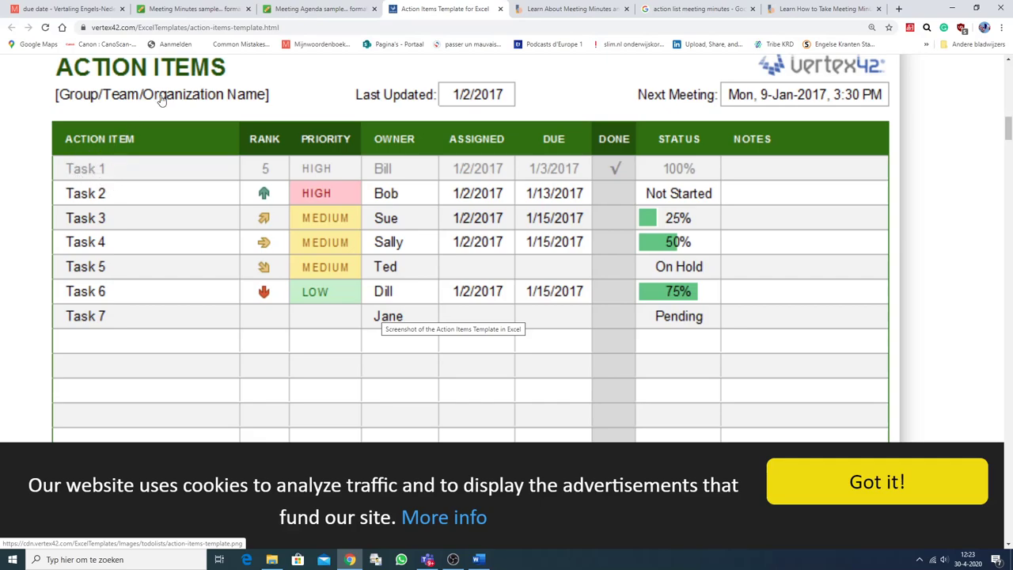
mouse_move(266, 155)
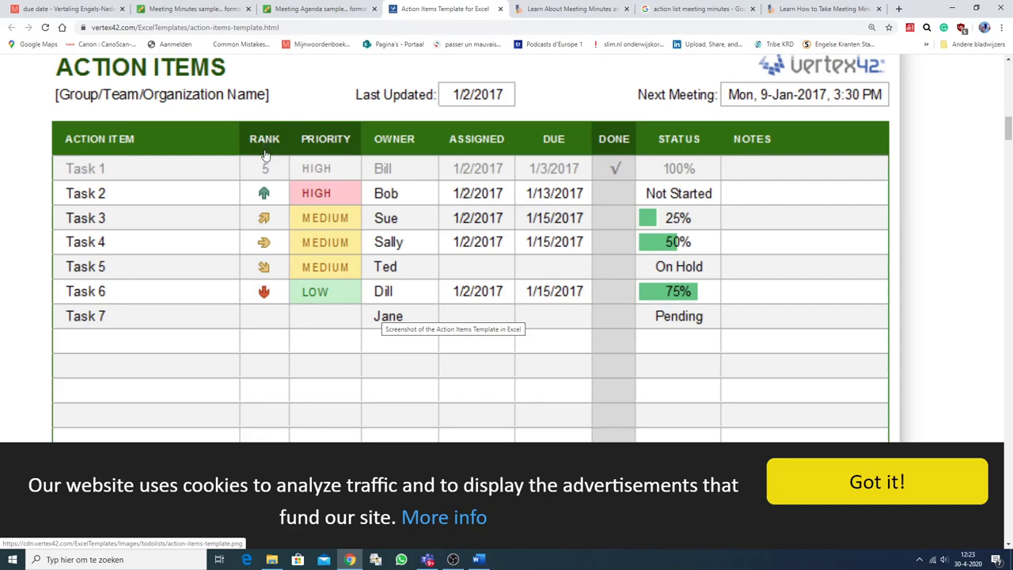
mouse_move(266, 150)
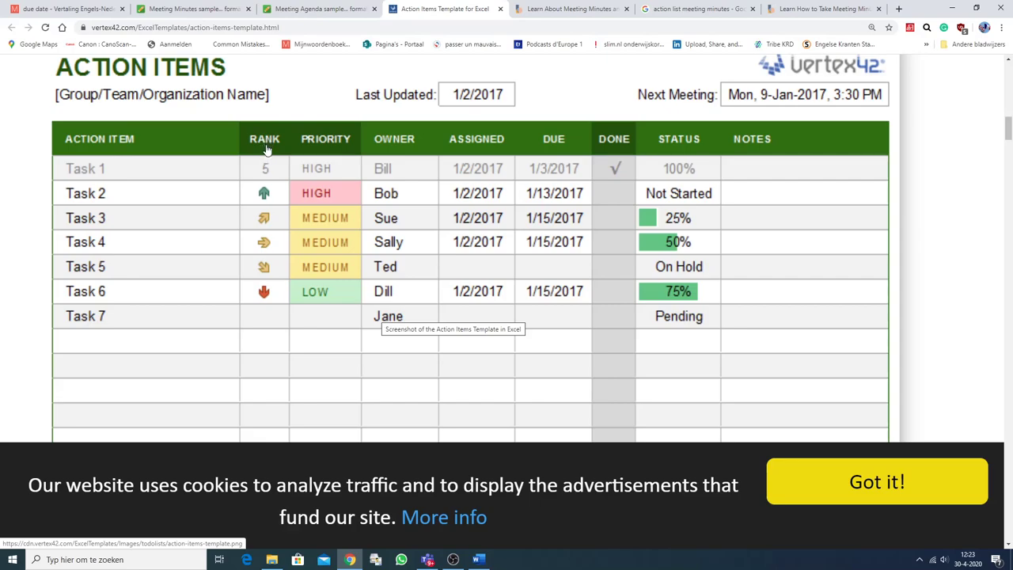
mouse_move(271, 187)
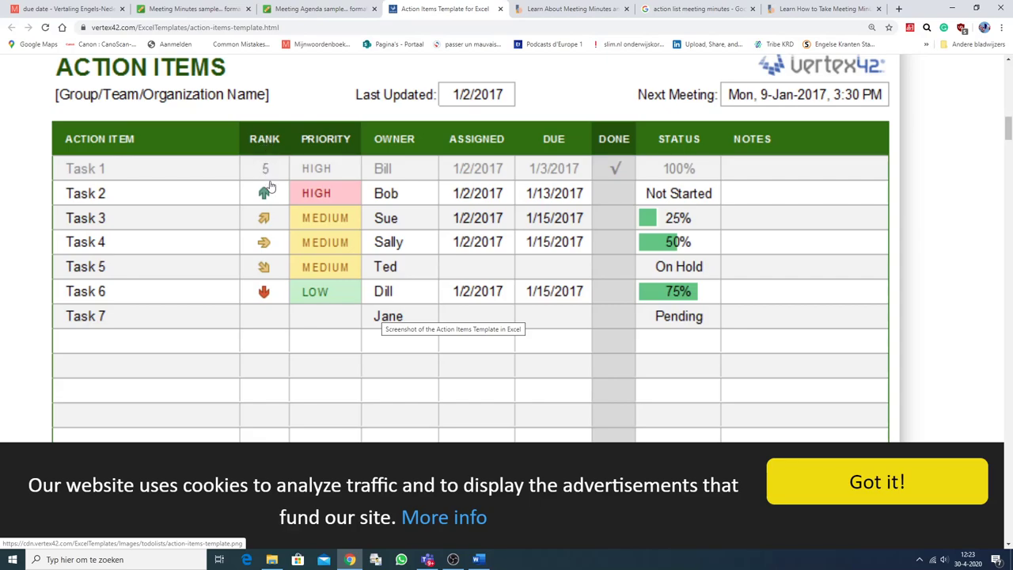
mouse_move(263, 182)
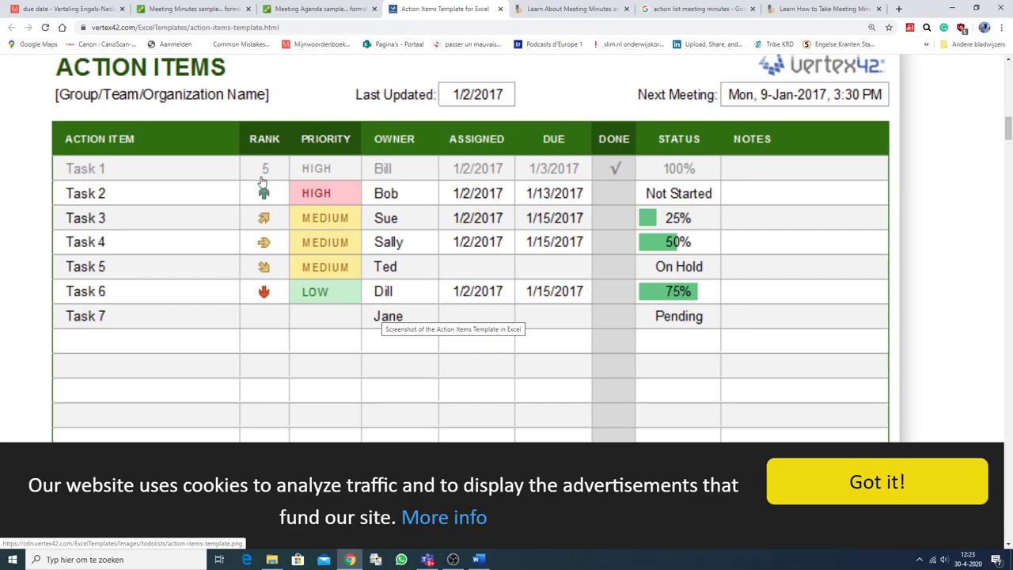
mouse_move(253, 212)
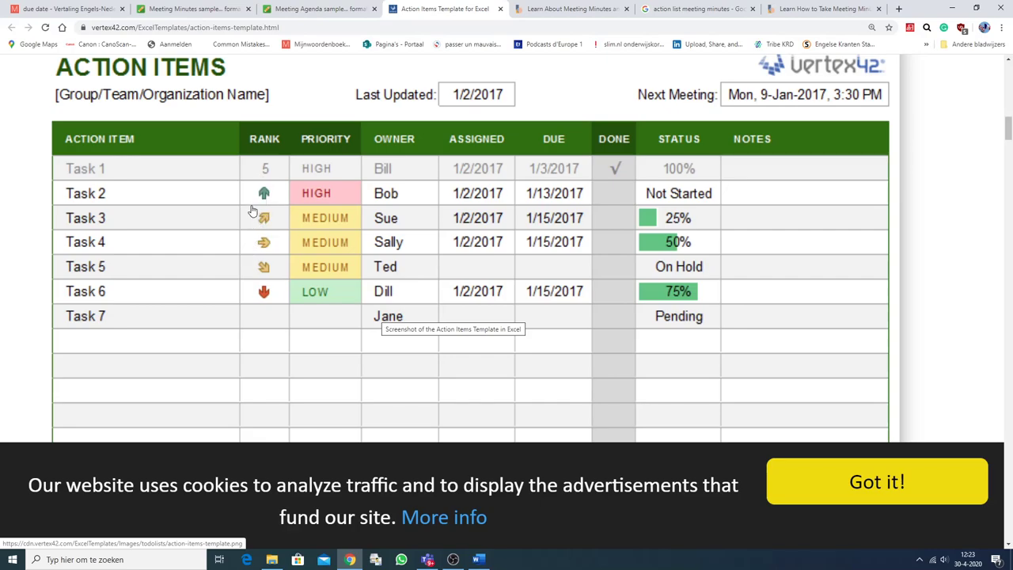
mouse_move(307, 131)
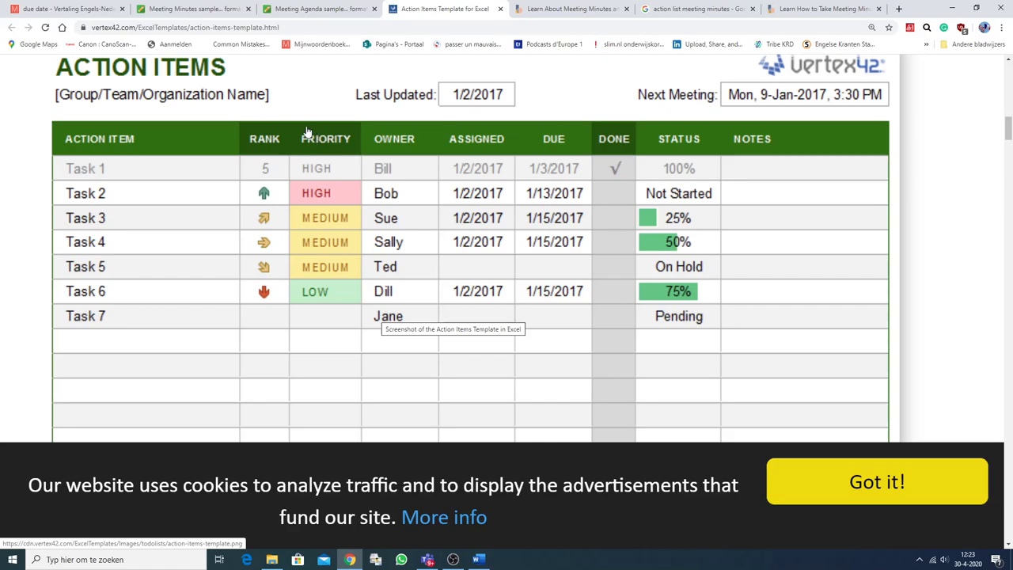
mouse_move(310, 151)
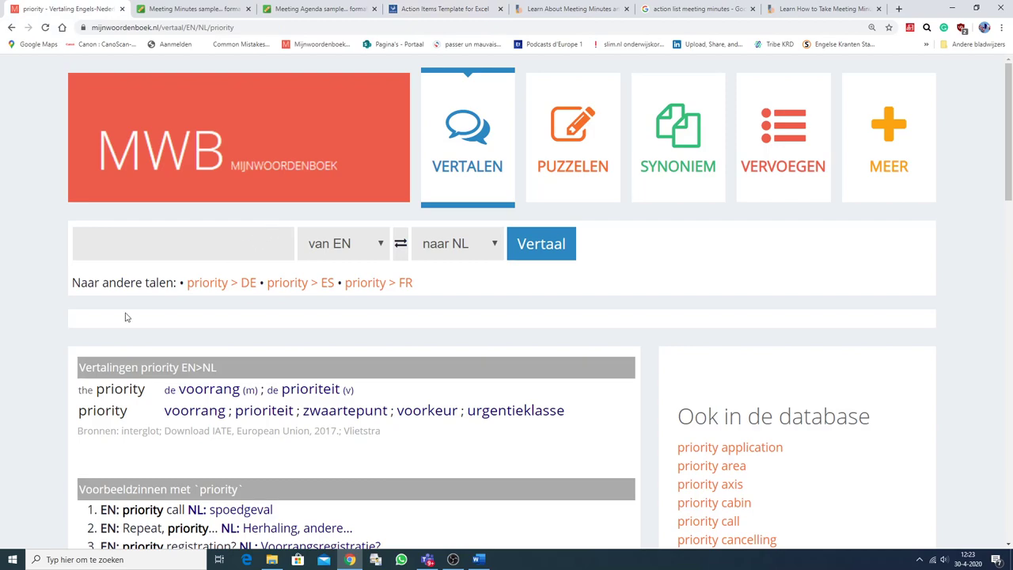
mouse_move(288, 457)
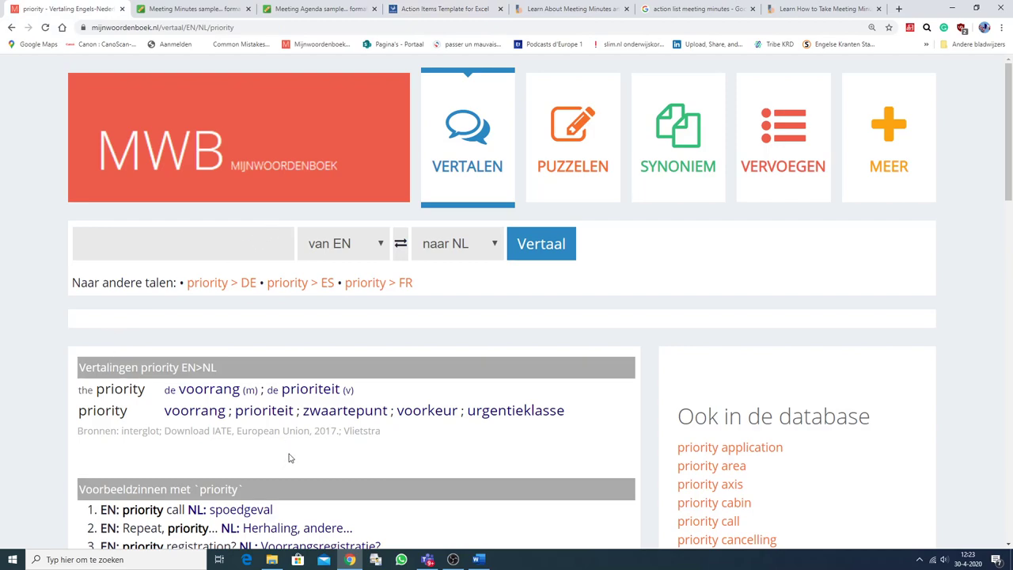
mouse_move(294, 447)
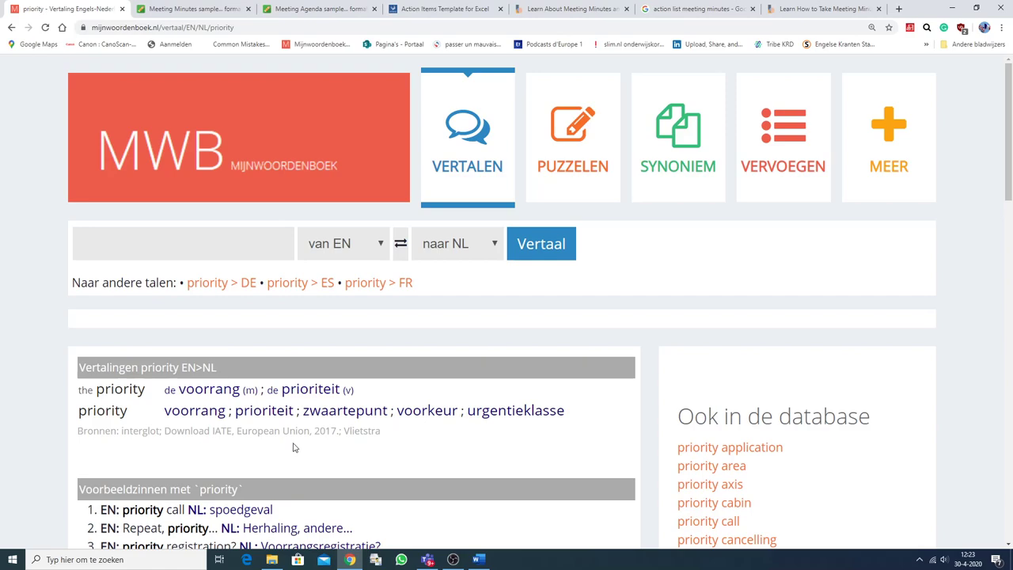
mouse_move(294, 443)
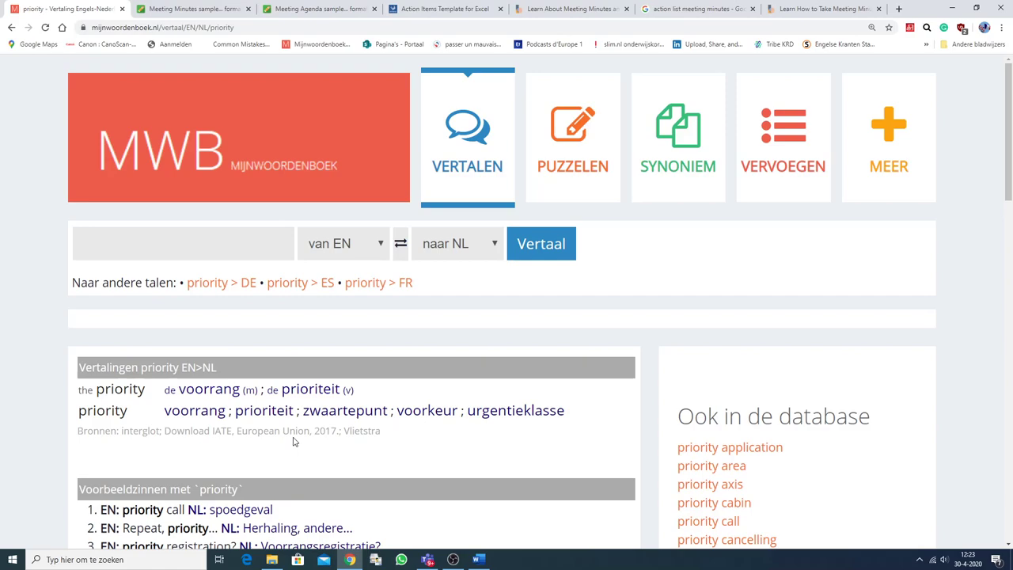
Return from the 'priority' lookup to the Vertex42 Action Items template
click(444, 9)
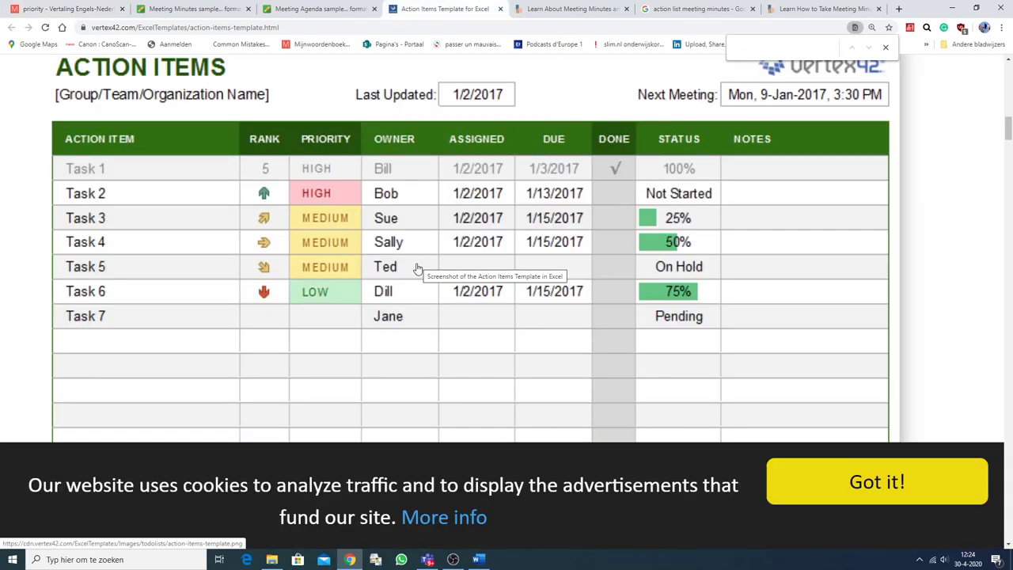
mouse_move(393, 180)
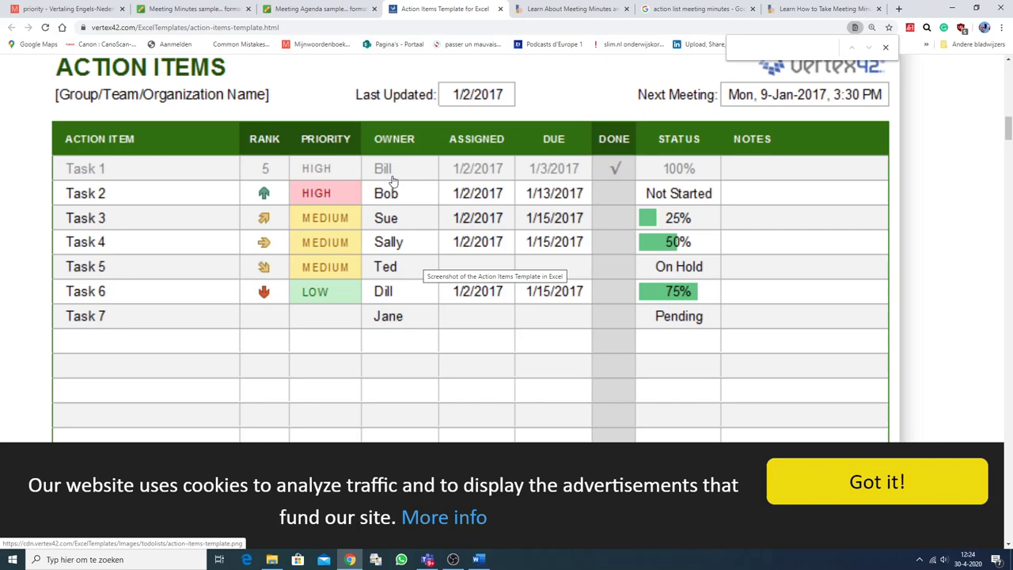
mouse_move(386, 244)
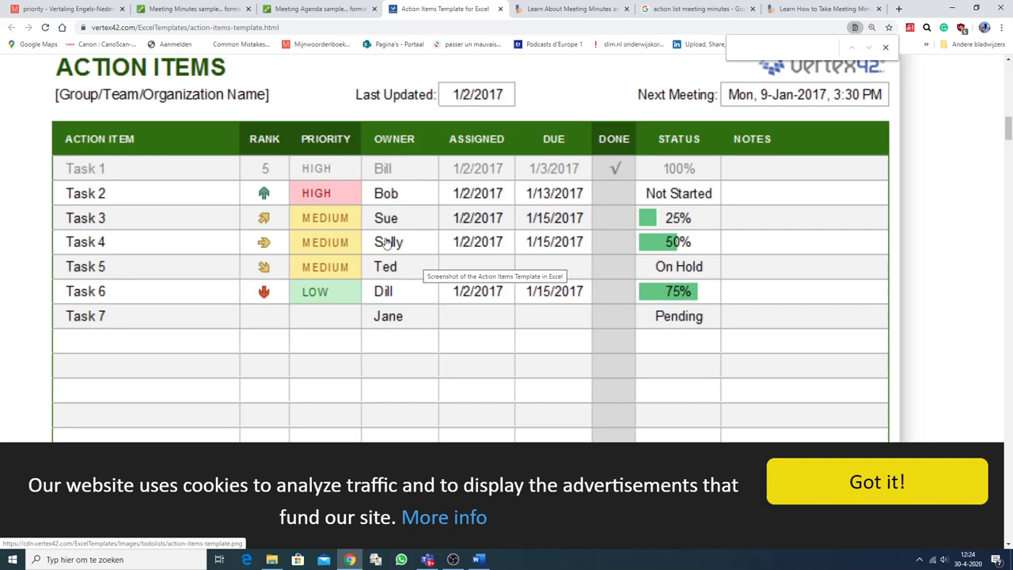
mouse_move(419, 326)
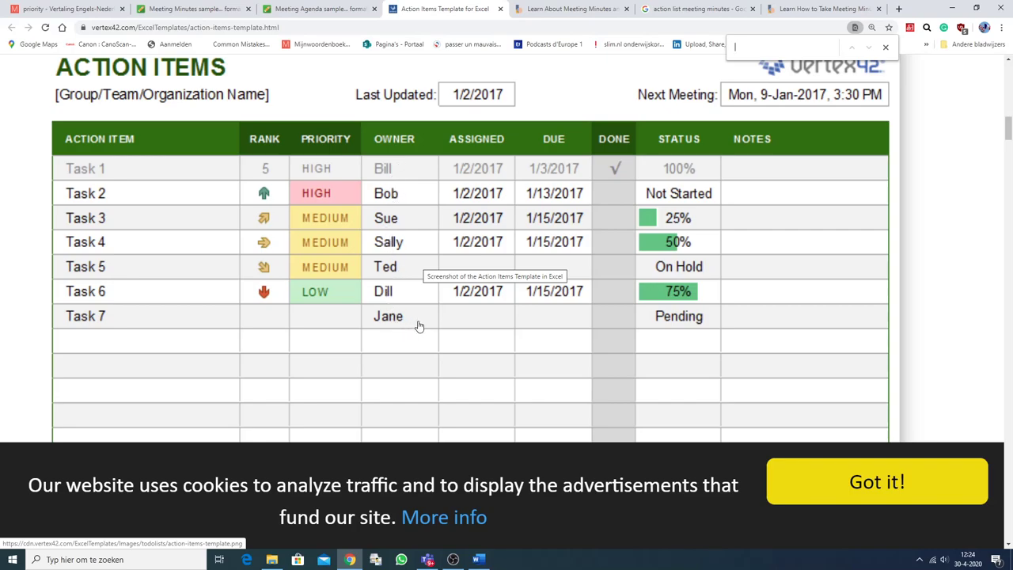
mouse_move(472, 178)
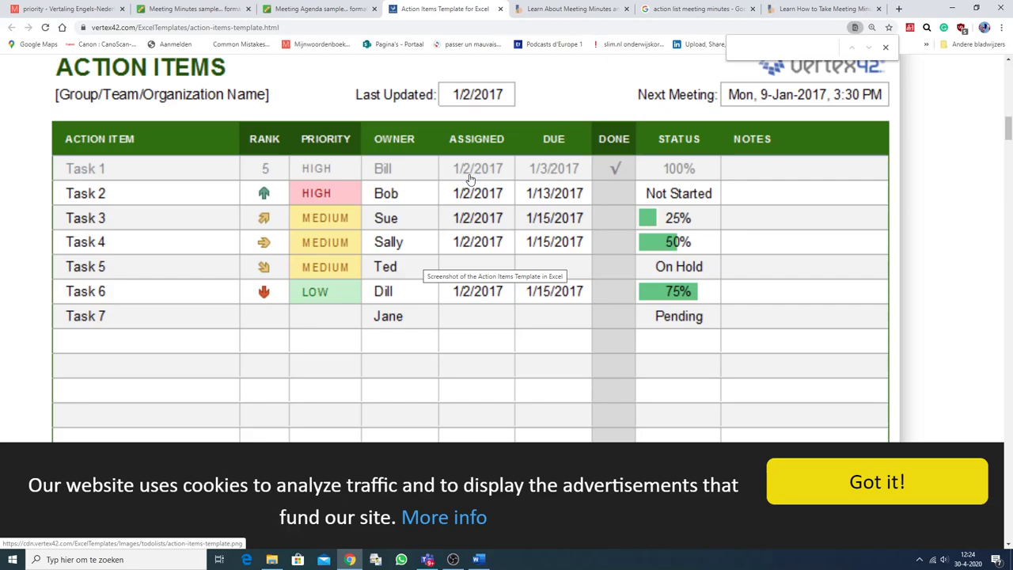
mouse_move(554, 174)
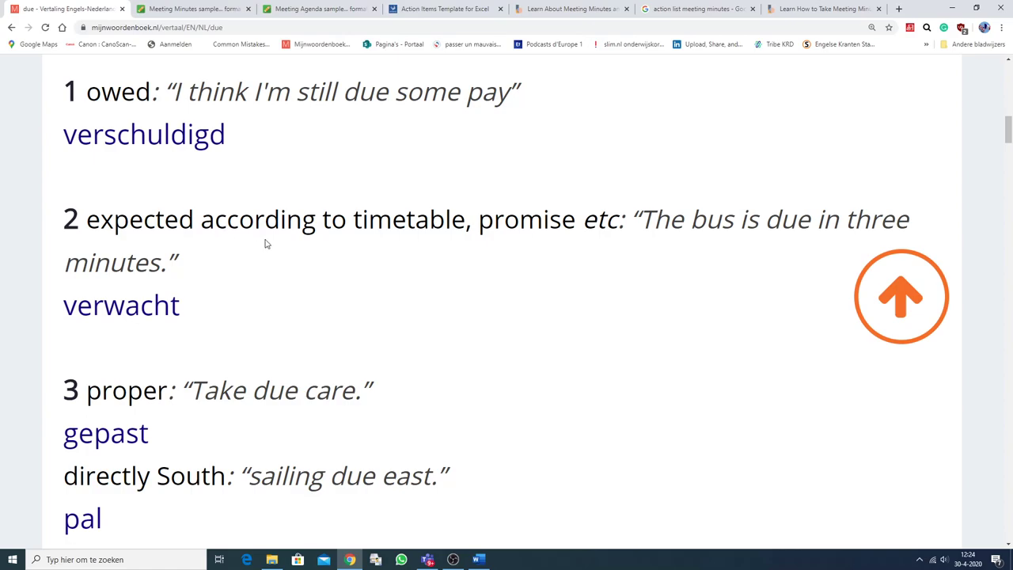
mouse_move(711, 240)
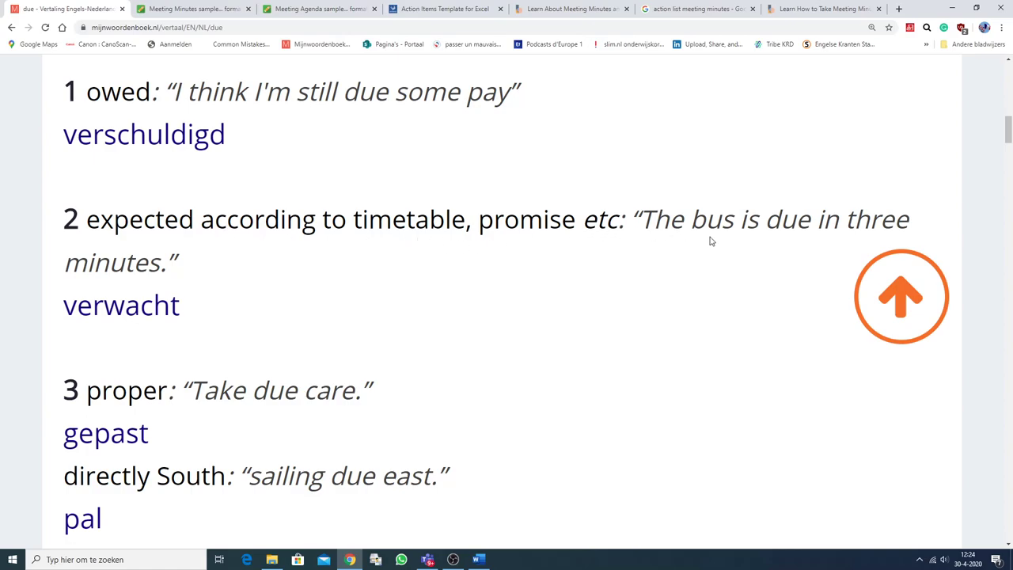
mouse_move(361, 298)
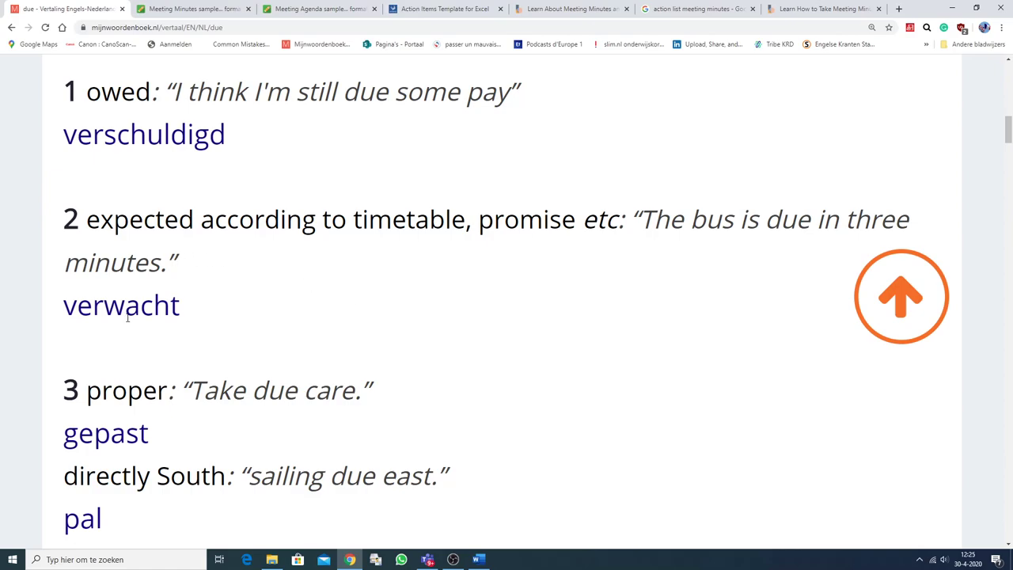
Return from the 'due' lookup to the Vertex42 Action Items template
click(444, 9)
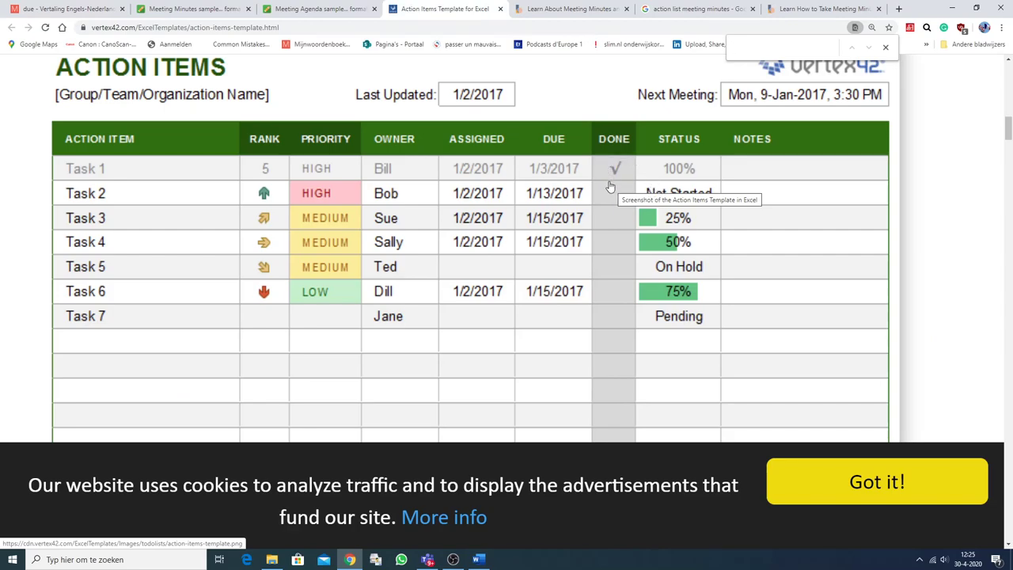
mouse_move(614, 190)
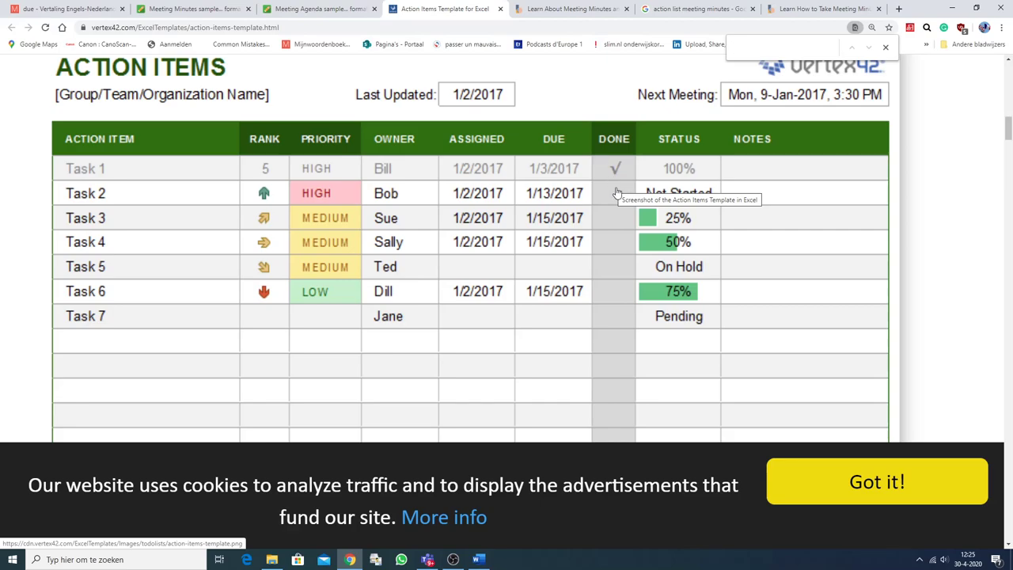
mouse_move(614, 174)
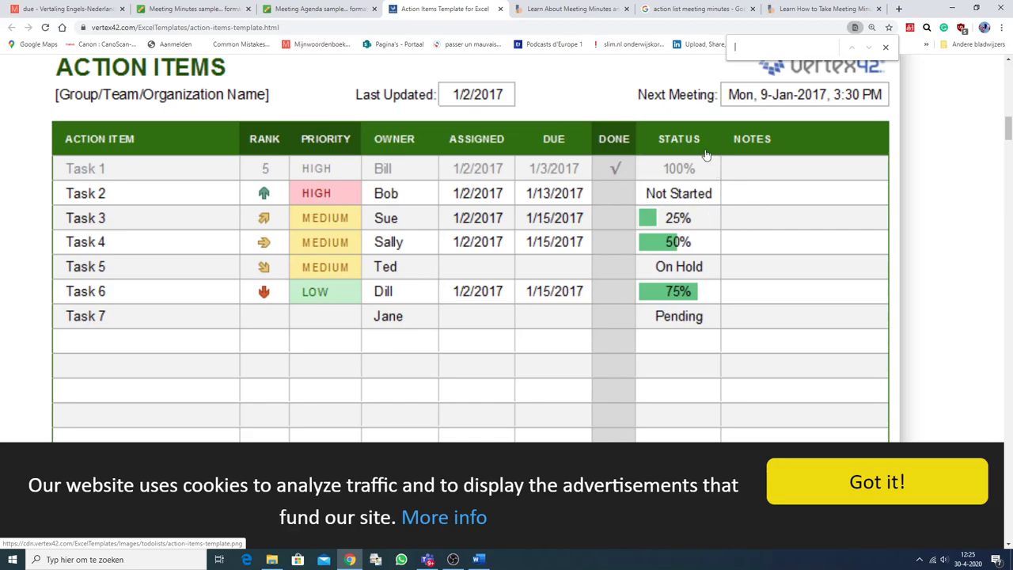
mouse_move(698, 180)
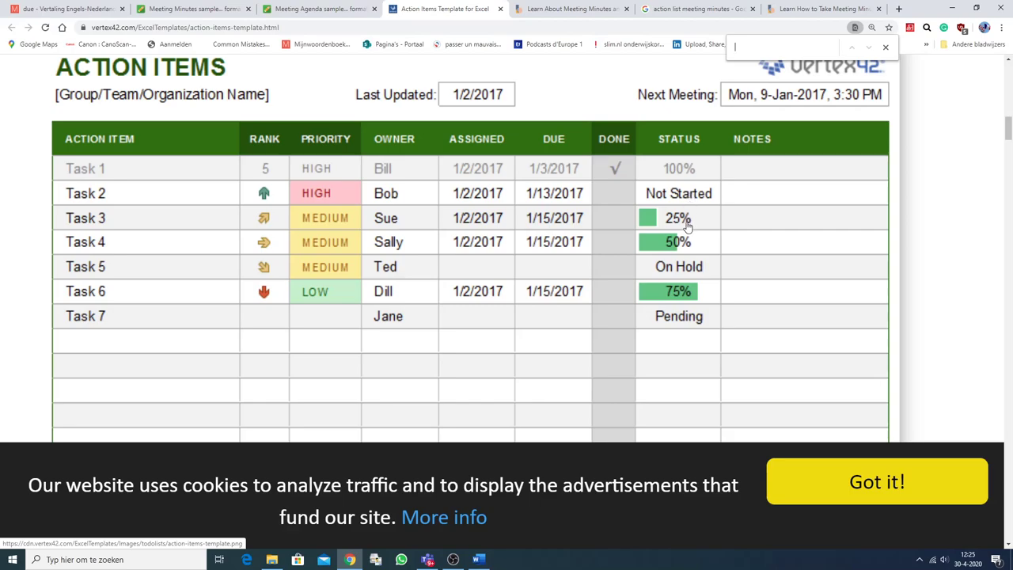
mouse_move(699, 221)
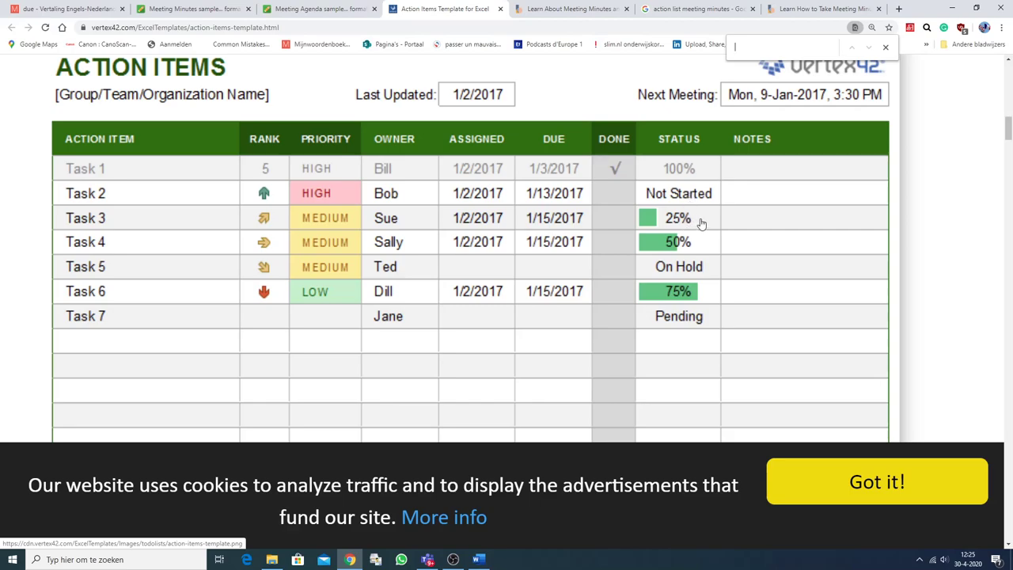
mouse_move(774, 199)
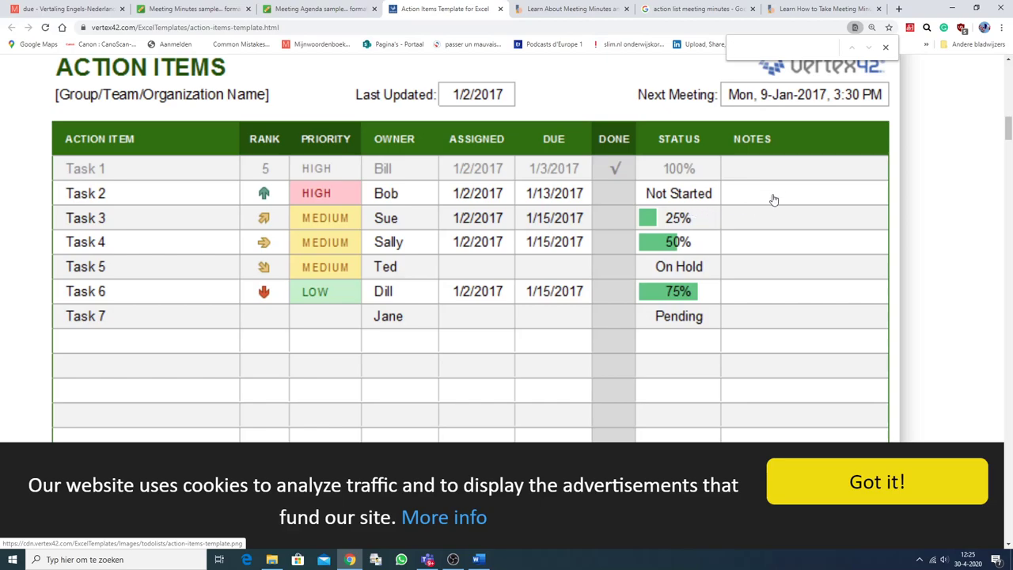
mouse_move(804, 156)
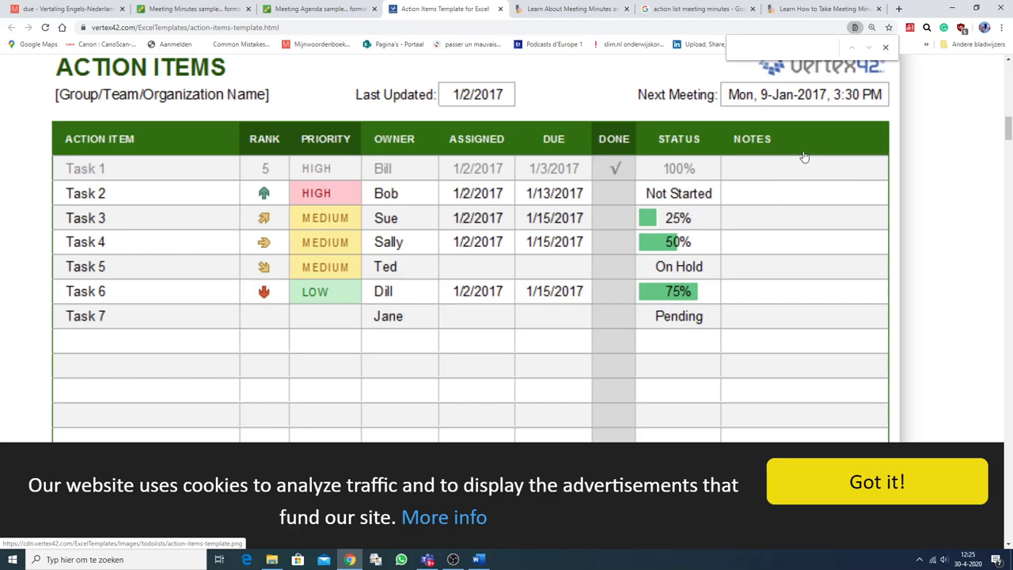
mouse_move(836, 183)
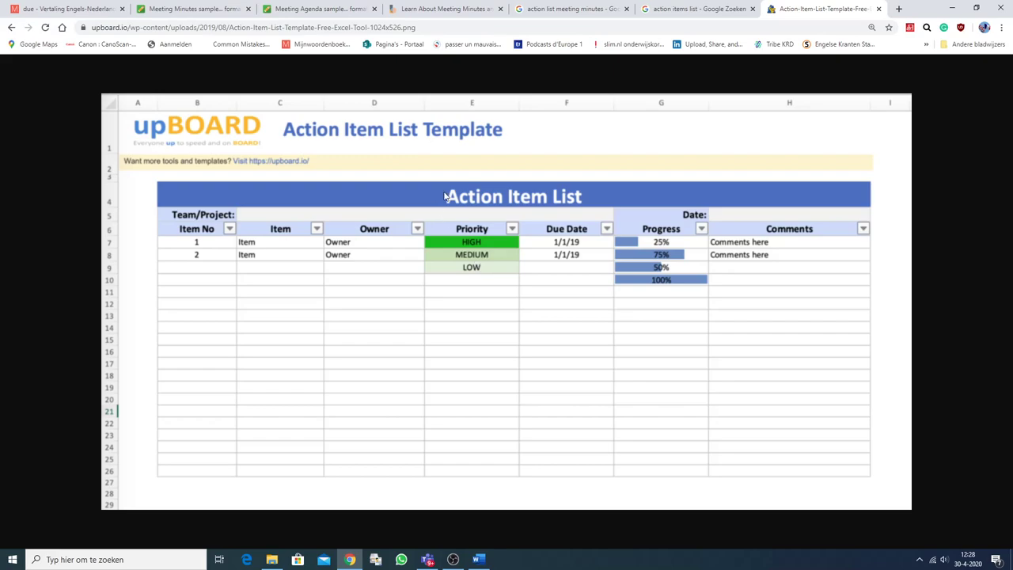
mouse_move(641, 199)
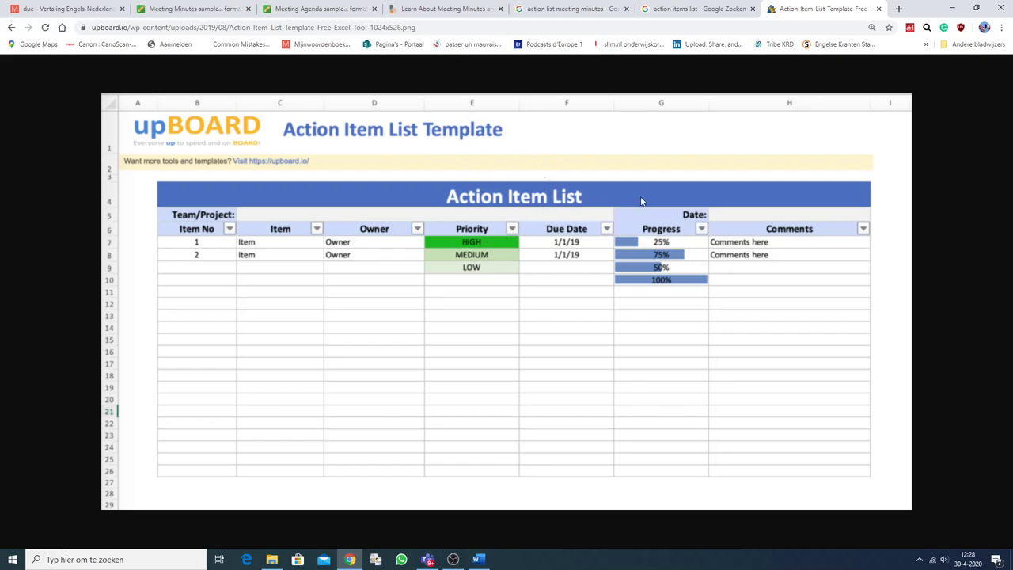
mouse_move(400, 282)
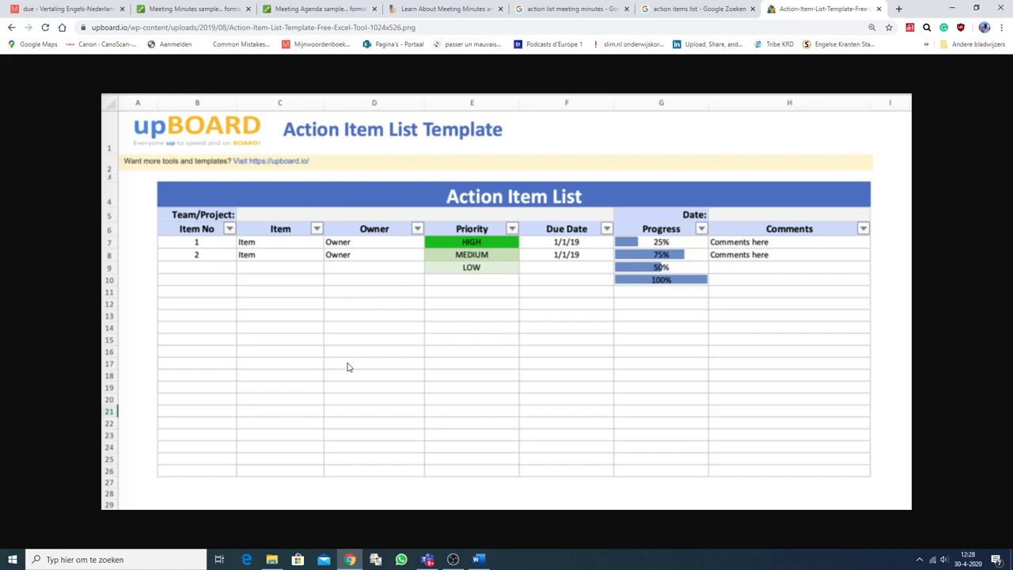
mouse_move(190, 269)
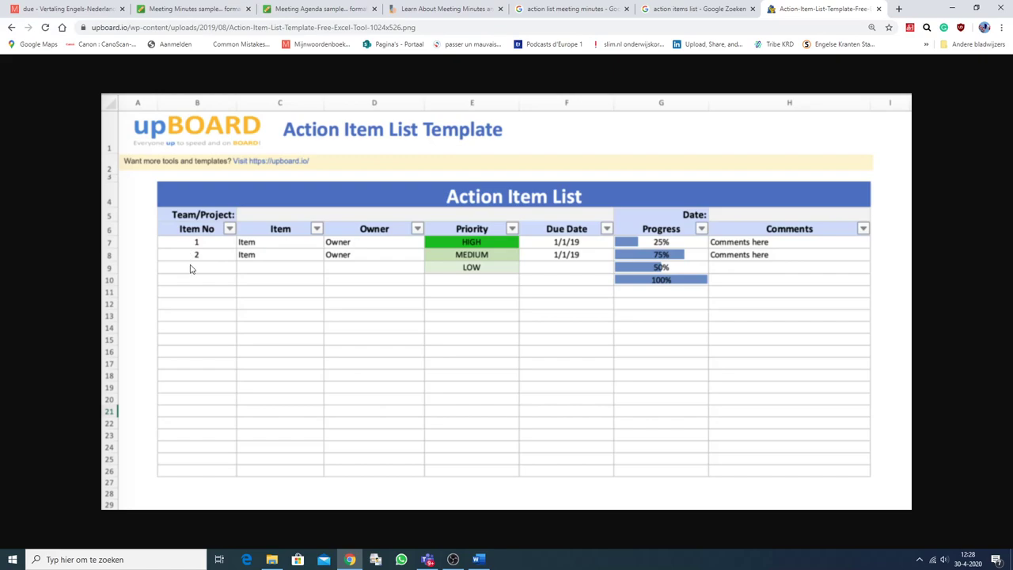
mouse_move(261, 256)
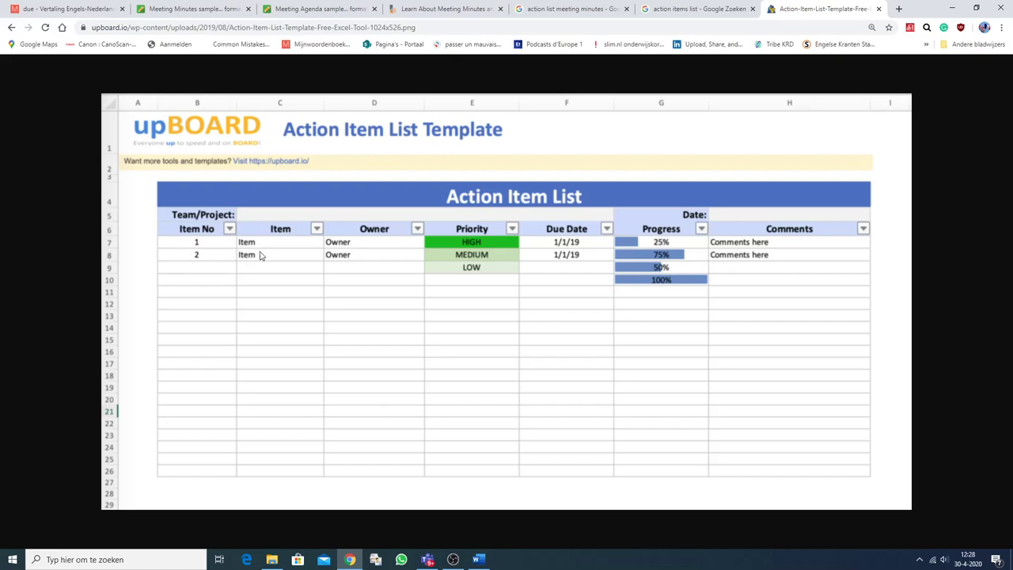
mouse_move(351, 260)
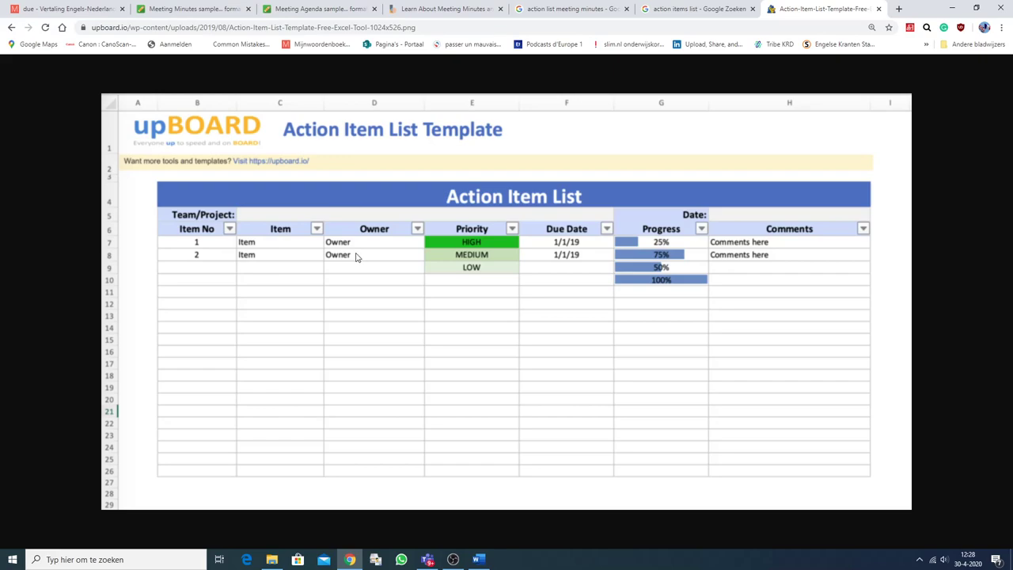
mouse_move(478, 236)
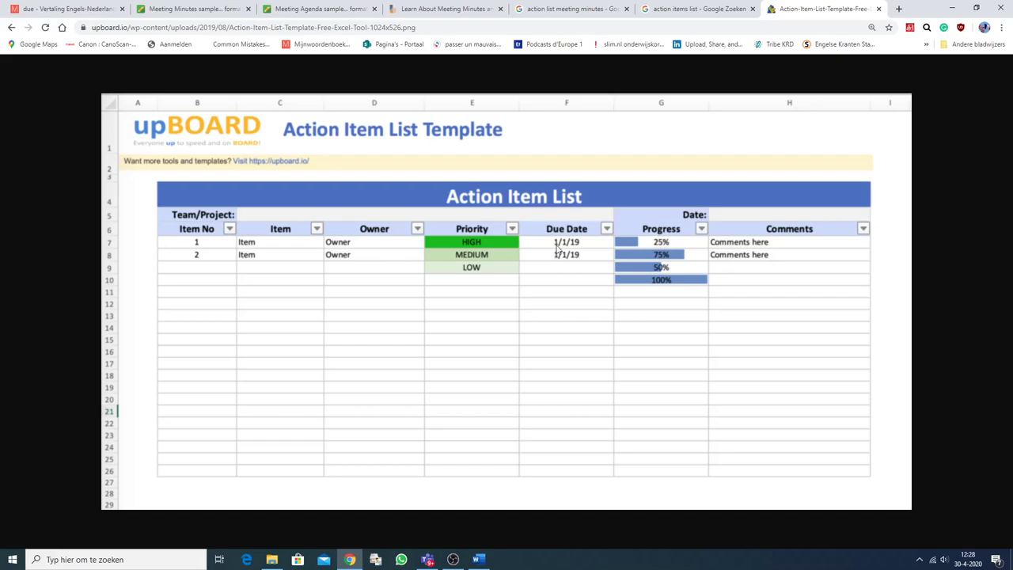
mouse_move(668, 261)
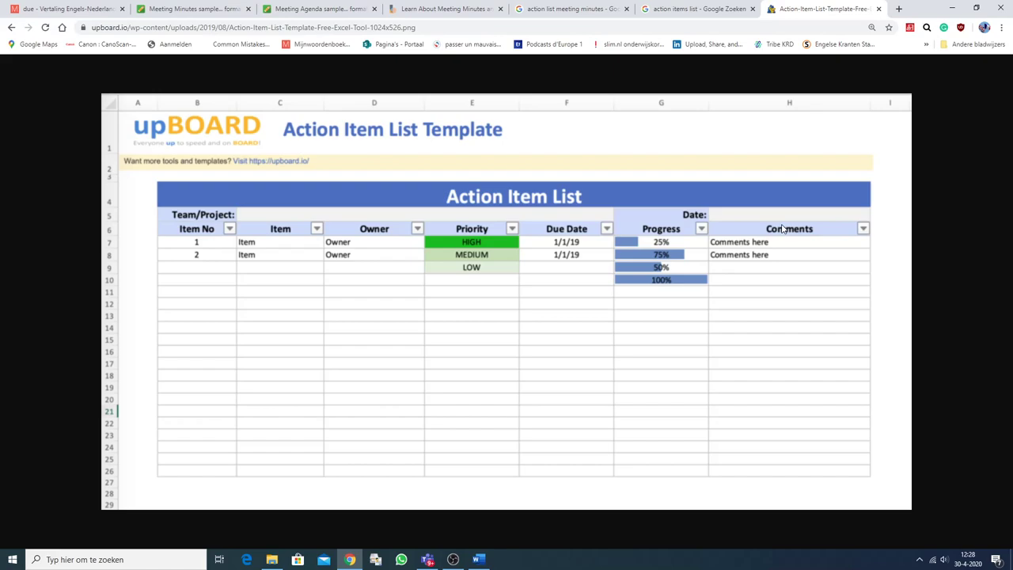
mouse_move(783, 237)
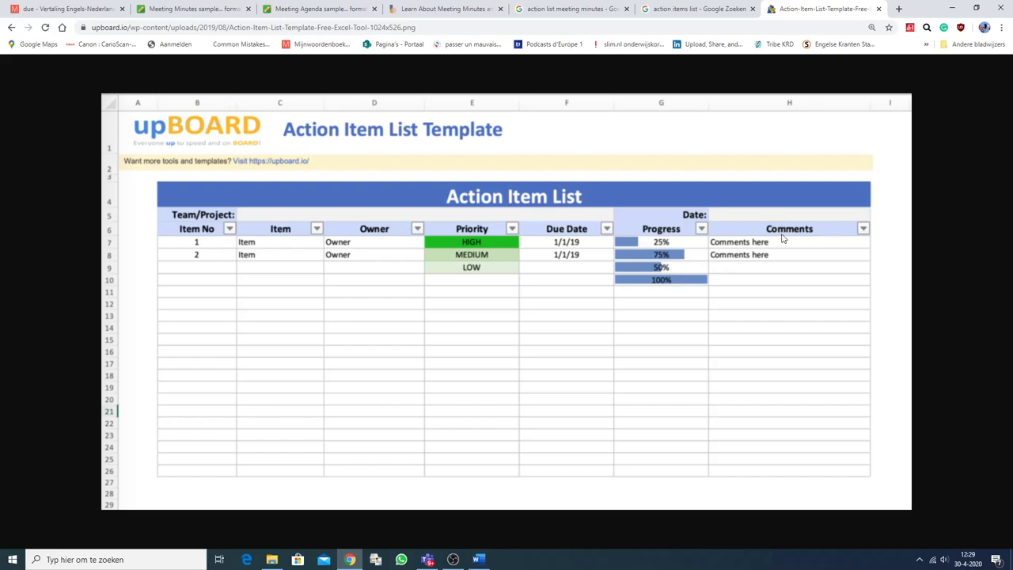
mouse_move(671, 332)
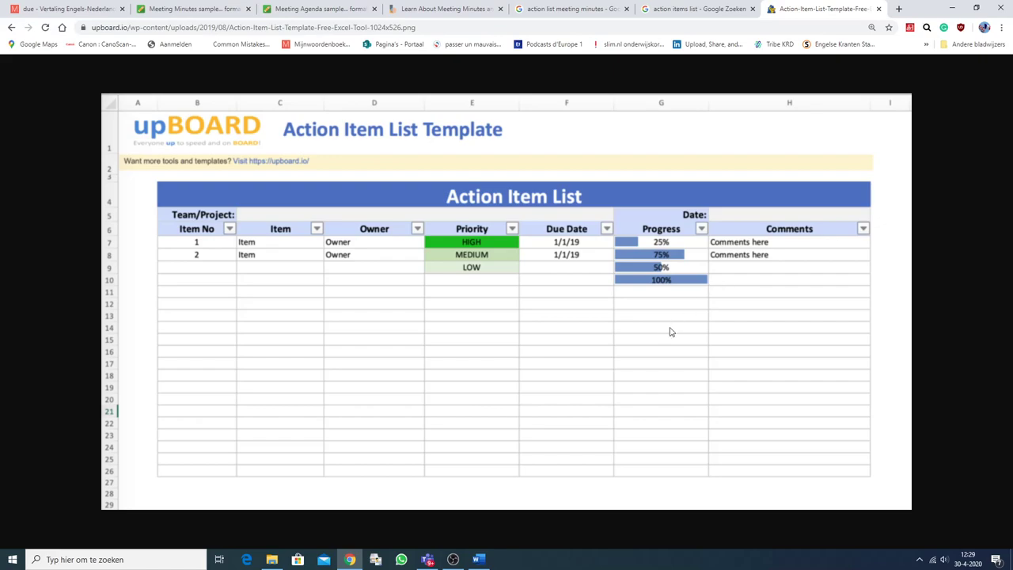
mouse_move(669, 332)
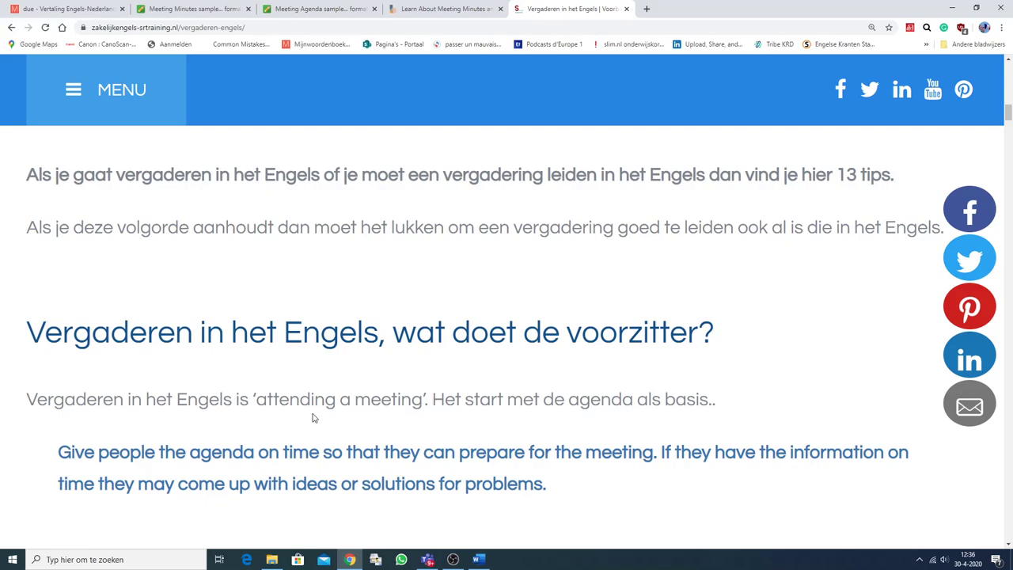
mouse_move(386, 367)
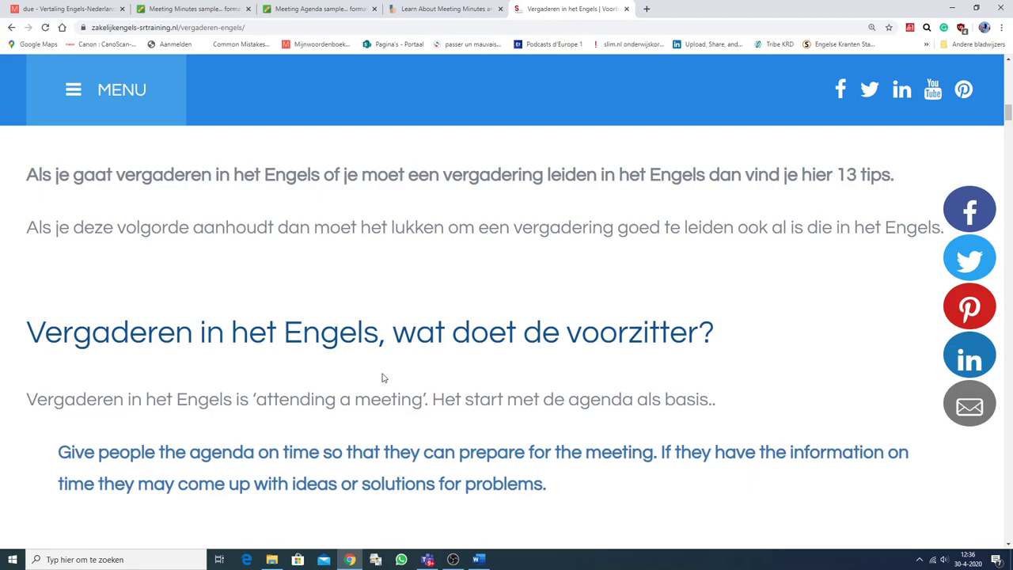
mouse_move(380, 380)
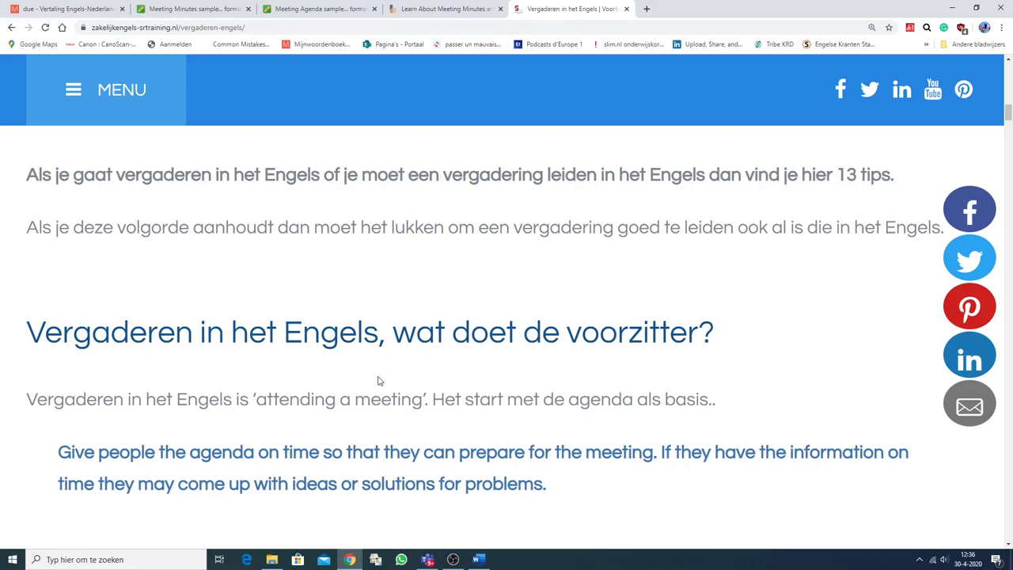
mouse_move(354, 373)
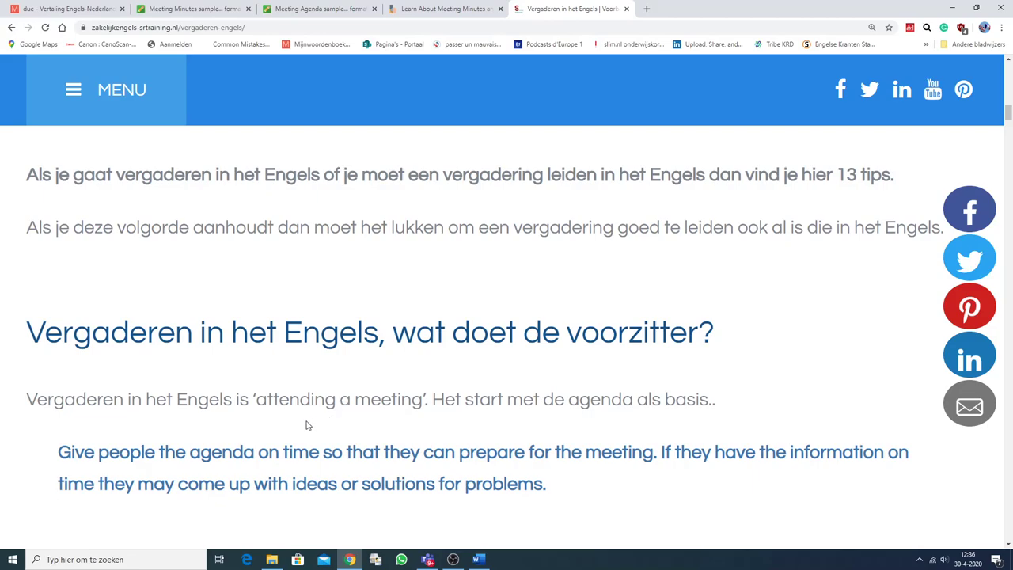
Scroll through the chair's general meeting guidelines down to Tip 1, Een vergadering openen
scroll(down, 3)
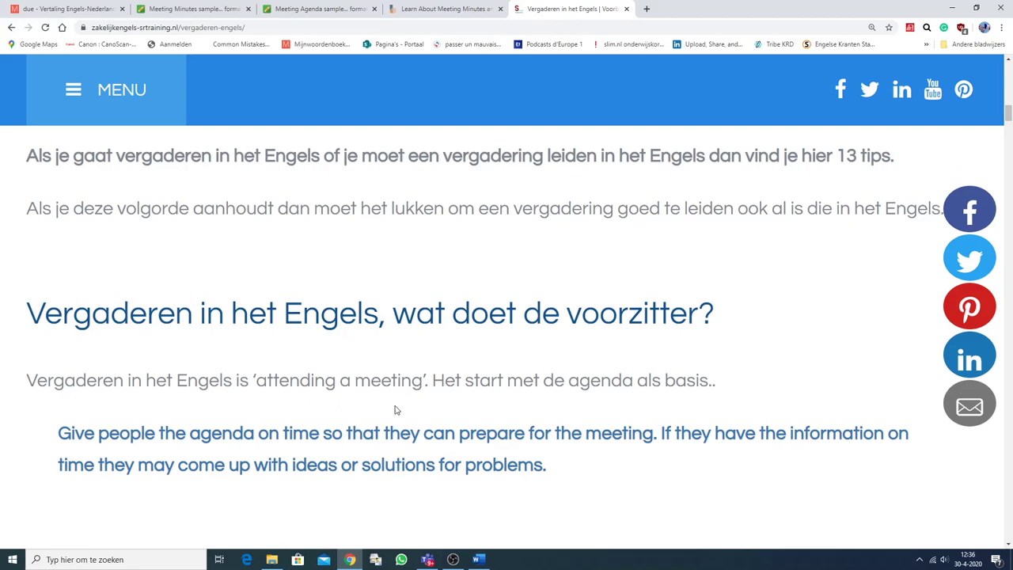
scroll(down, 3)
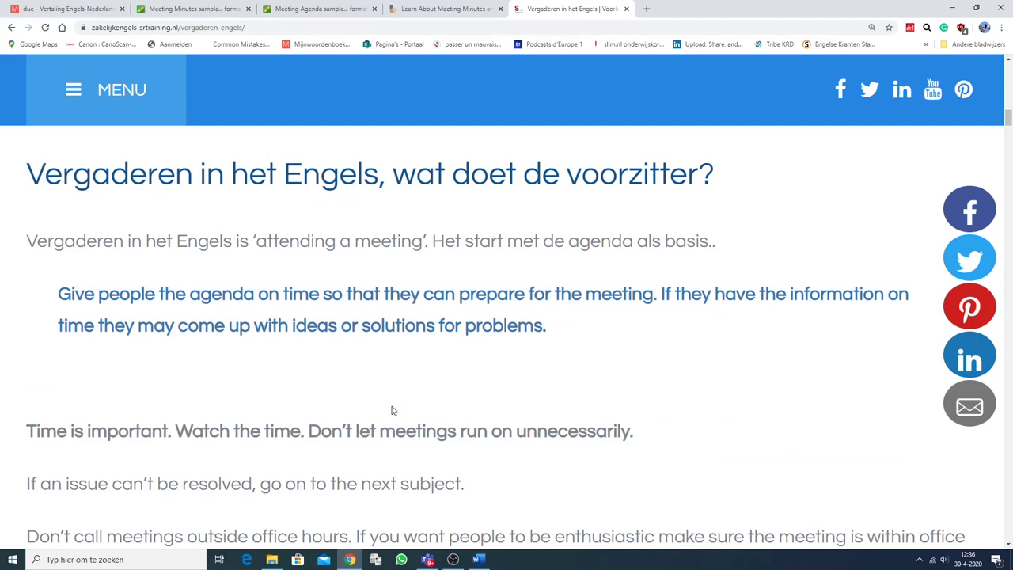
scroll(down, 3)
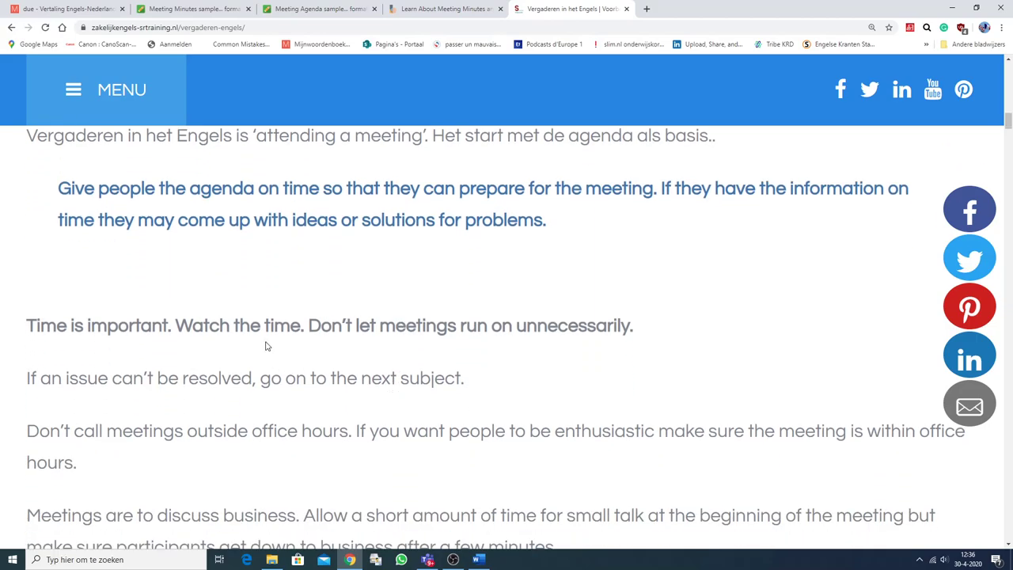
mouse_move(388, 345)
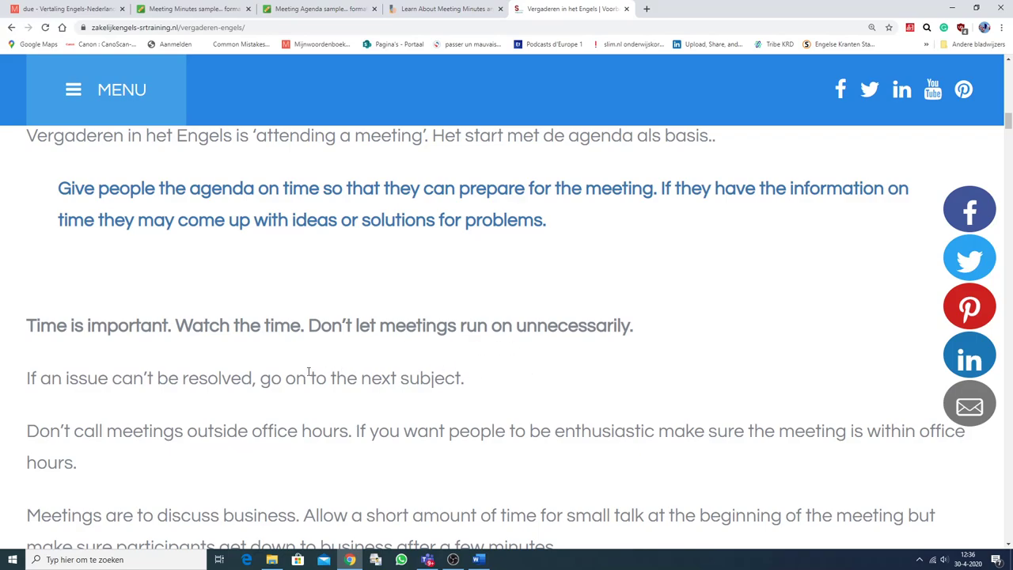
scroll(down, 3)
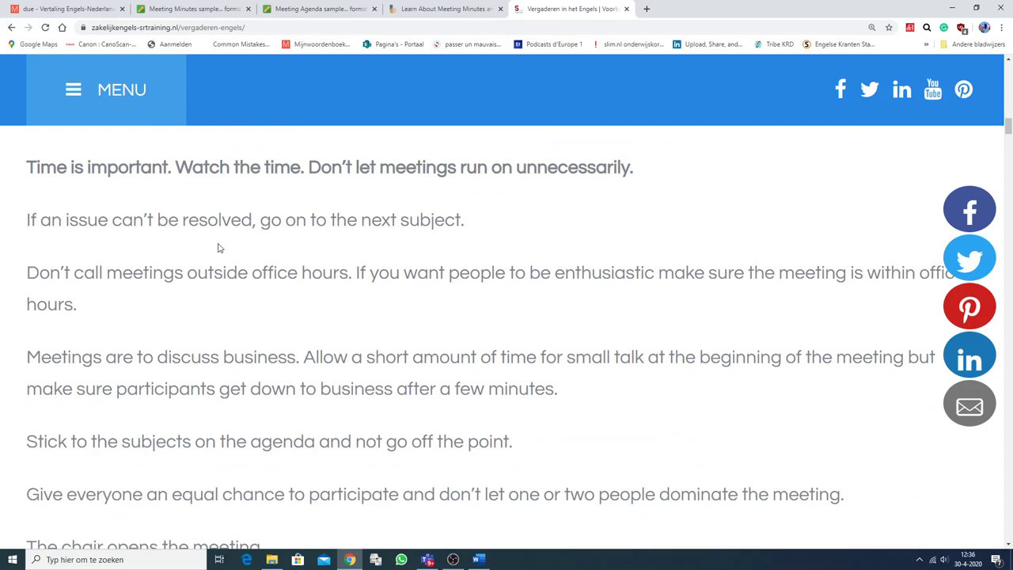
mouse_move(410, 255)
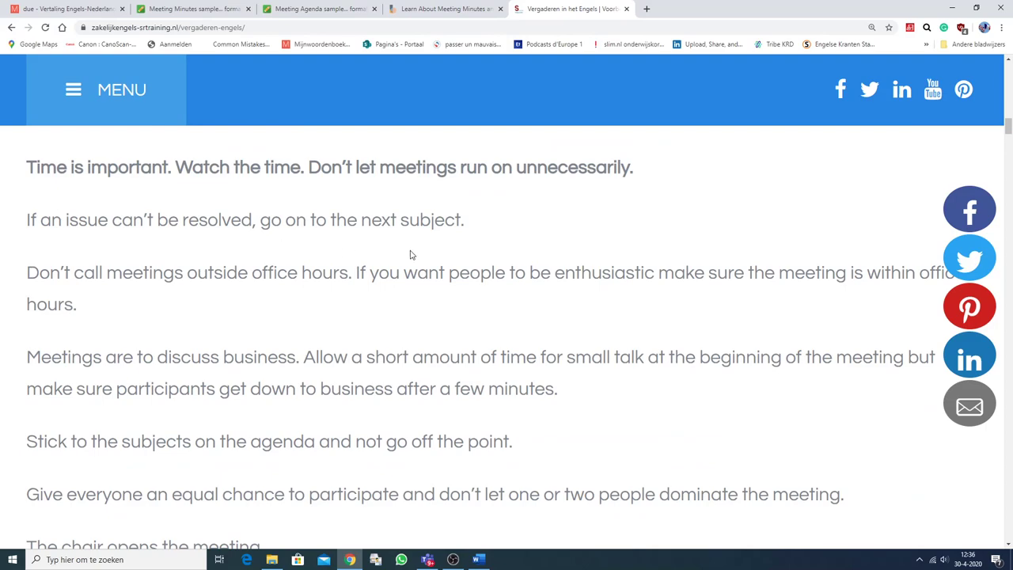
mouse_move(205, 291)
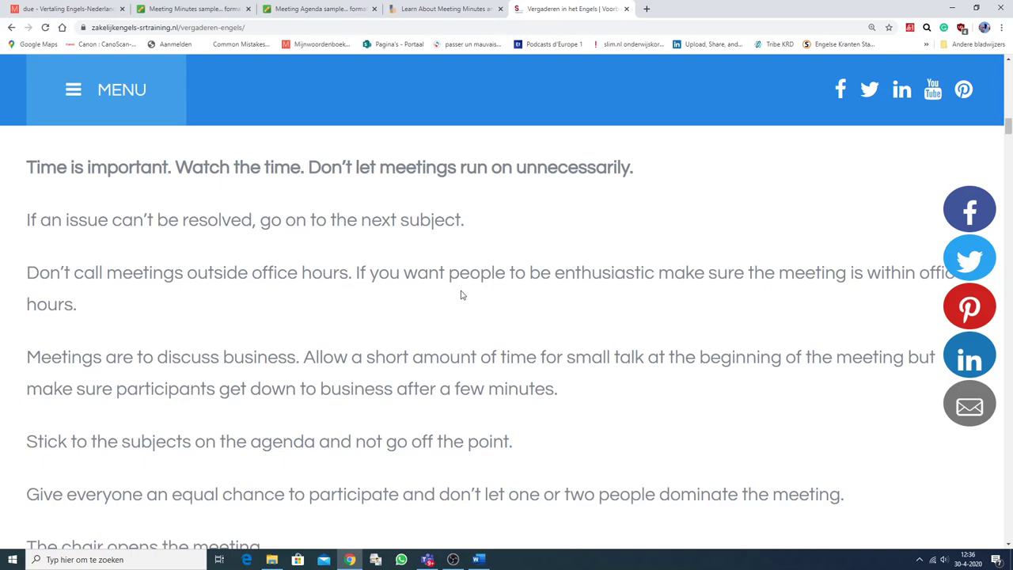
mouse_move(885, 291)
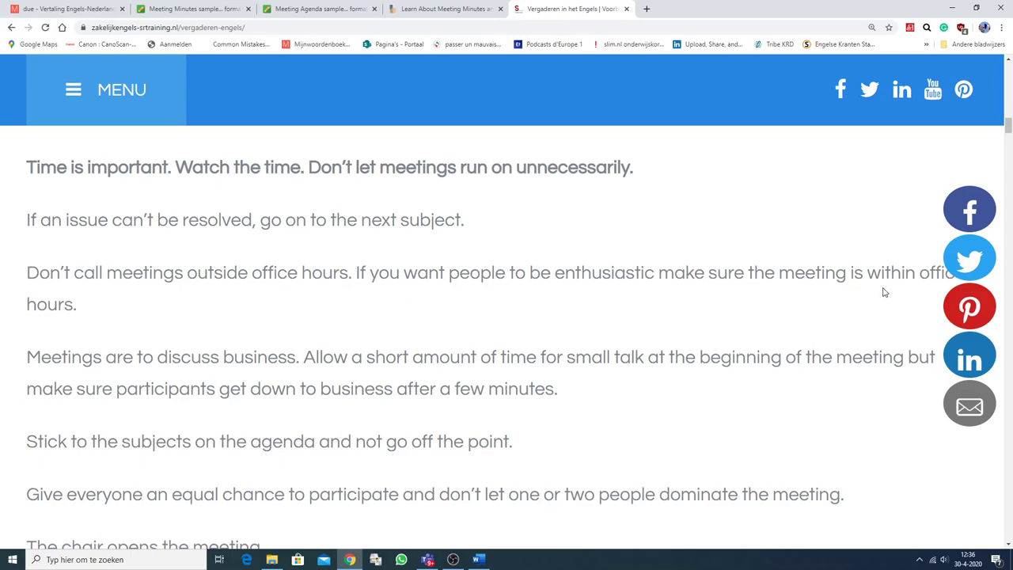
mouse_move(228, 313)
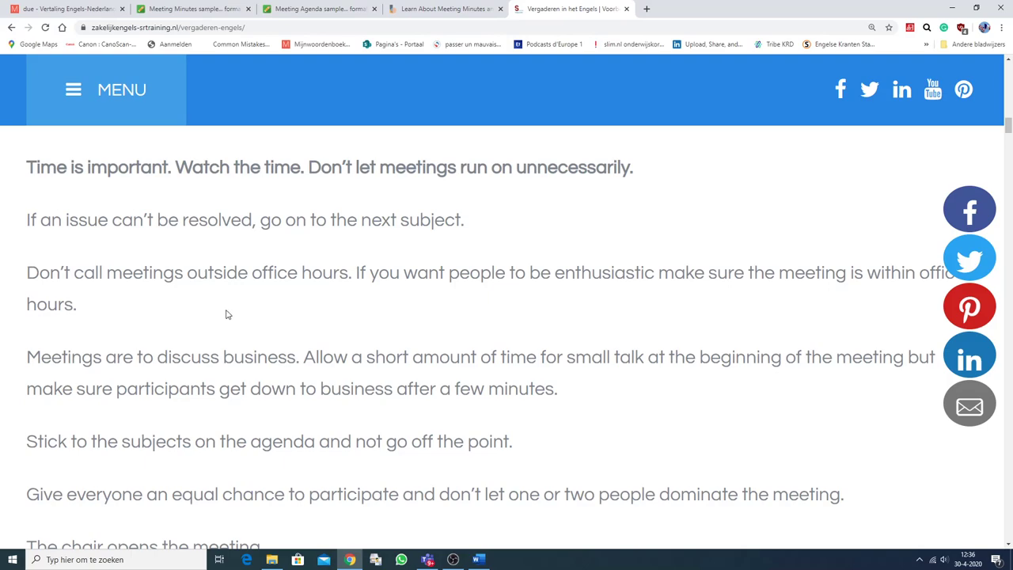
scroll(down, 3)
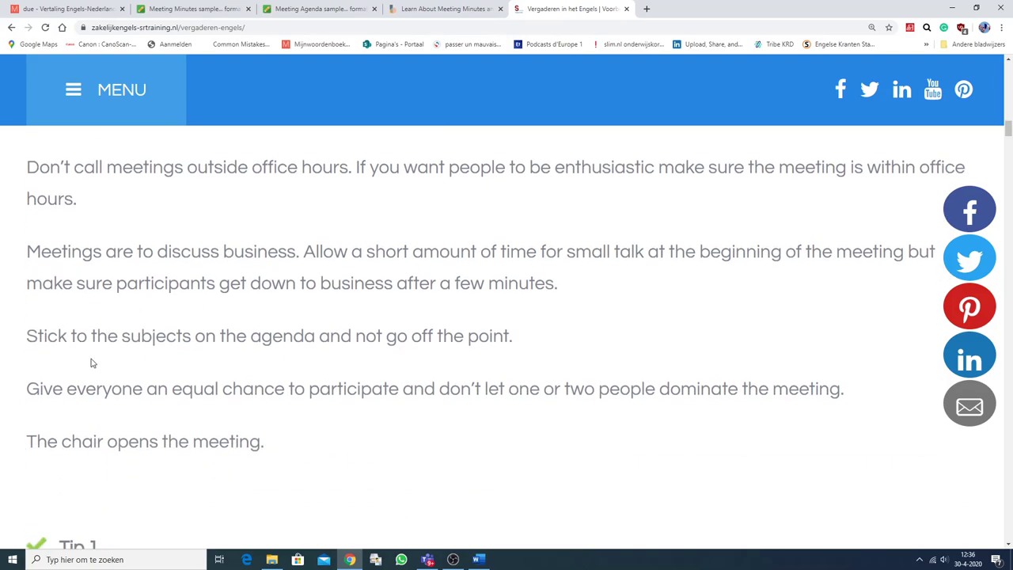
mouse_move(373, 355)
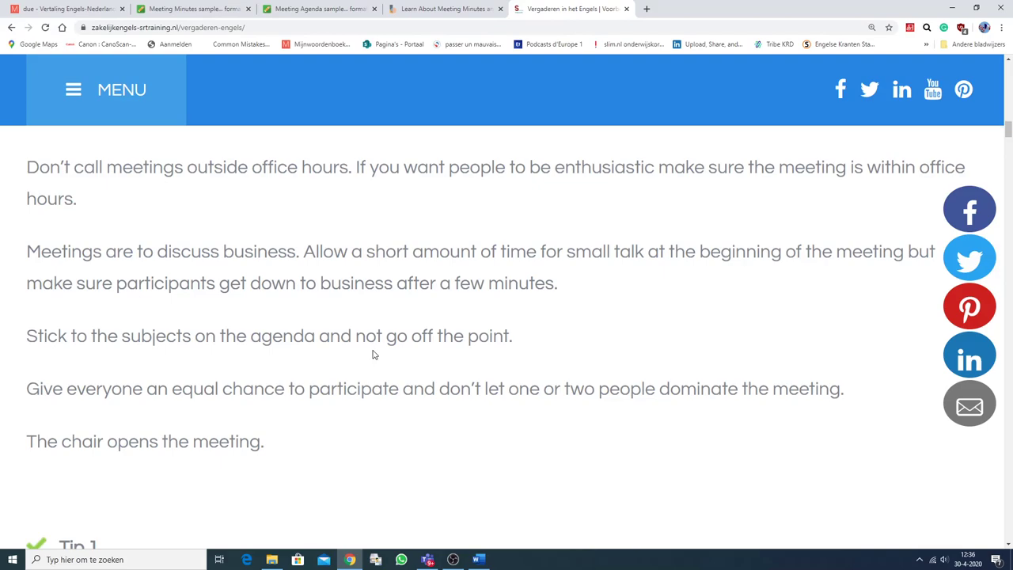
mouse_move(453, 353)
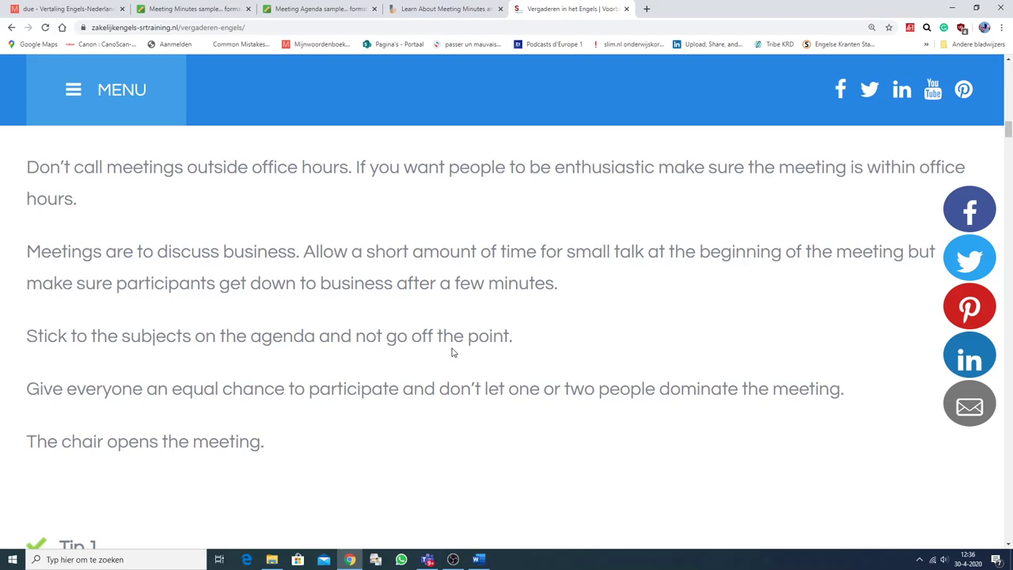
mouse_move(54, 388)
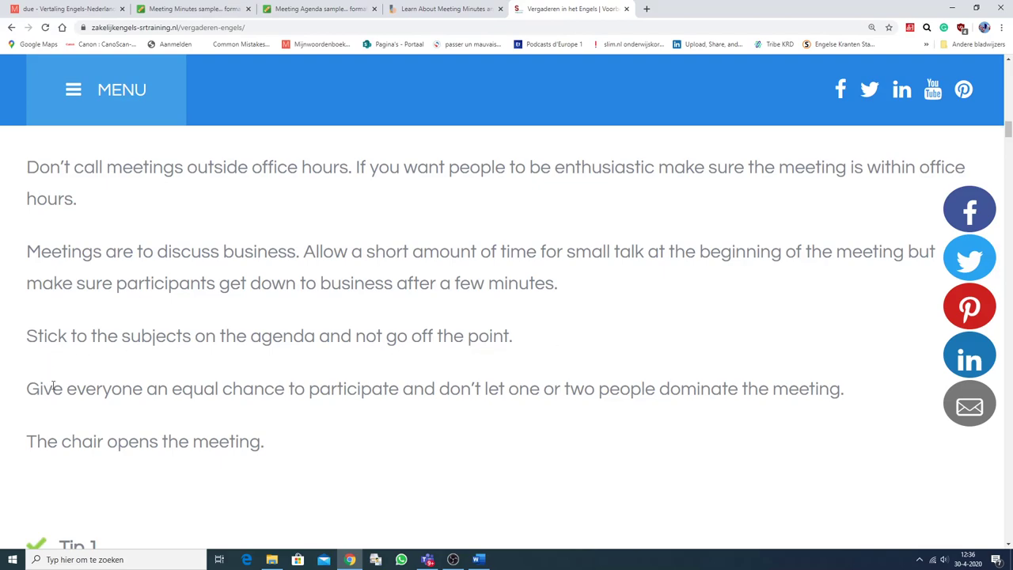
mouse_move(425, 403)
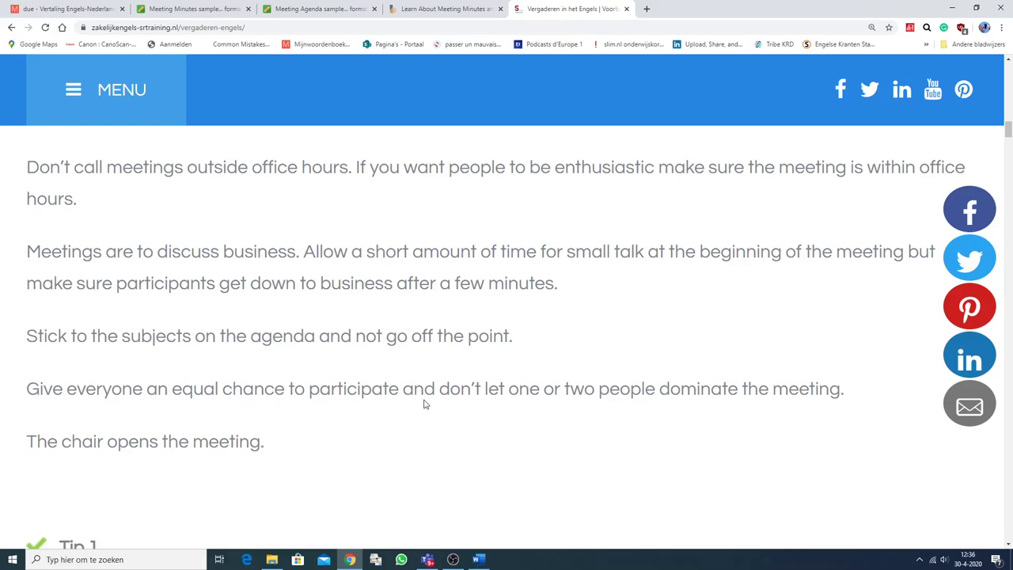
scroll(down, 3)
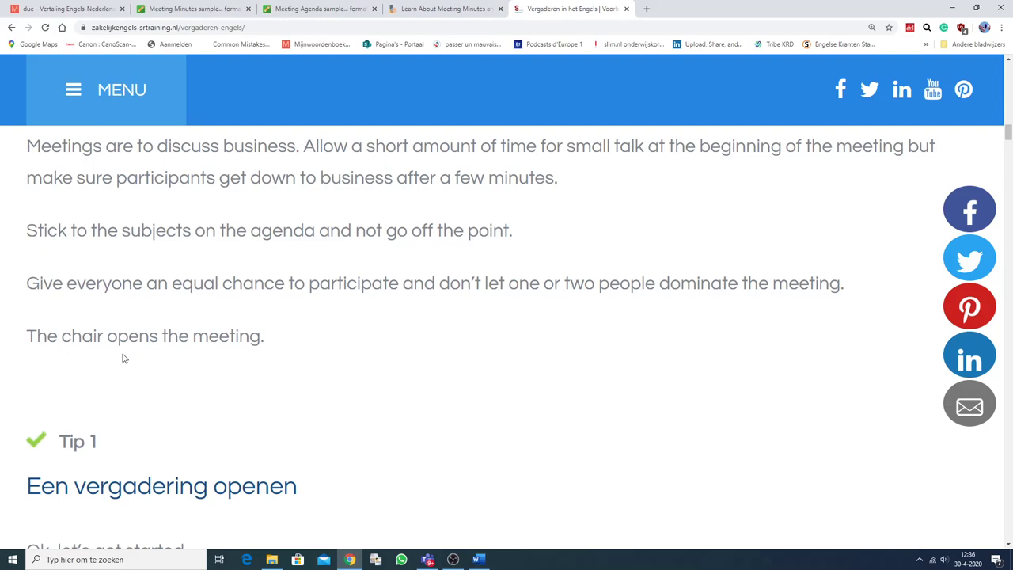
Scroll past Tip 1's opening phrases down to Tip 2, Vertellen dat iemand niet aanwezig kan zijn
scroll(down, 3)
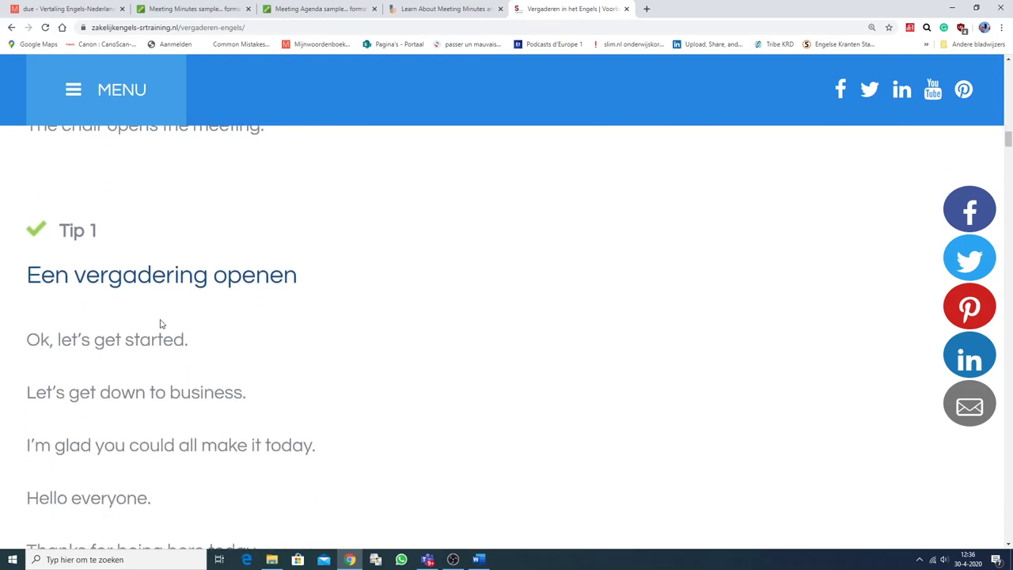
mouse_move(402, 348)
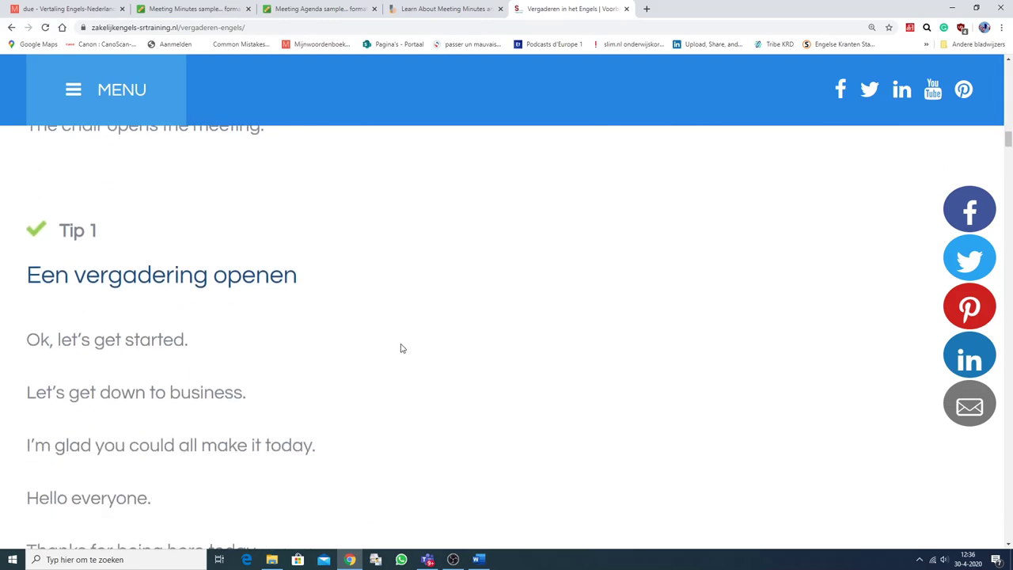
mouse_move(396, 339)
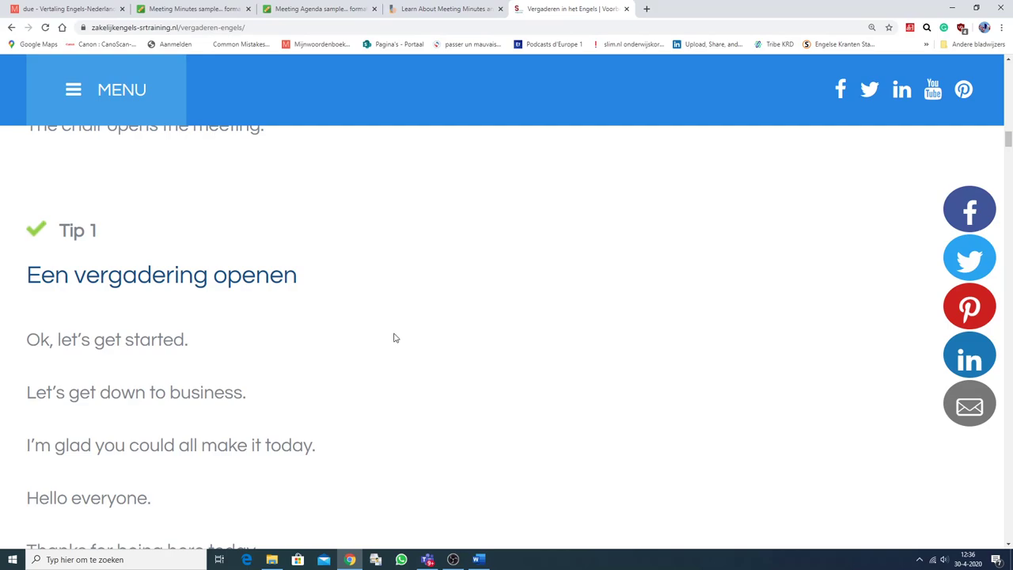
scroll(down, 3)
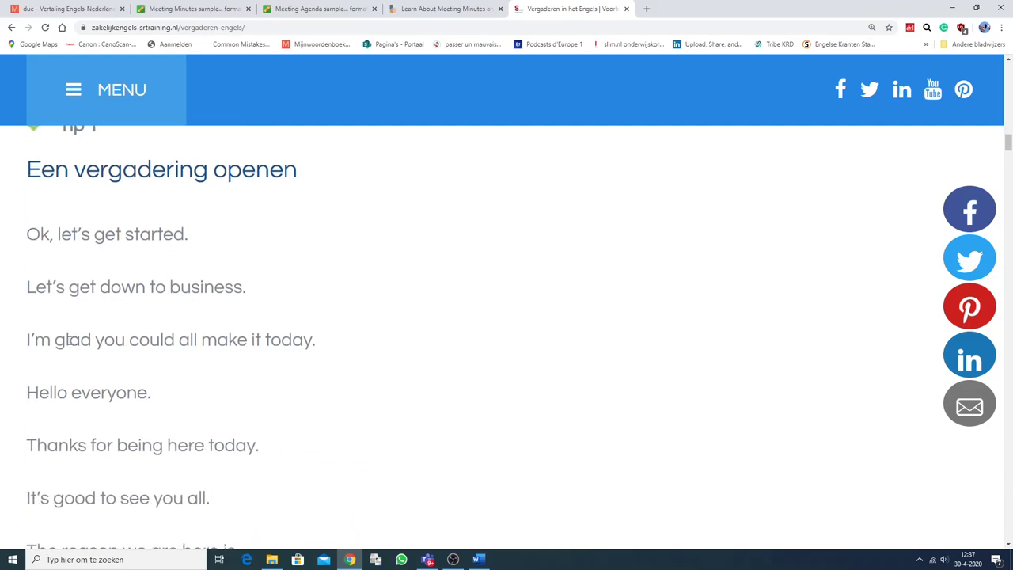
mouse_move(67, 380)
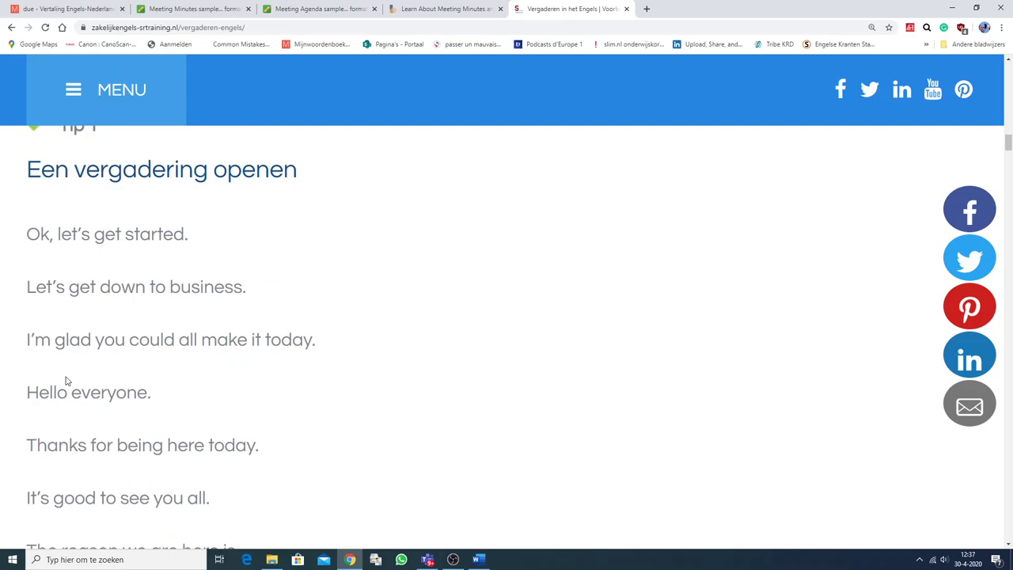
scroll(down, 3)
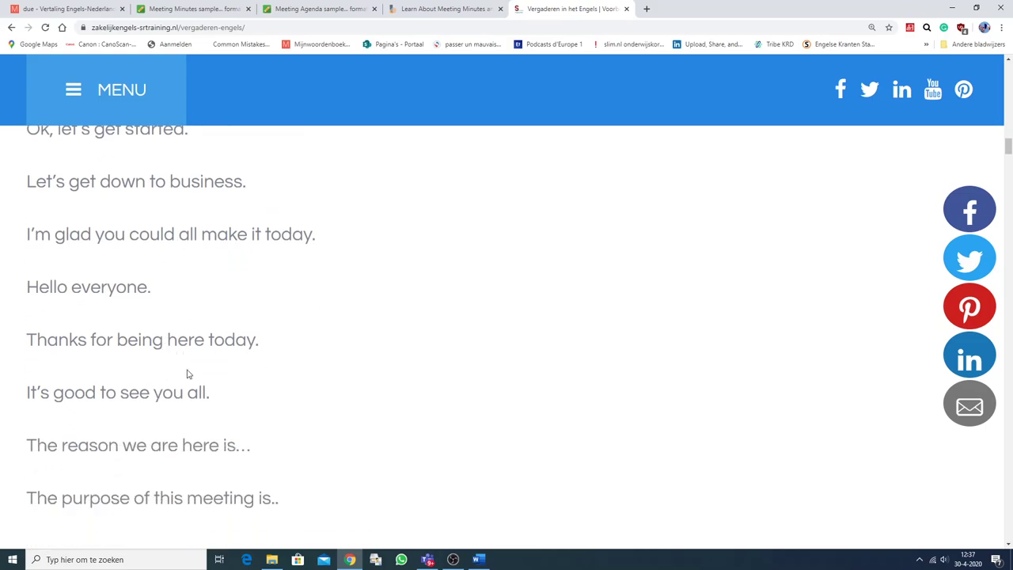
scroll(down, 3)
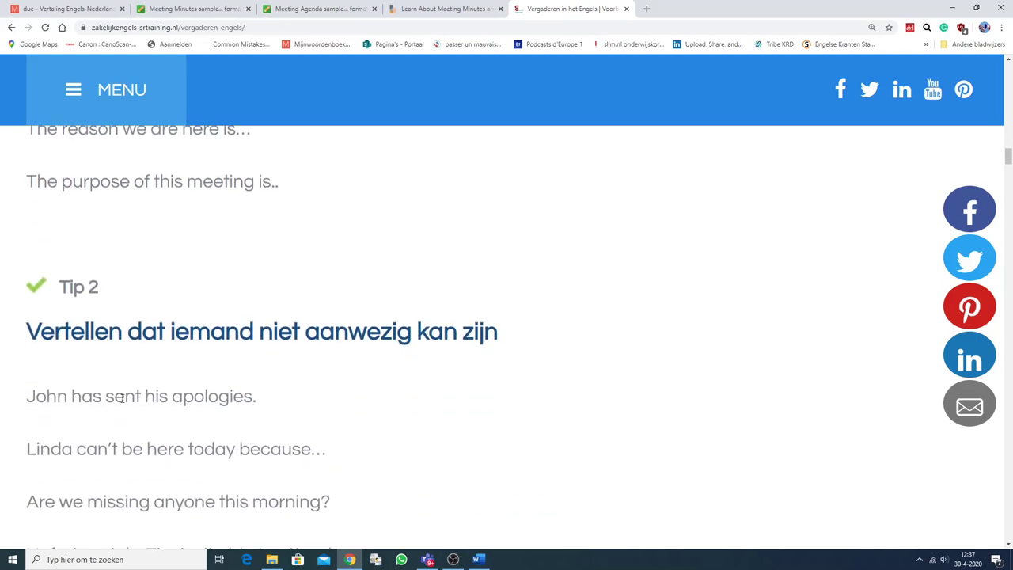
scroll(down, 3)
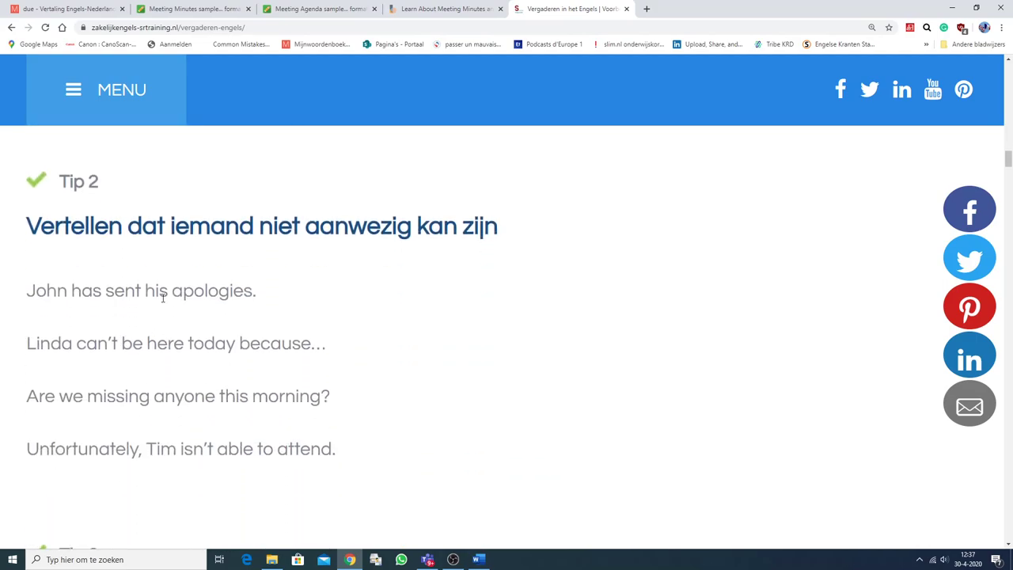
mouse_move(177, 263)
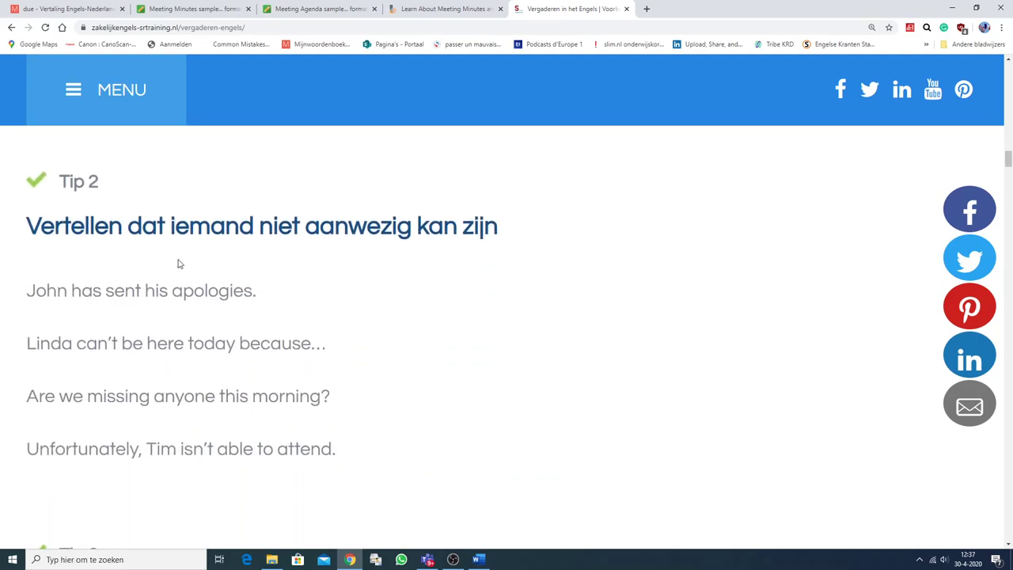
mouse_move(335, 307)
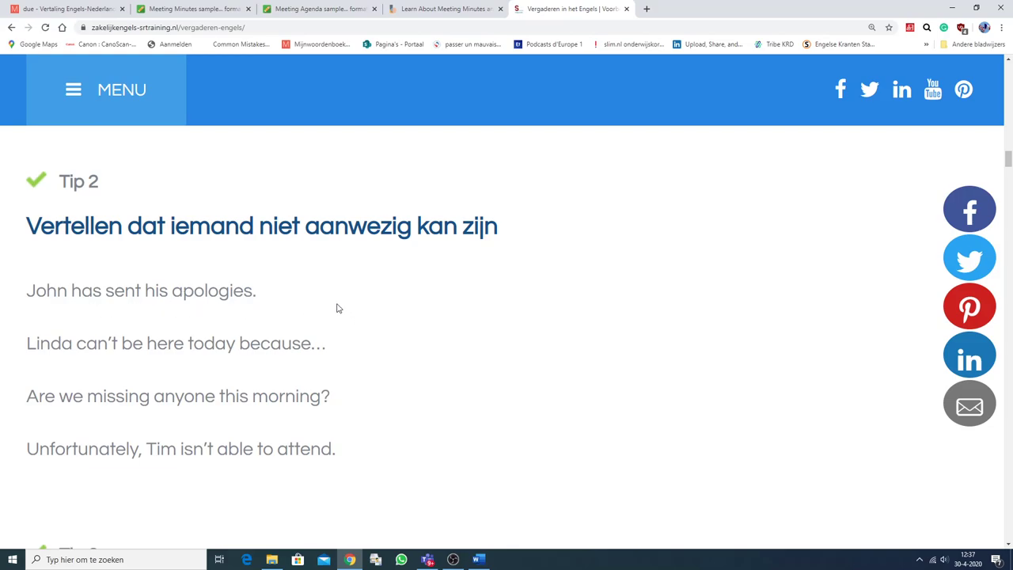
mouse_move(484, 342)
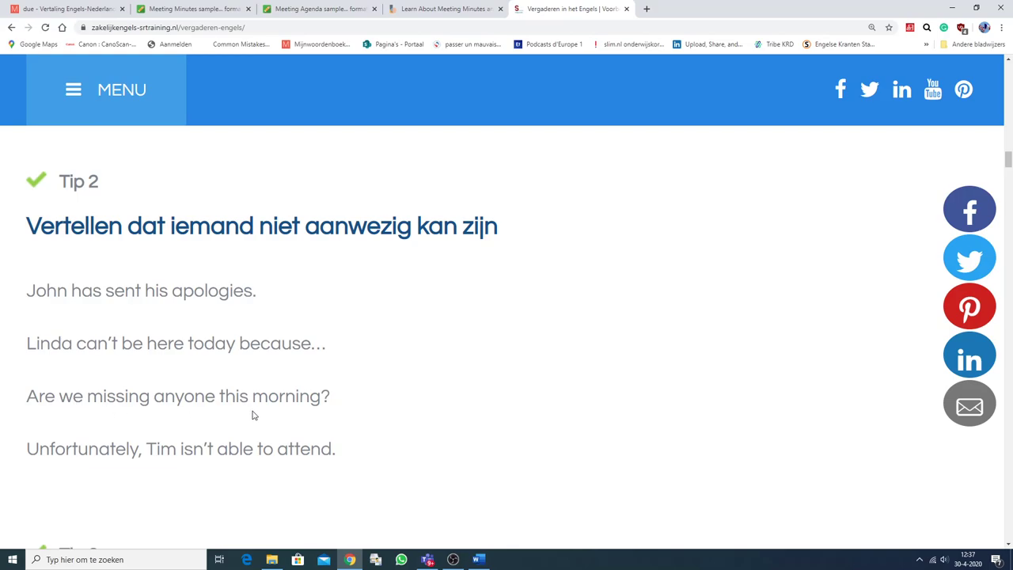
mouse_move(143, 440)
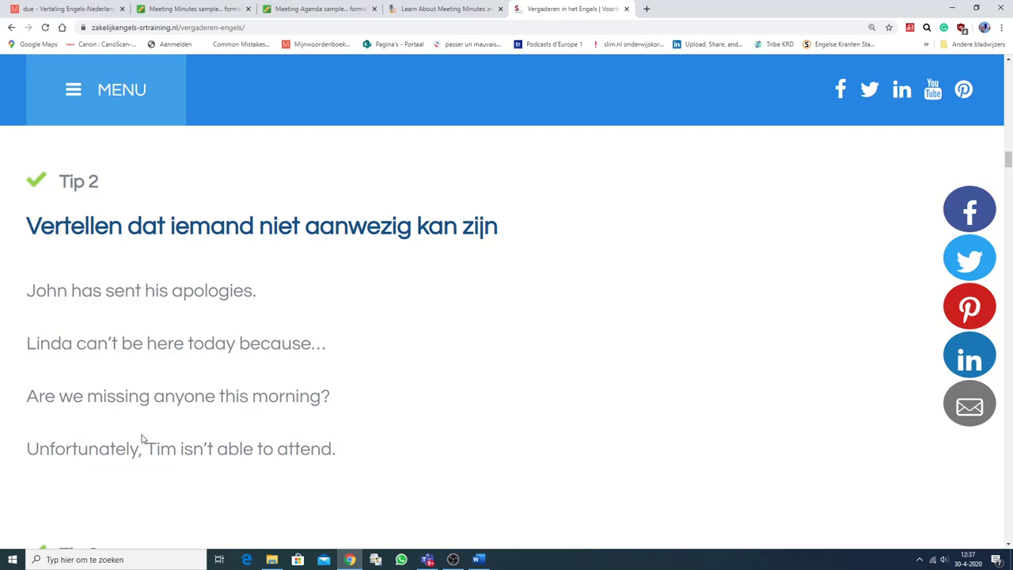
scroll(down, 3)
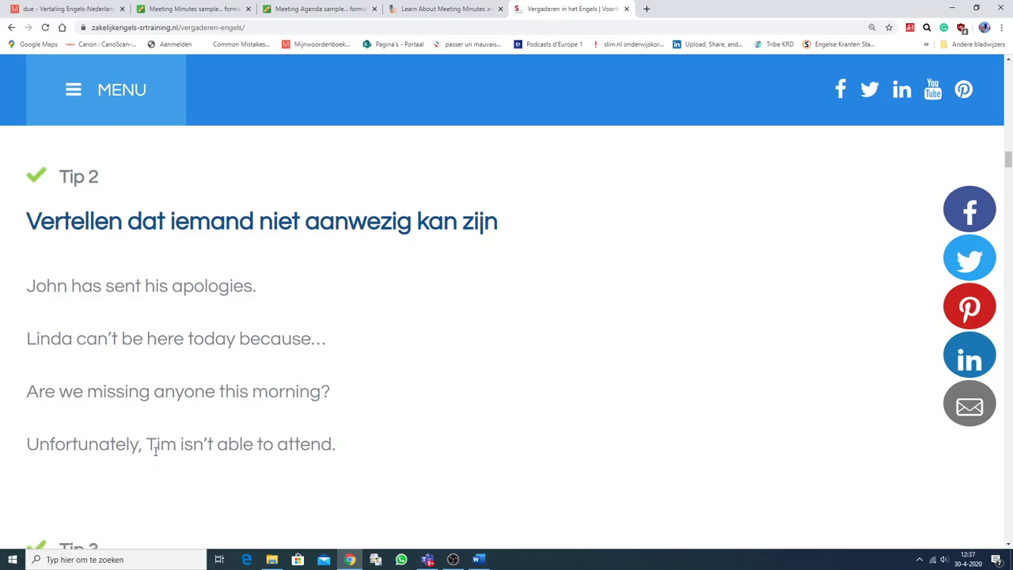
Scroll through Tips 3 to 7 until the 'Je mening geven in het Engels' image appears
scroll(down, 3)
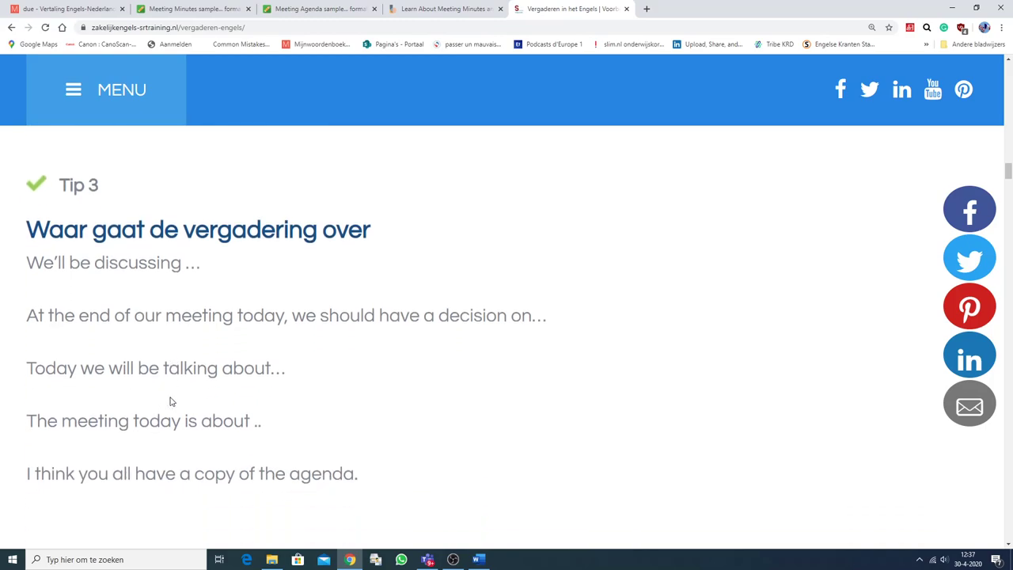
mouse_move(123, 310)
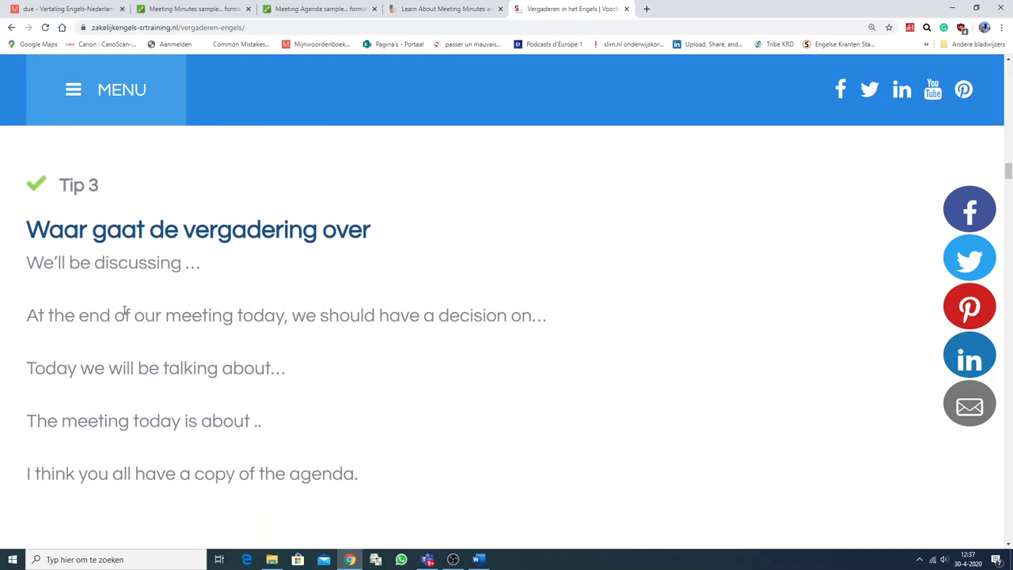
mouse_move(208, 333)
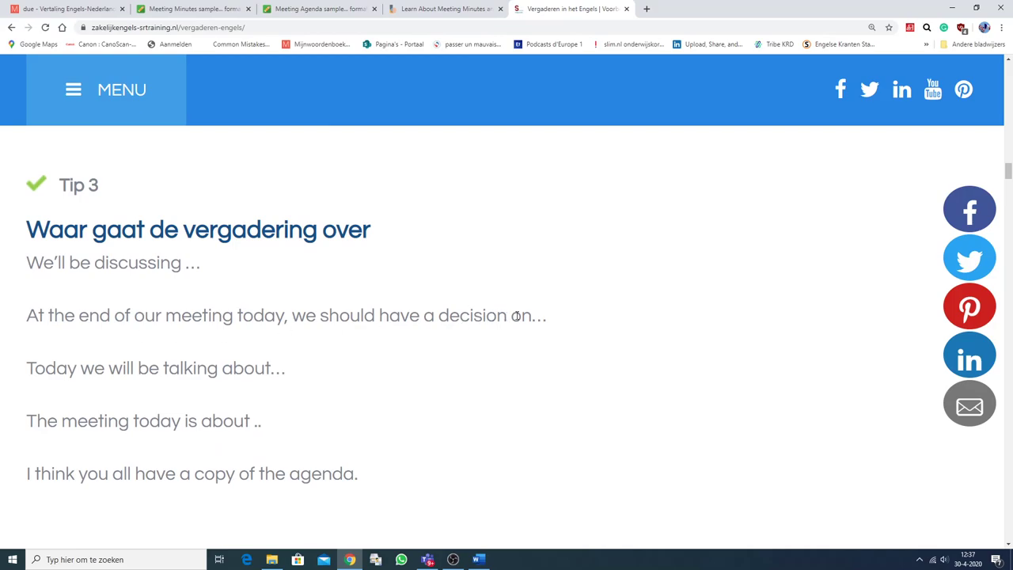
mouse_move(578, 326)
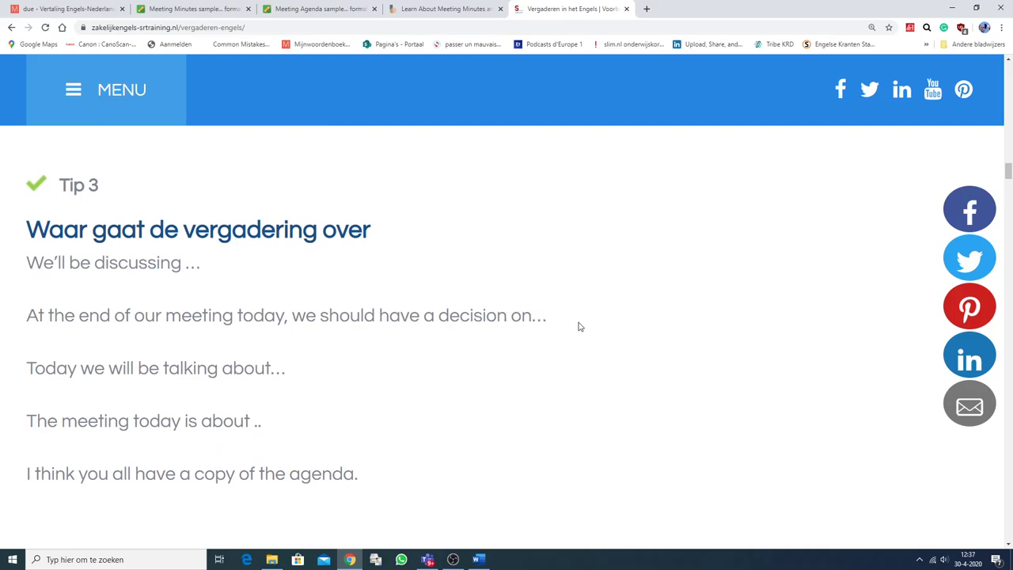
scroll(down, 3)
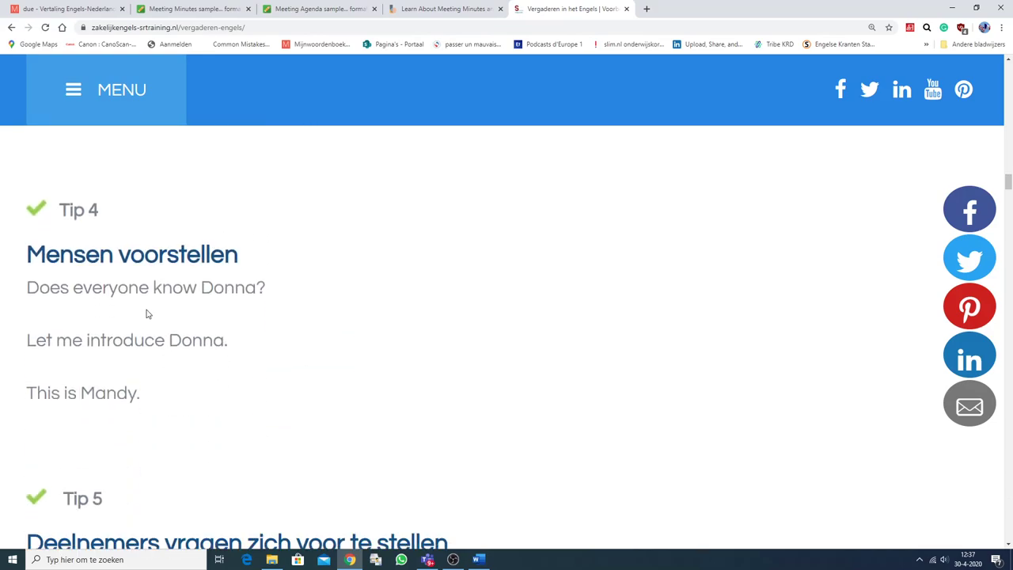
mouse_move(176, 310)
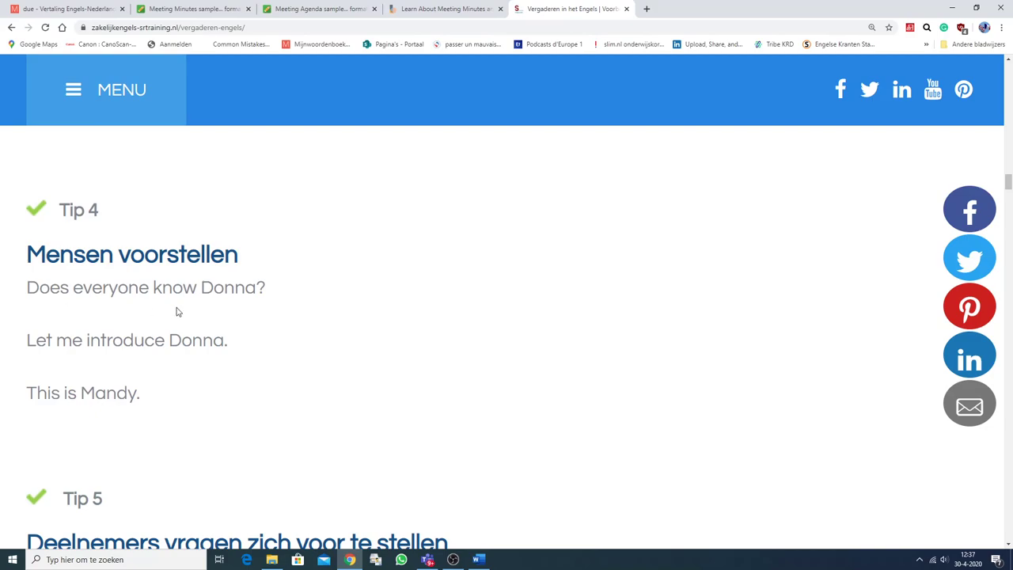
mouse_move(70, 361)
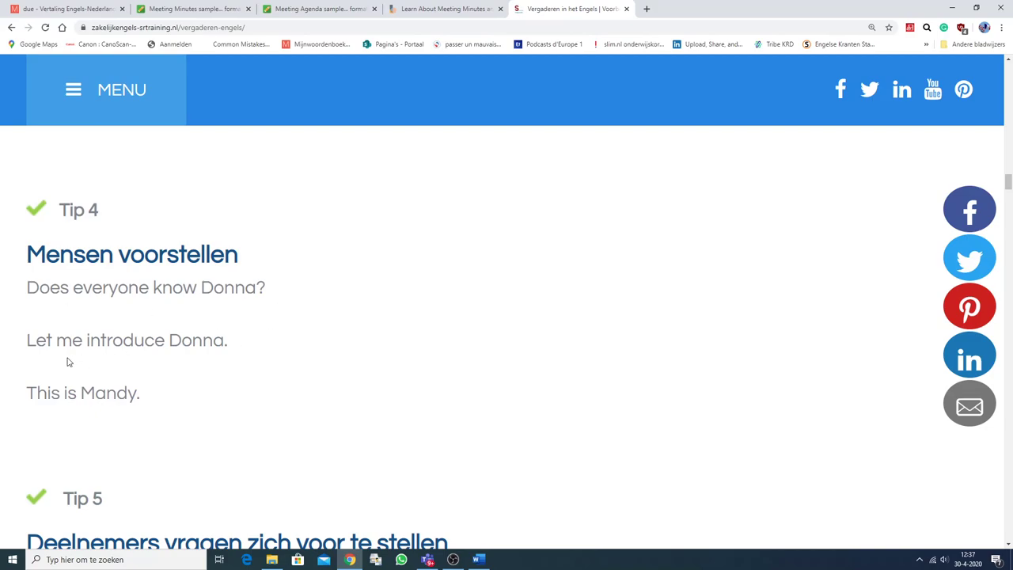
mouse_move(119, 389)
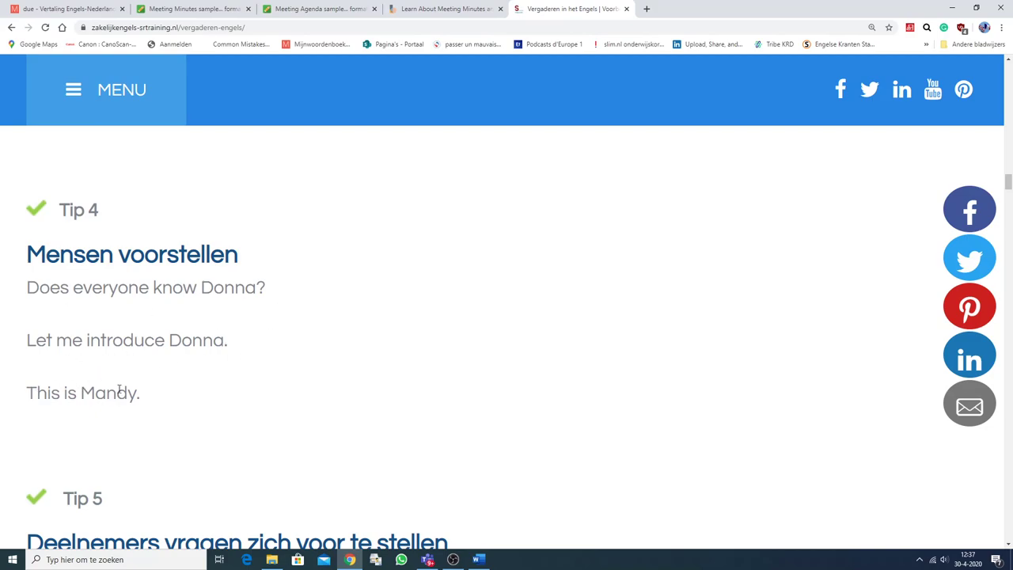
mouse_move(202, 374)
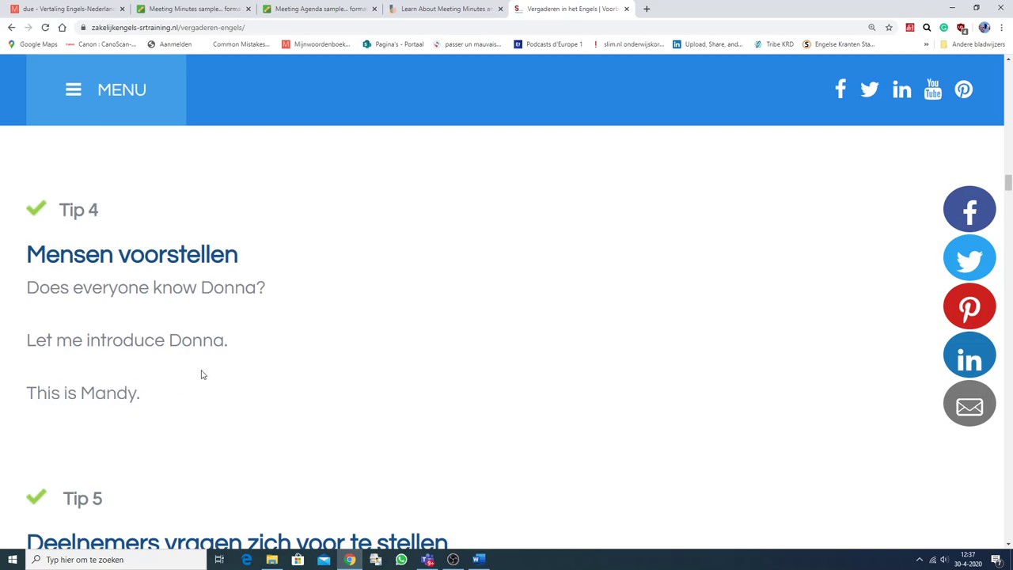
scroll(down, 3)
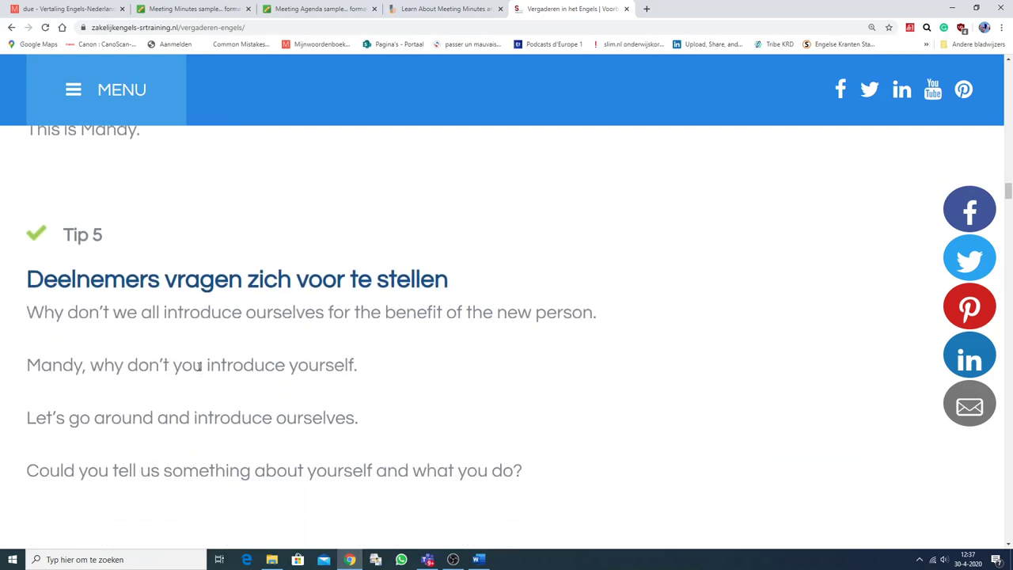
mouse_move(205, 354)
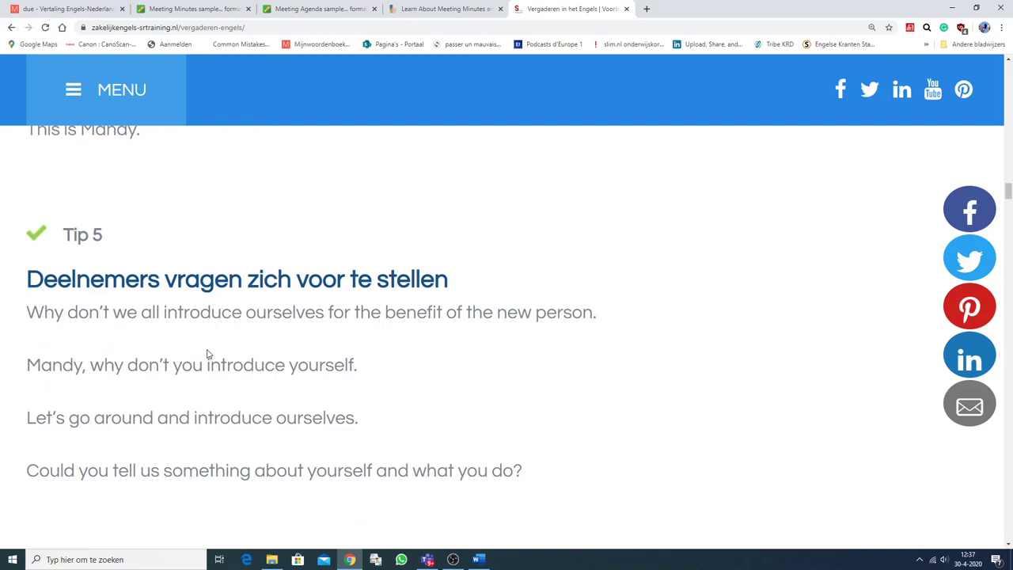
mouse_move(200, 351)
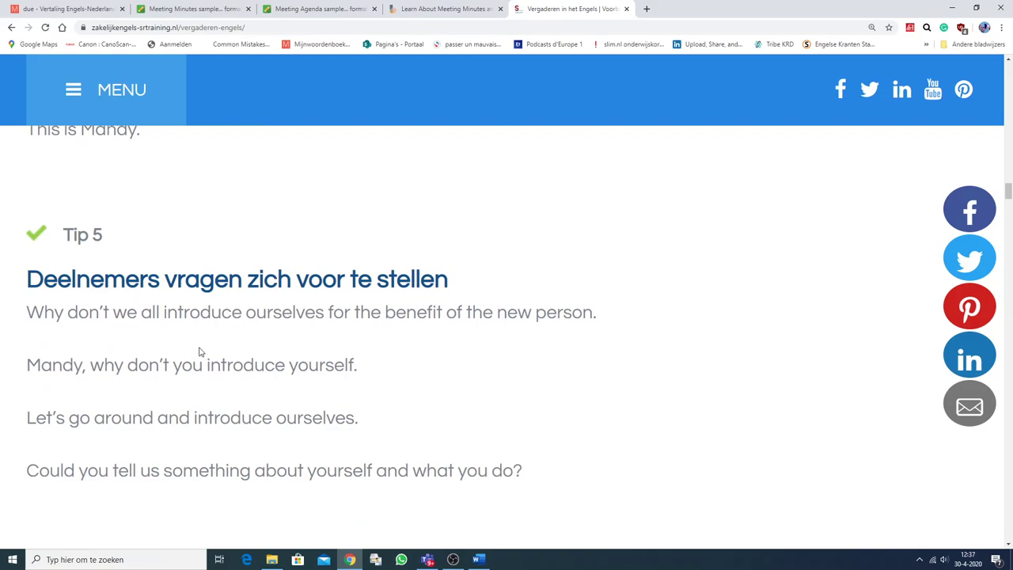
mouse_move(211, 373)
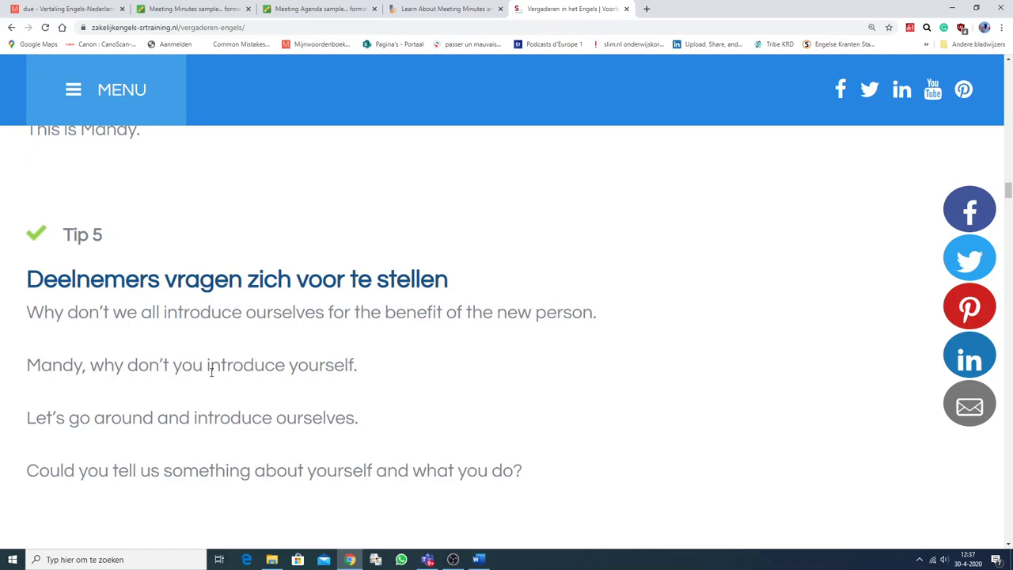
scroll(down, 3)
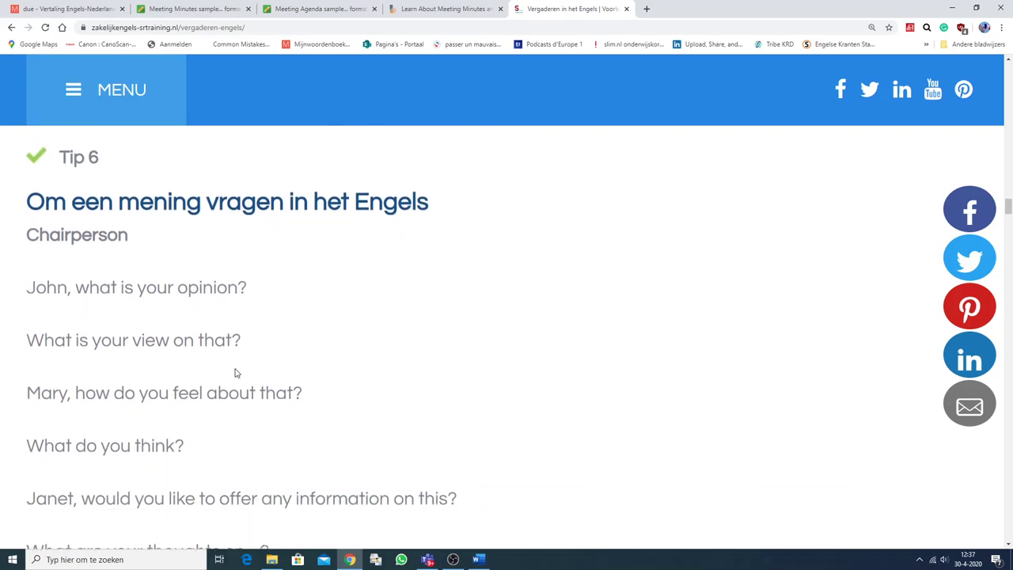
scroll(down, 3)
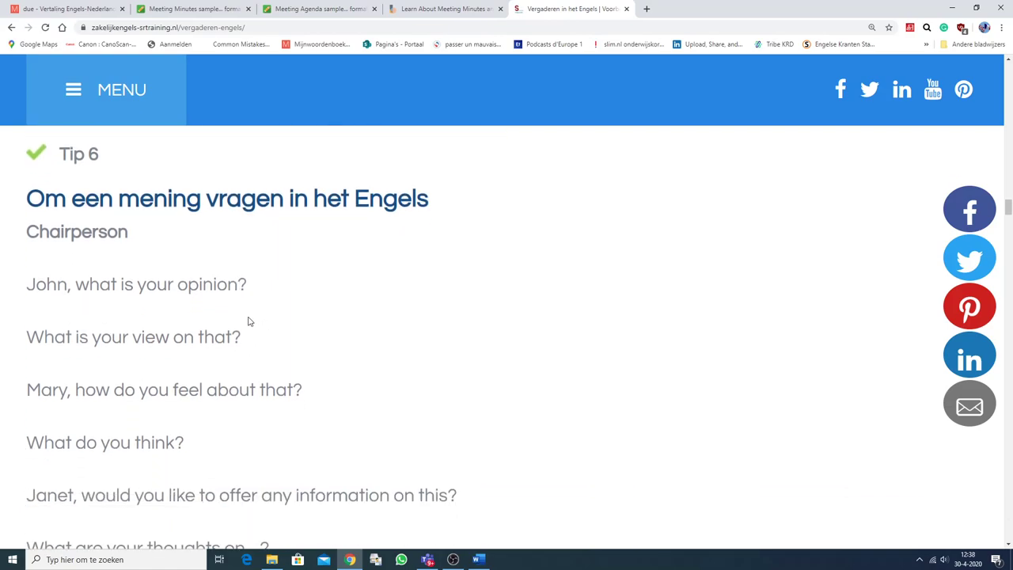
mouse_move(182, 324)
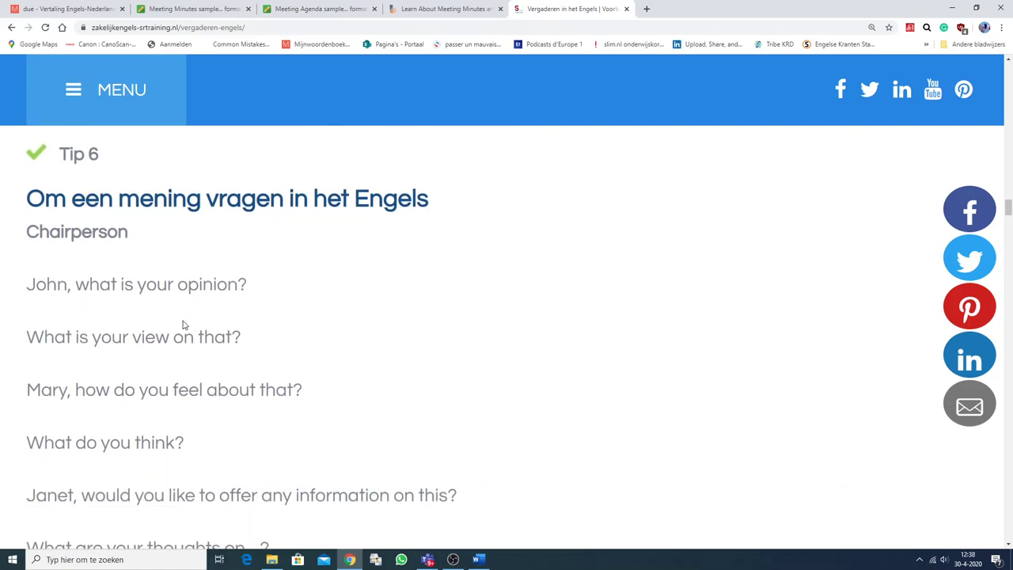
mouse_move(146, 354)
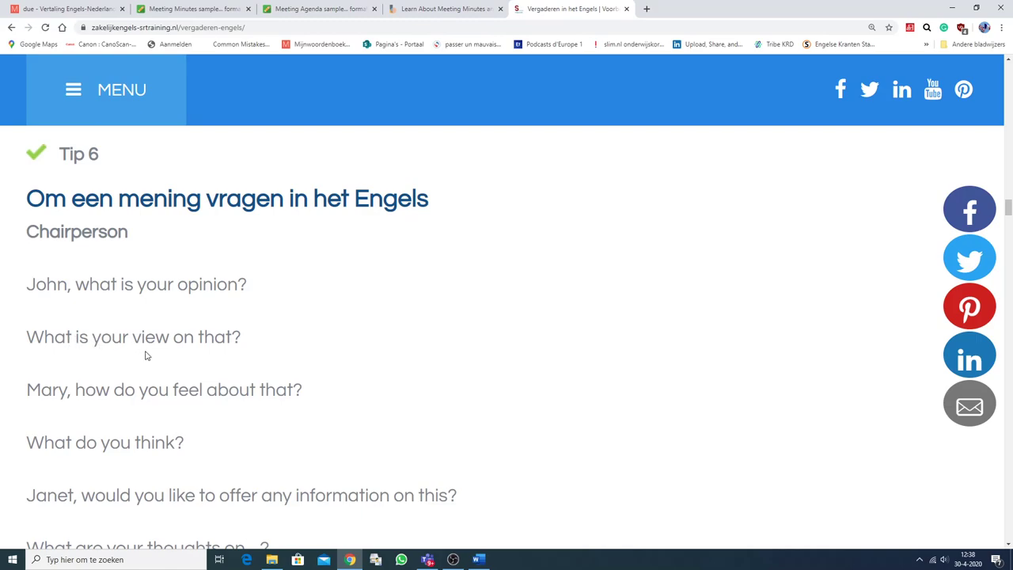
mouse_move(89, 363)
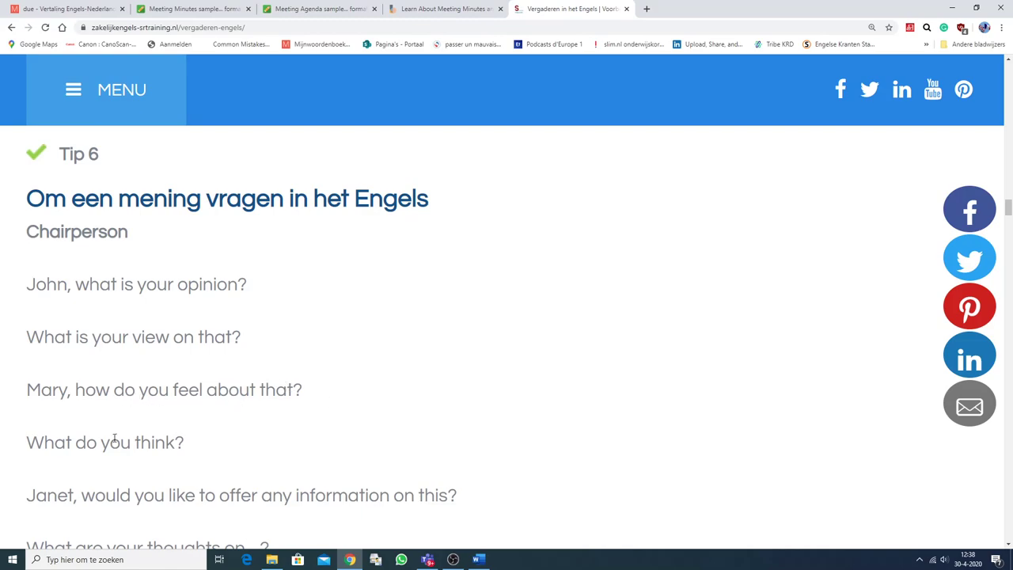
scroll(down, 3)
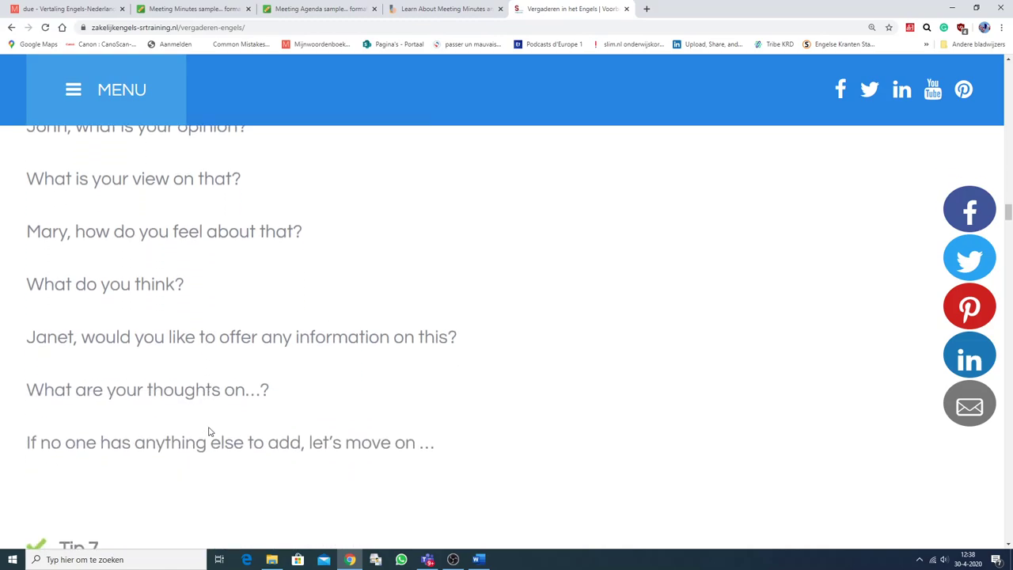
scroll(down, 3)
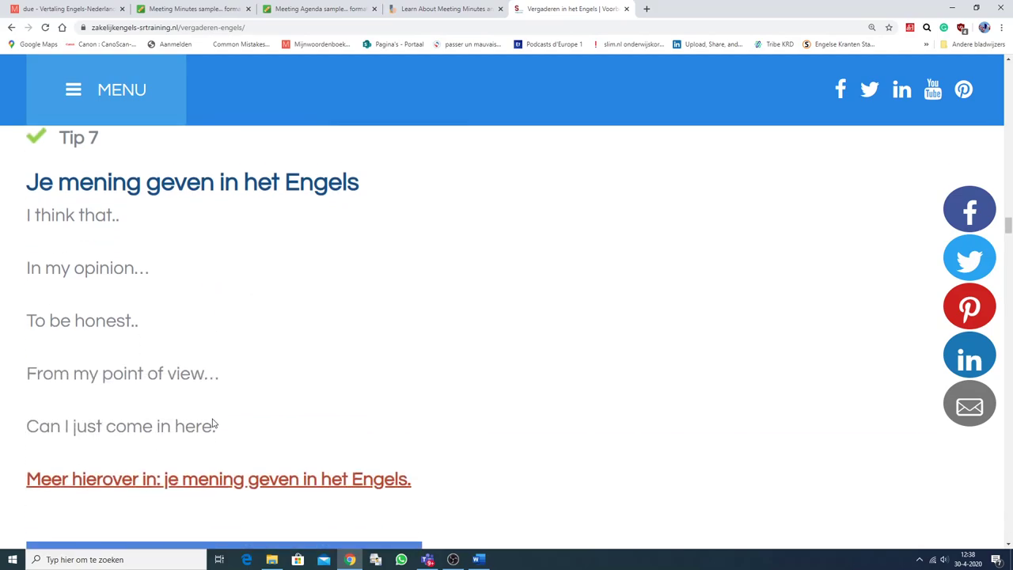
scroll(down, 3)
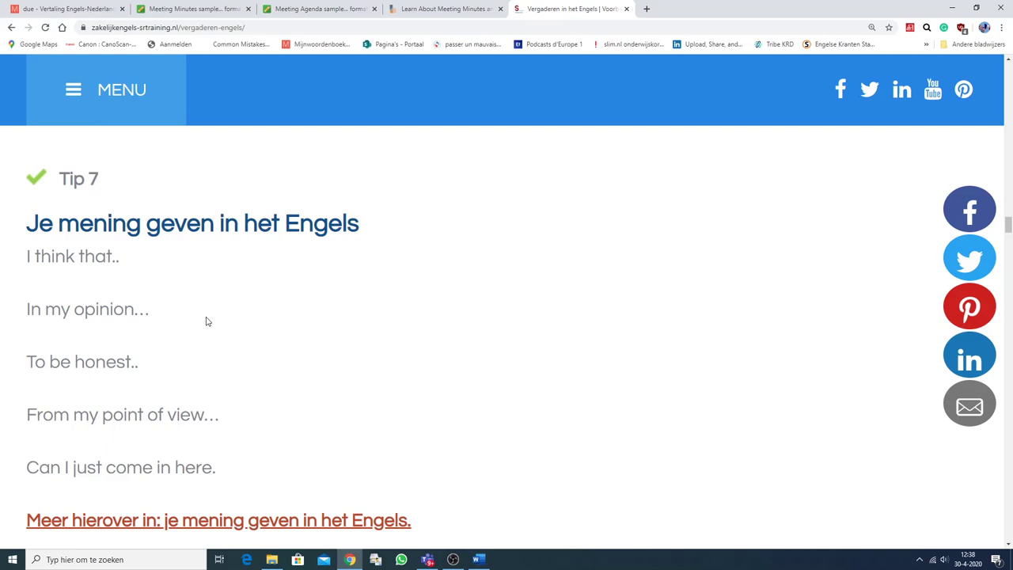
mouse_move(209, 405)
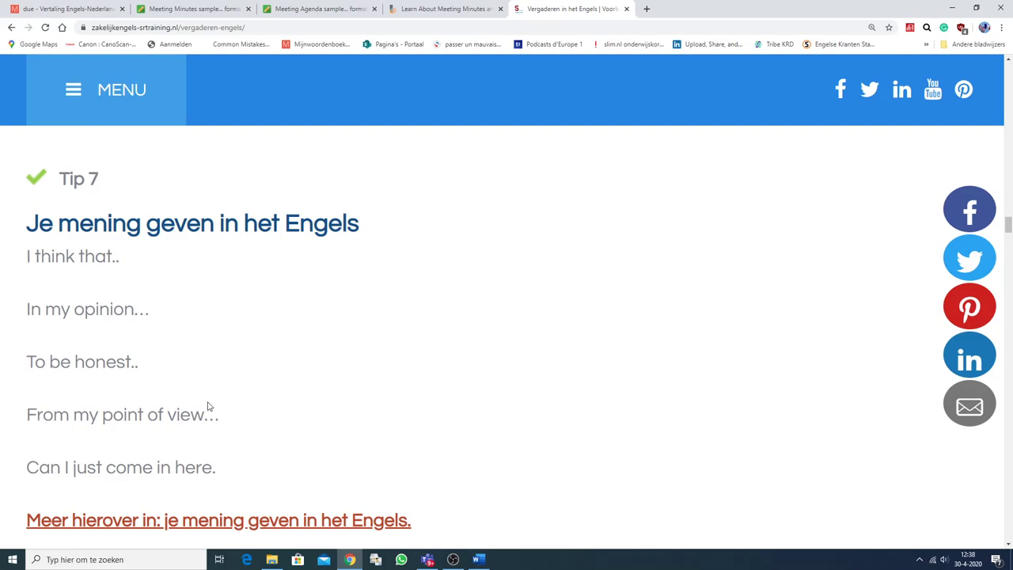
mouse_move(262, 400)
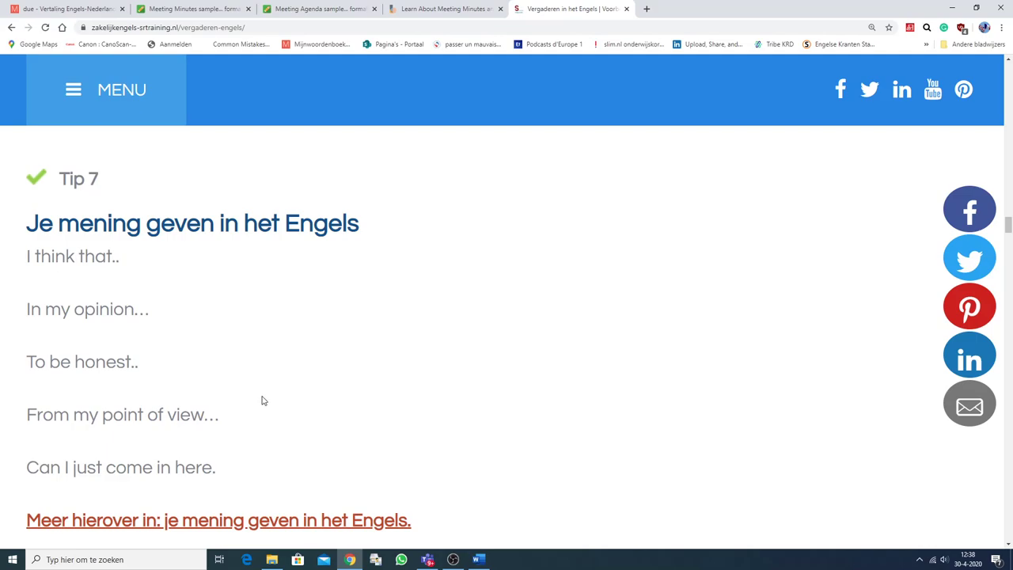
scroll(down, 3)
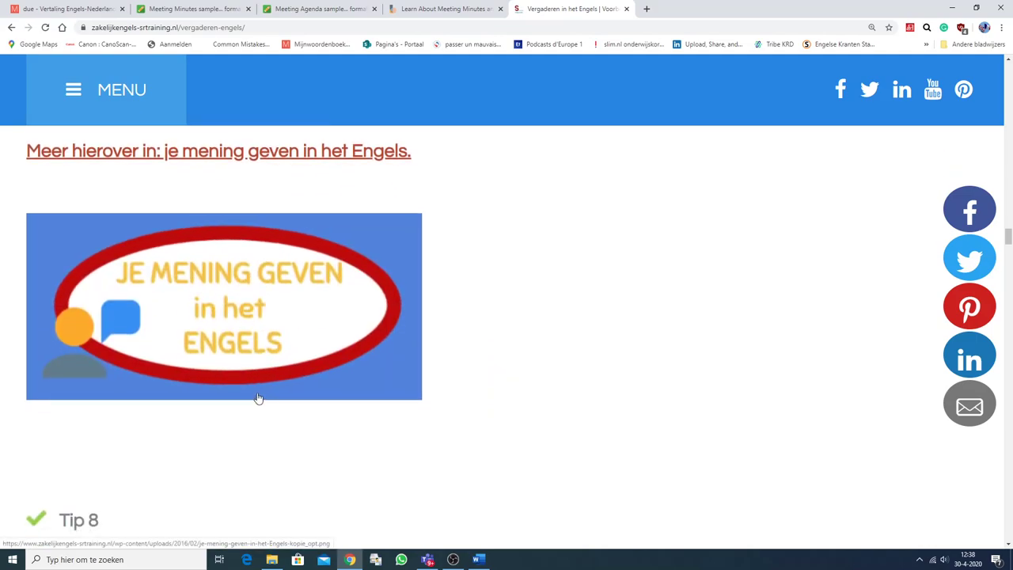
Scroll past Tip 8's interruption phrases to Tip 9, Beleefd iemand onderbreken
scroll(down, 3)
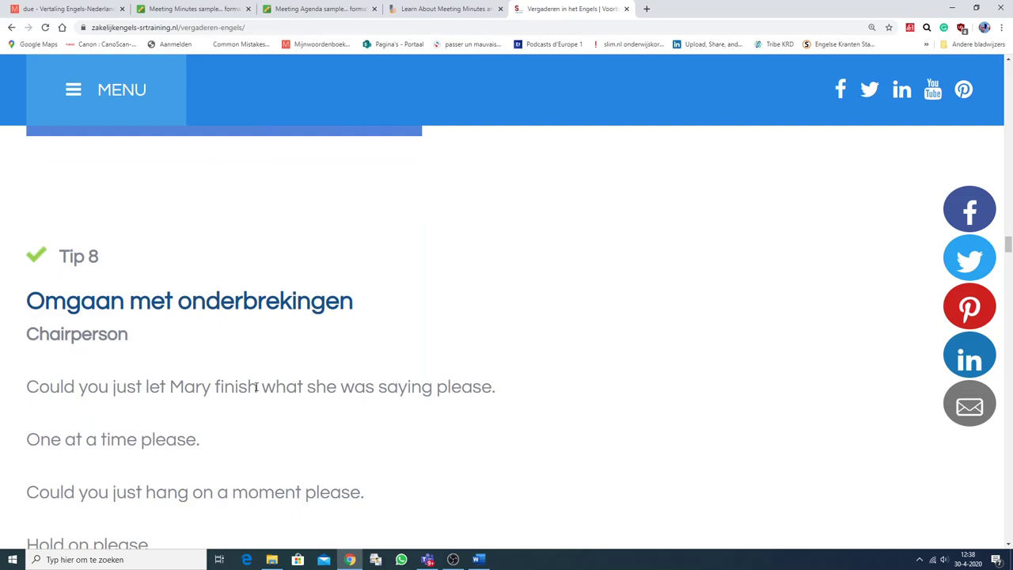
mouse_move(94, 339)
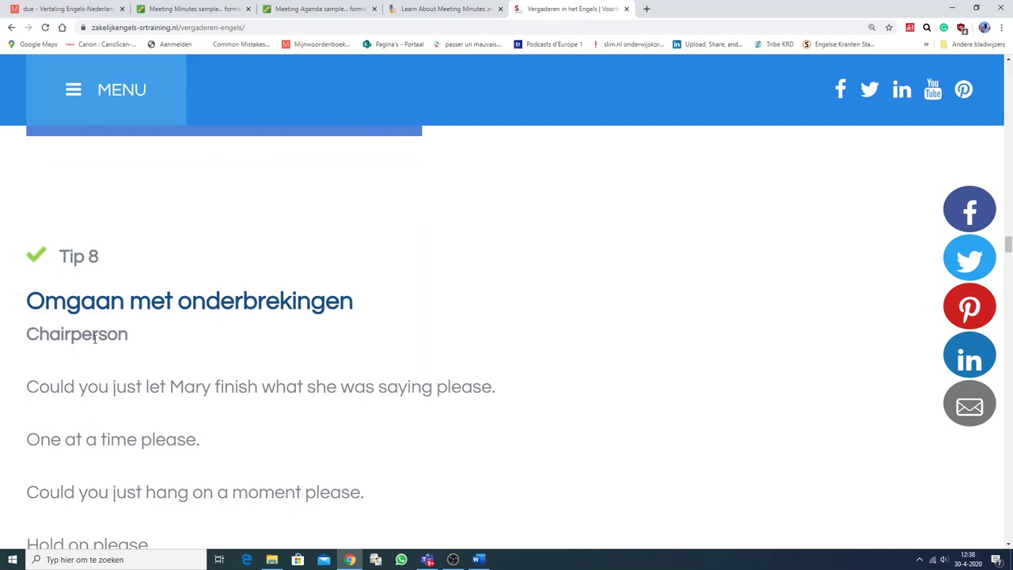
scroll(down, 3)
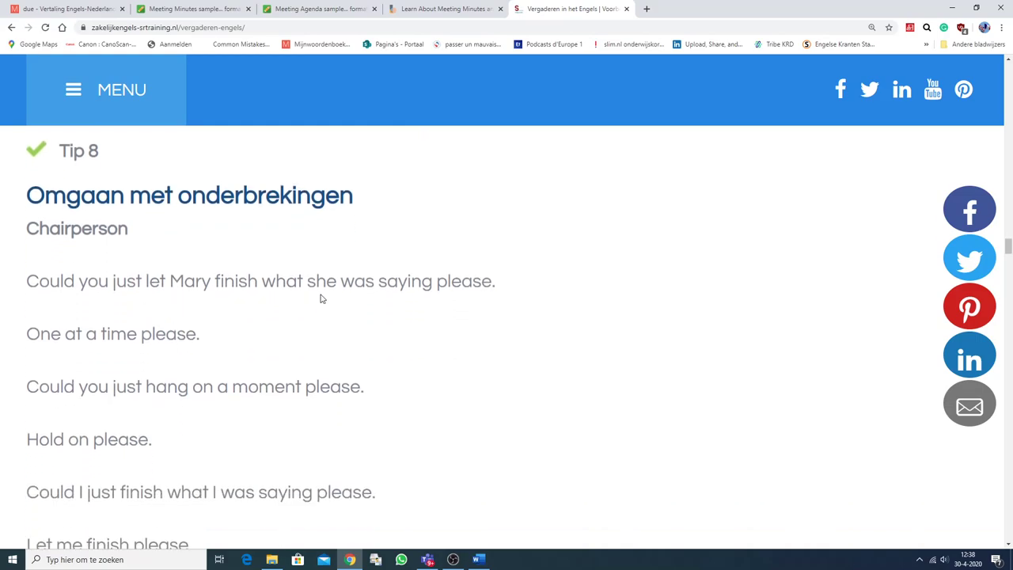
mouse_move(95, 386)
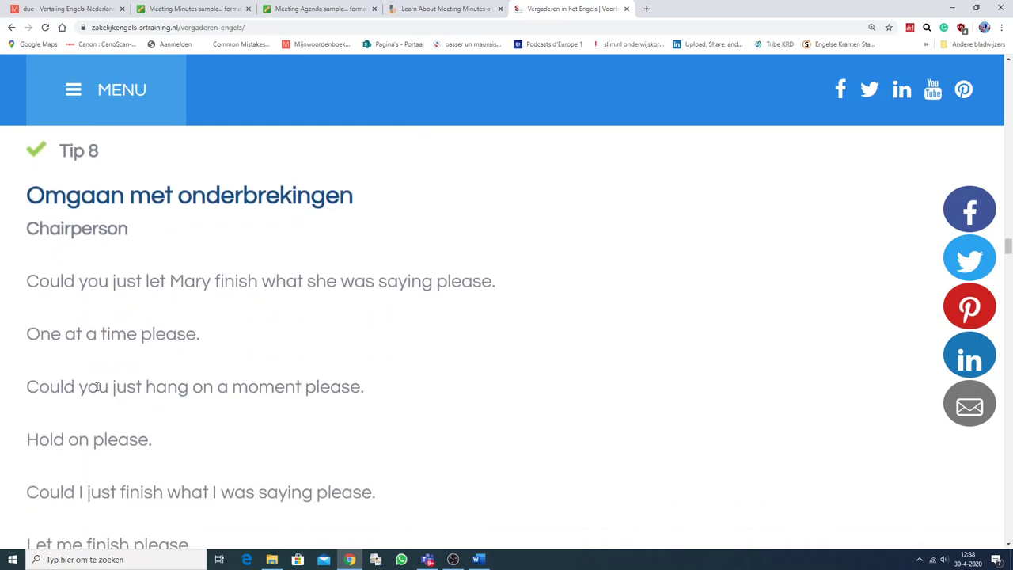
scroll(down, 3)
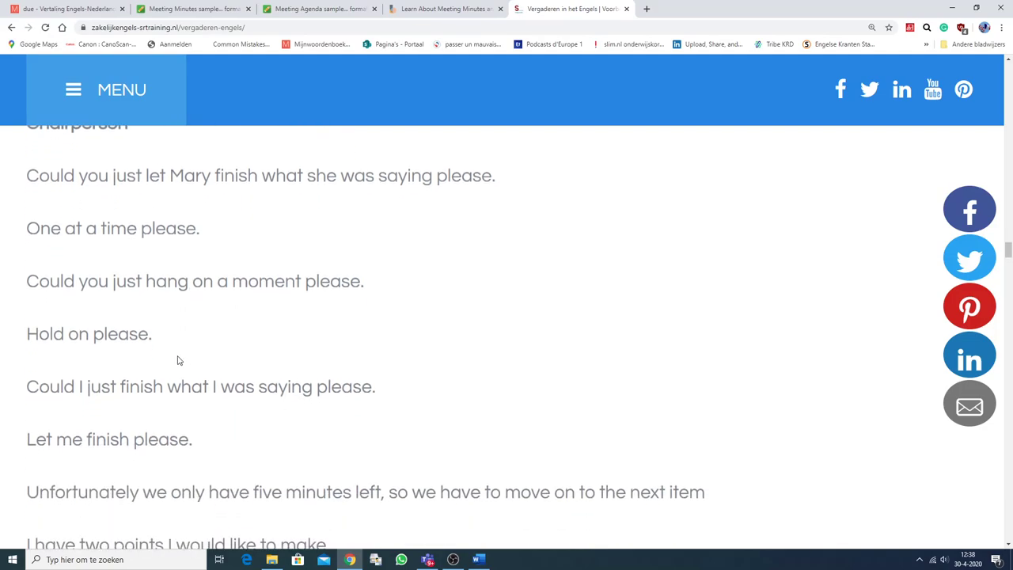
mouse_move(343, 307)
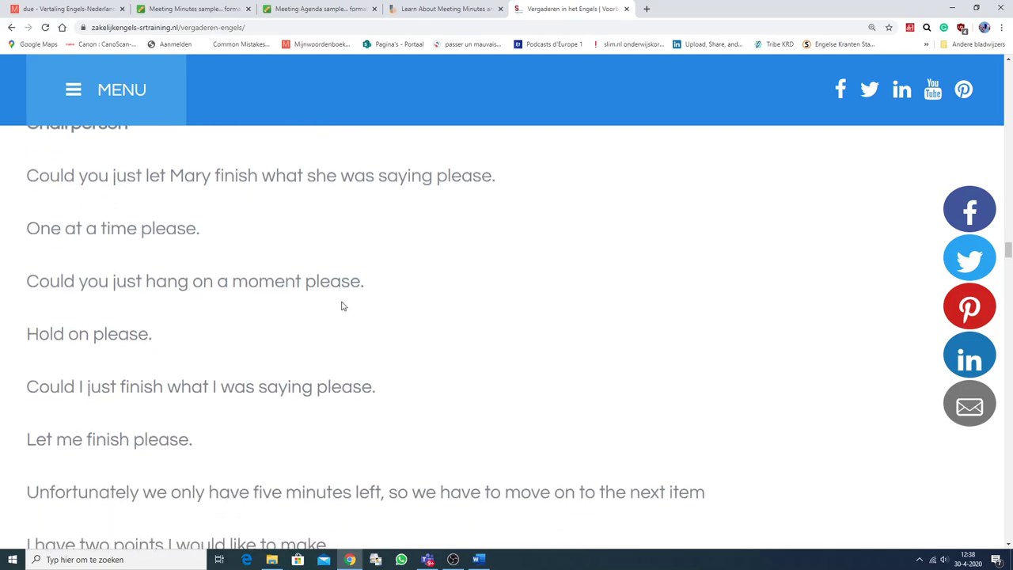
scroll(down, 3)
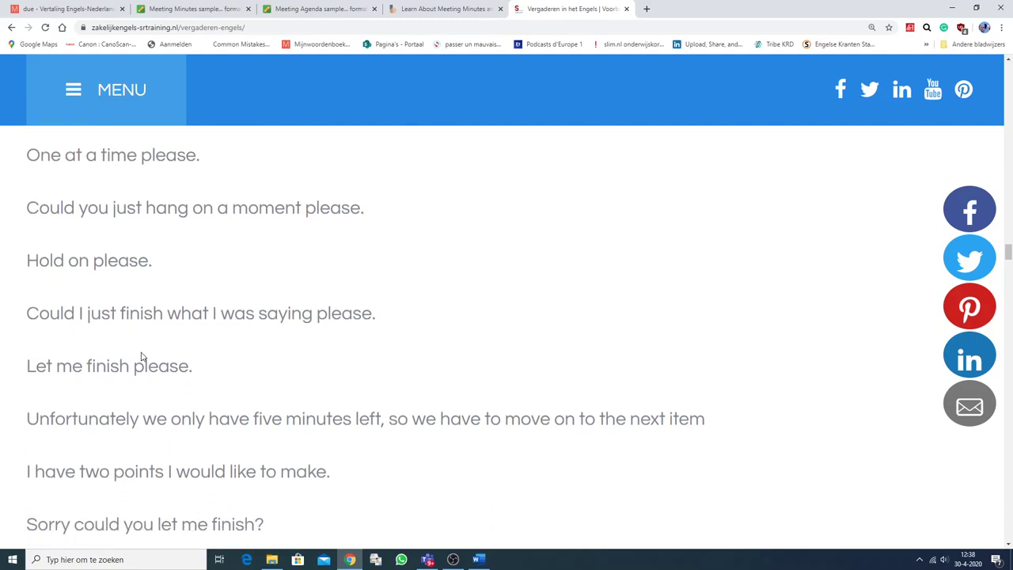
scroll(down, 3)
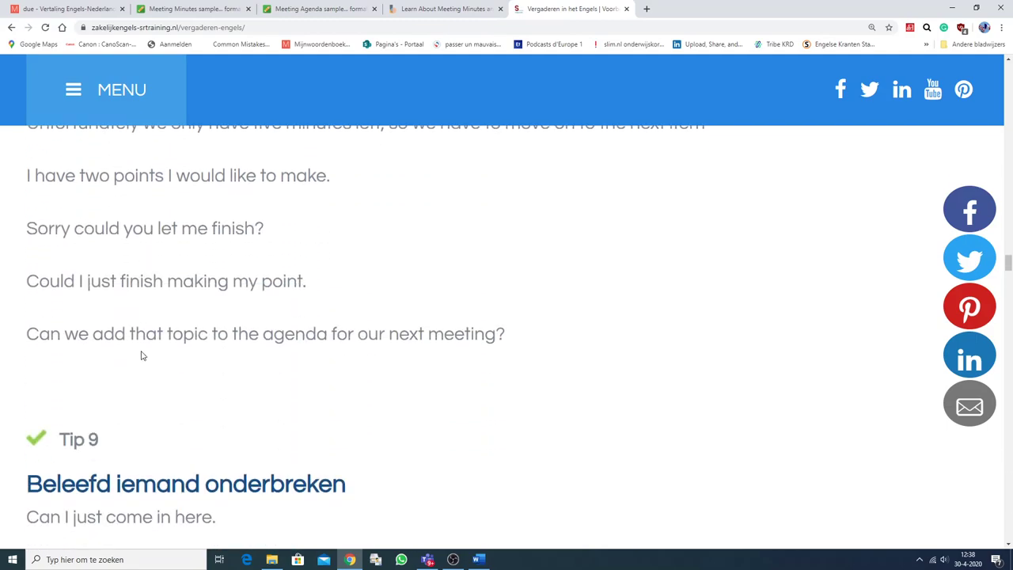
scroll(down, 3)
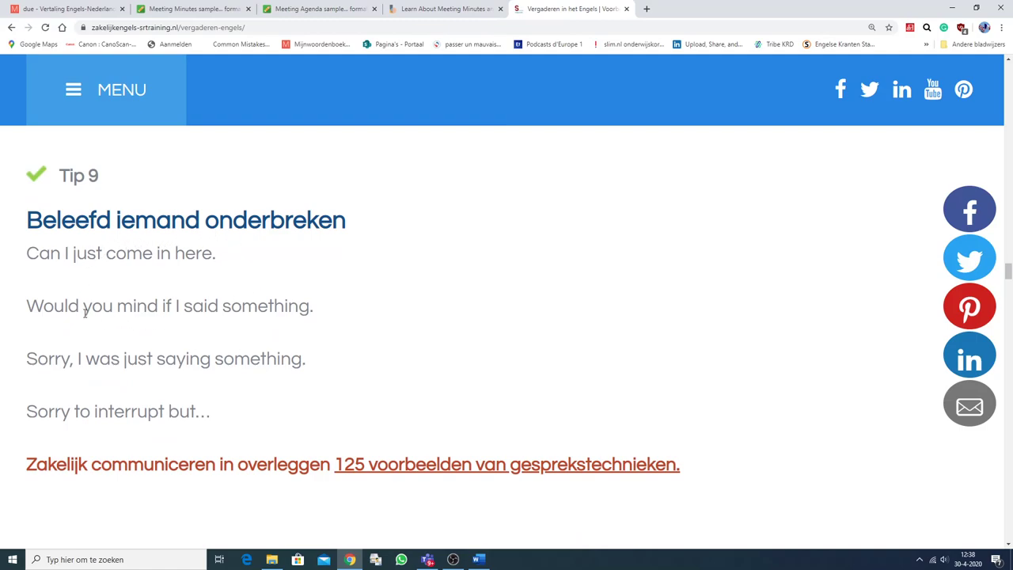
mouse_move(89, 320)
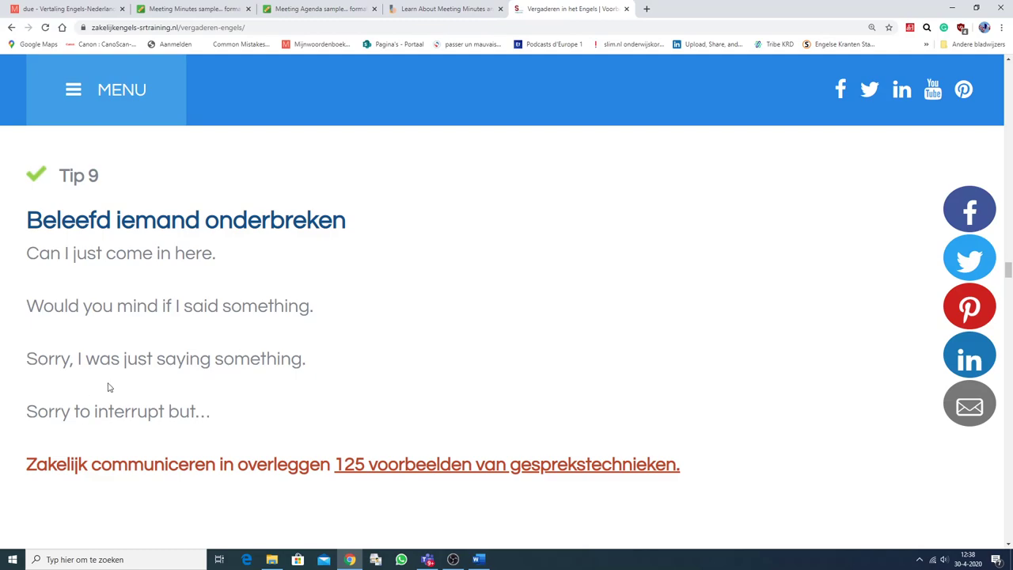
mouse_move(70, 434)
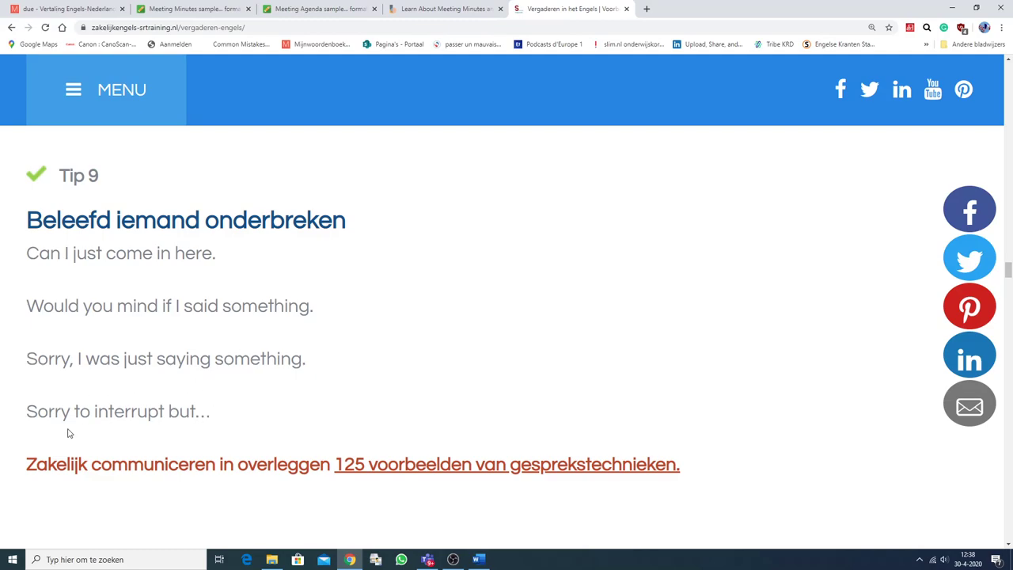
scroll(down, 3)
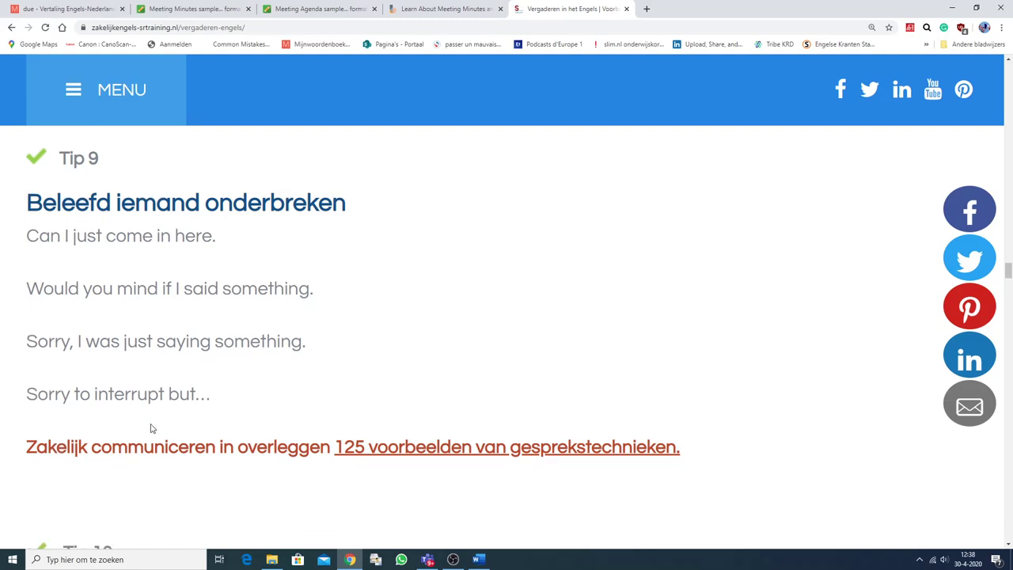
Scroll through Tips 10, 11 and 12 to the start of Tip 13, De afsluiting van de vergadering
scroll(down, 3)
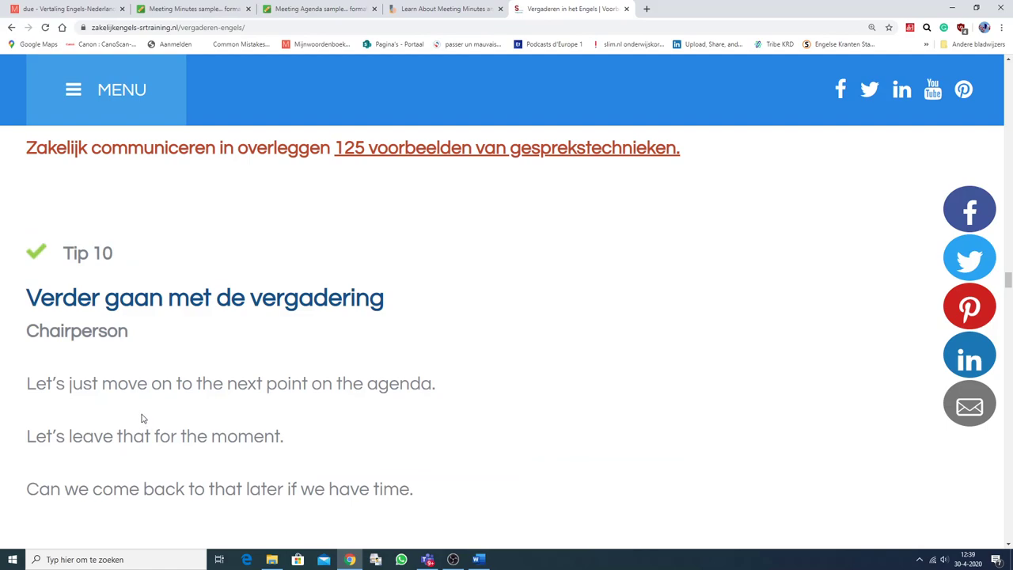
scroll(down, 3)
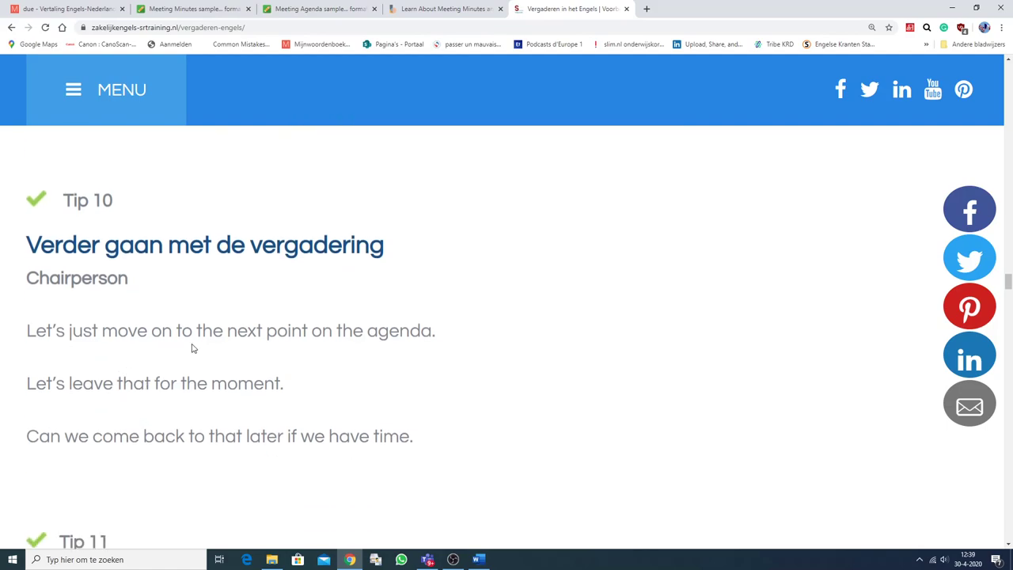
mouse_move(158, 373)
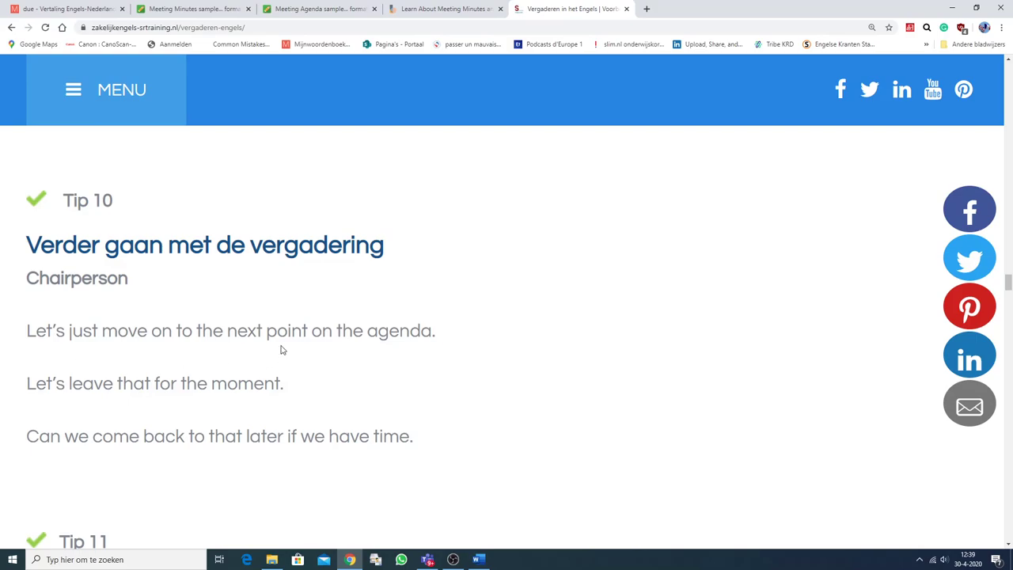
scroll(down, 3)
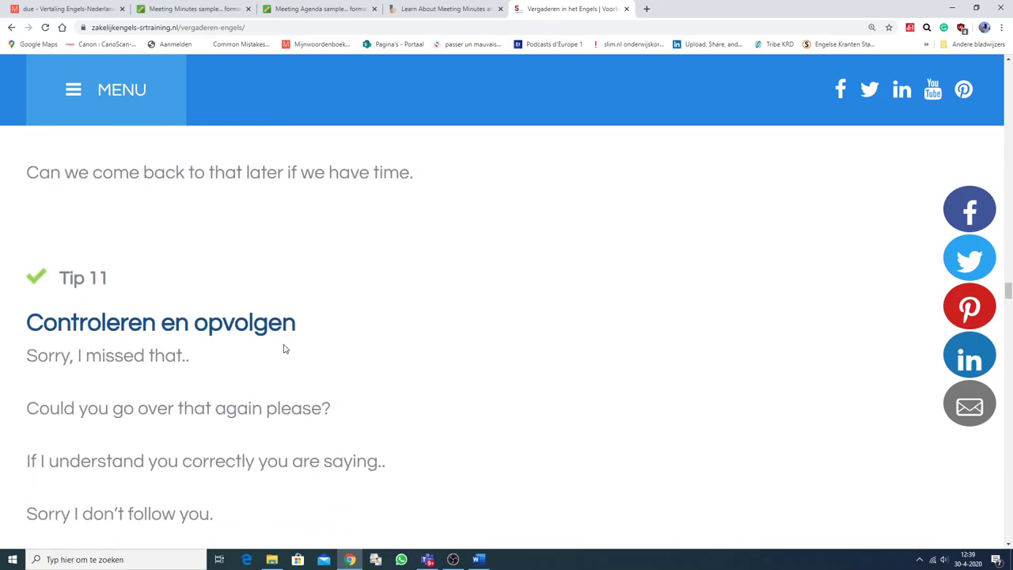
scroll(down, 3)
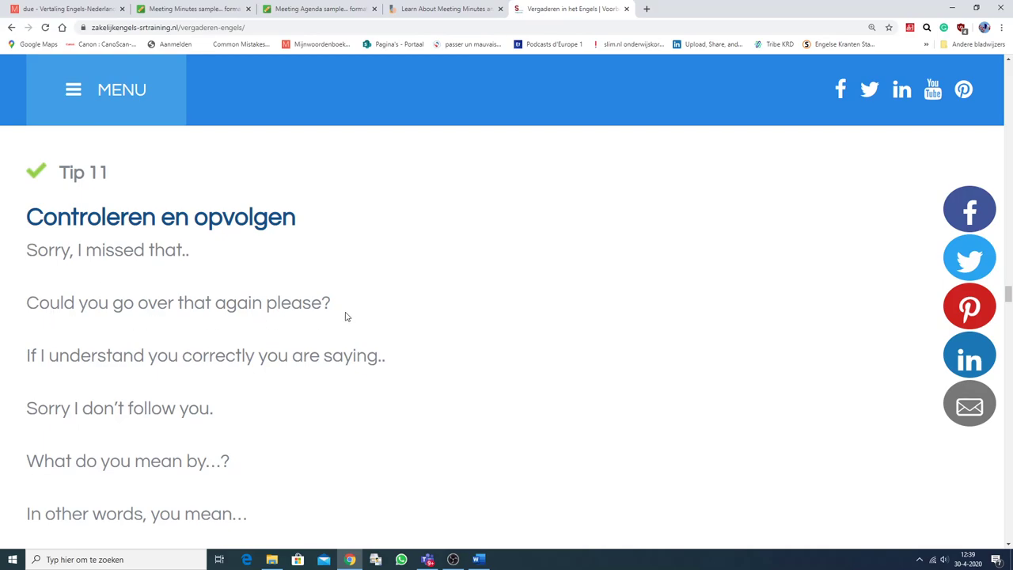
mouse_move(261, 373)
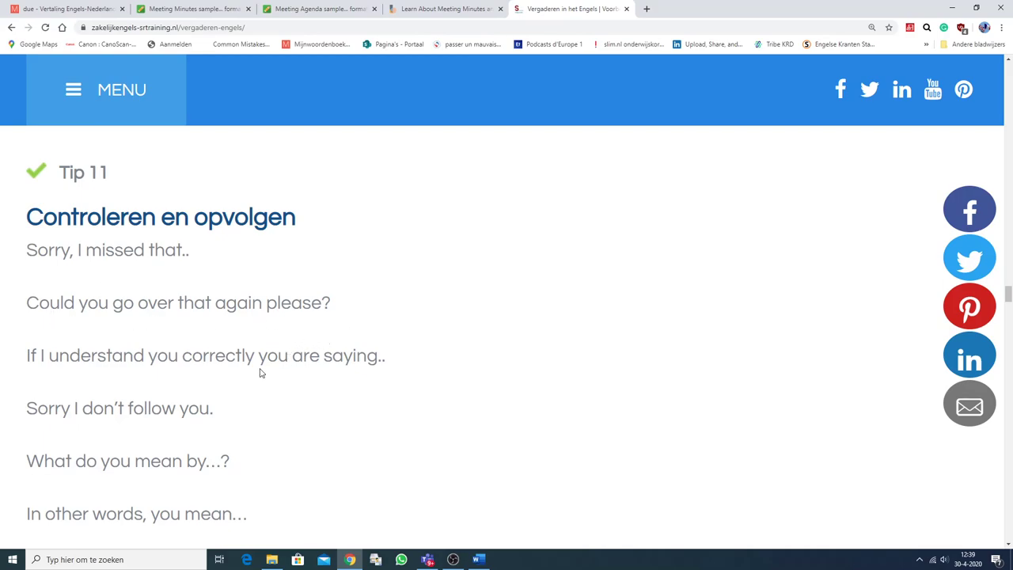
scroll(down, 3)
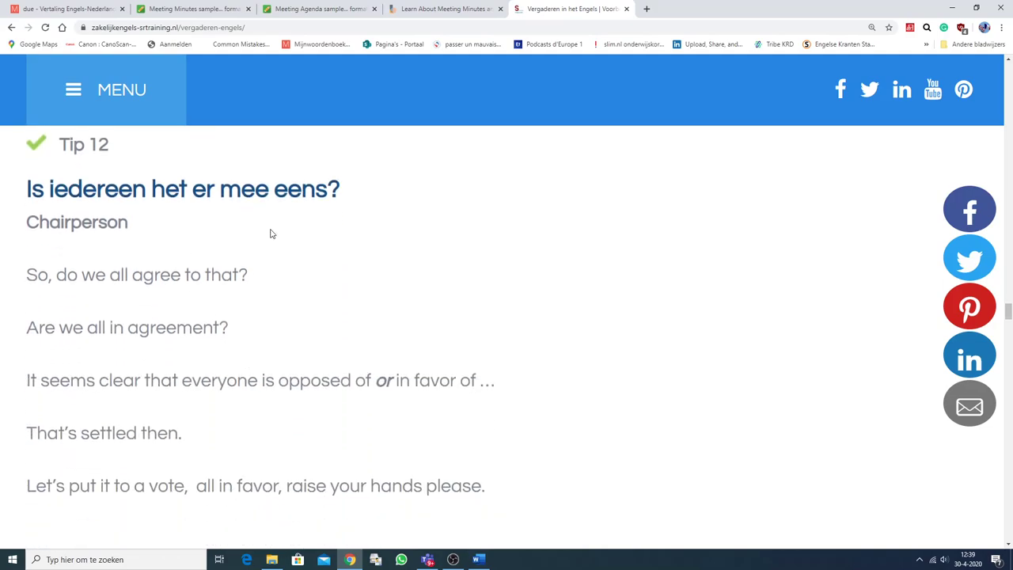
mouse_move(117, 366)
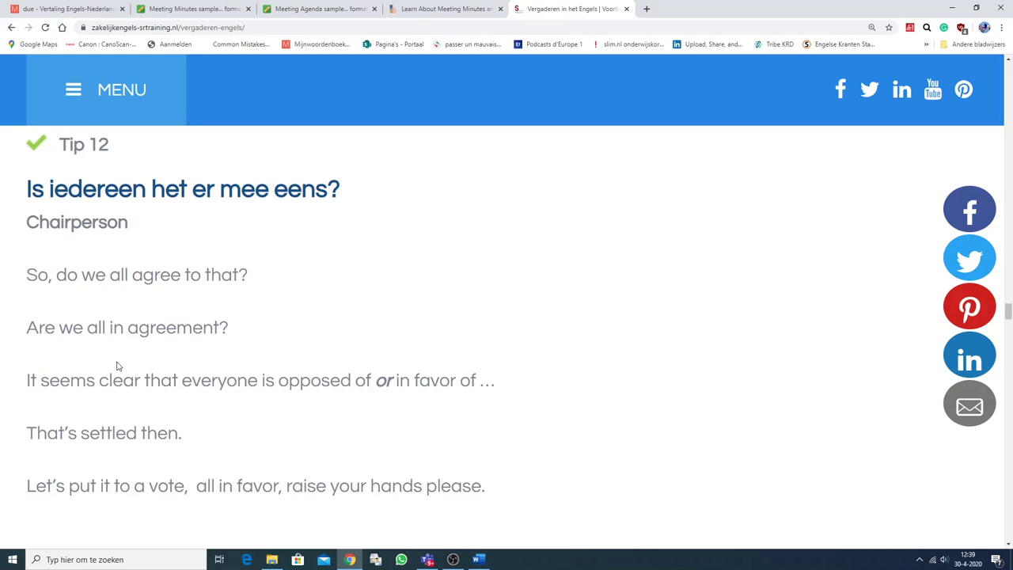
scroll(down, 3)
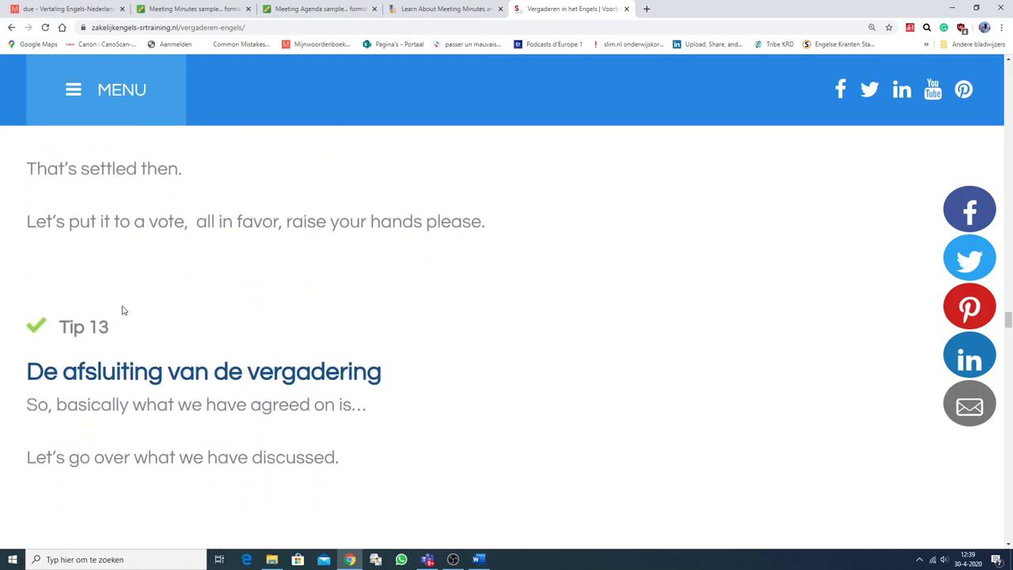
Scroll through Tip 13's closing phrases down to 'The next meeting will be on…'
scroll(down, 3)
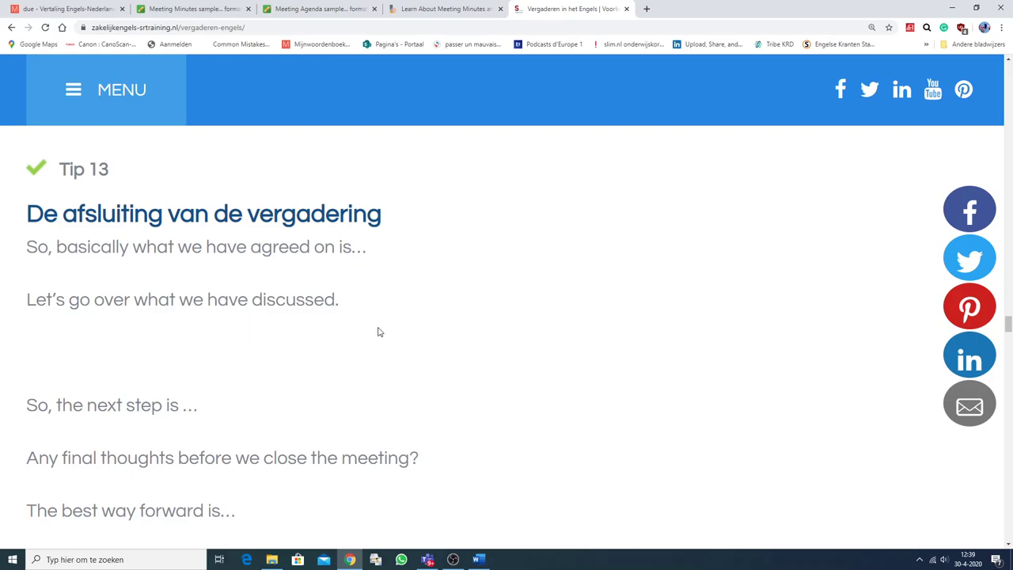
mouse_move(264, 421)
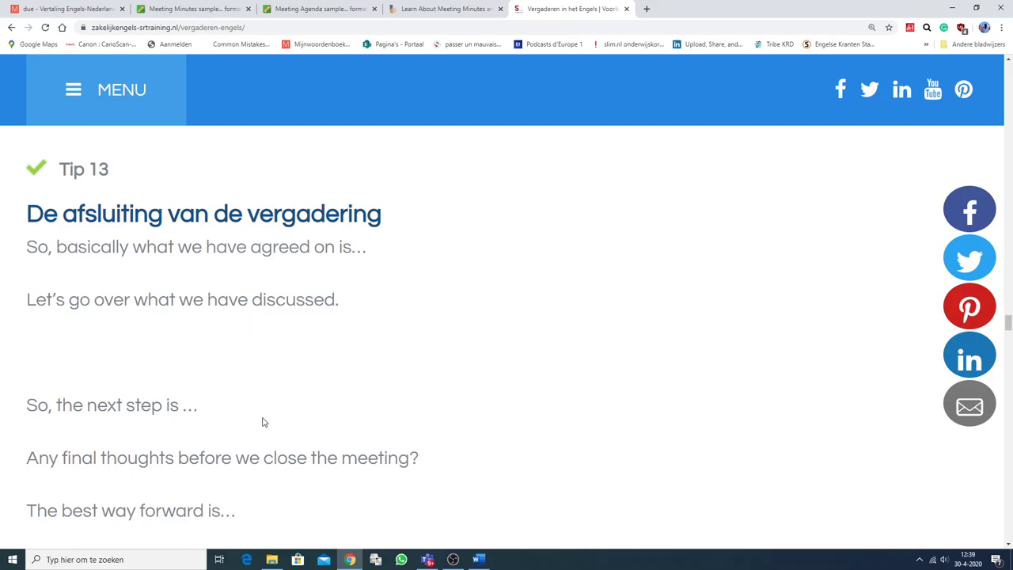
scroll(down, 3)
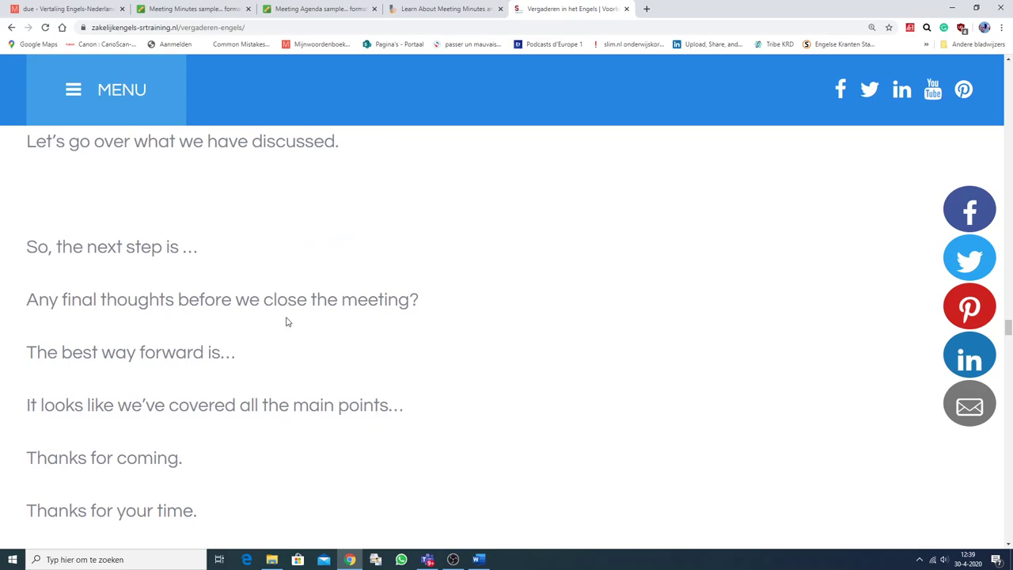
mouse_move(241, 389)
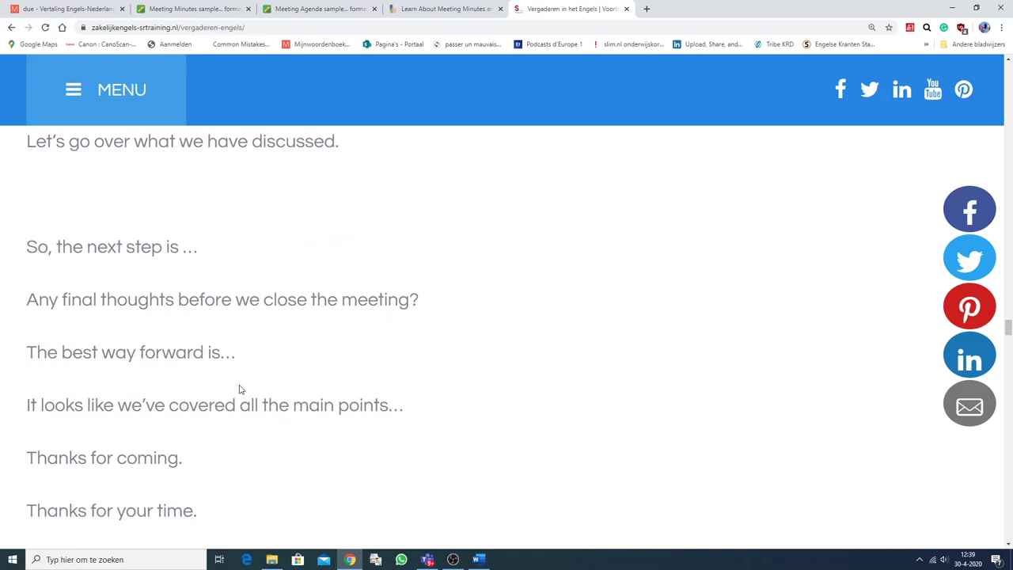
scroll(down, 3)
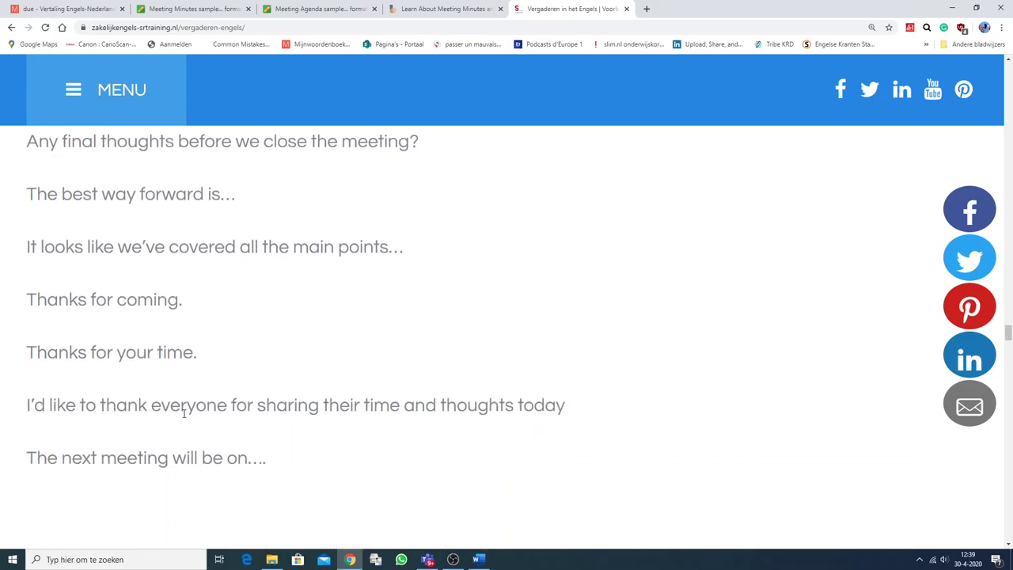
scroll(down, 3)
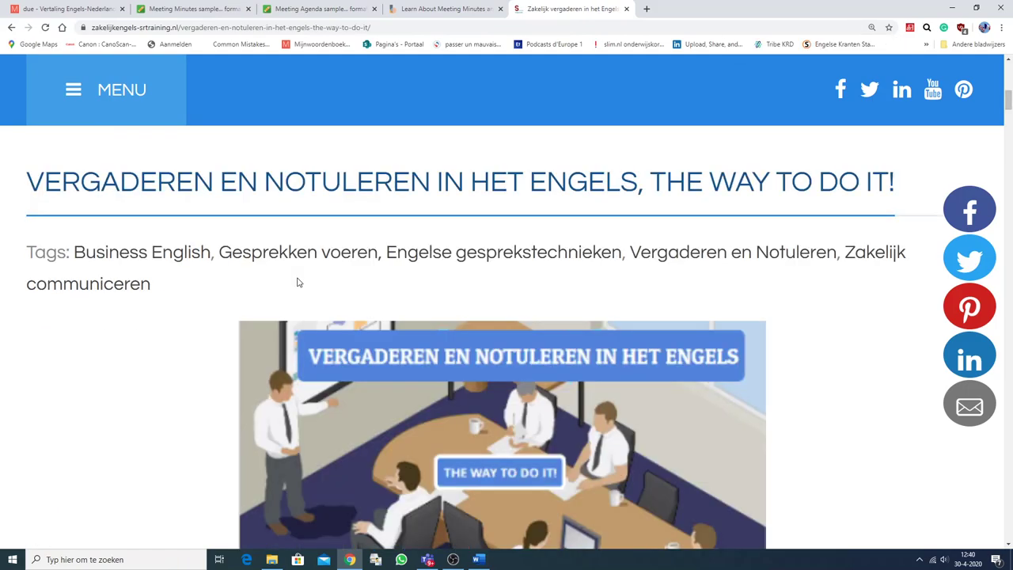
mouse_move(307, 298)
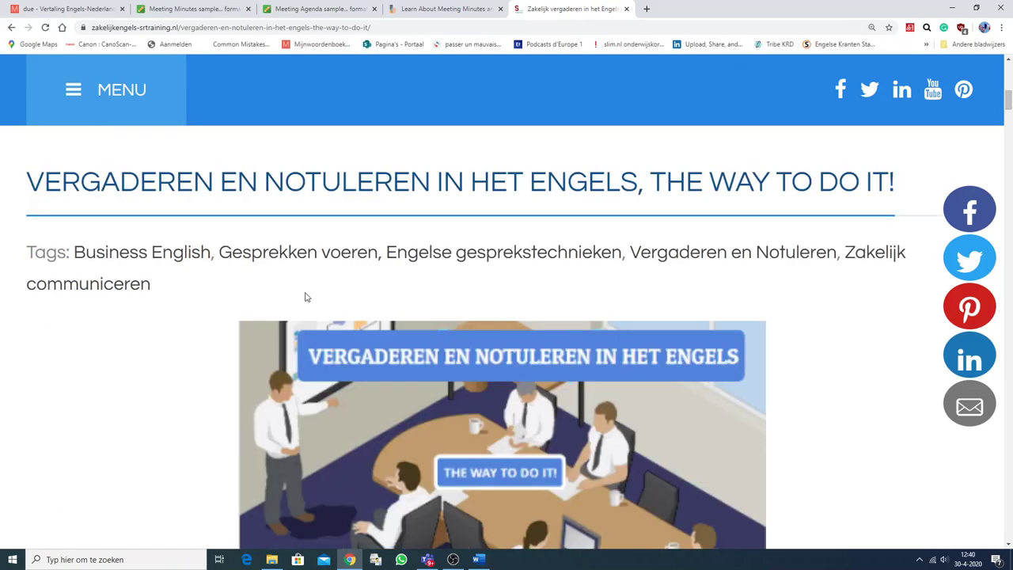
Scroll the 'Vergaderen en notuleren' article past its intro and quote to the 'Taking the Minutes' heading
scroll(down, 3)
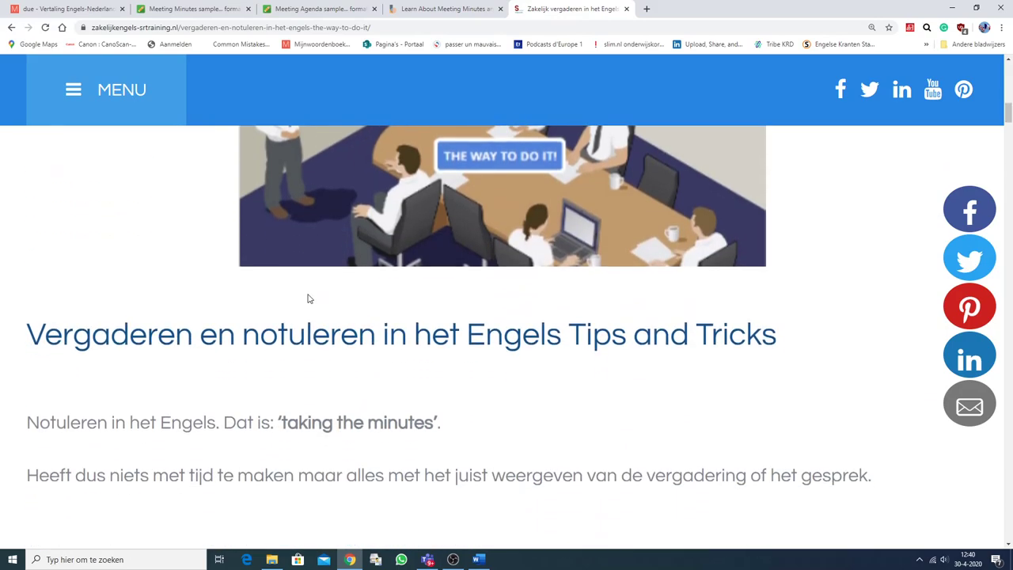
scroll(down, 3)
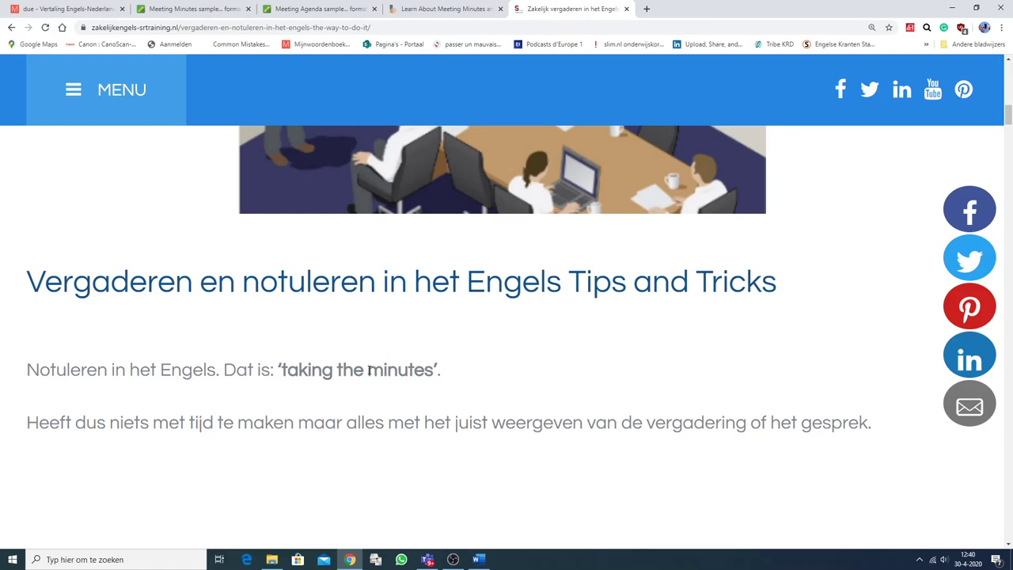
mouse_move(206, 414)
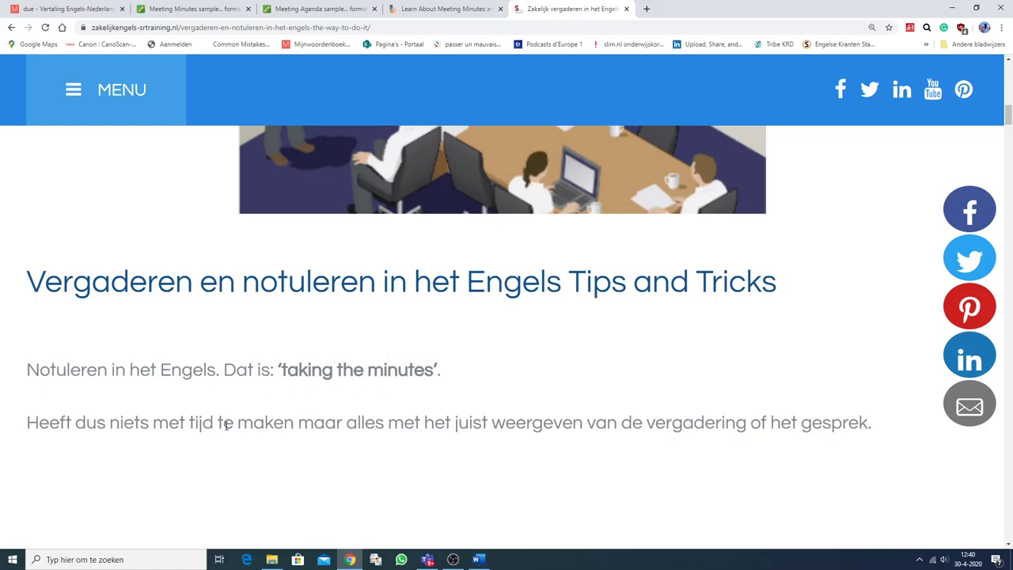
mouse_move(468, 446)
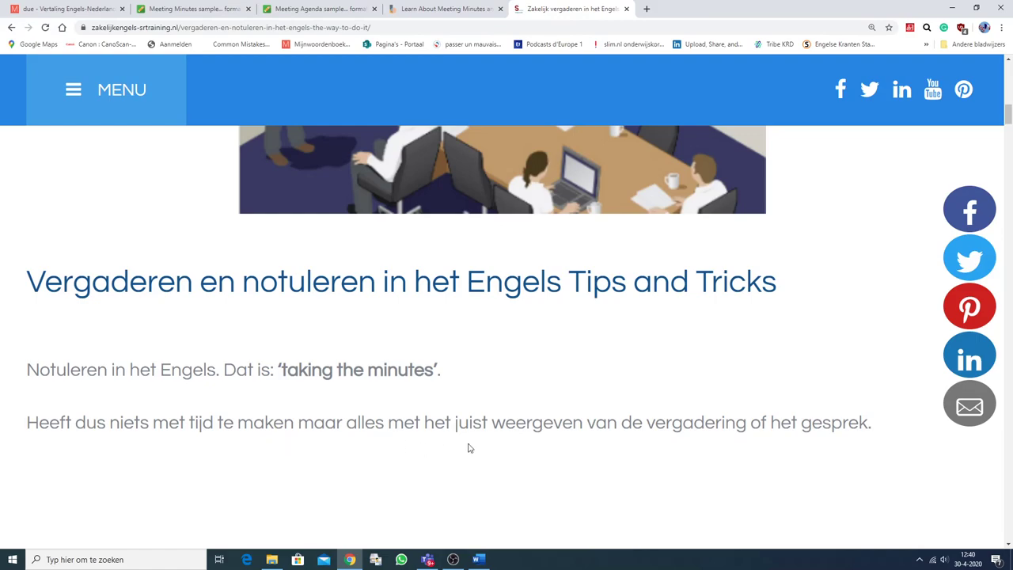
scroll(down, 3)
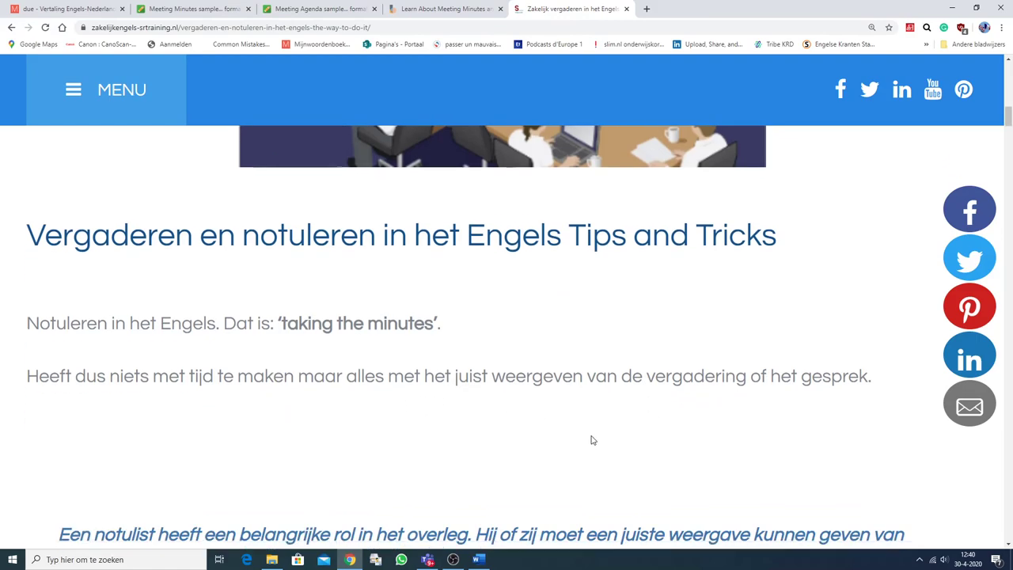
scroll(down, 3)
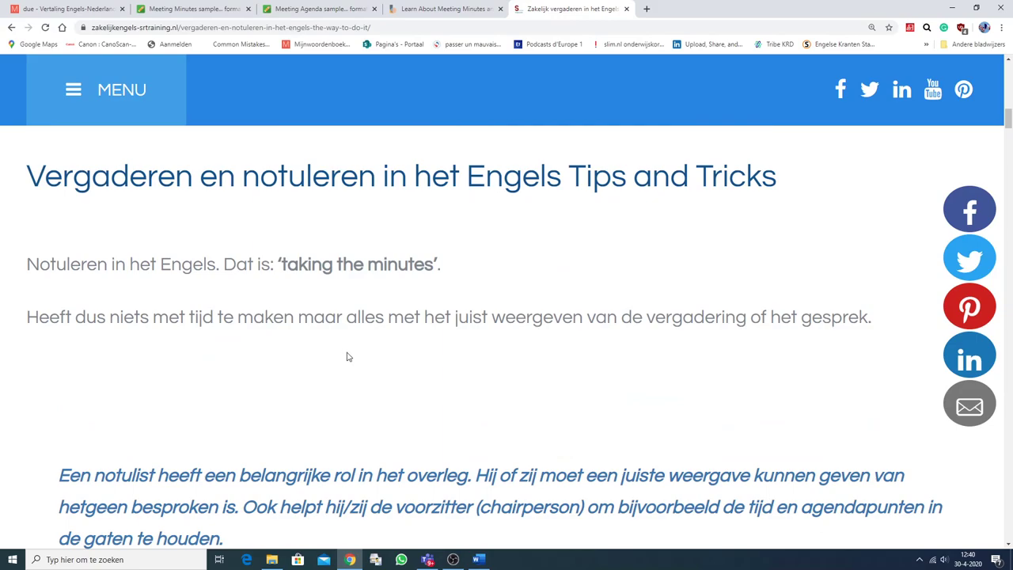
mouse_move(402, 380)
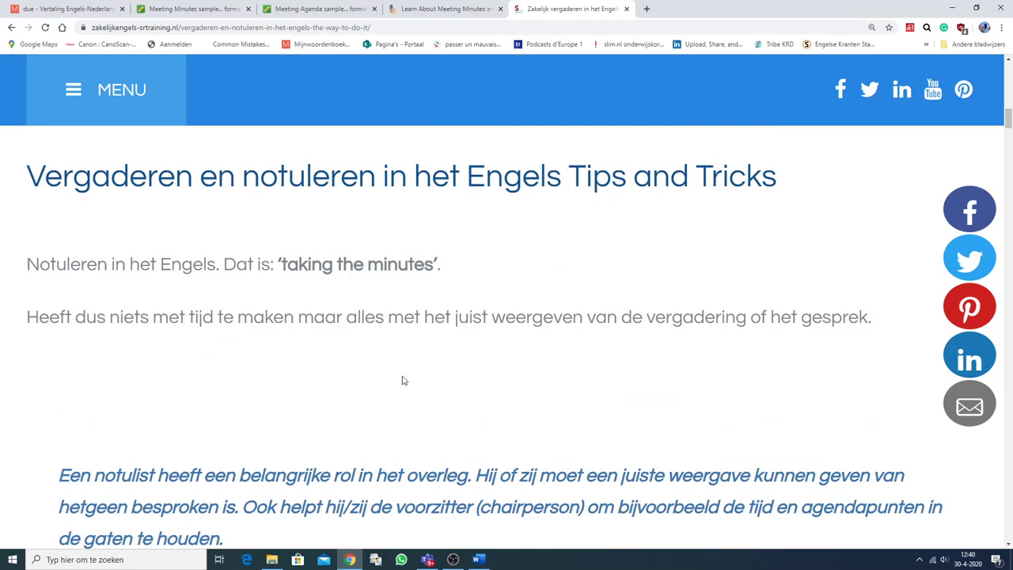
scroll(down, 3)
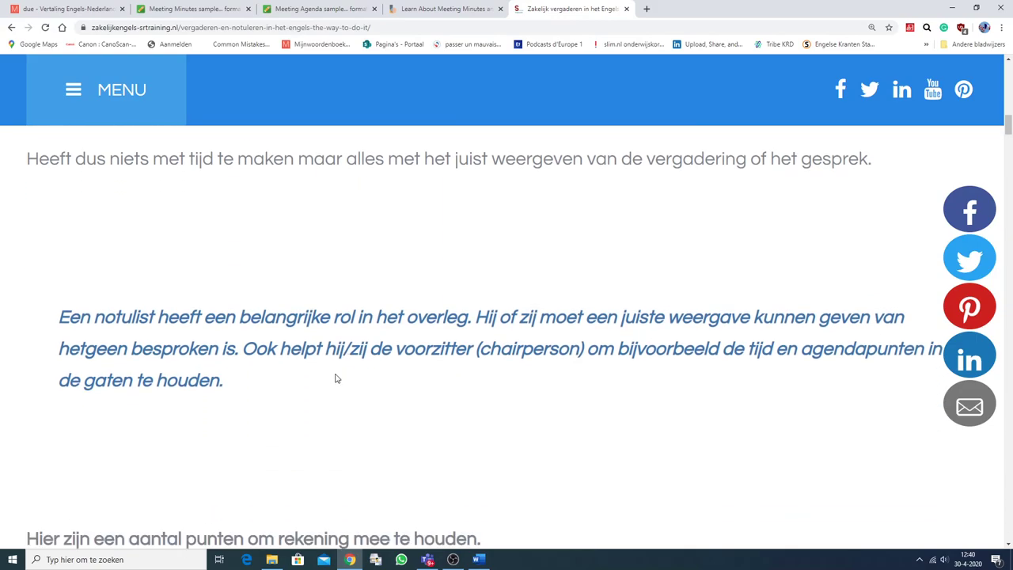
mouse_move(173, 320)
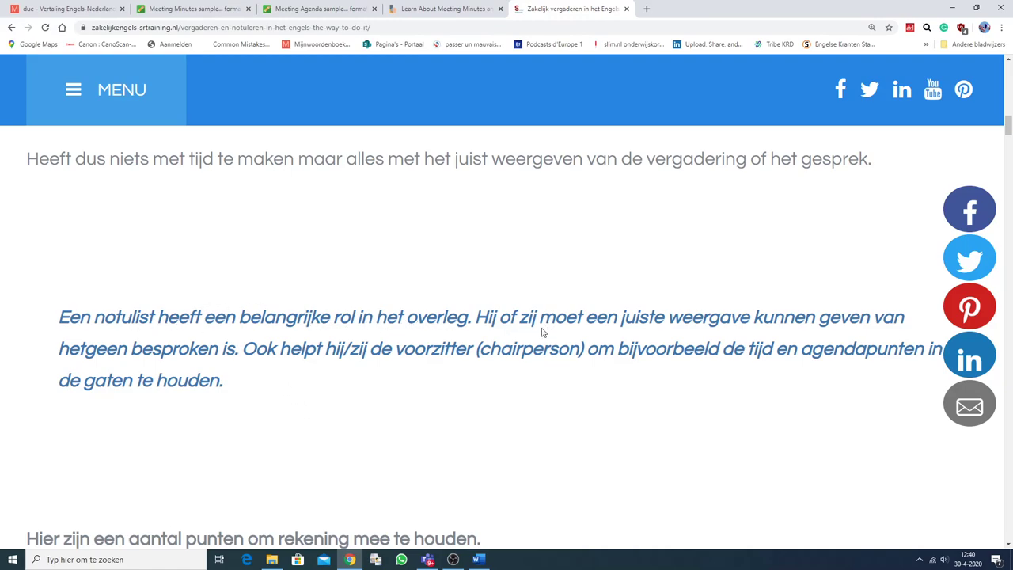
mouse_move(256, 378)
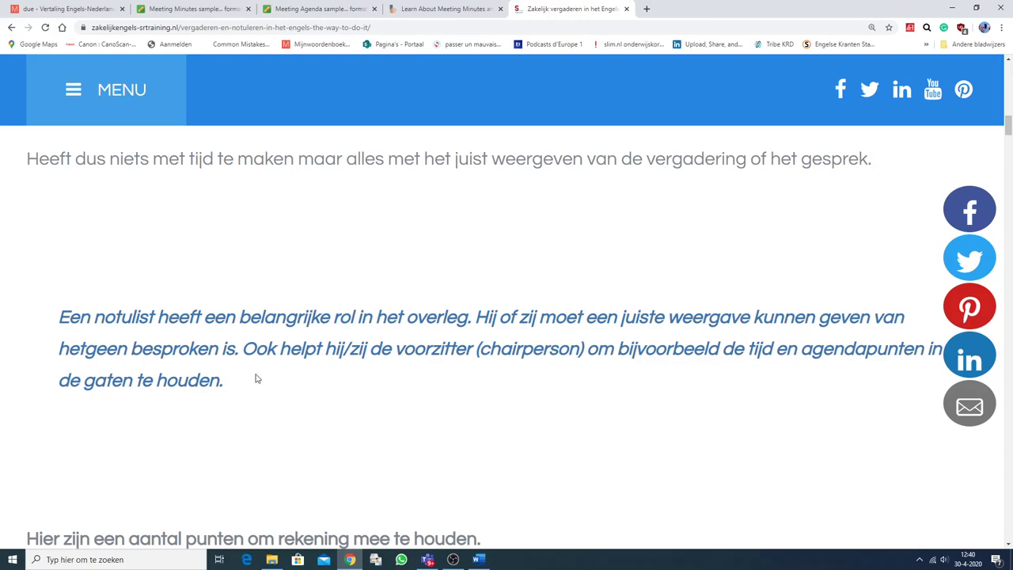
mouse_move(322, 390)
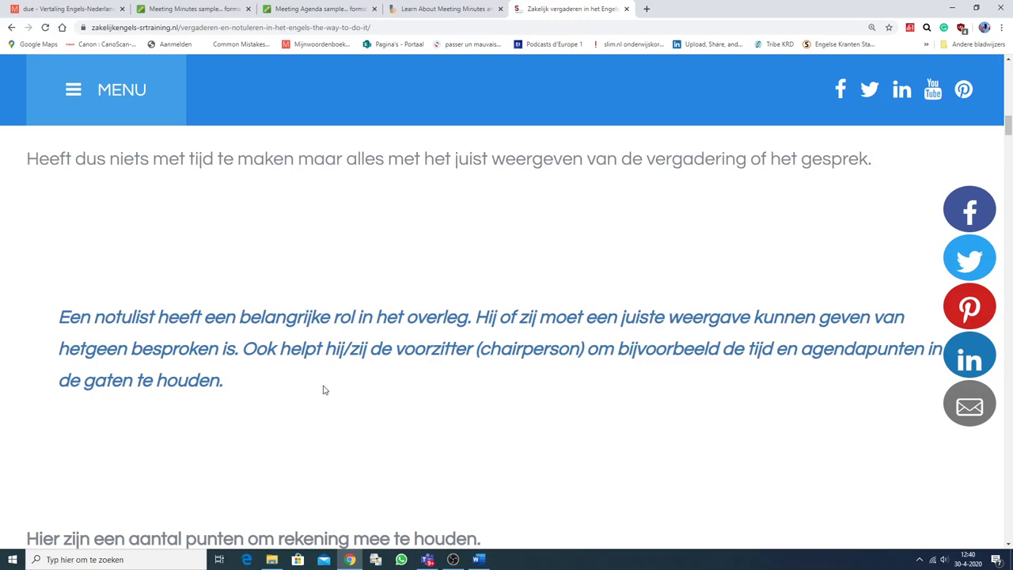
mouse_move(571, 358)
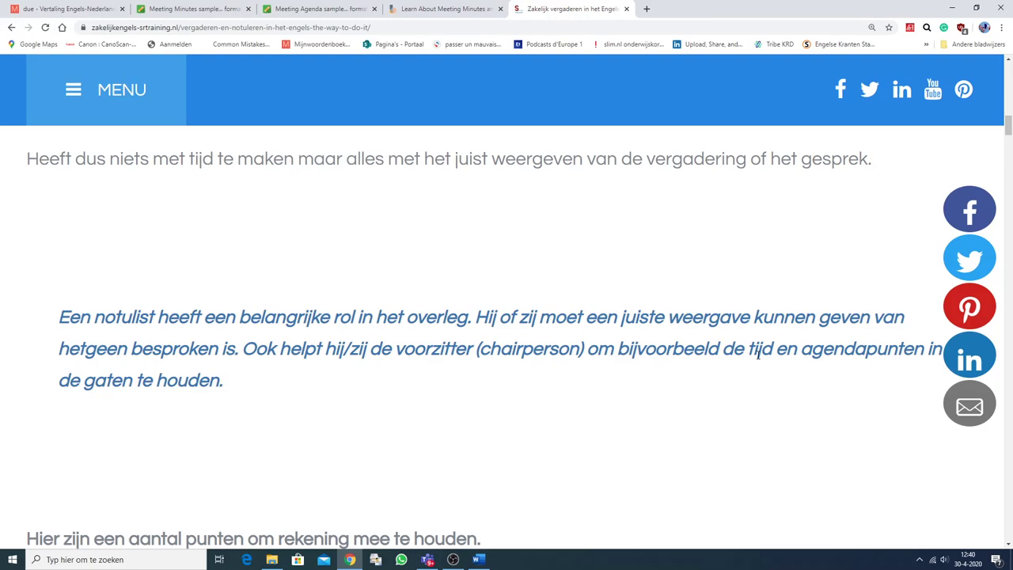
mouse_move(161, 426)
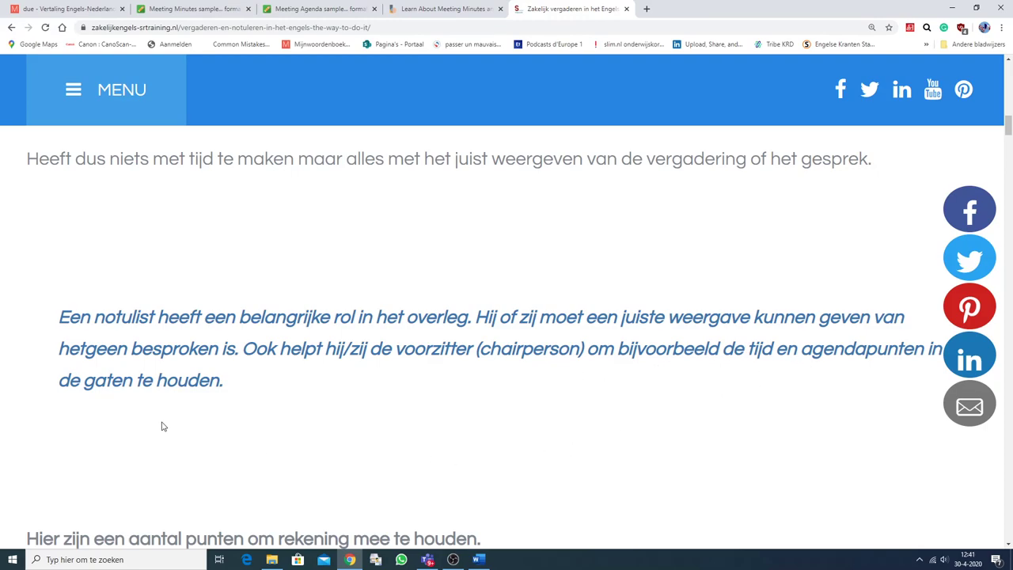
scroll(down, 3)
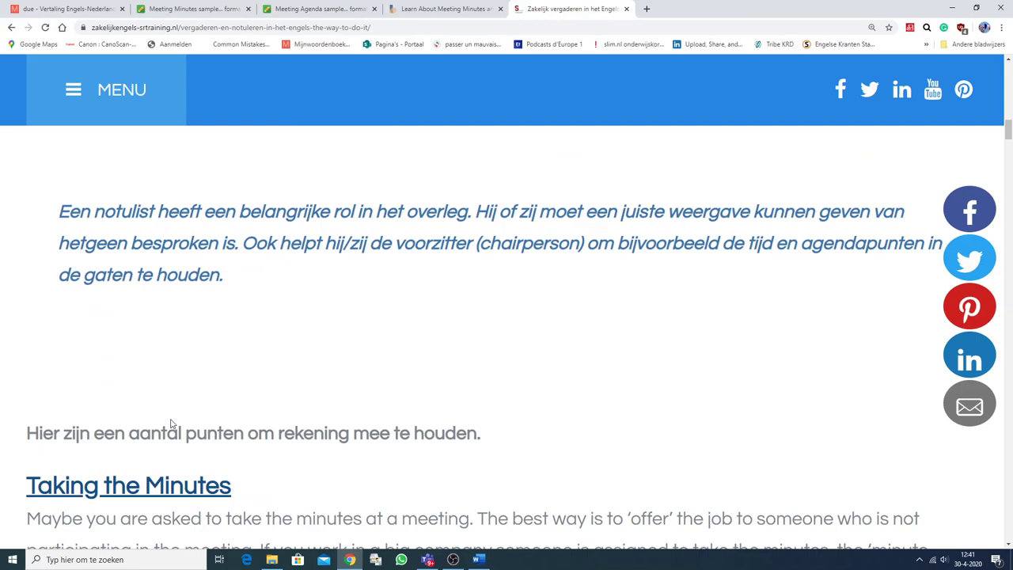
scroll(down, 3)
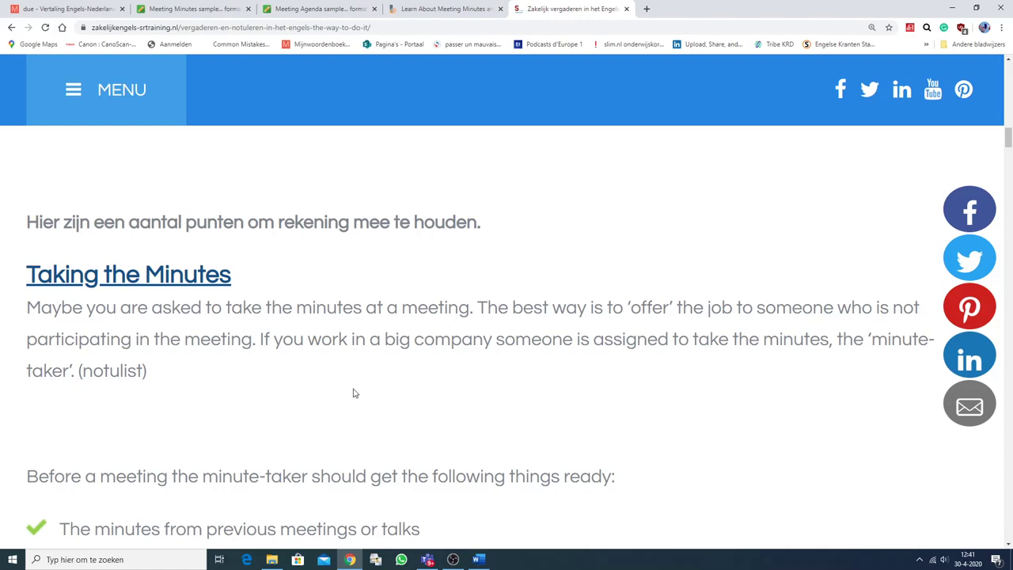
Scroll through both preparation checklists to the 'Sample Minutes Outline' heading
scroll(down, 3)
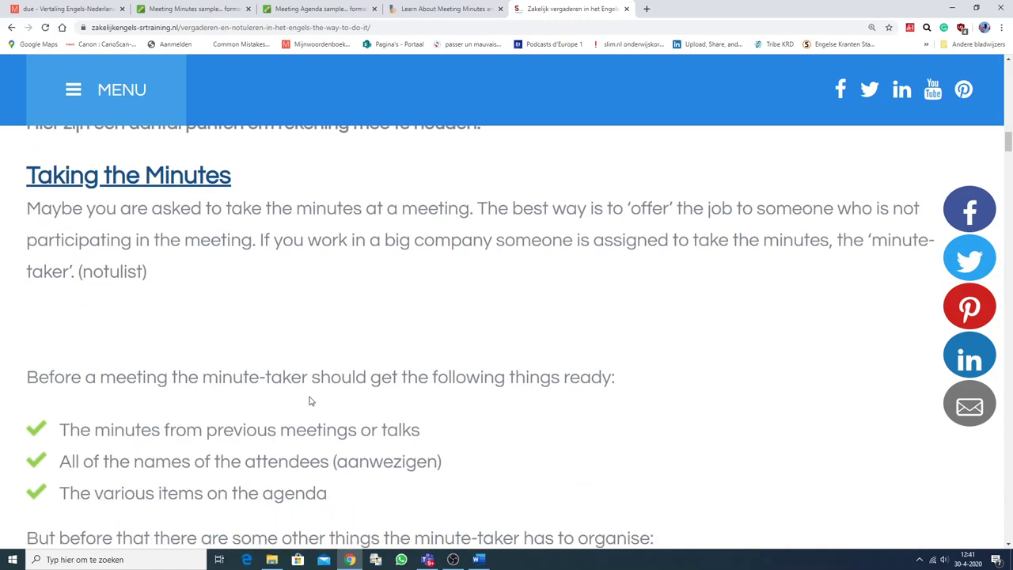
scroll(down, 3)
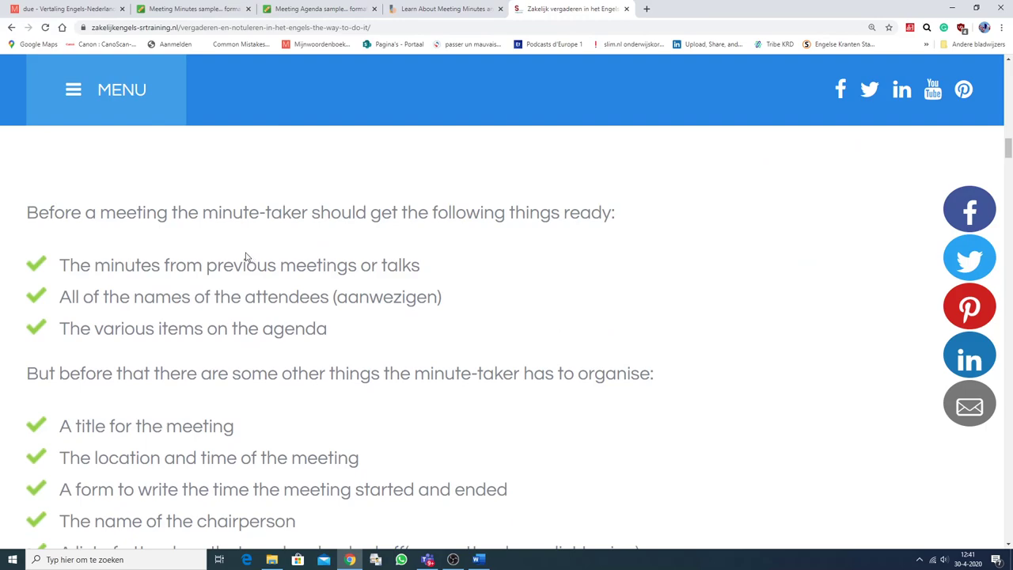
mouse_move(619, 228)
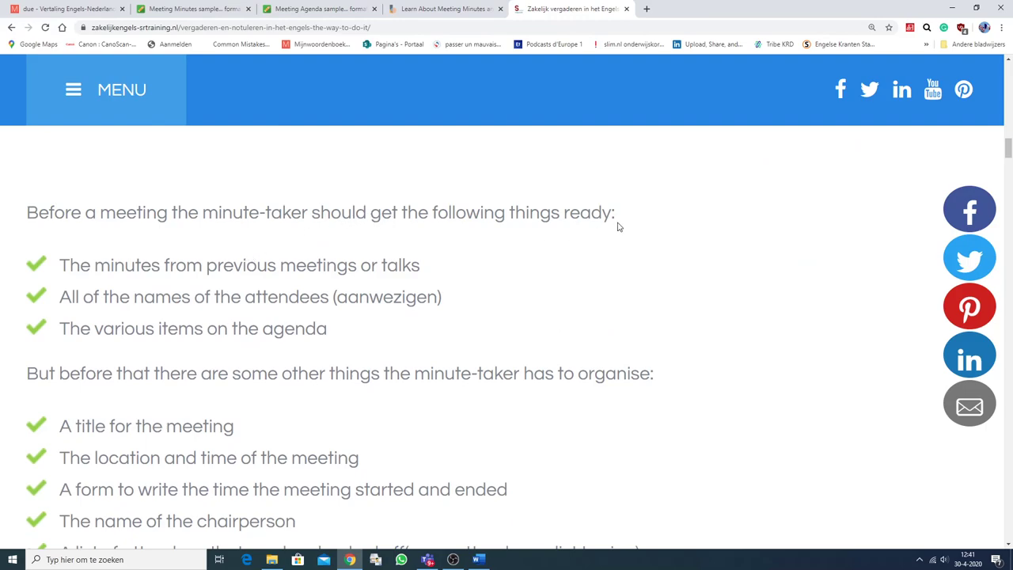
mouse_move(348, 295)
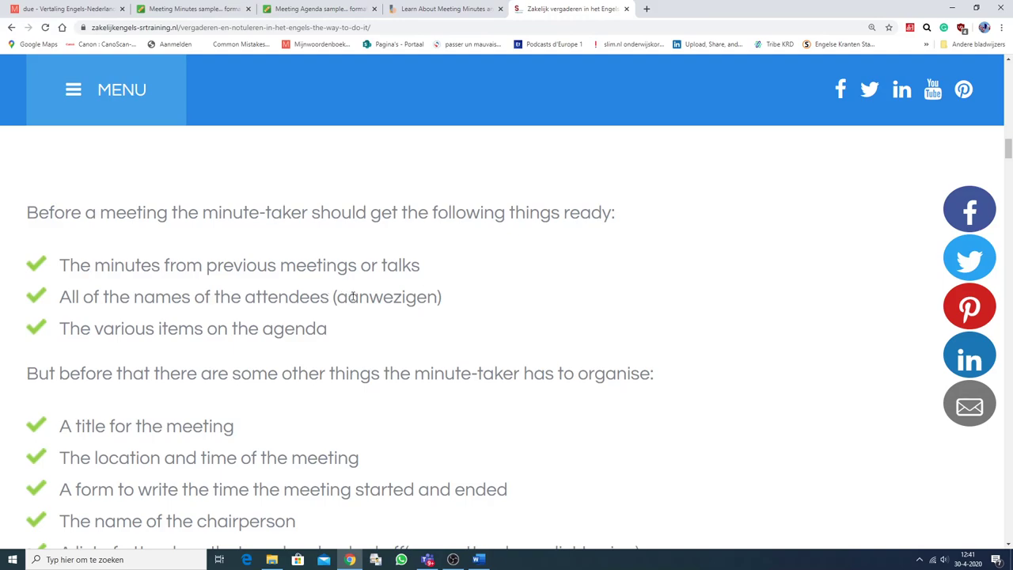
mouse_move(117, 280)
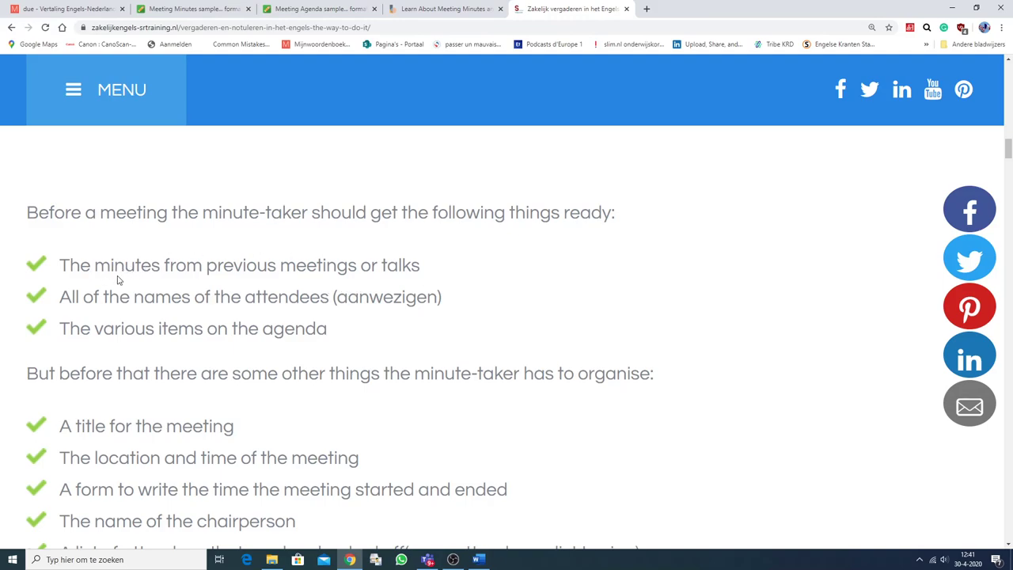
mouse_move(368, 268)
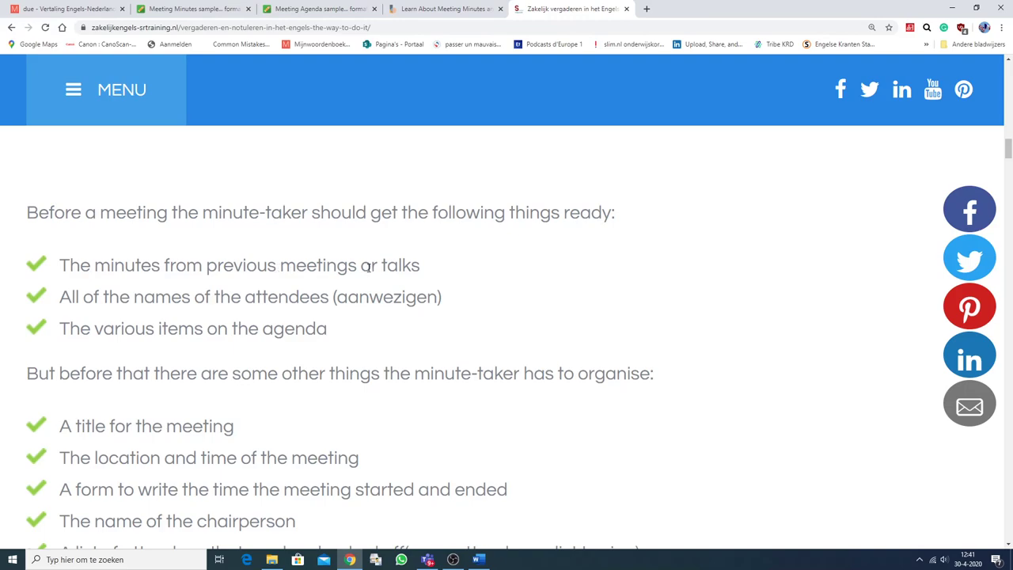
mouse_move(285, 304)
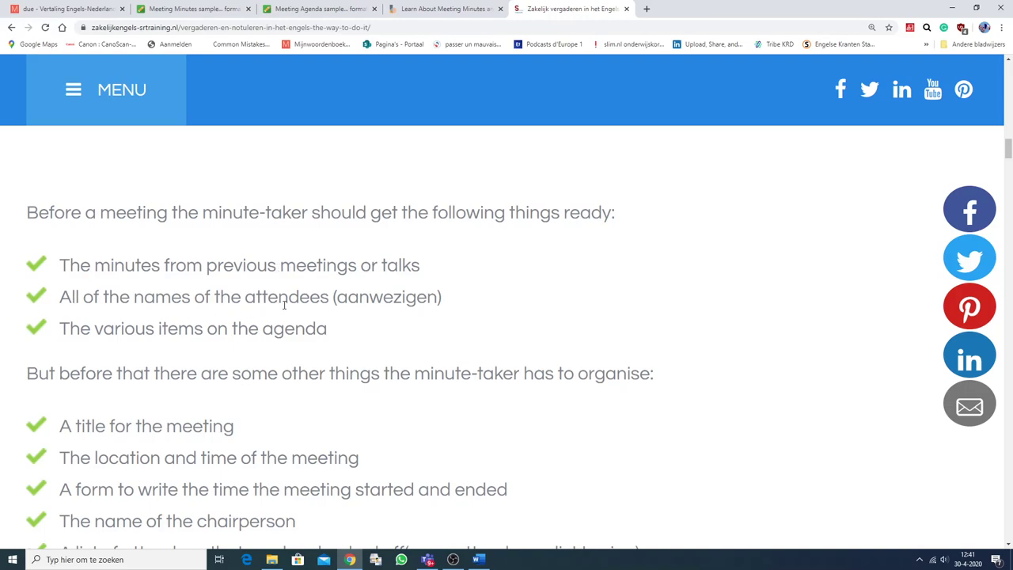
mouse_move(361, 317)
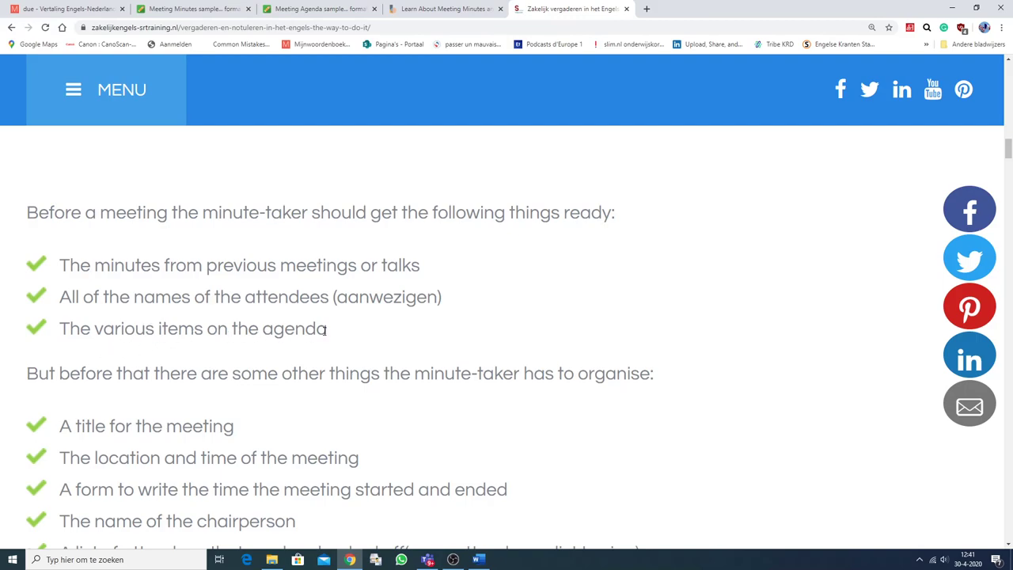
mouse_move(162, 396)
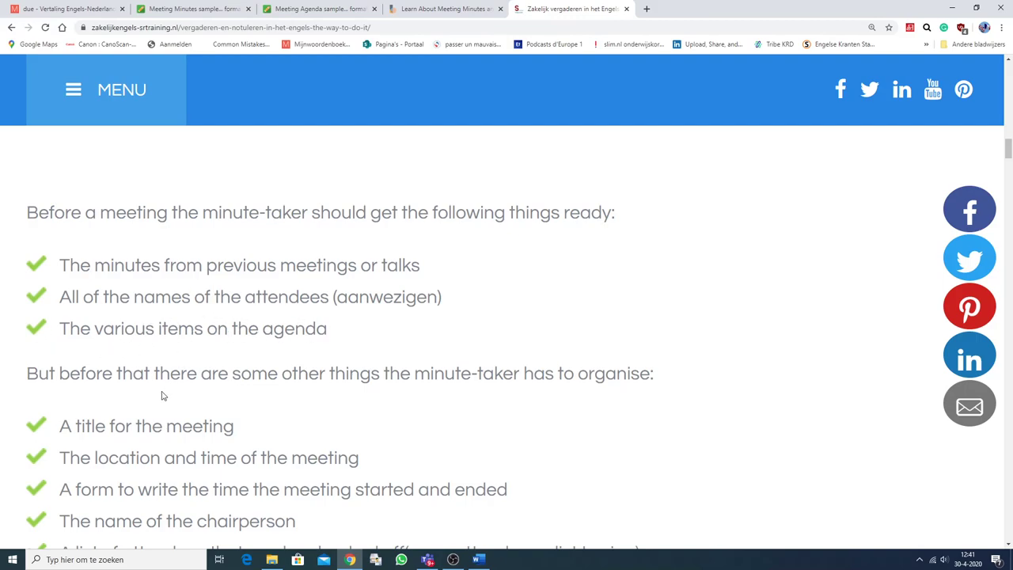
mouse_move(153, 392)
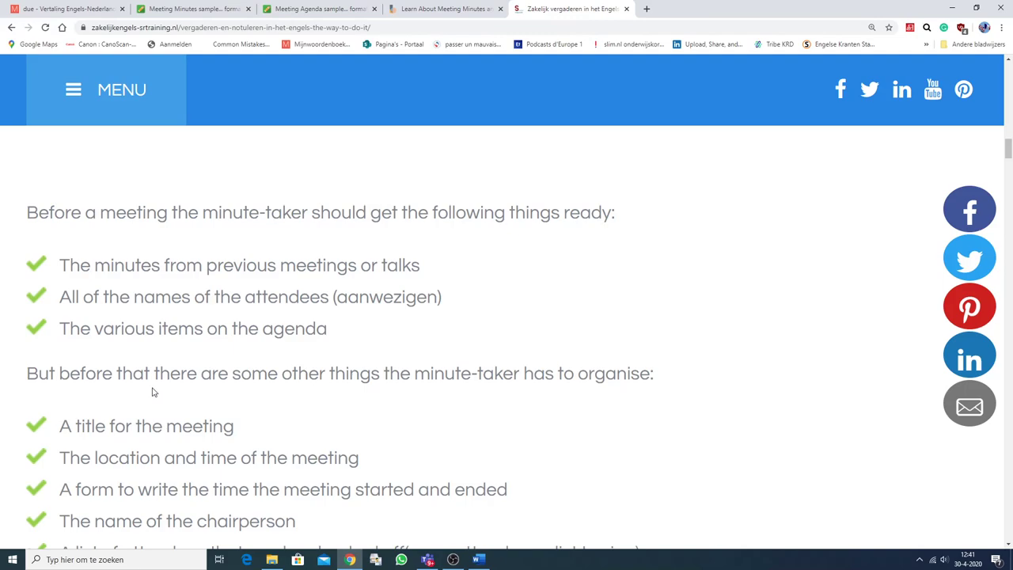
mouse_move(446, 390)
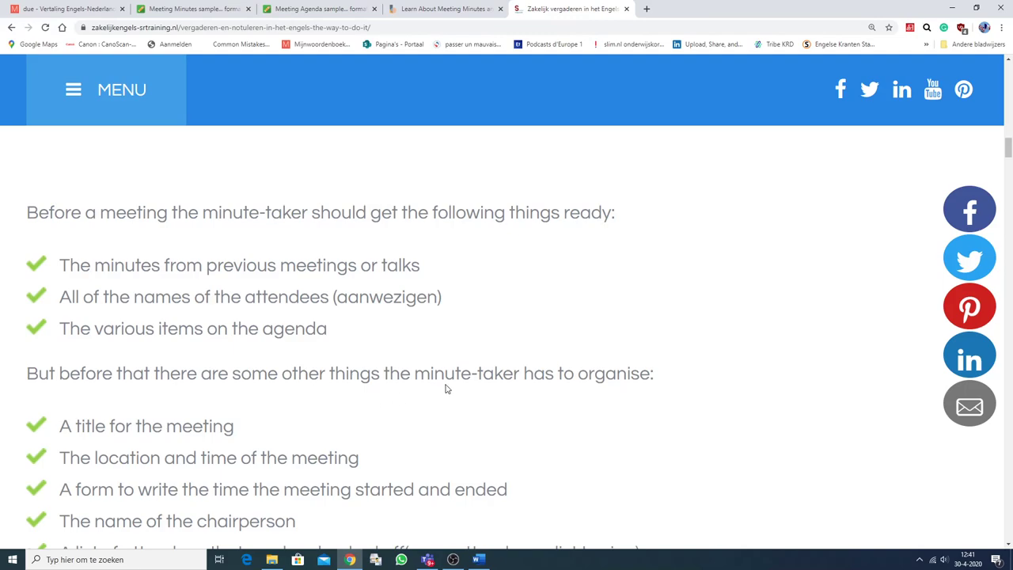
mouse_move(451, 405)
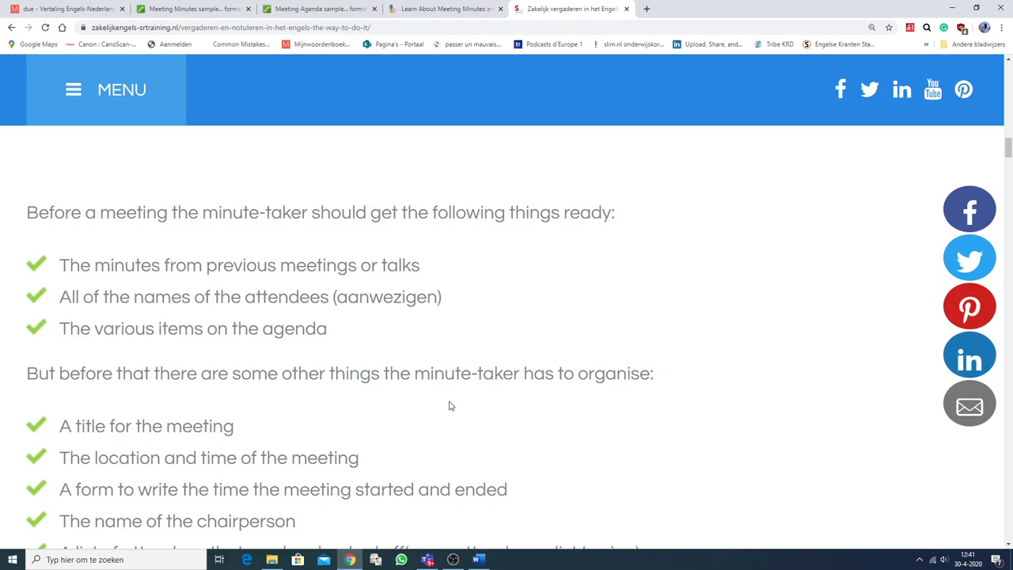
scroll(down, 3)
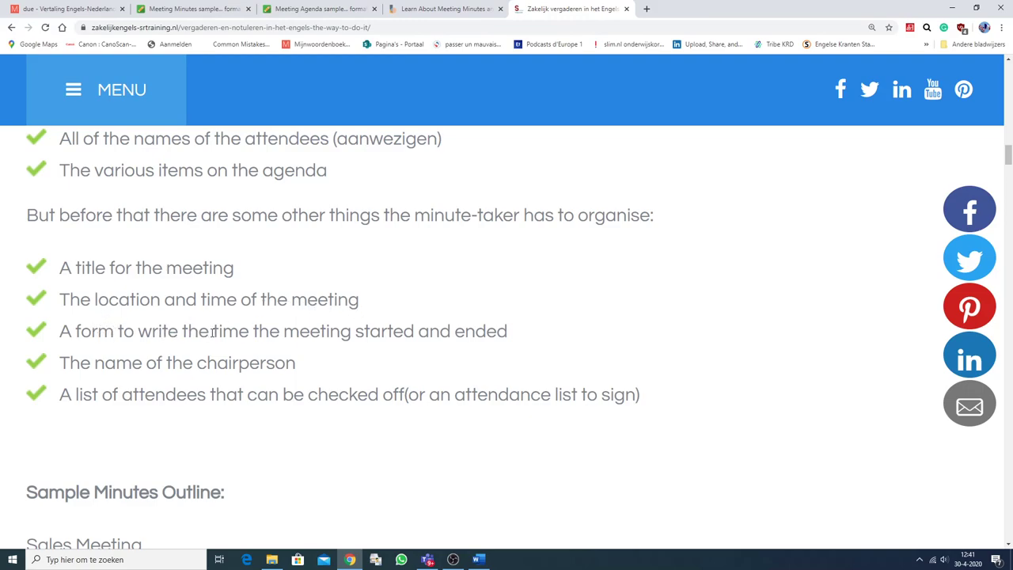
mouse_move(117, 350)
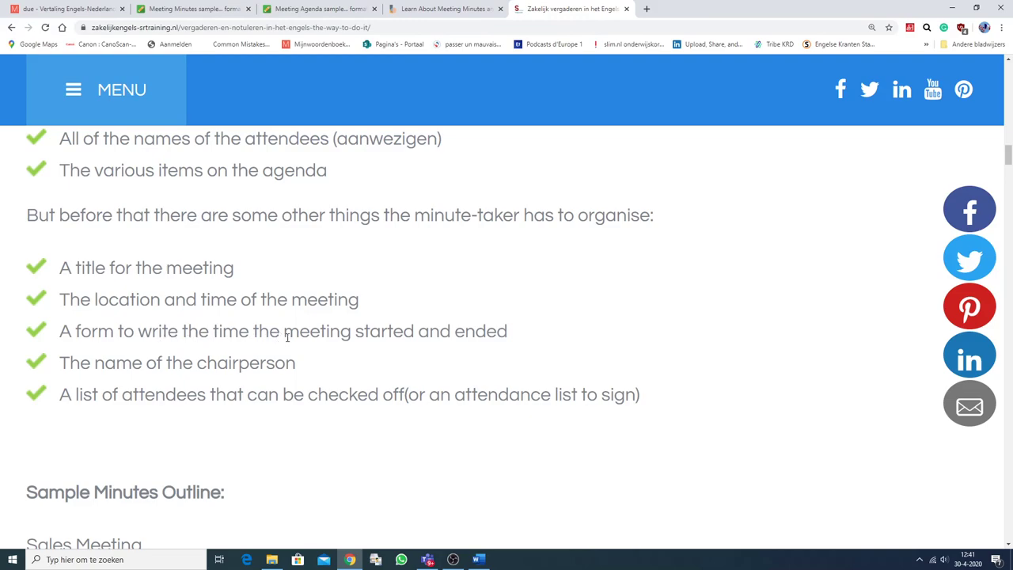
mouse_move(530, 345)
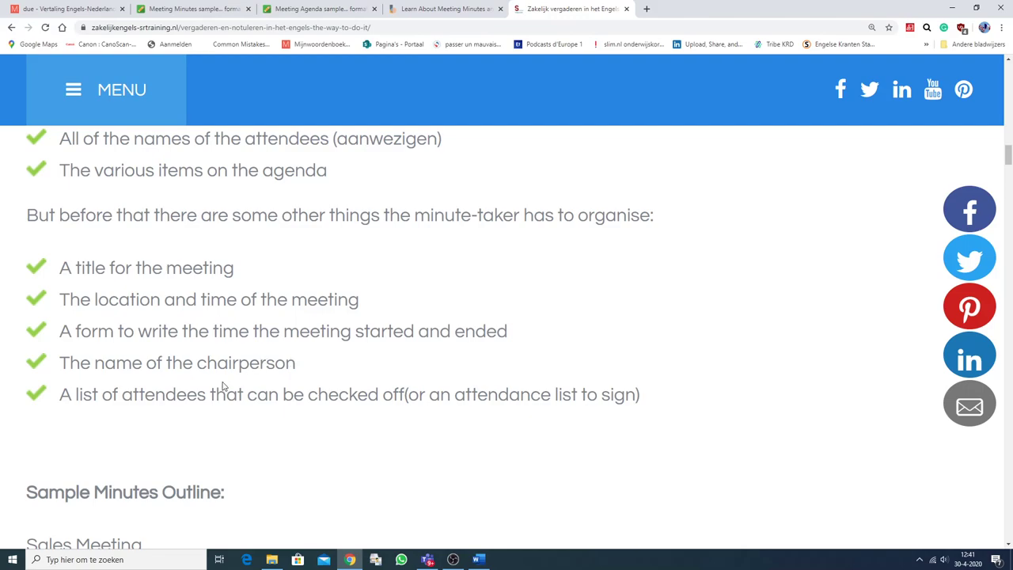
mouse_move(182, 414)
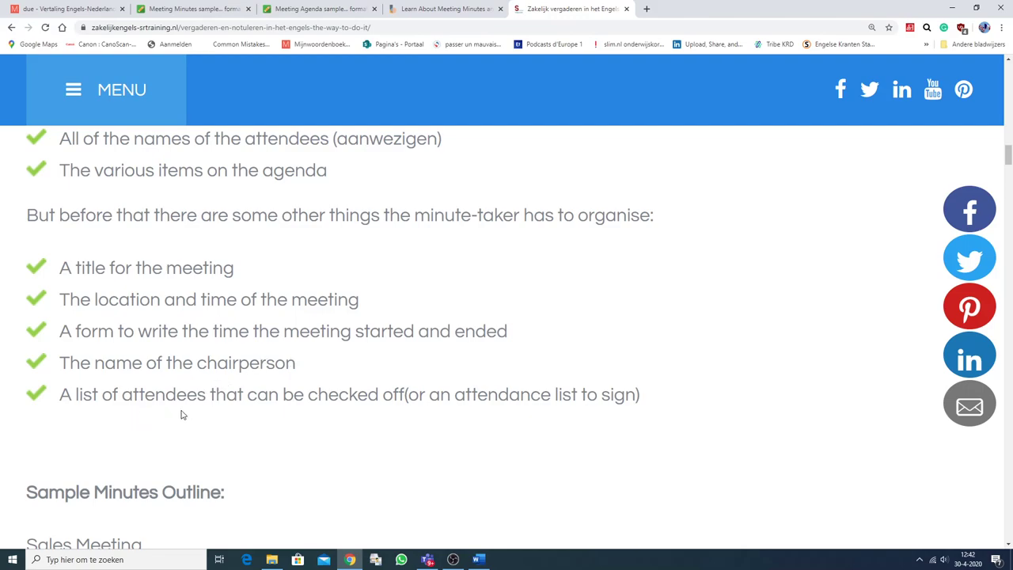
mouse_move(399, 408)
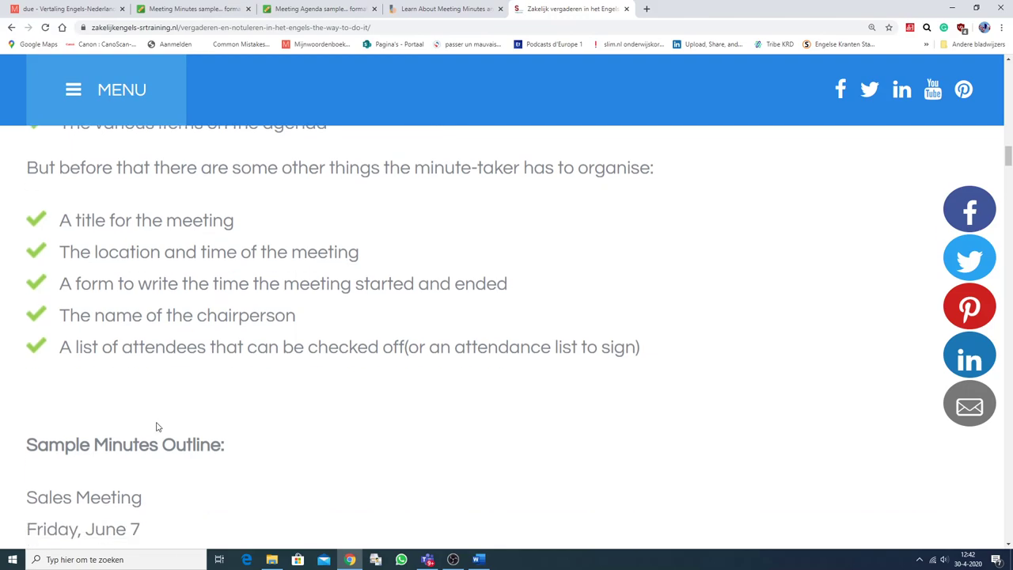
Scroll through the Sample Minutes Outline's attendee slots to the 'Person early to depart' line
scroll(down, 3)
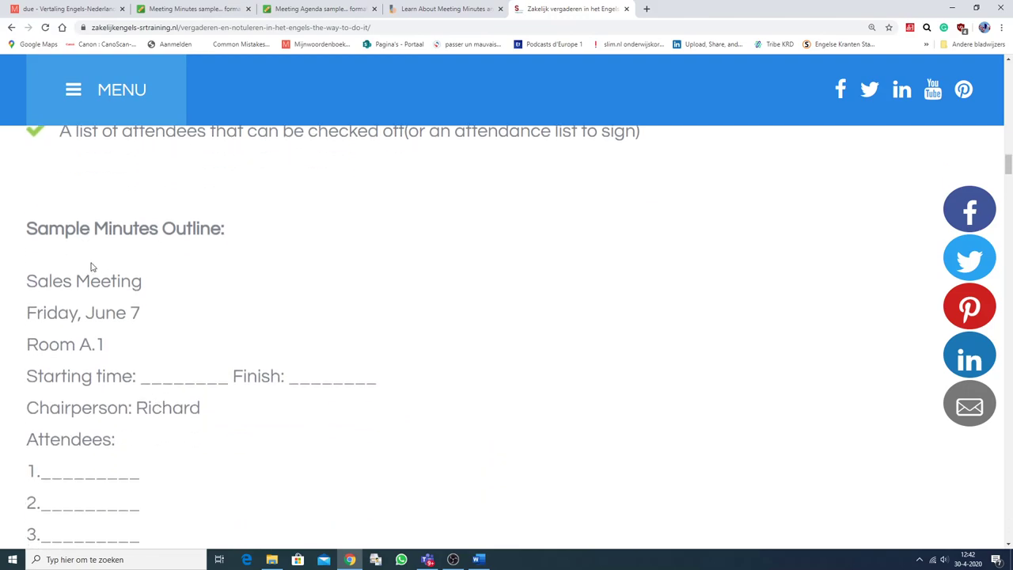
mouse_move(159, 291)
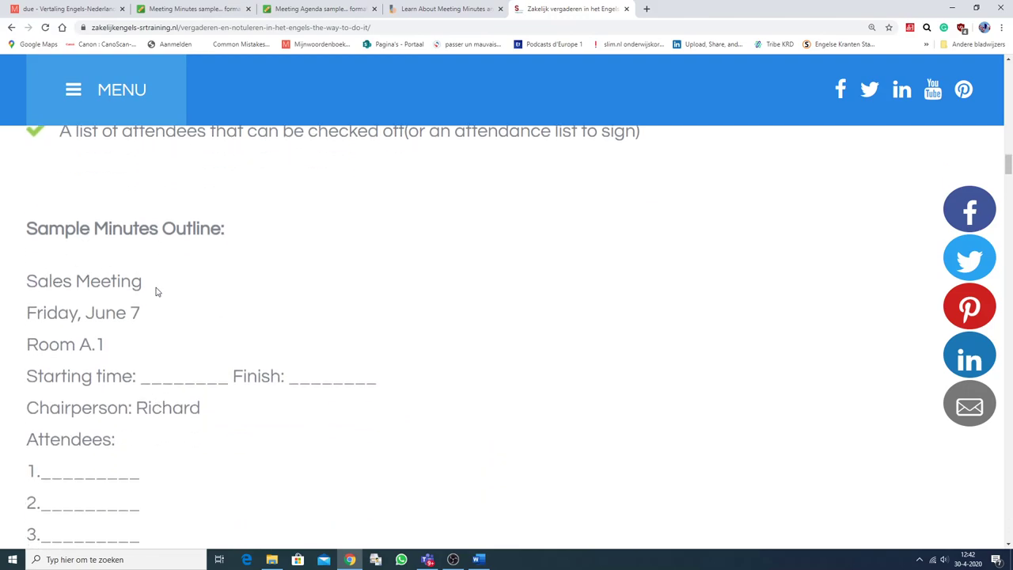
mouse_move(117, 288)
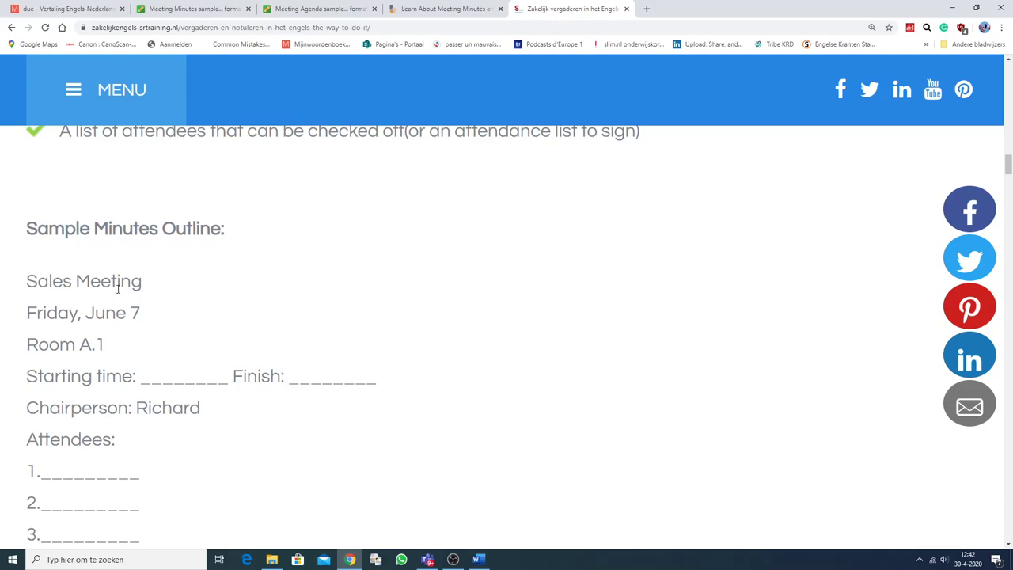
mouse_move(103, 312)
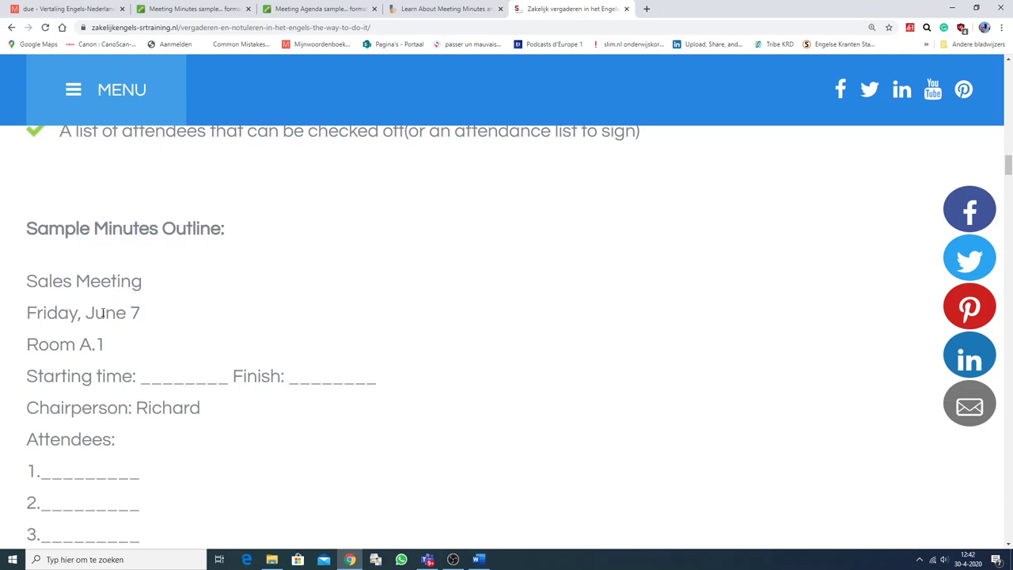
mouse_move(155, 324)
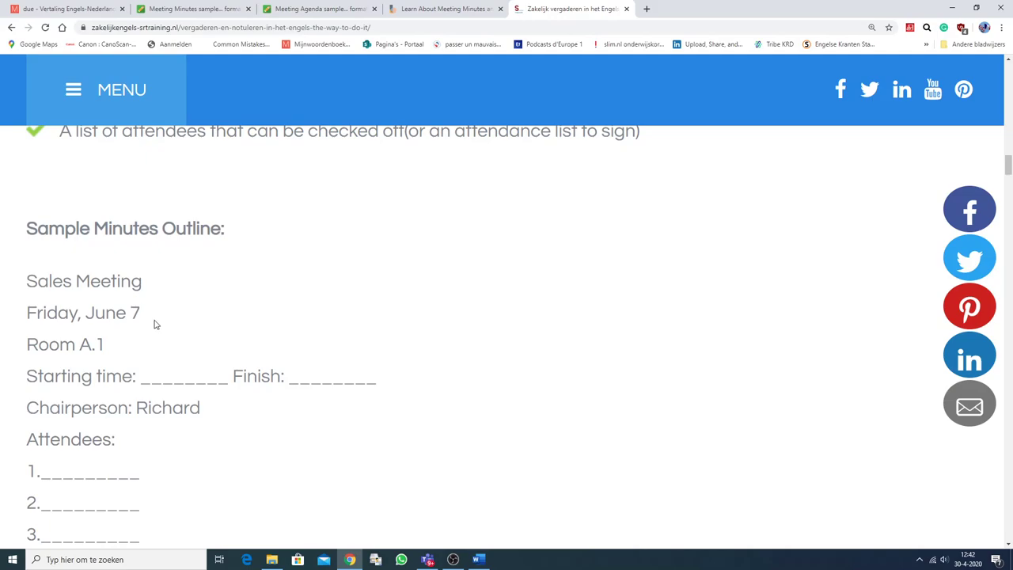
scroll(down, 3)
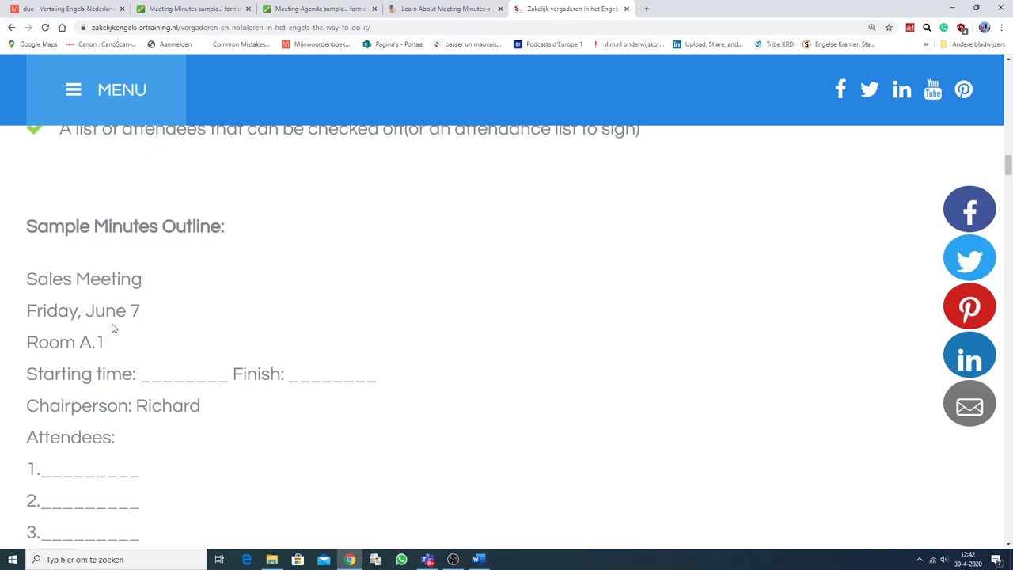
scroll(down, 3)
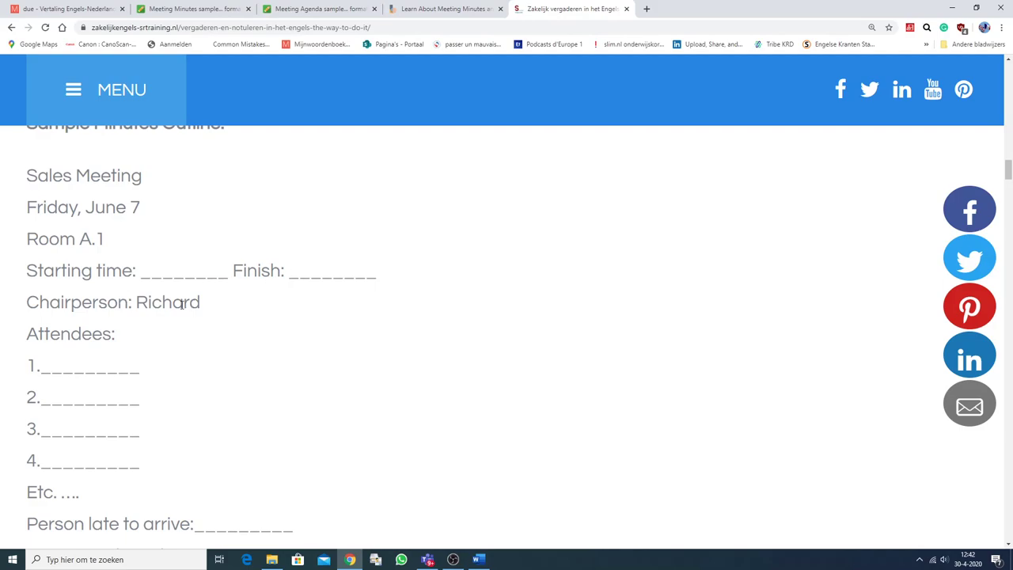
scroll(down, 3)
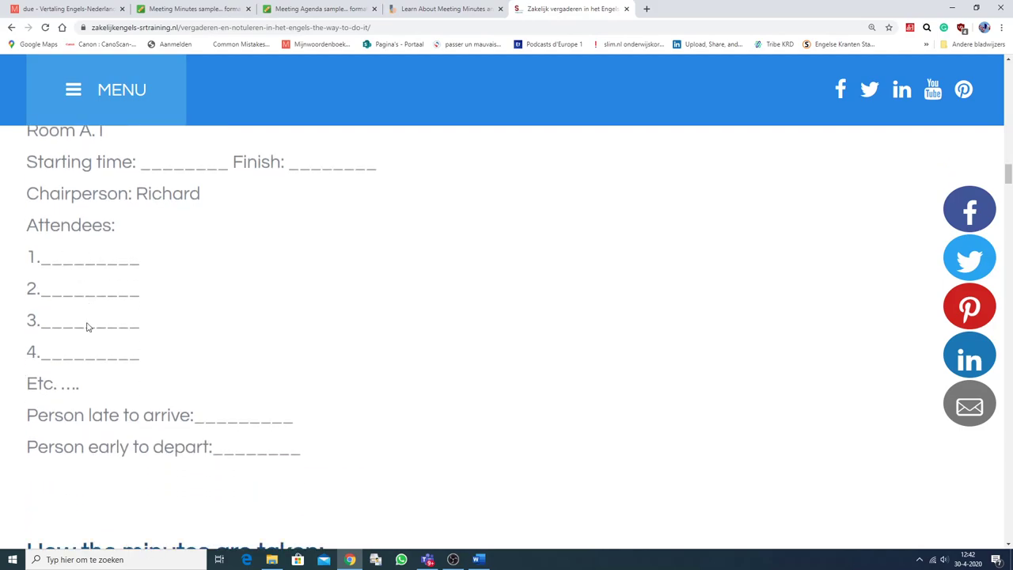
Scroll past 'How the minutes are taken' and 'Make sure to watch the time' to the expressions list
scroll(down, 3)
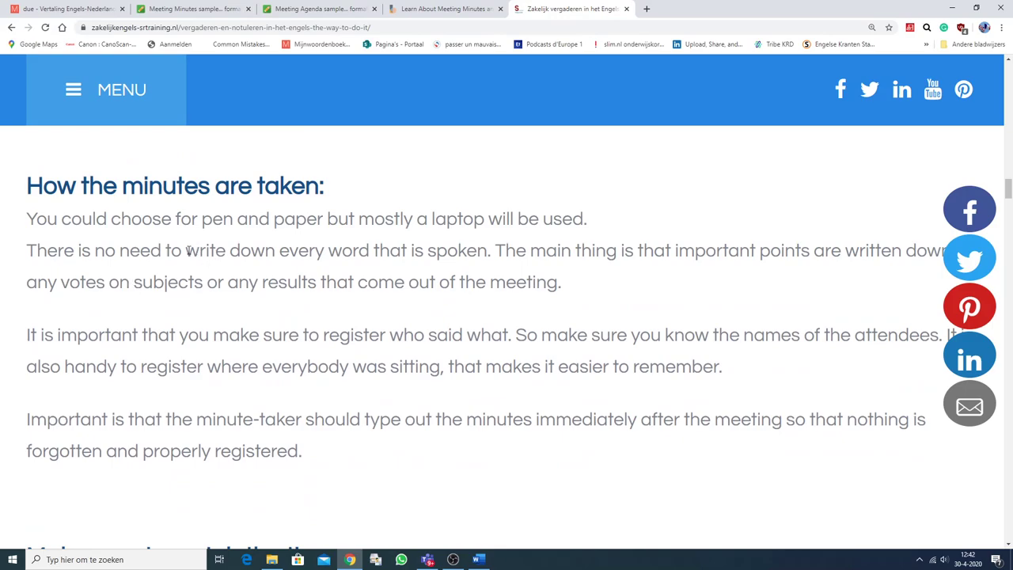
mouse_move(386, 227)
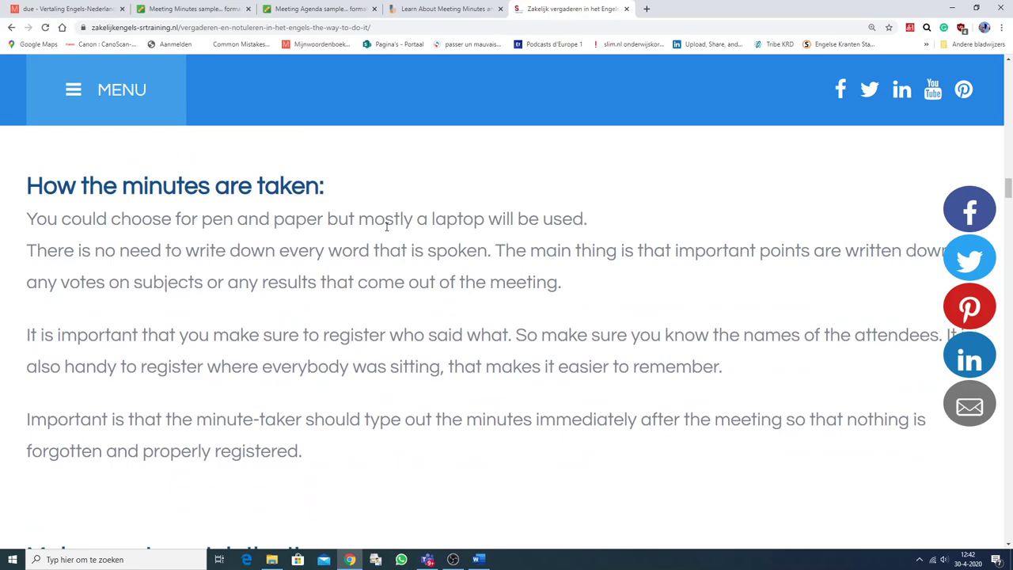
mouse_move(184, 253)
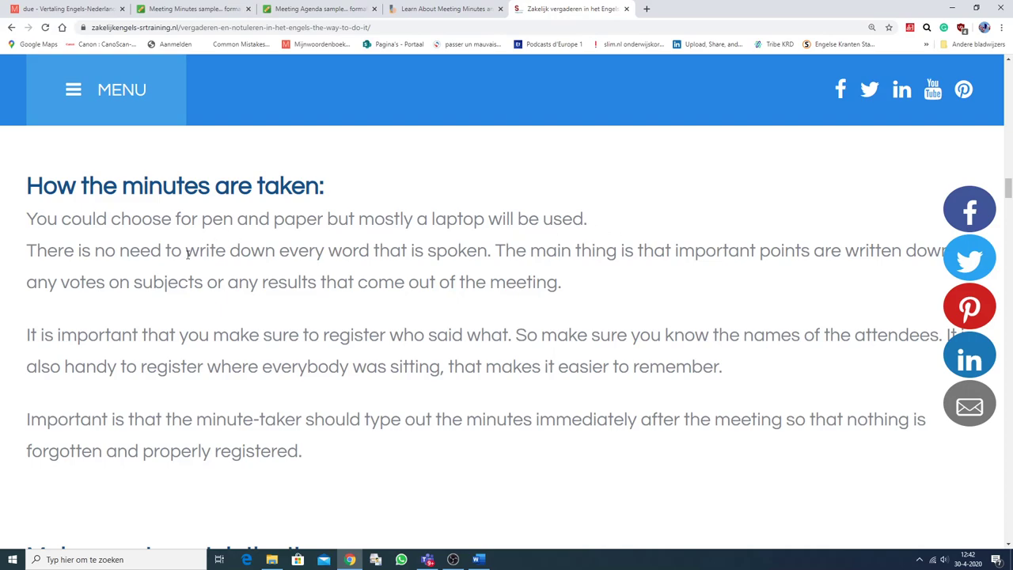
mouse_move(410, 274)
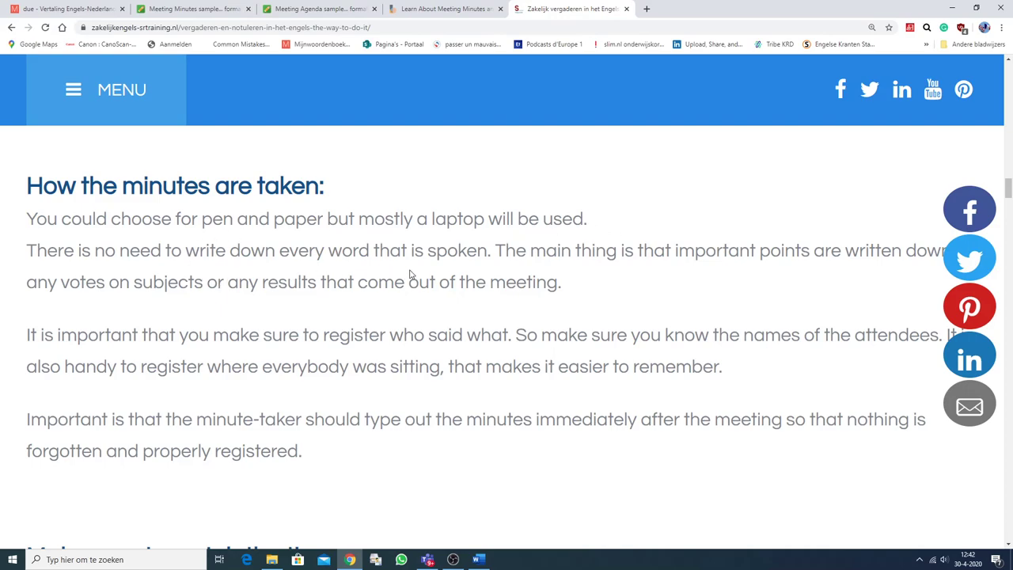
mouse_move(475, 364)
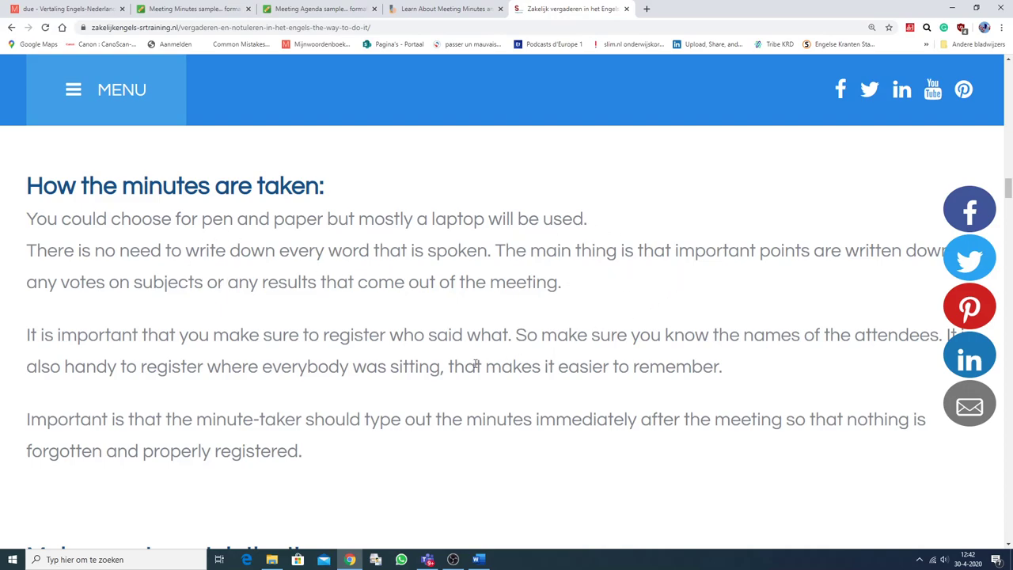
mouse_move(488, 323)
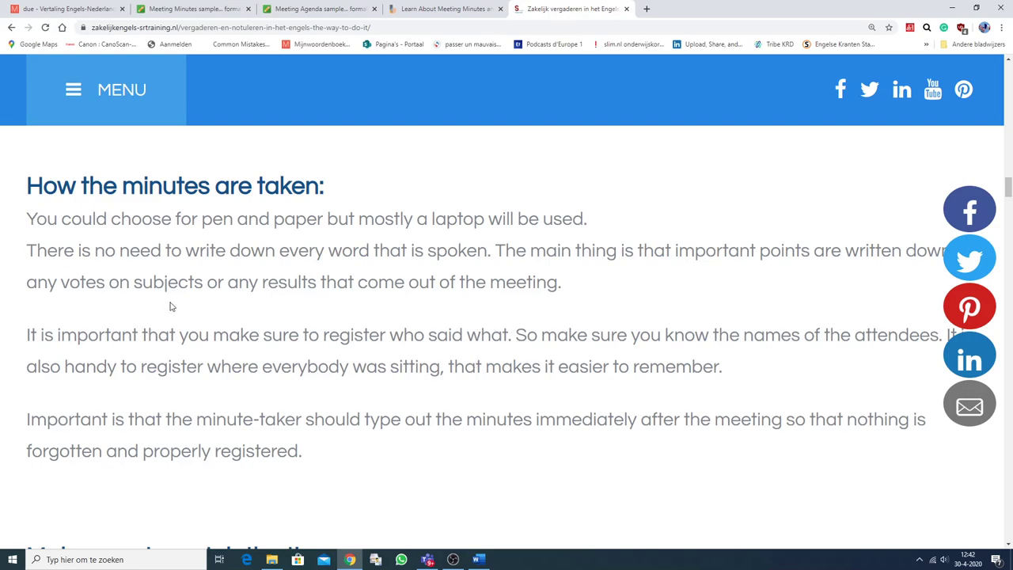
mouse_move(266, 297)
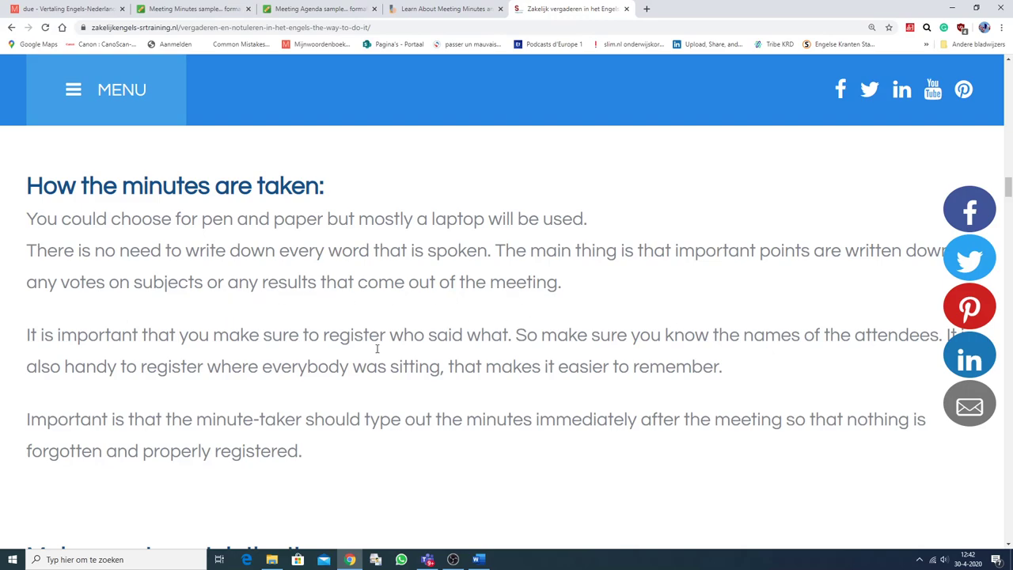
scroll(down, 3)
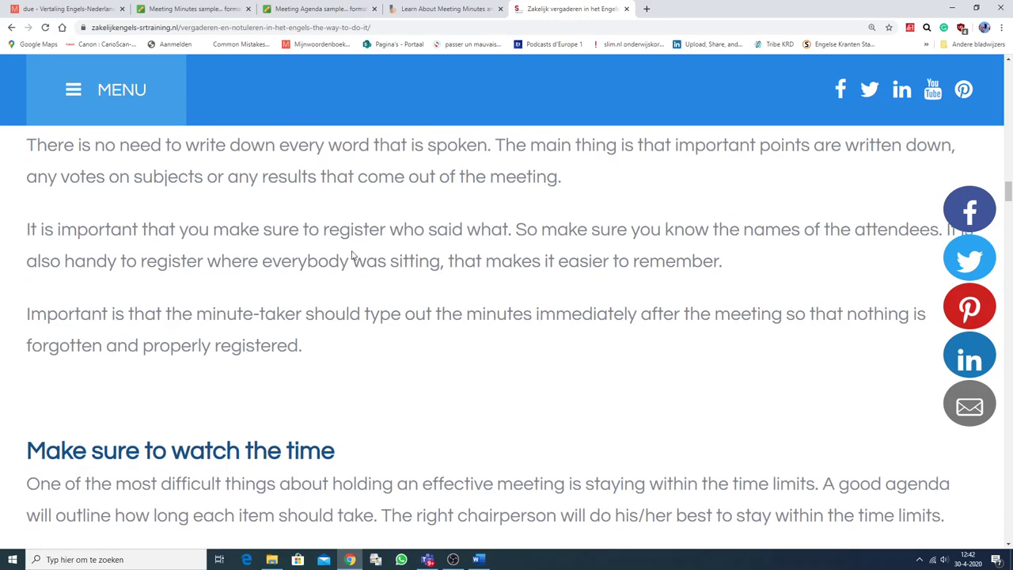
mouse_move(535, 244)
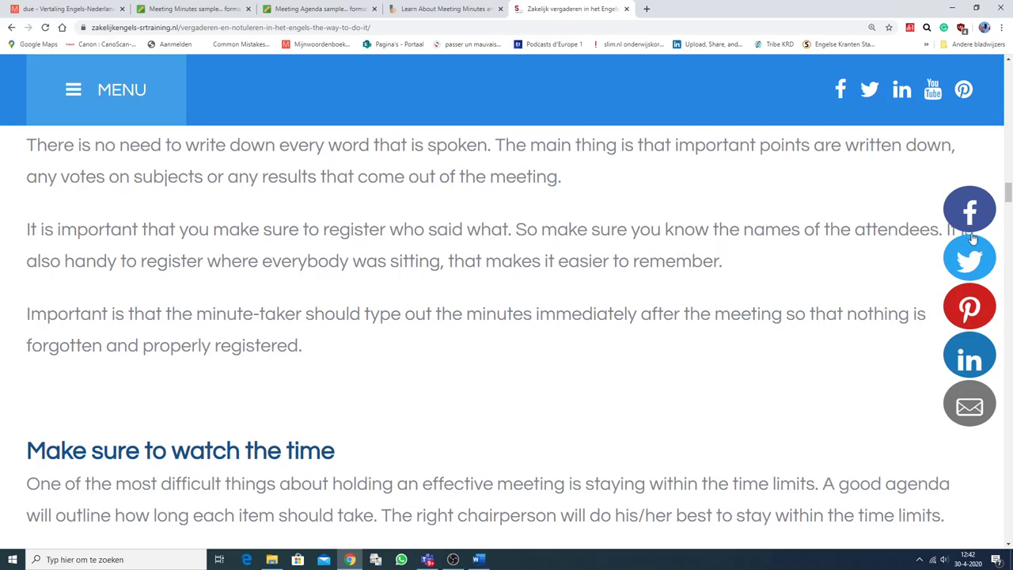
mouse_move(810, 252)
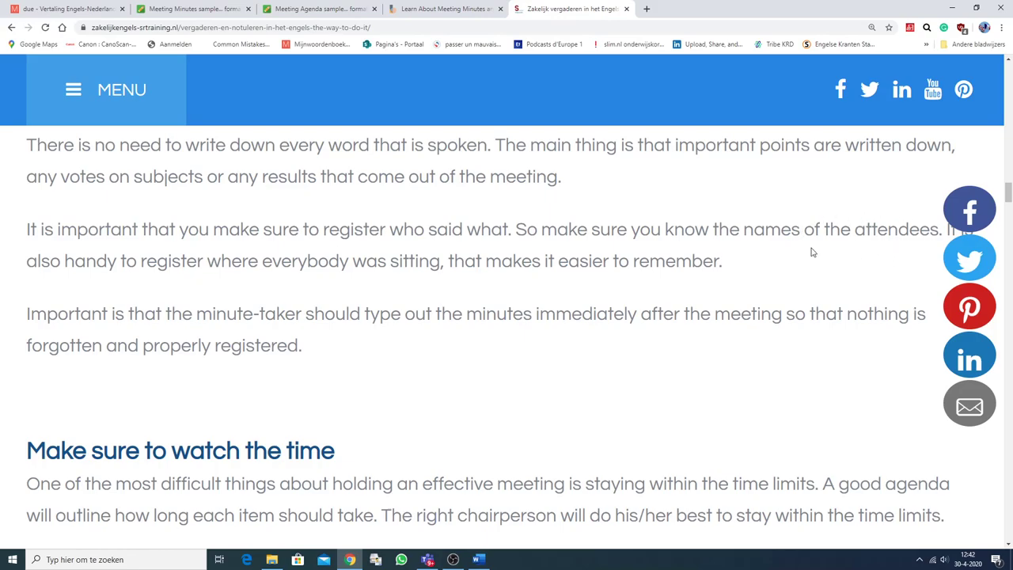
mouse_move(497, 304)
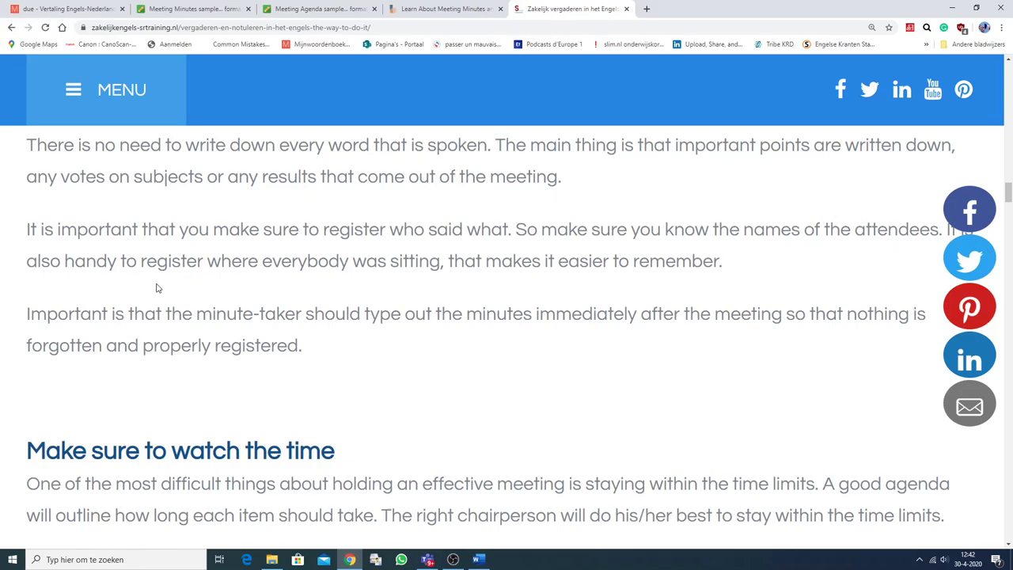
mouse_move(494, 291)
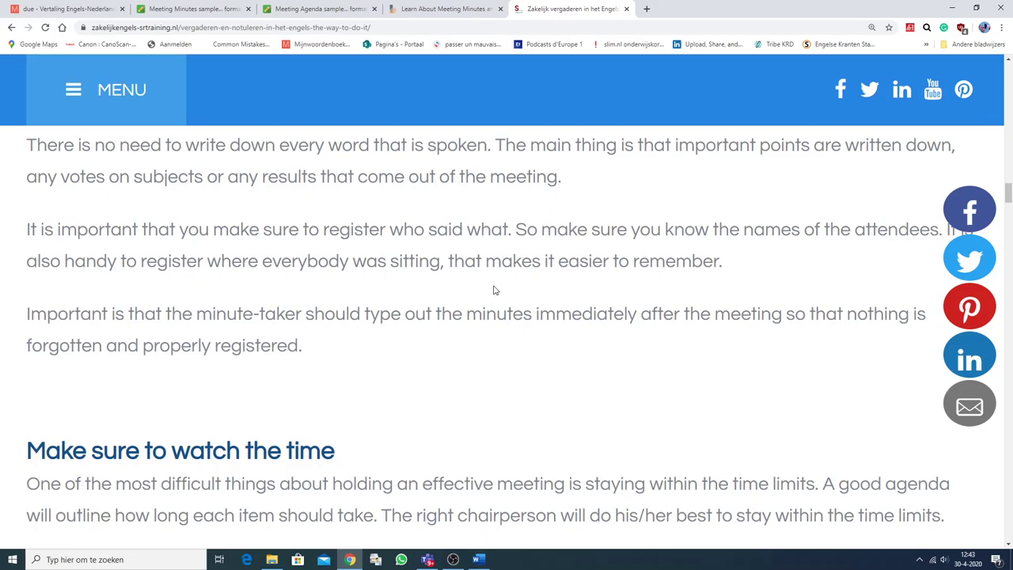
mouse_move(190, 380)
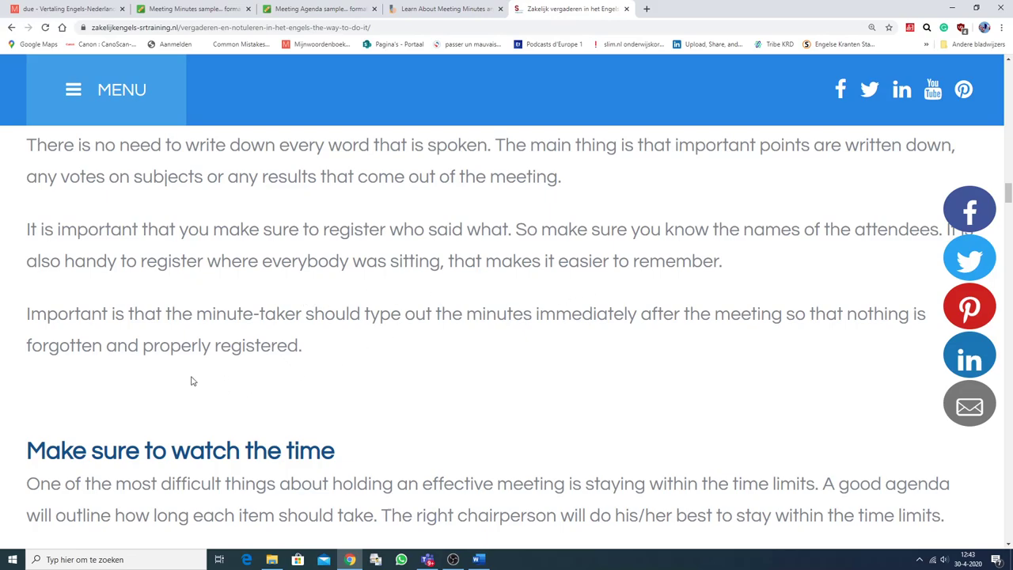
mouse_move(260, 320)
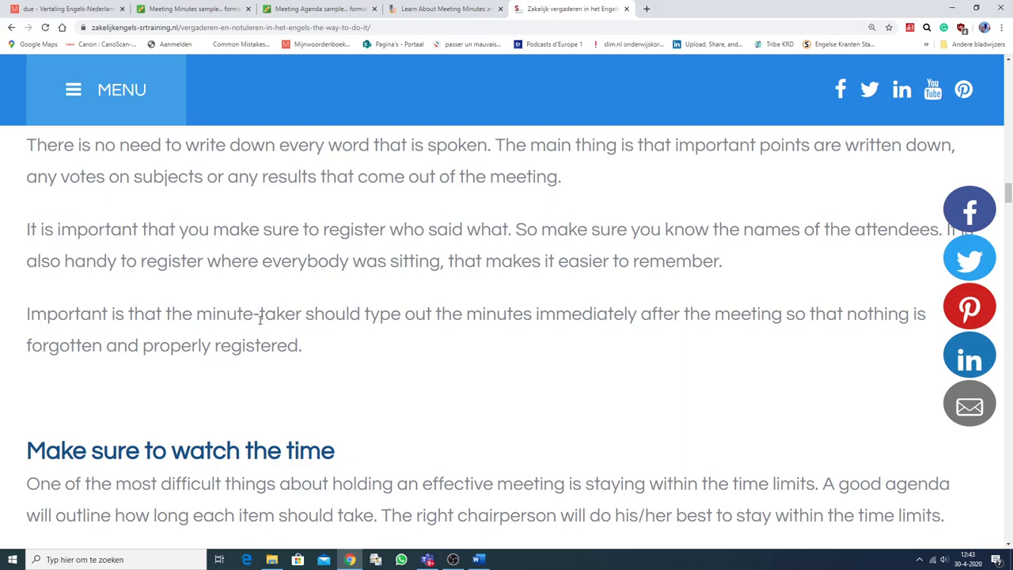
mouse_move(440, 377)
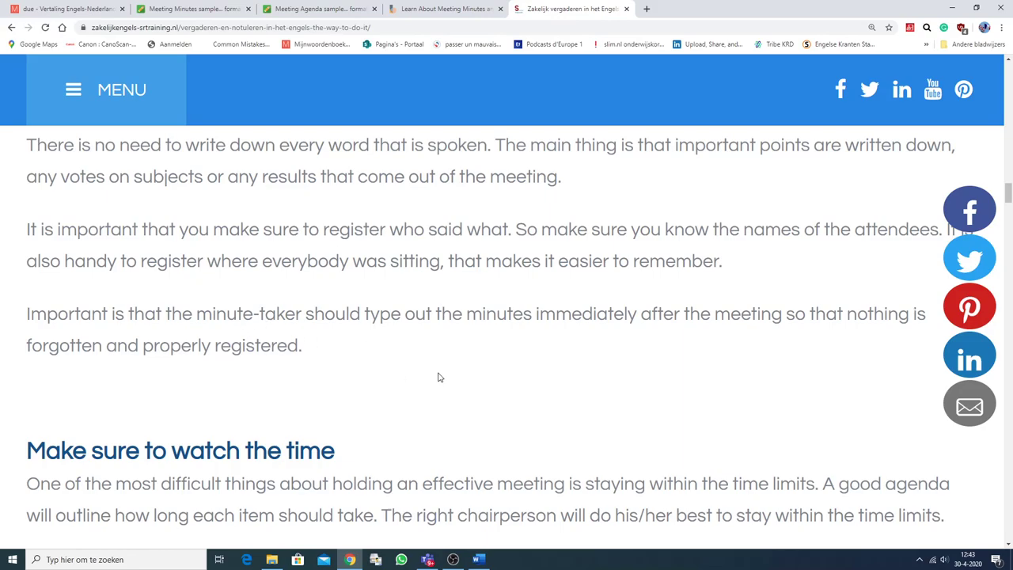
mouse_move(742, 339)
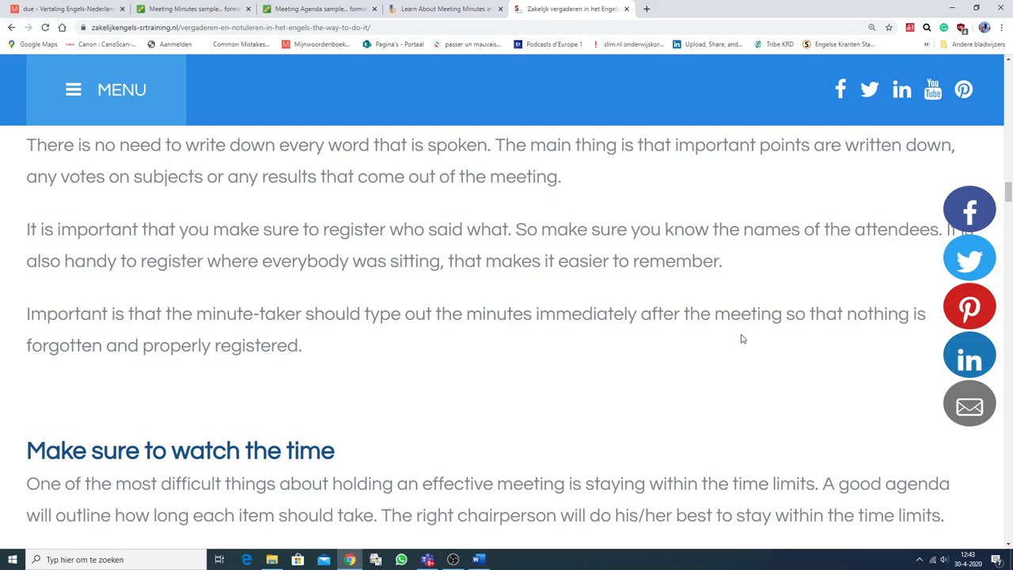
scroll(down, 3)
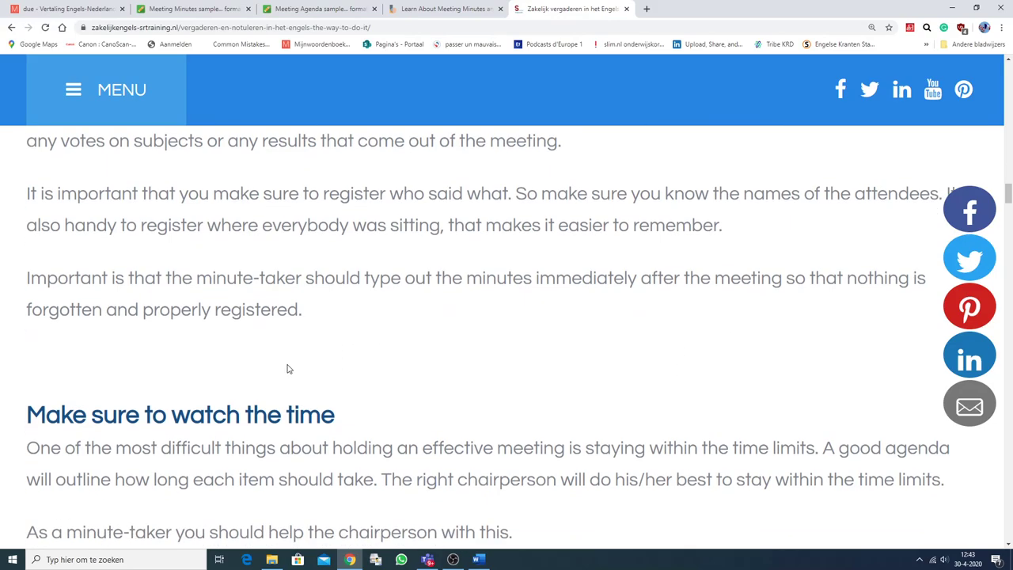
scroll(down, 3)
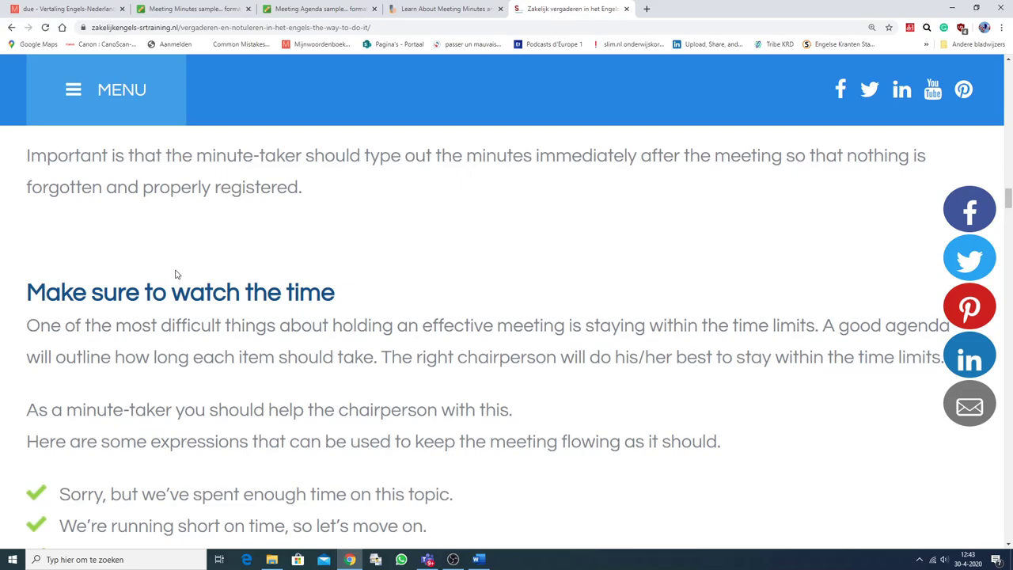
scroll(down, 3)
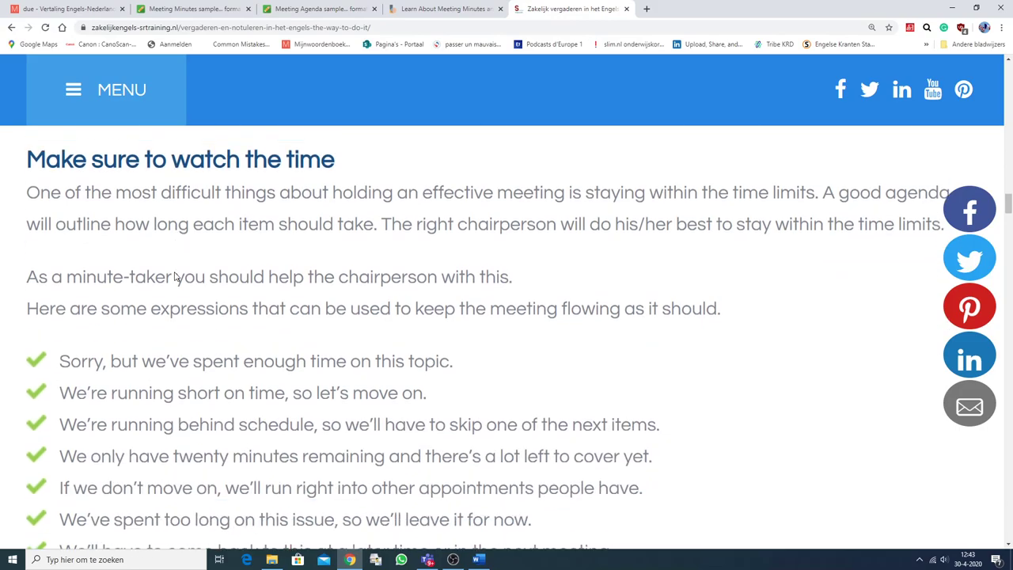
scroll(down, 3)
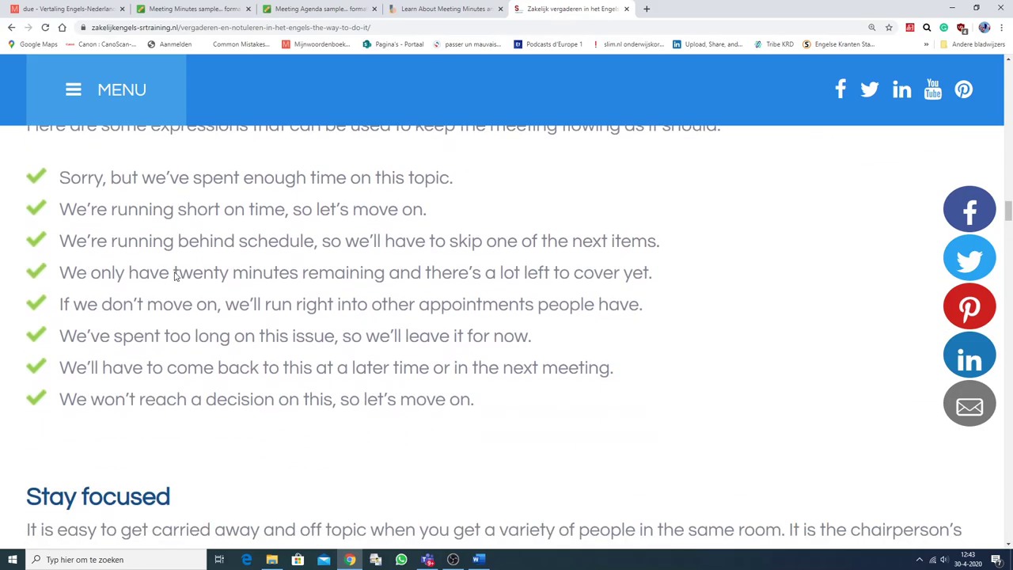
Scroll past 'Stay focused' and 'Voting on a subject' to the 'Comments, feedback and questions' heading
scroll(down, 3)
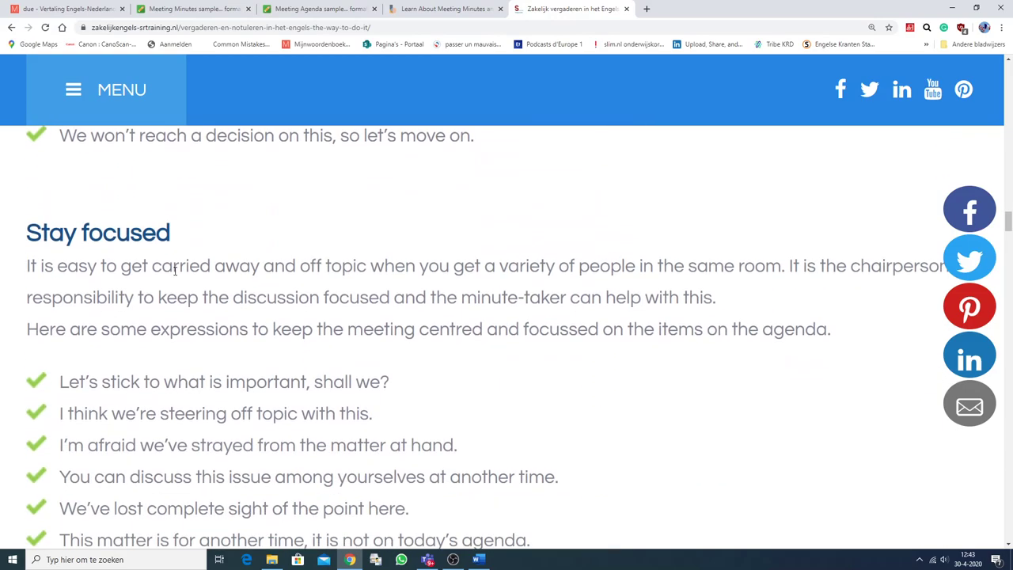
scroll(down, 3)
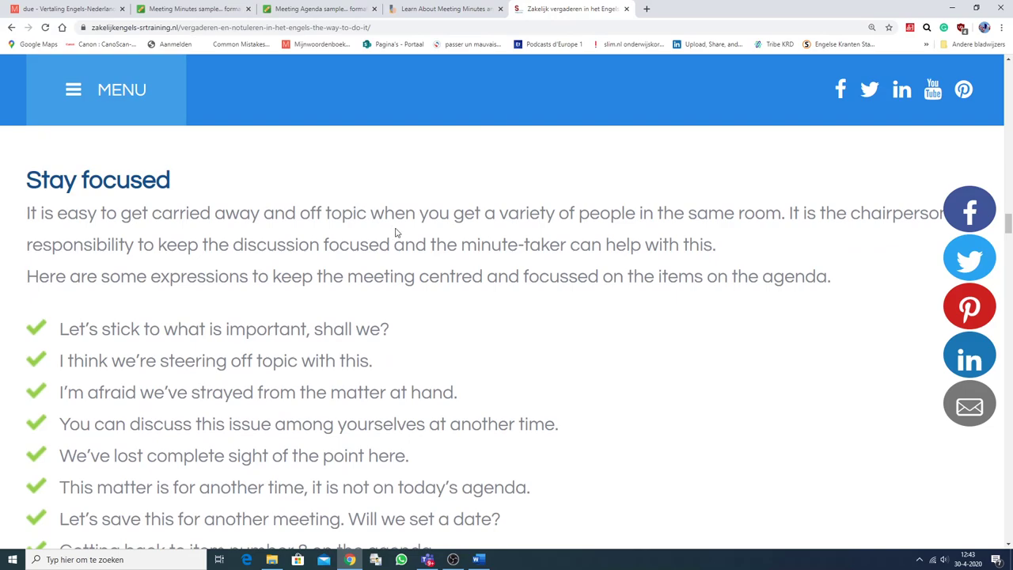
mouse_move(519, 236)
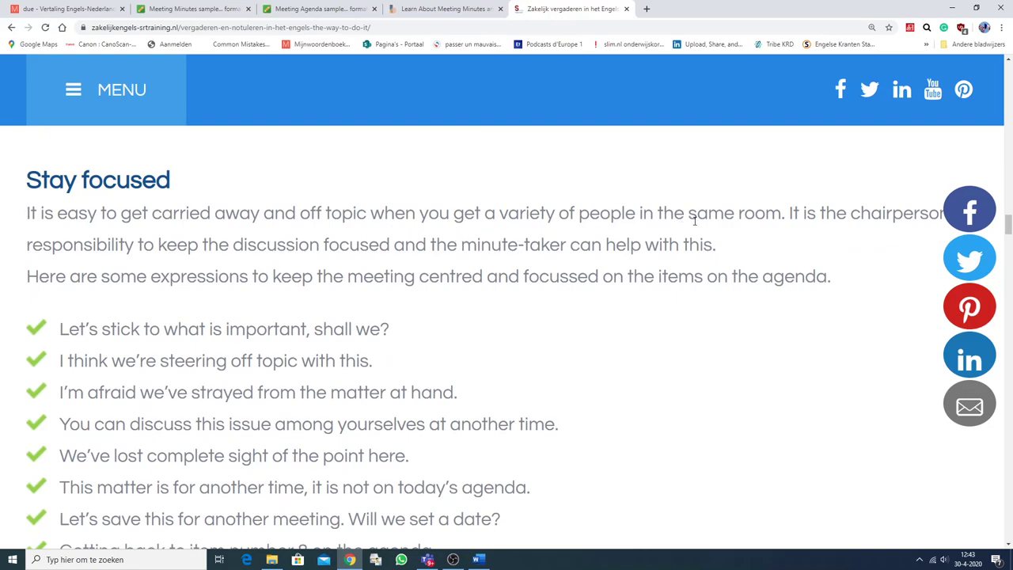
mouse_move(832, 244)
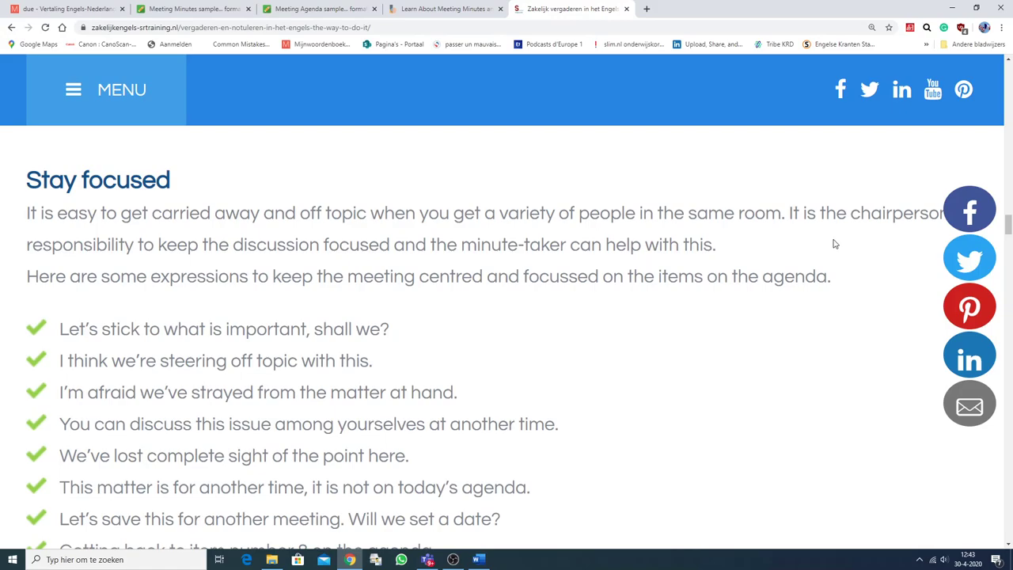
mouse_move(214, 269)
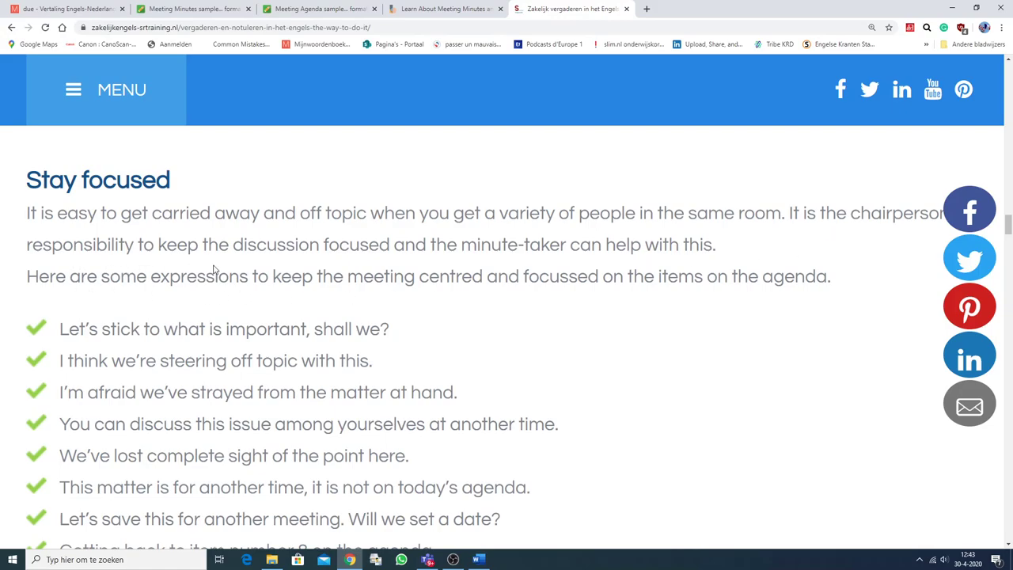
mouse_move(453, 269)
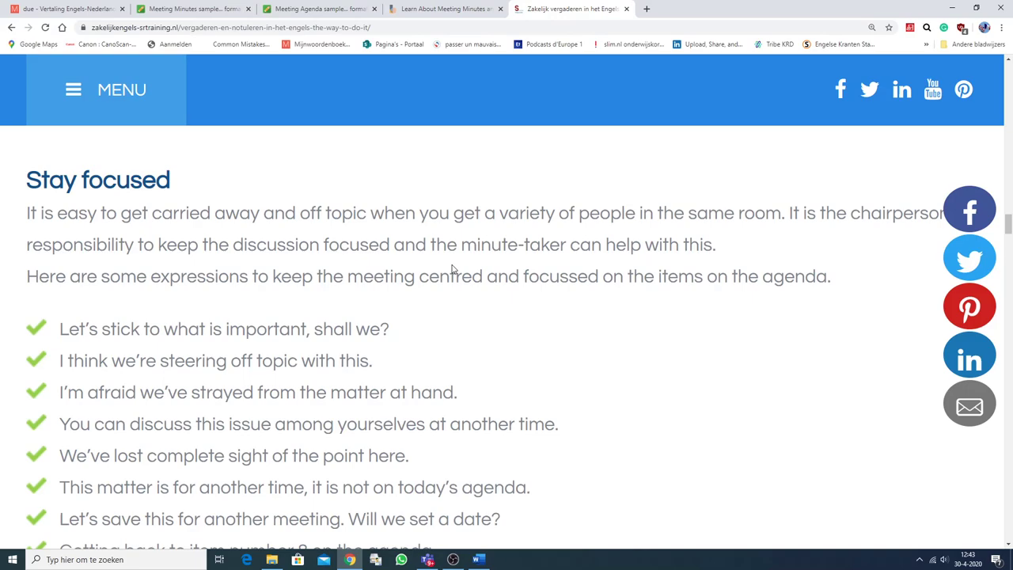
mouse_move(38, 279)
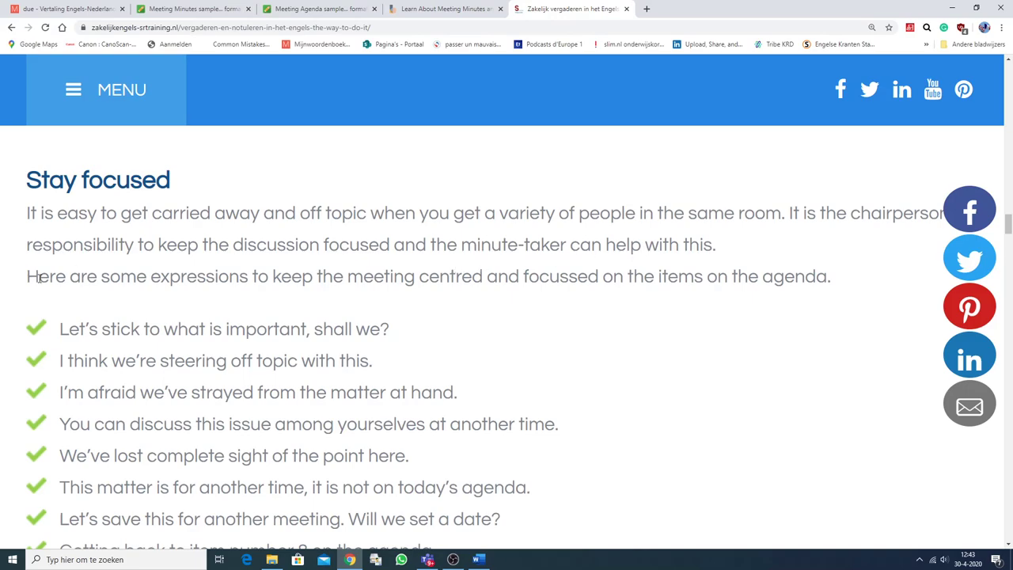
mouse_move(396, 307)
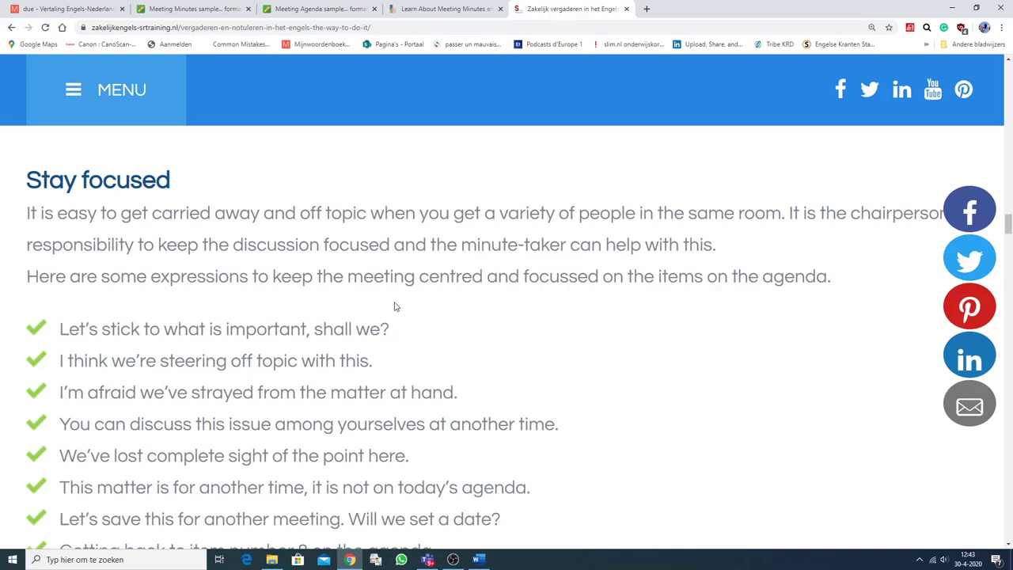
mouse_move(687, 299)
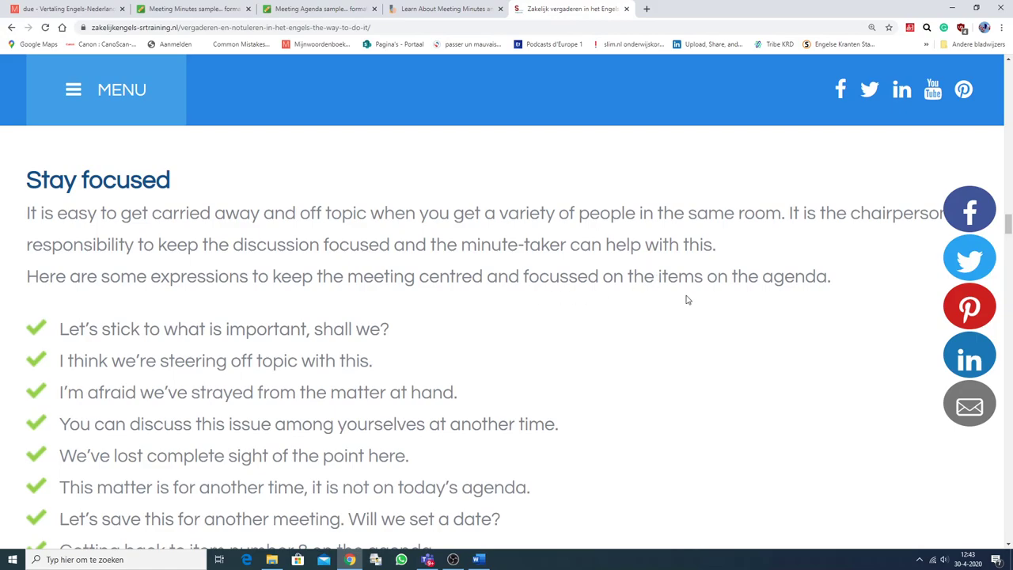
mouse_move(512, 357)
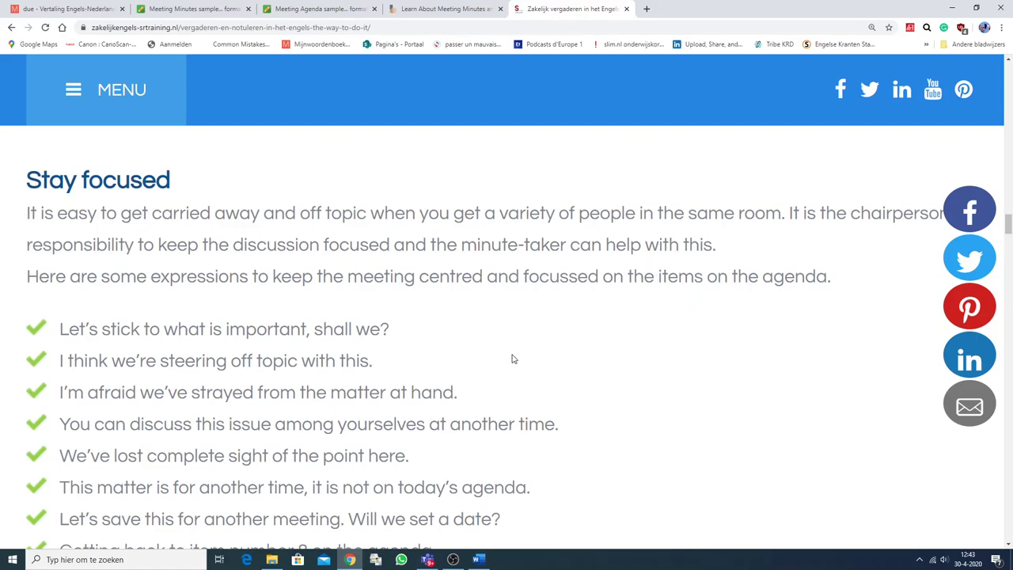
scroll(down, 3)
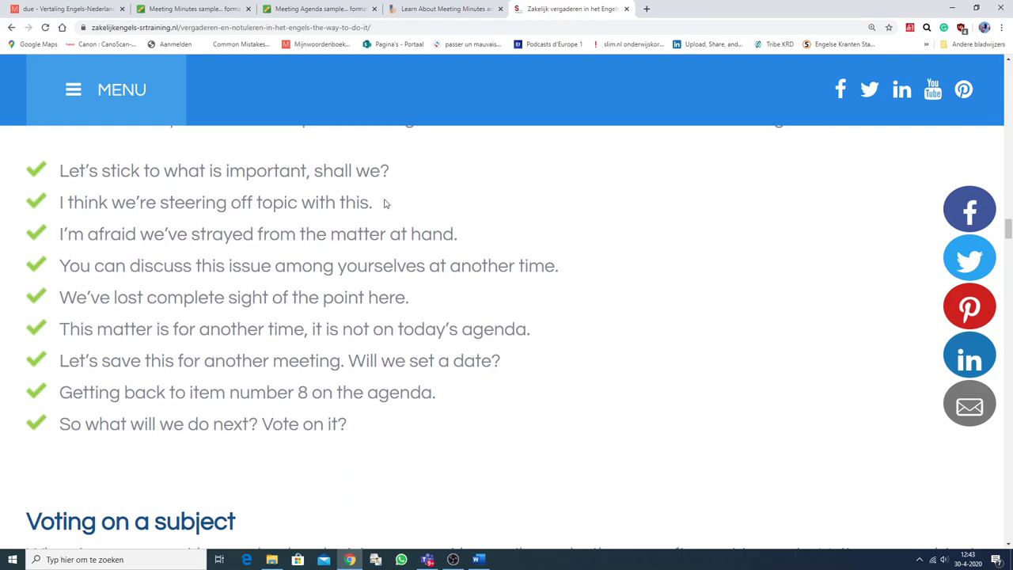
mouse_move(340, 220)
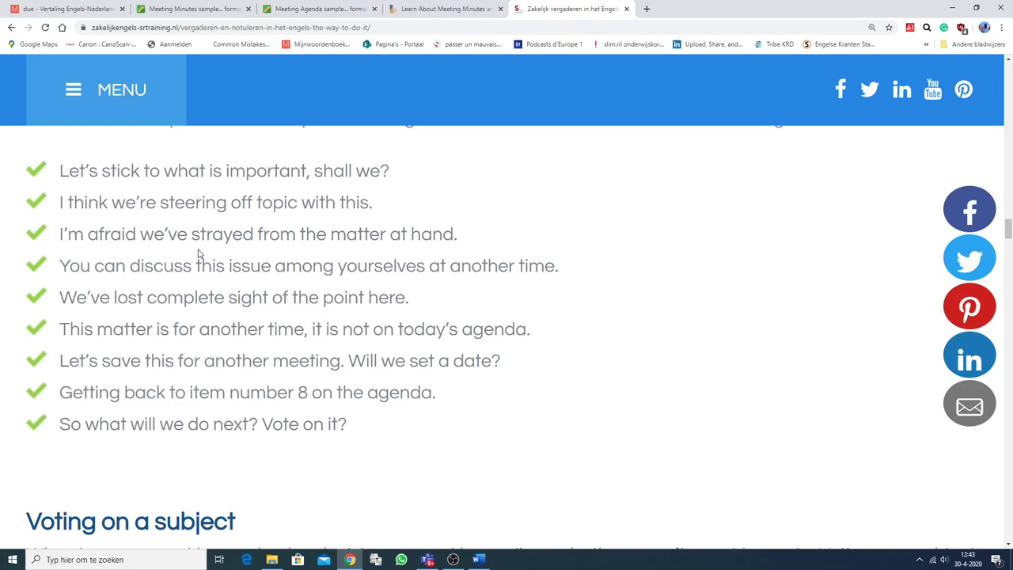
mouse_move(446, 255)
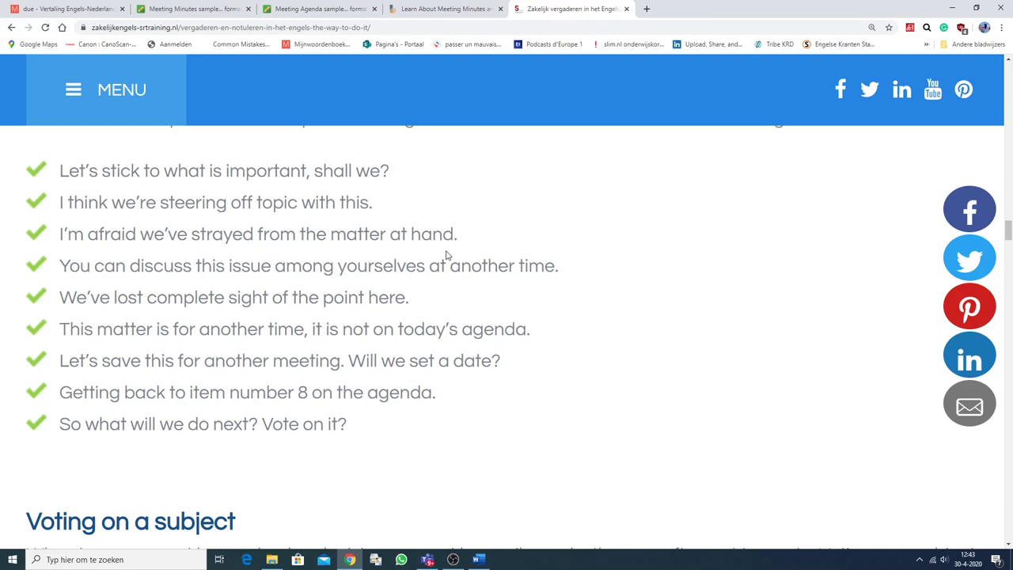
mouse_move(124, 325)
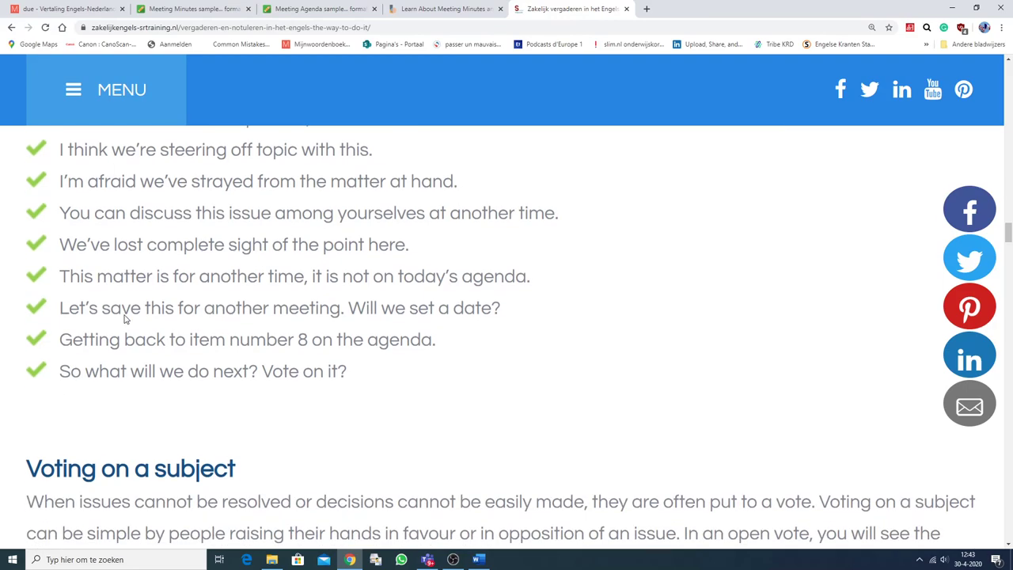
scroll(down, 3)
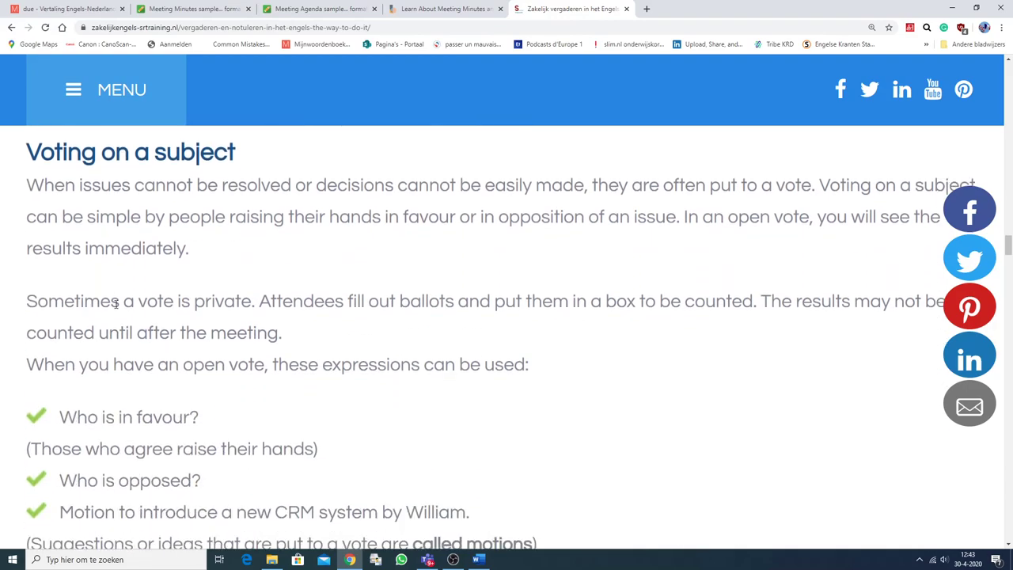
scroll(down, 3)
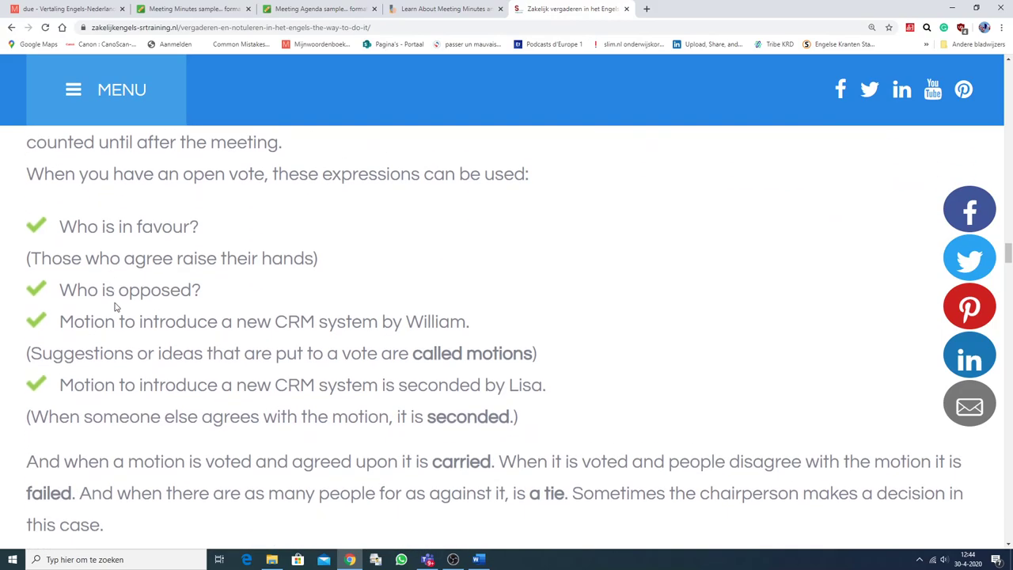
scroll(down, 3)
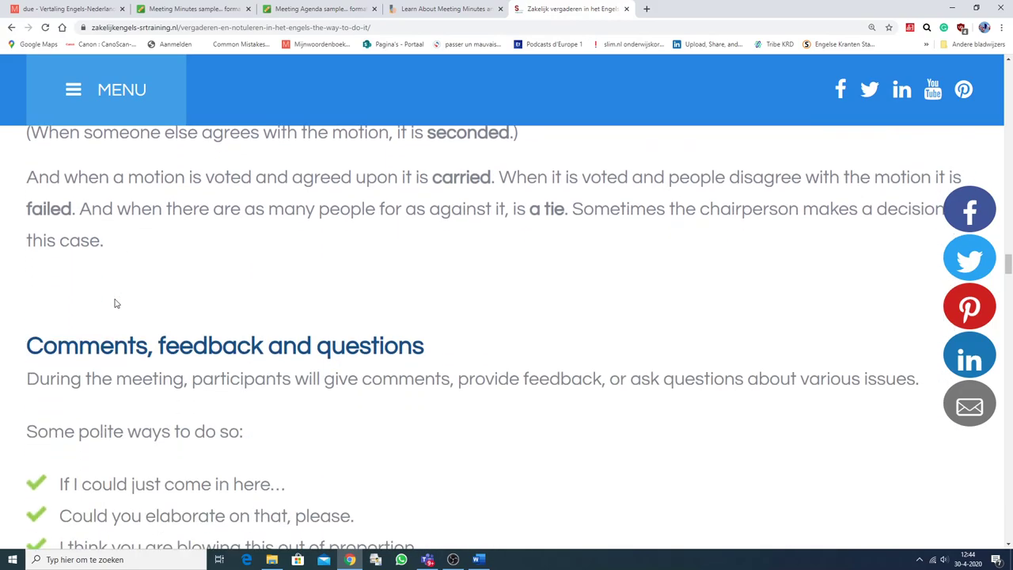
Scroll to show the polite phrases list down to 'We don't seem to be getting anywhere'
scroll(down, 3)
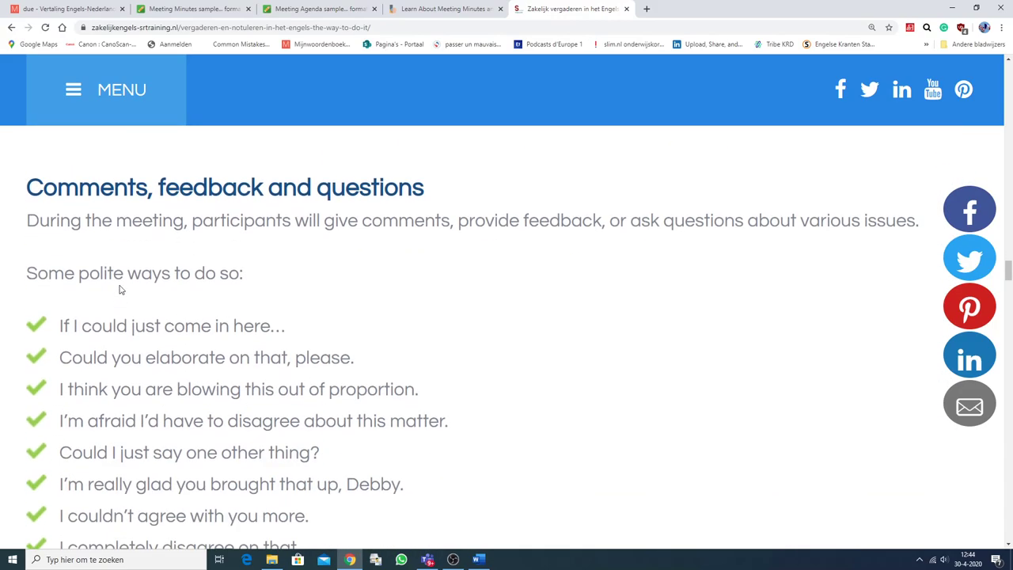
mouse_move(143, 267)
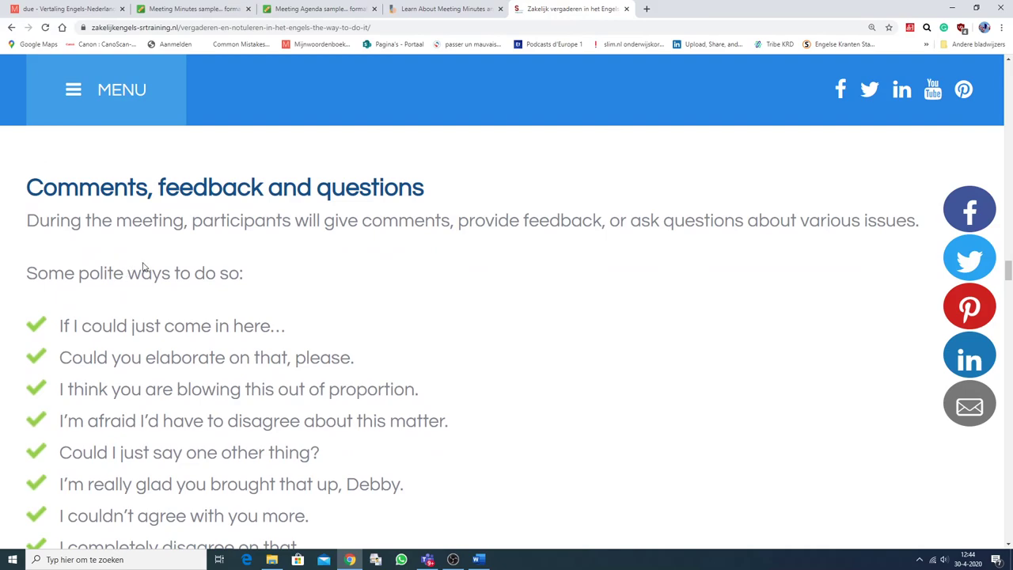
mouse_move(126, 267)
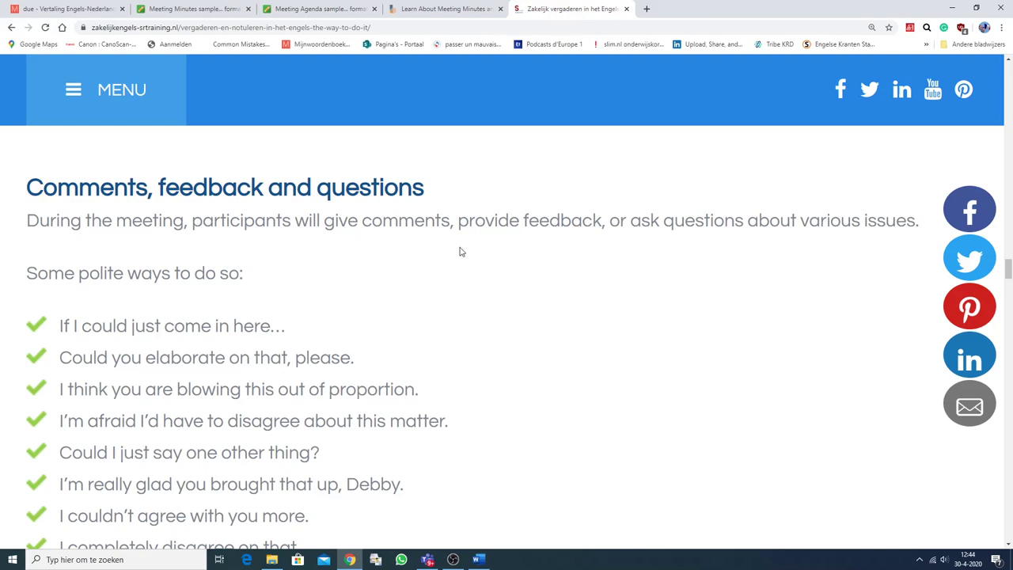
mouse_move(456, 266)
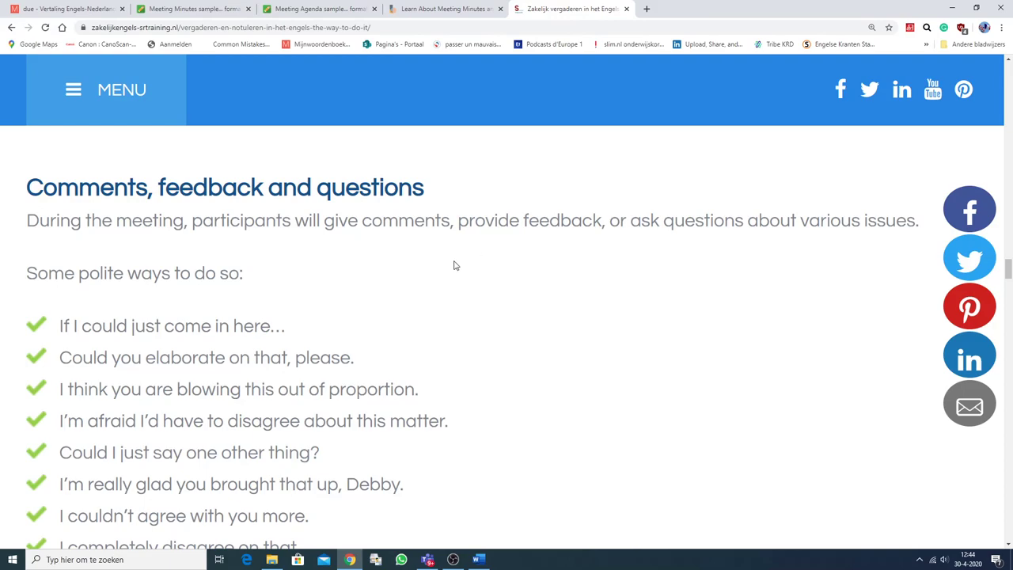
mouse_move(261, 296)
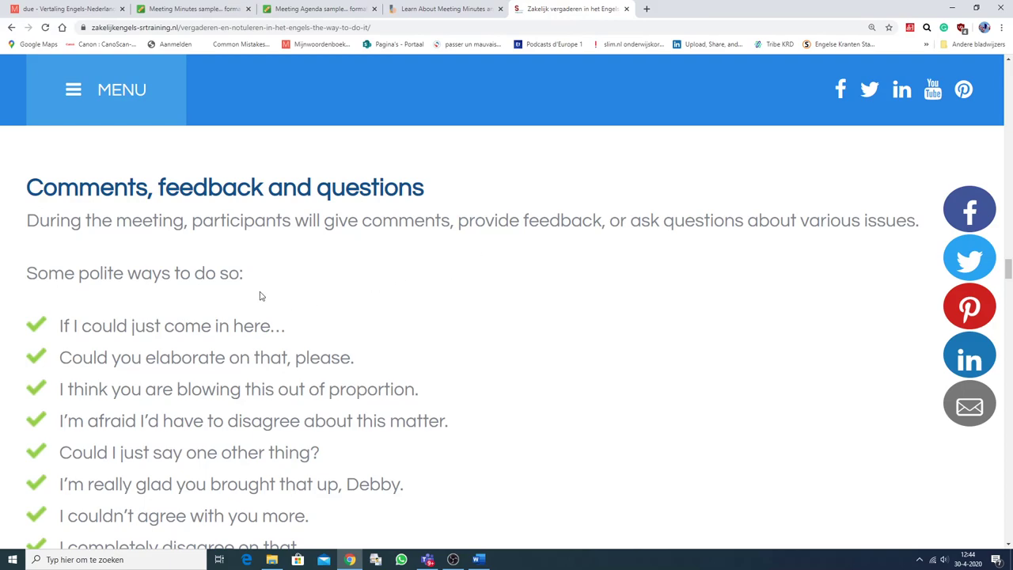
scroll(down, 3)
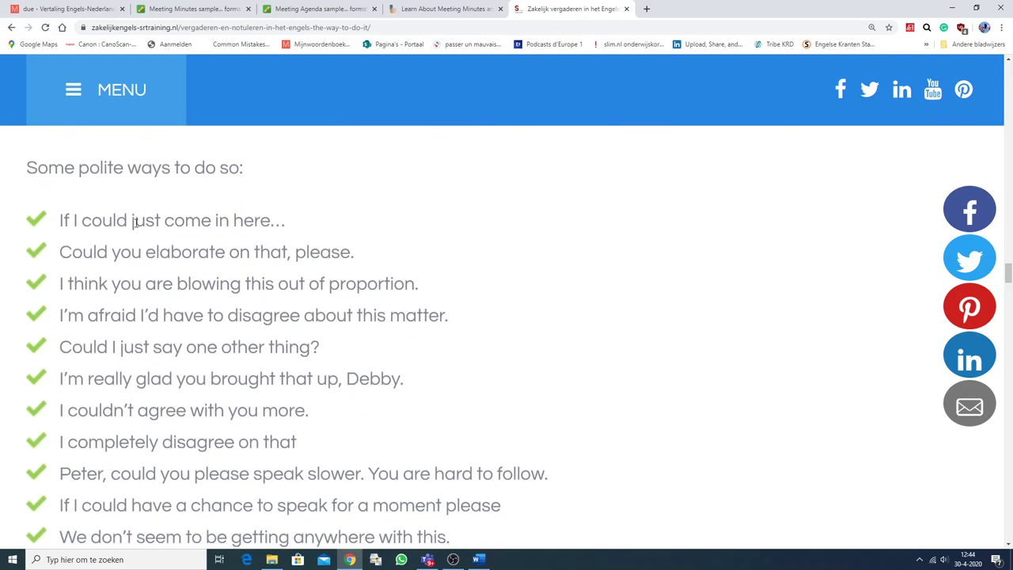
mouse_move(345, 241)
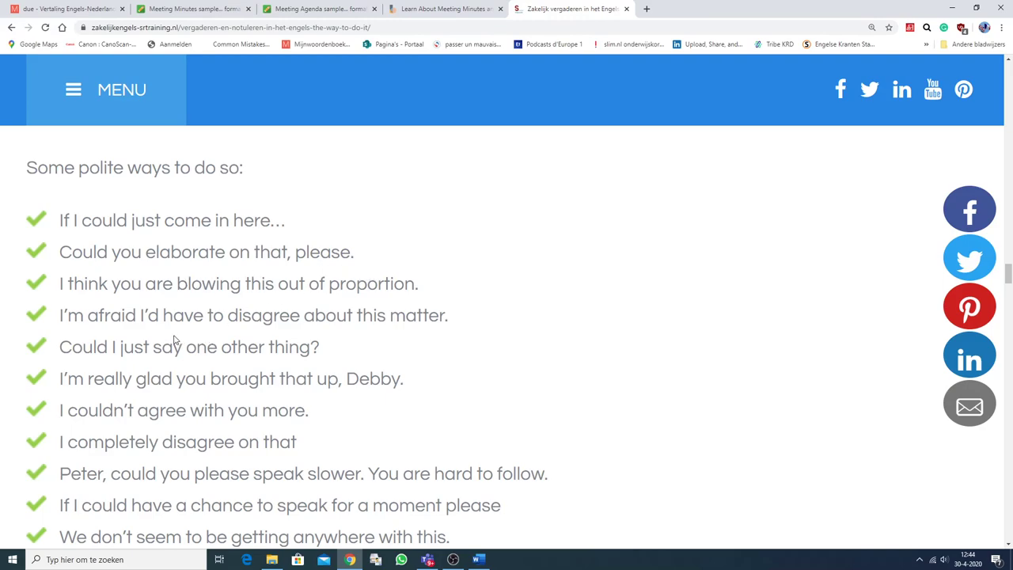
mouse_move(56, 293)
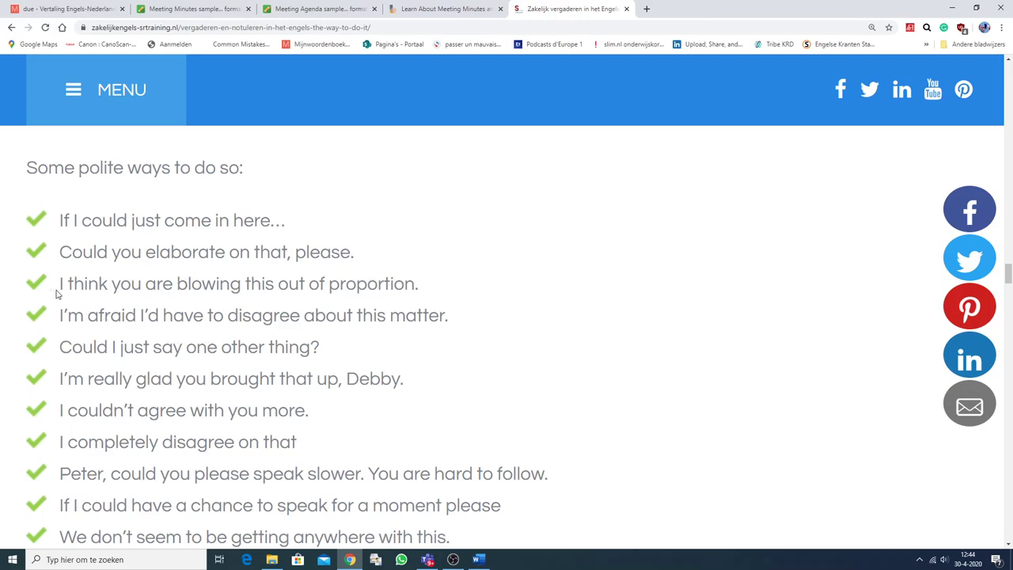
mouse_move(307, 309)
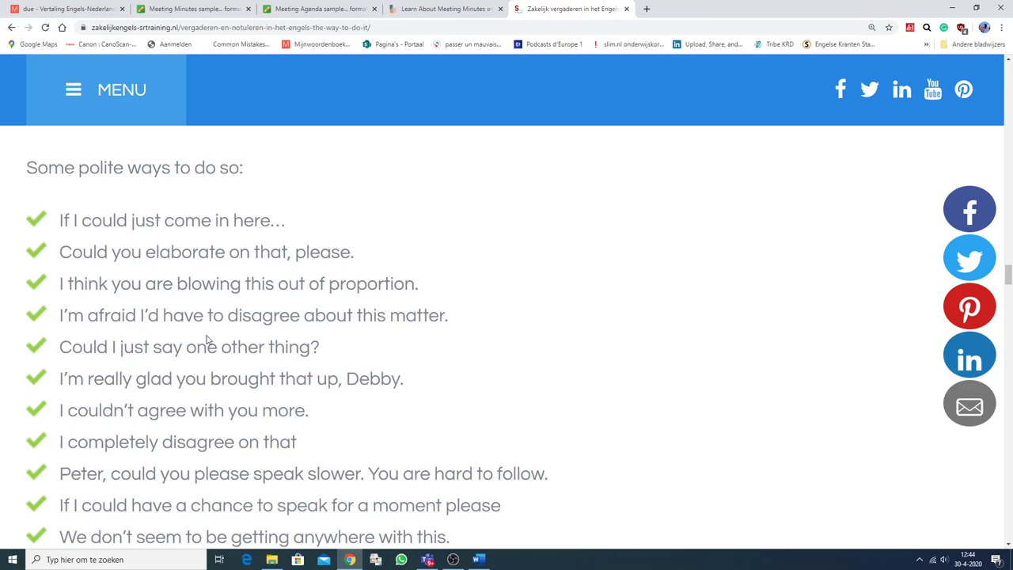
Scroll to the article's closing 'Good luck' line and the related-article link
scroll(down, 3)
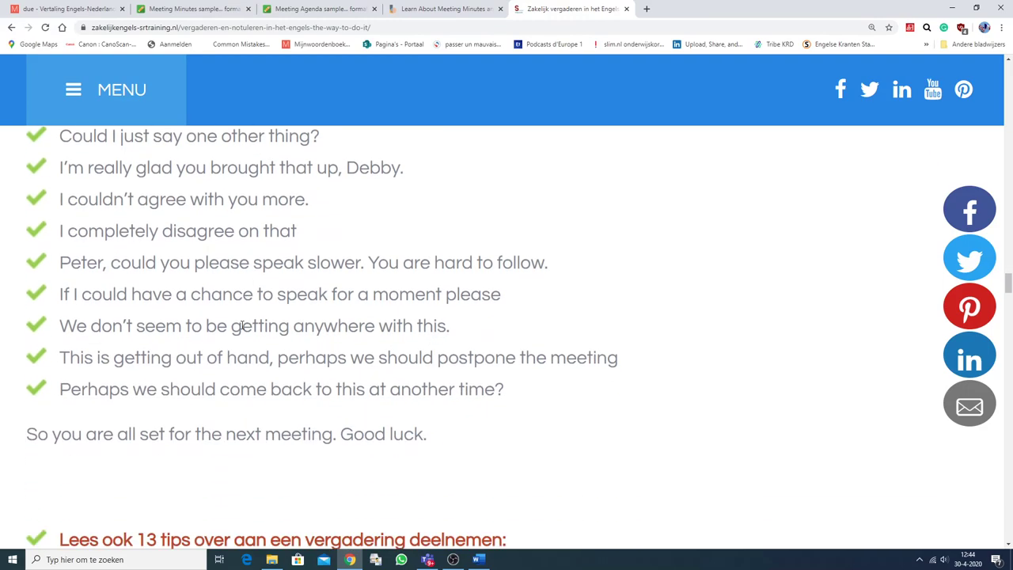
scroll(down, 3)
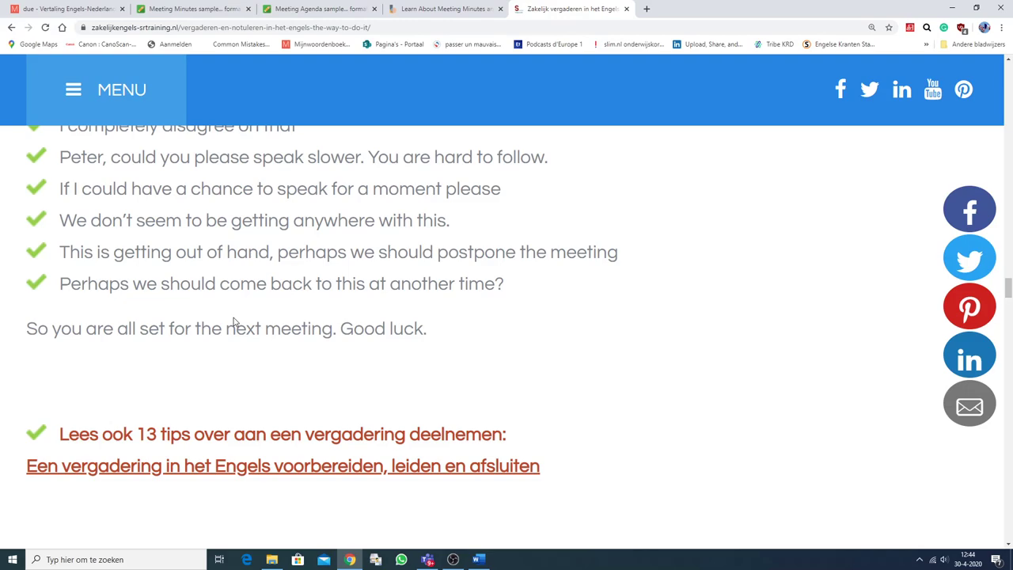
mouse_move(228, 314)
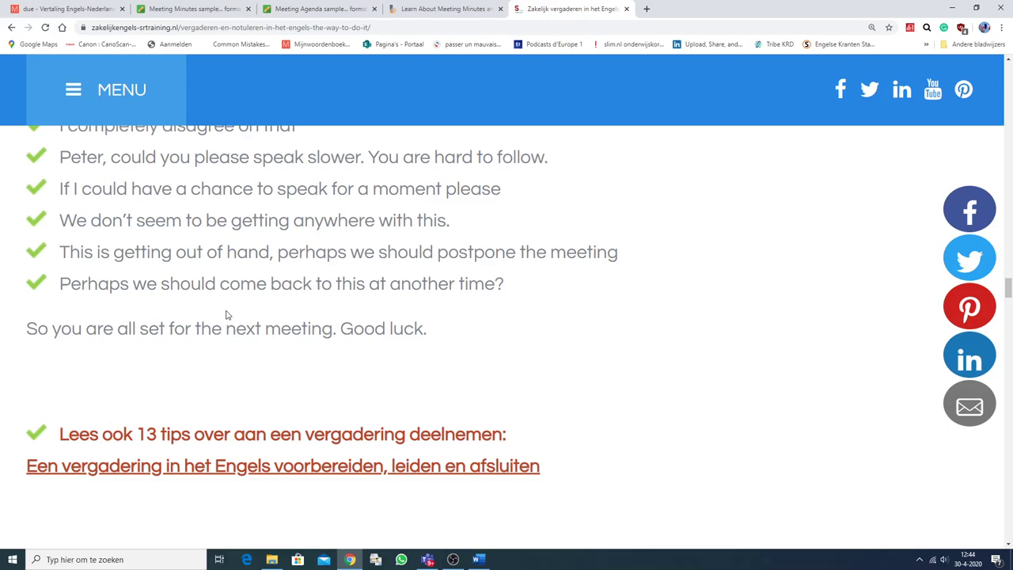
mouse_move(199, 196)
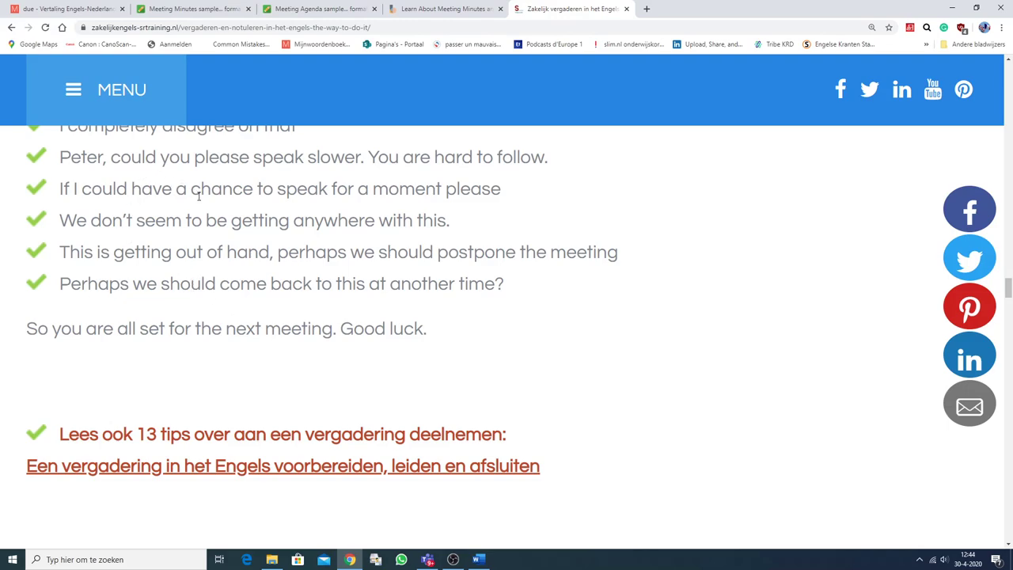